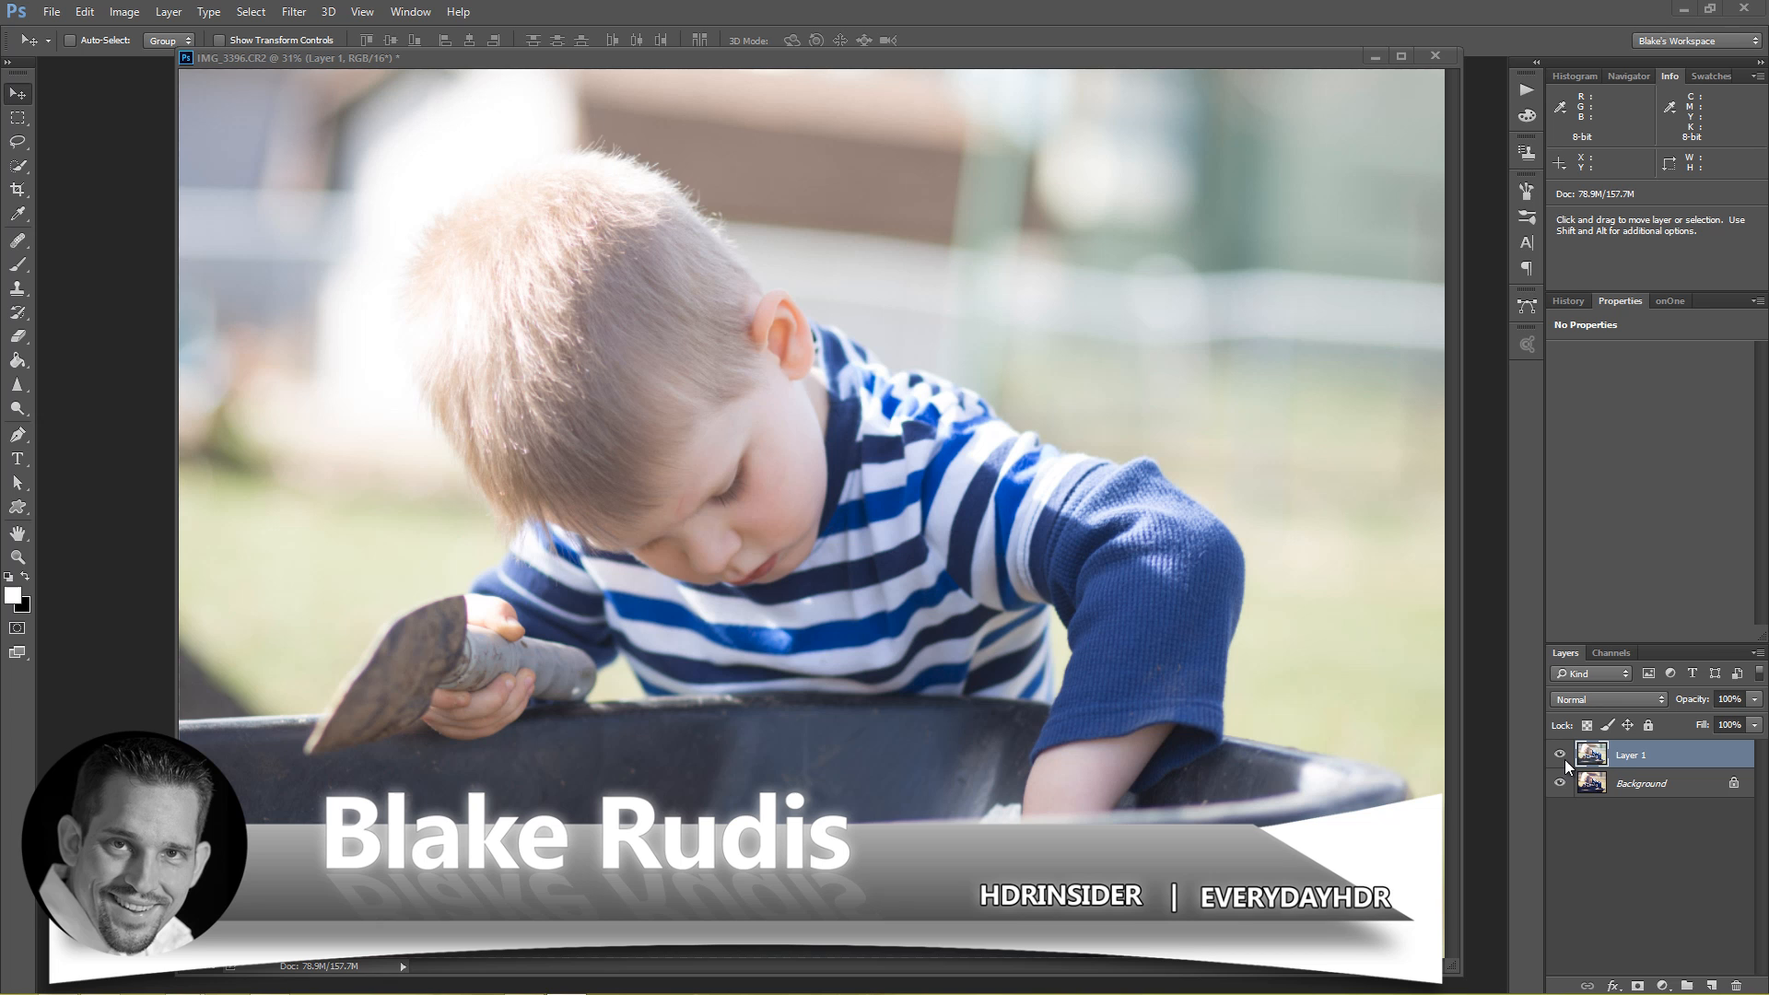
Compare the toned photo against the original and briefly lift Blacks before returning it to zero.
{"action": "left_click", "coordinate": [1561, 756]}
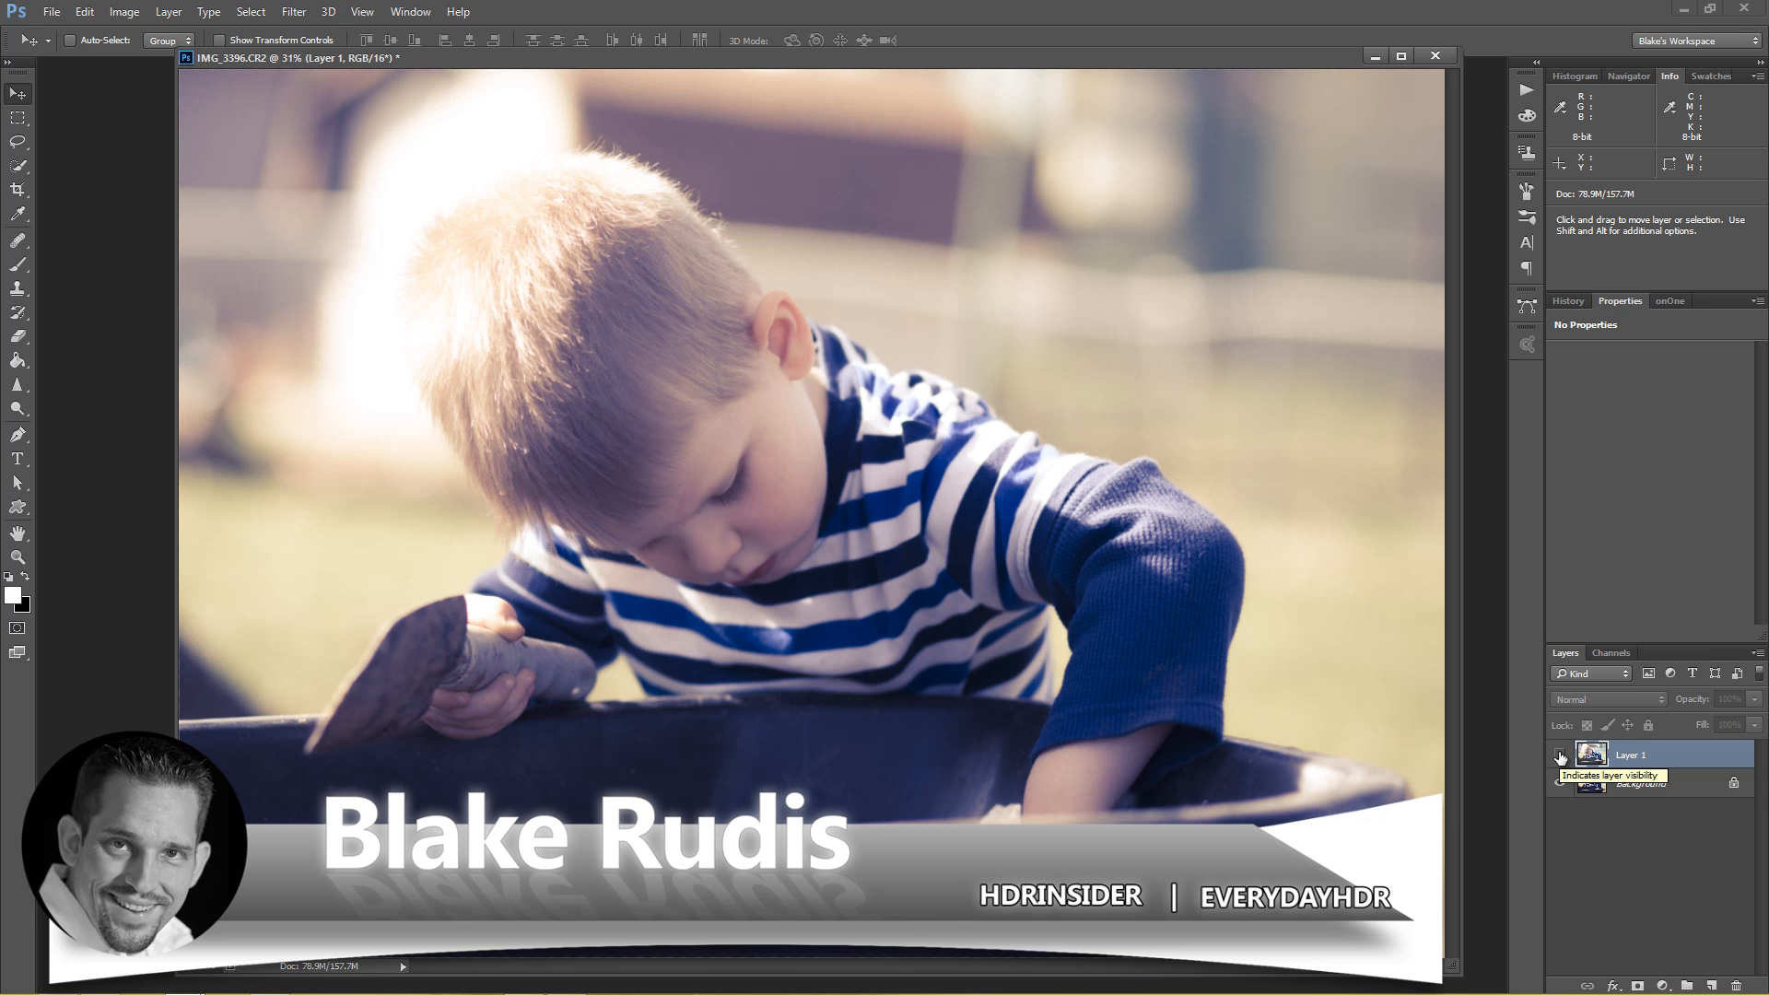
{"action": "left_click", "coordinate": [1561, 754]}
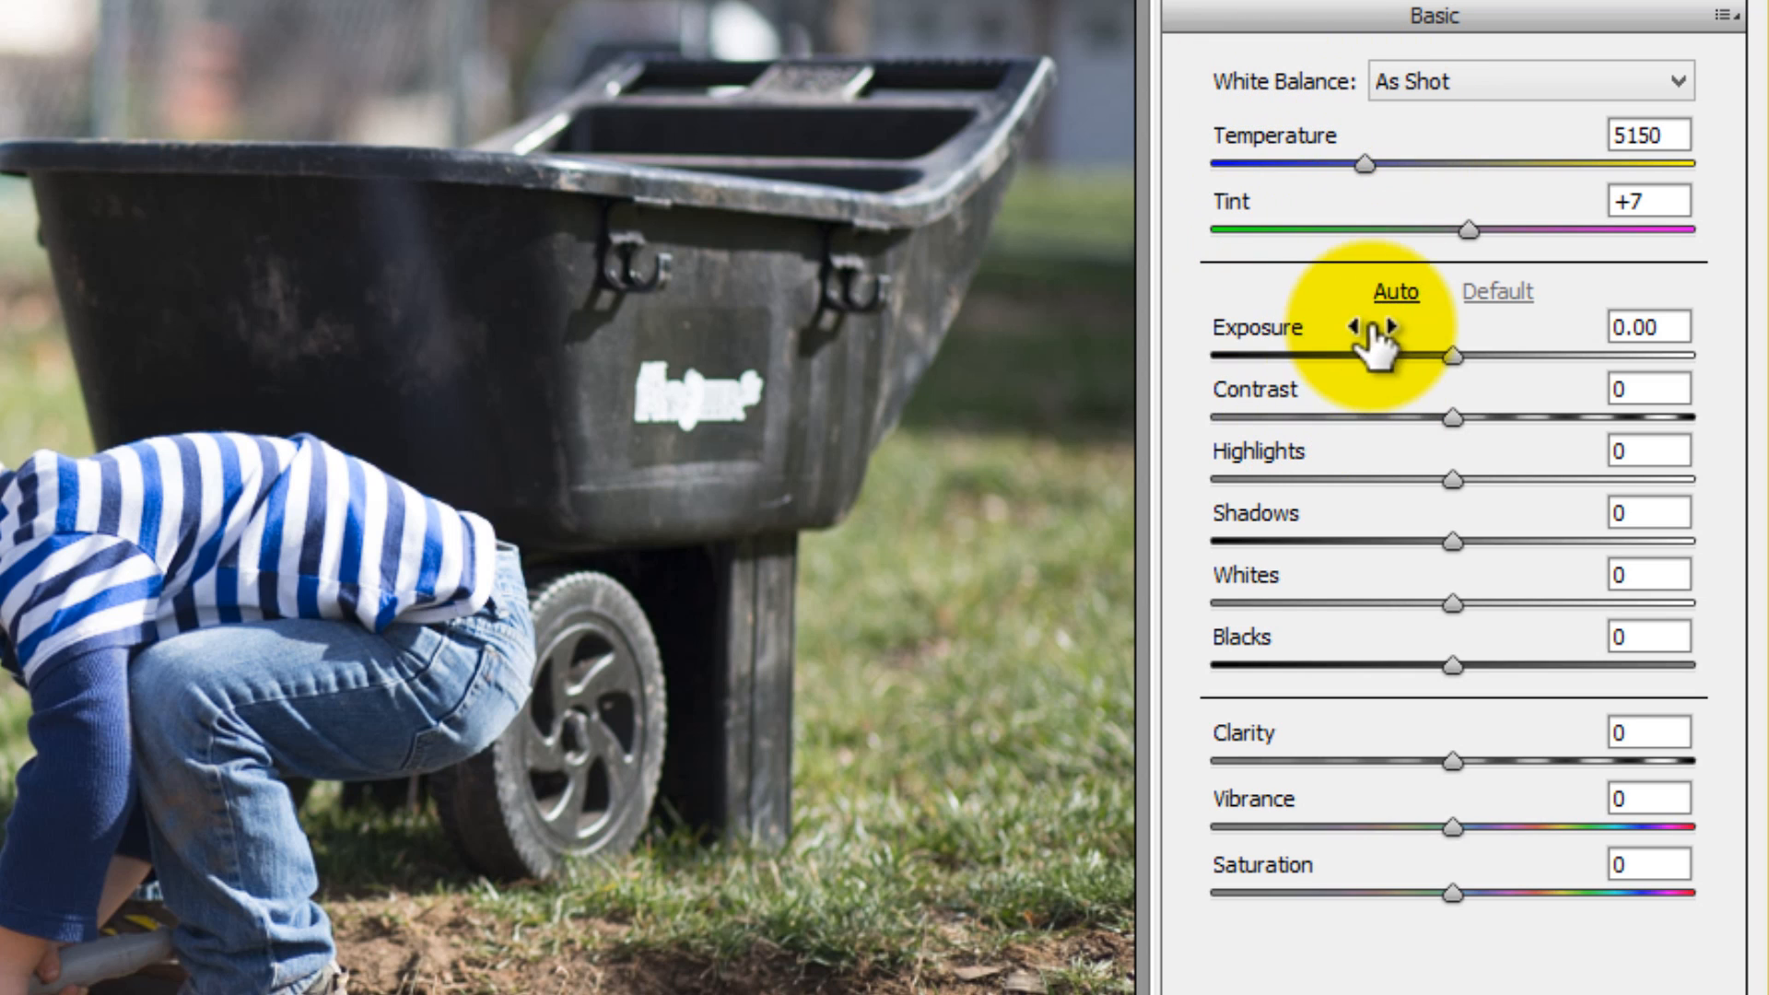
{"action": "mouse_move", "coordinate": [1286, 418]}
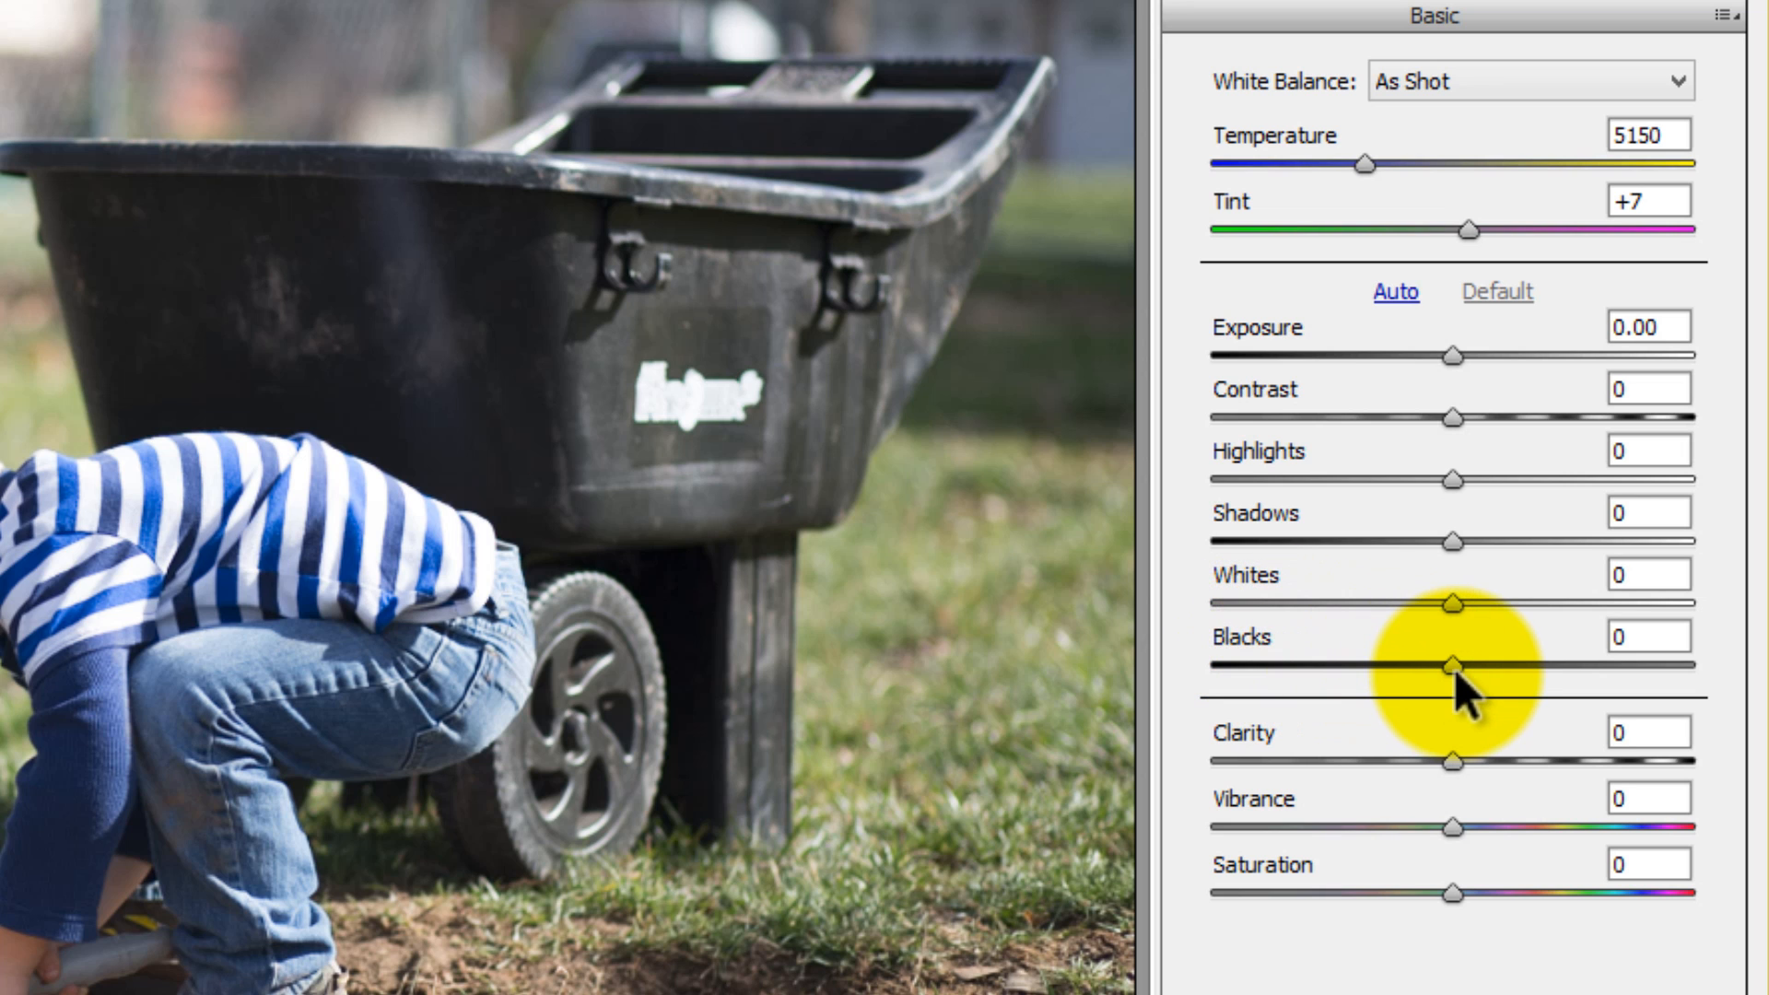
{"action": "left_click_drag", "start_coordinate": [1450, 665], "coordinate": [1590, 665]}
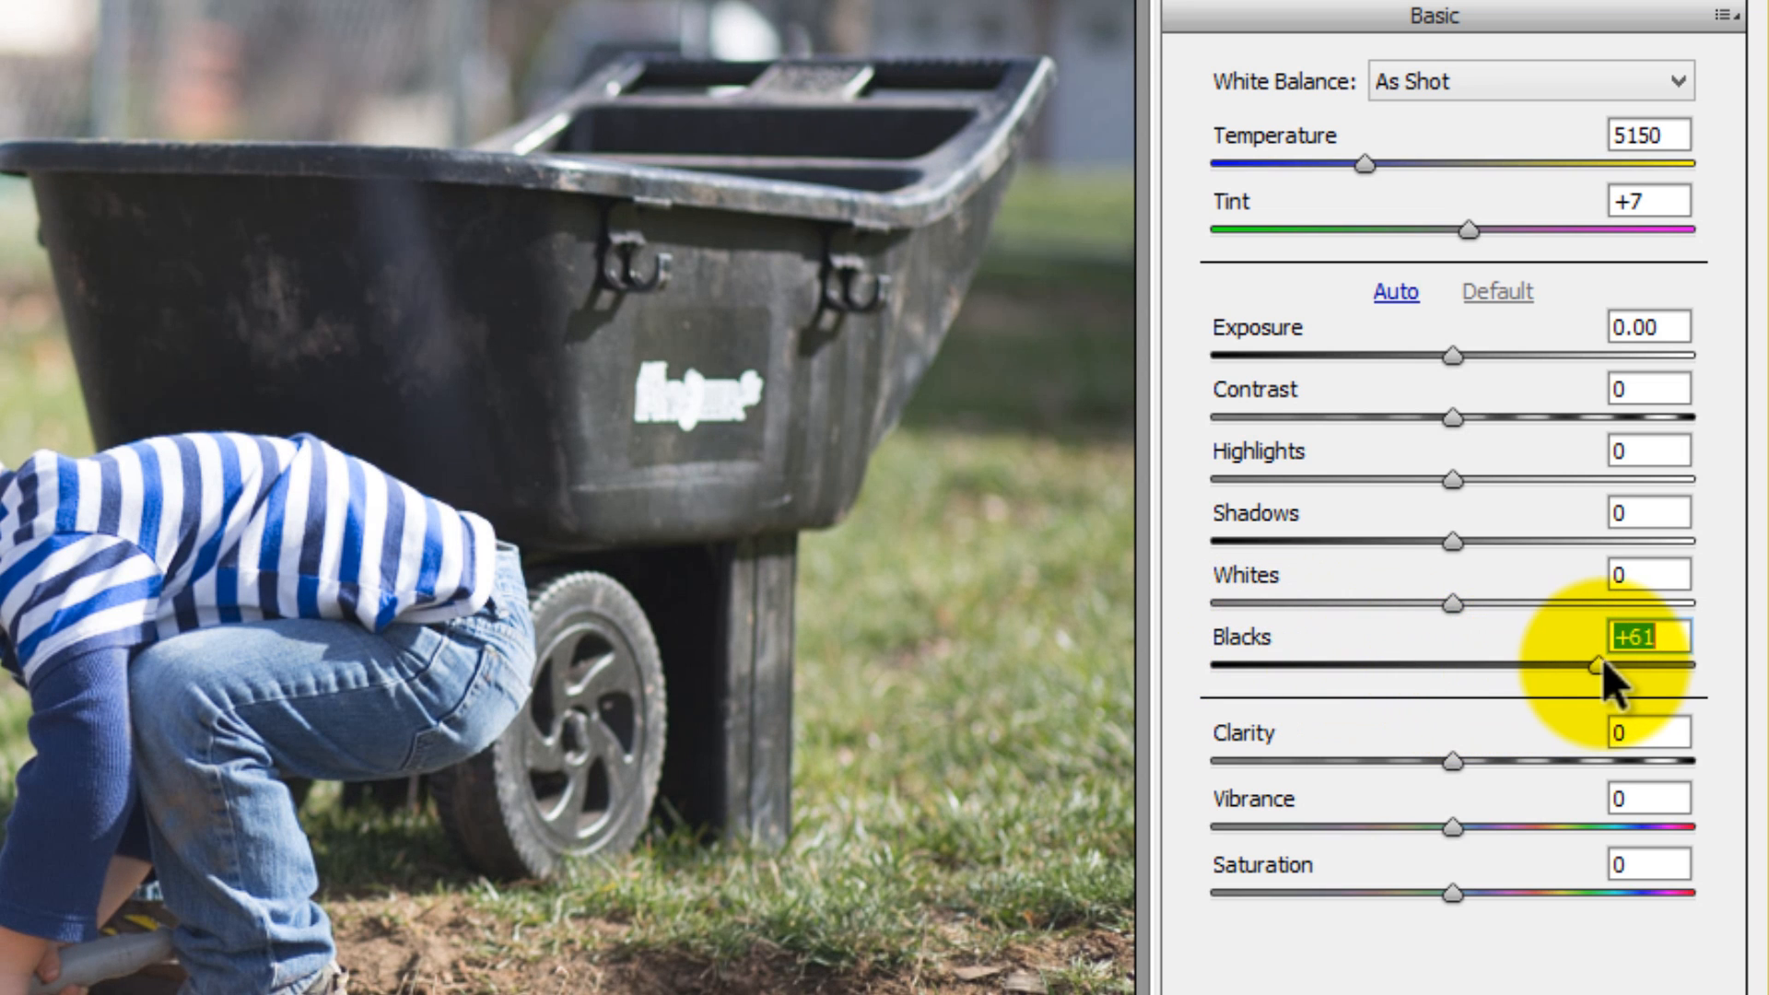
{"action": "left_click_drag", "start_coordinate": [1591, 669], "coordinate": [1614, 669]}
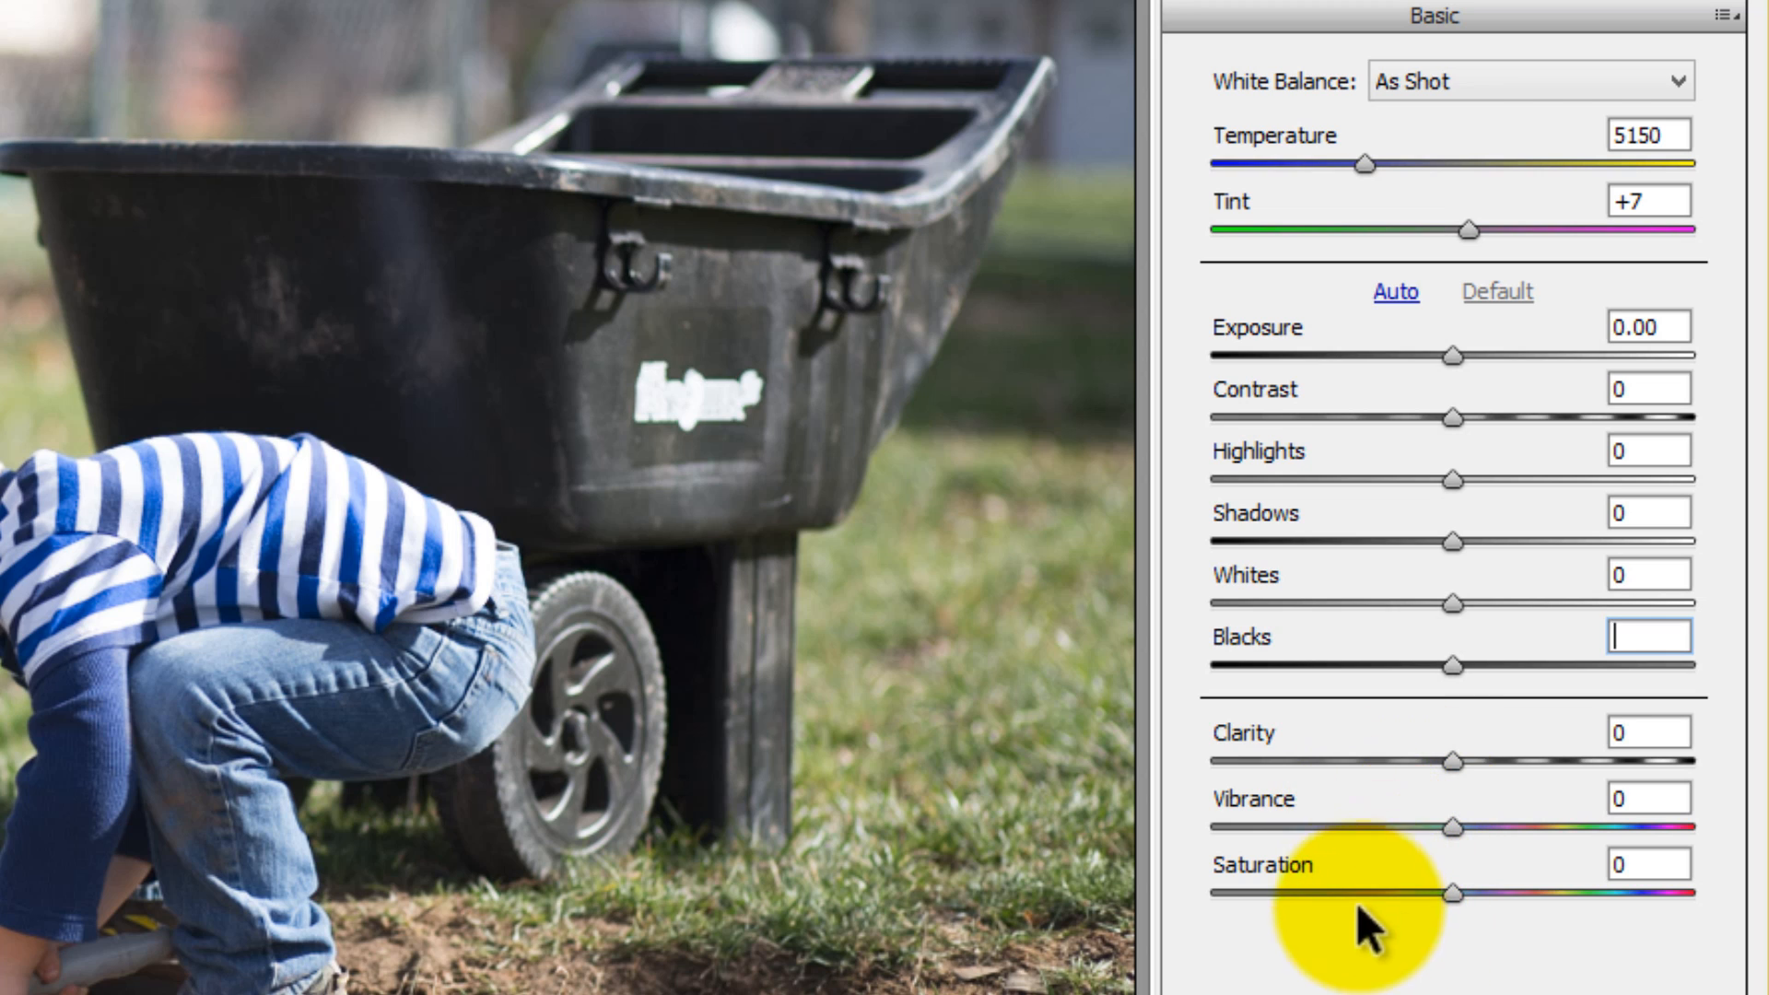
{"action": "mouse_move", "coordinate": [1382, 17]}
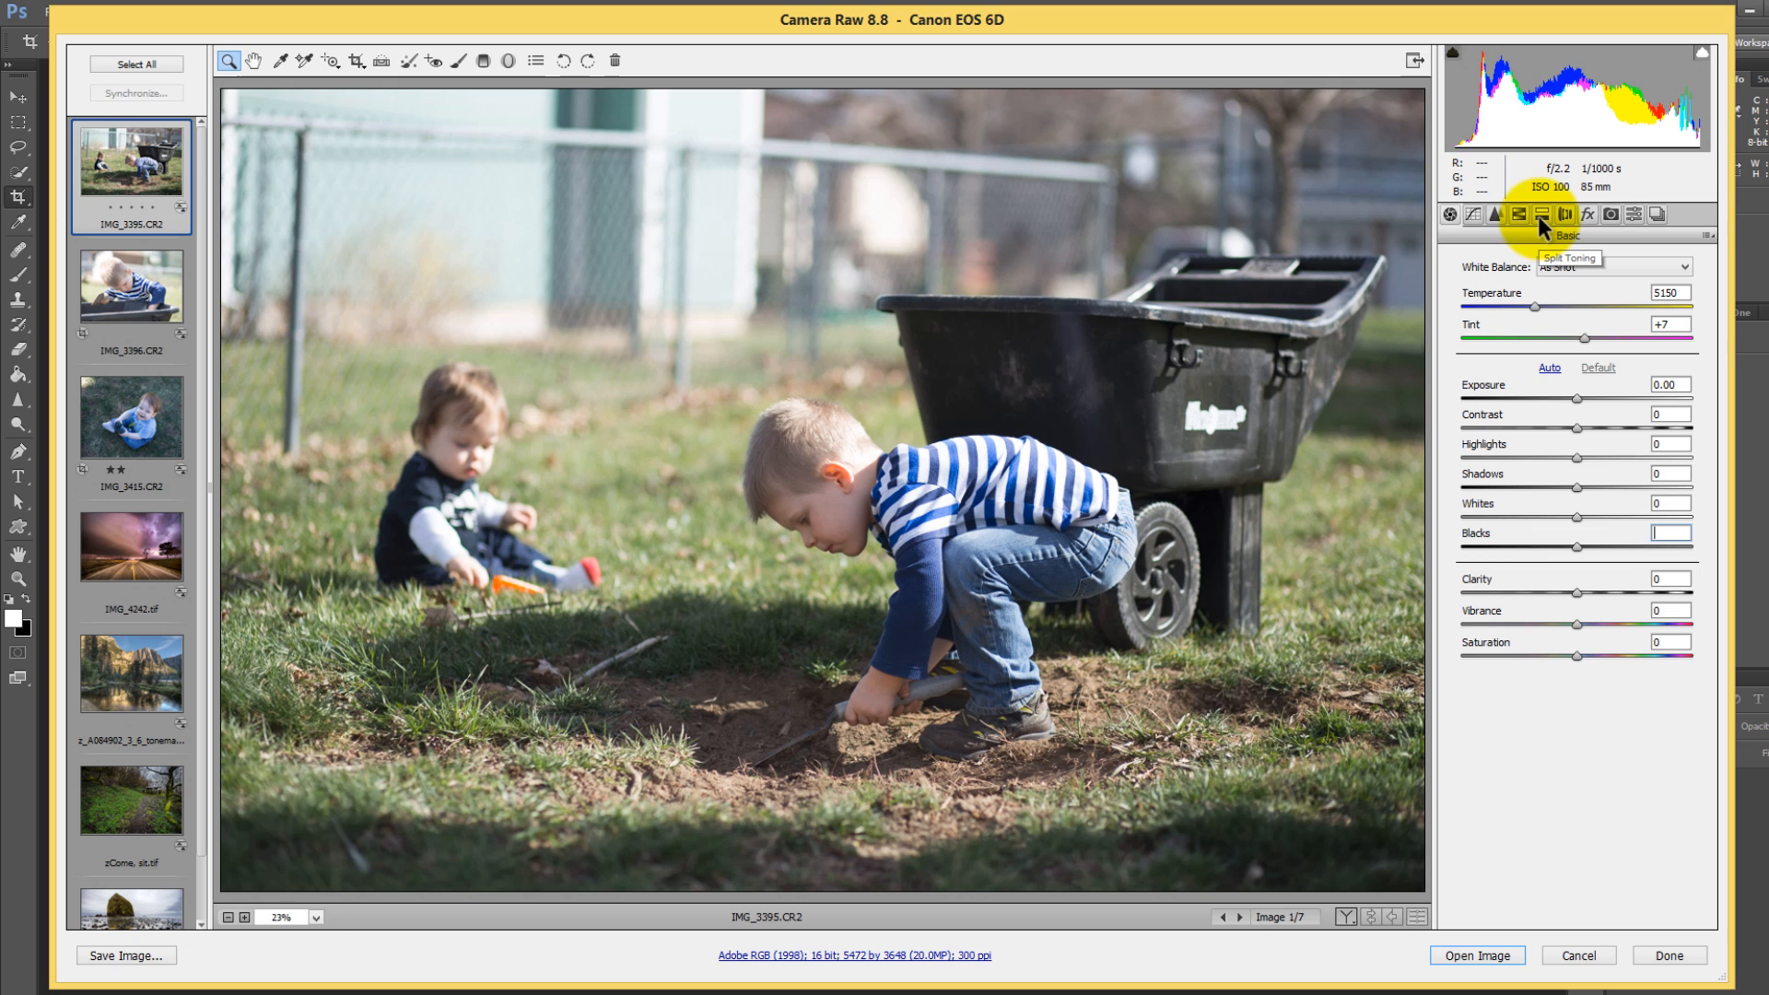
In Split Toning, set Highlights Hue to 54 (yellow) and Shadows Hue to 242 (blue).
{"action": "left_click", "coordinate": [1541, 214]}
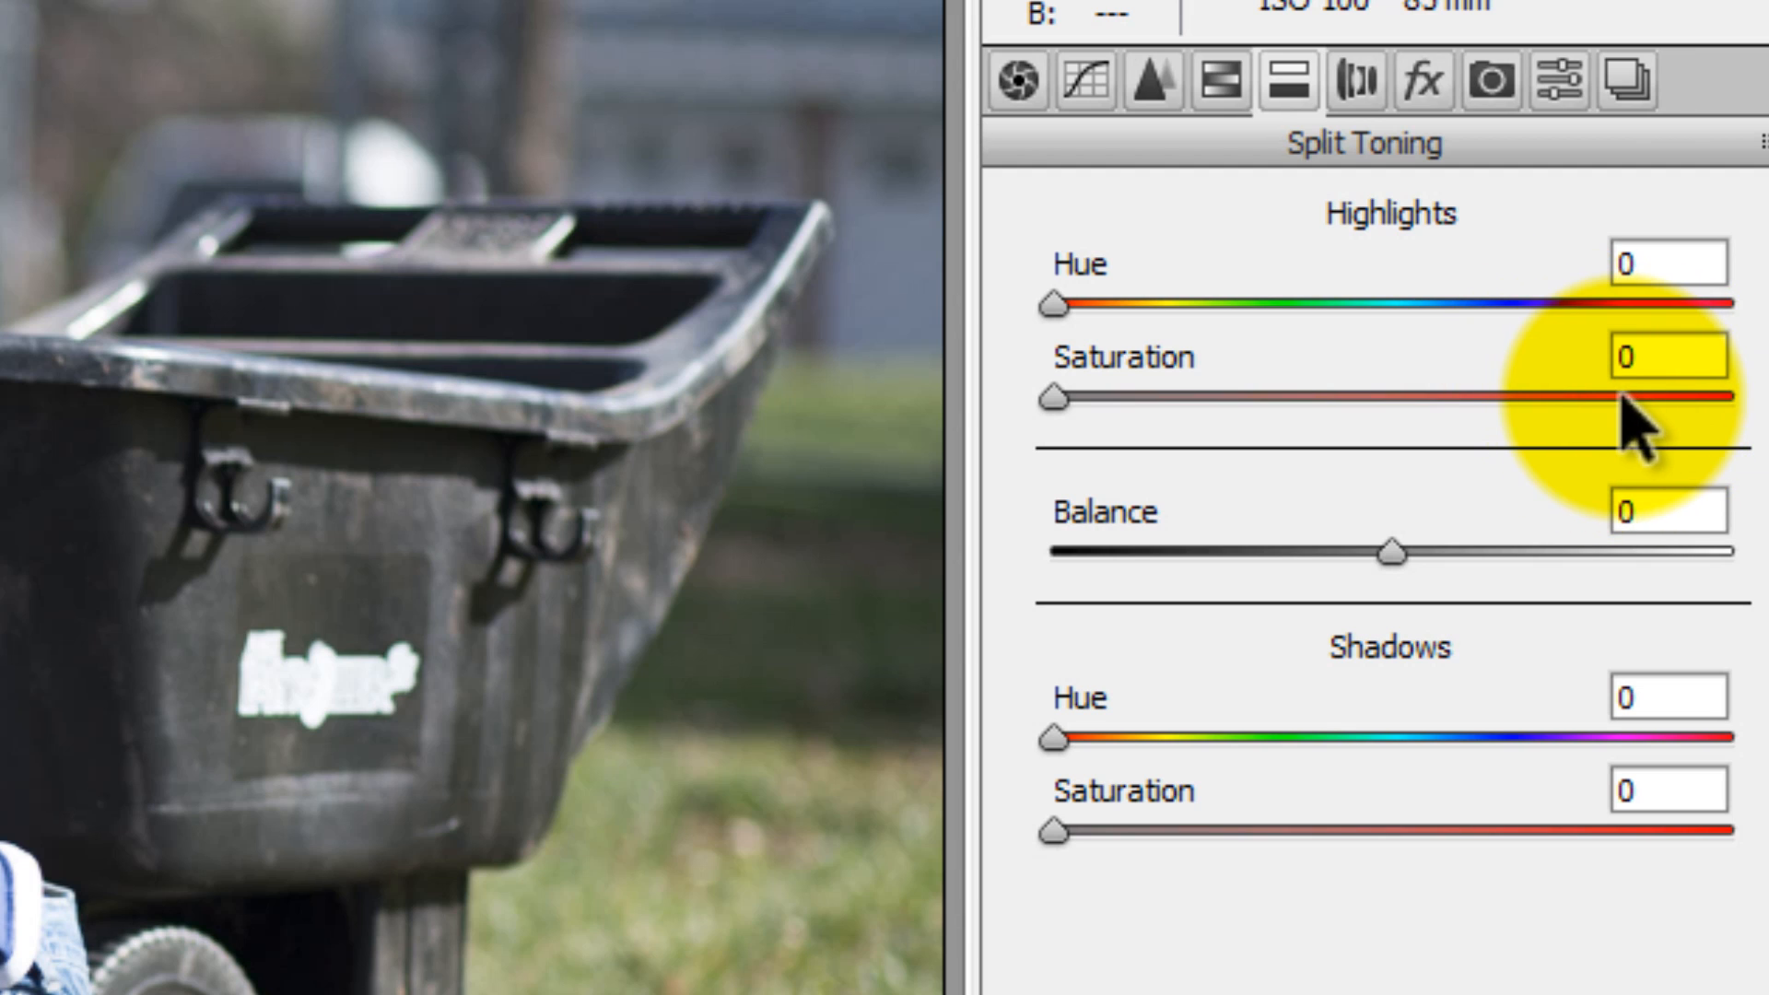
{"action": "mouse_move", "coordinate": [1659, 429]}
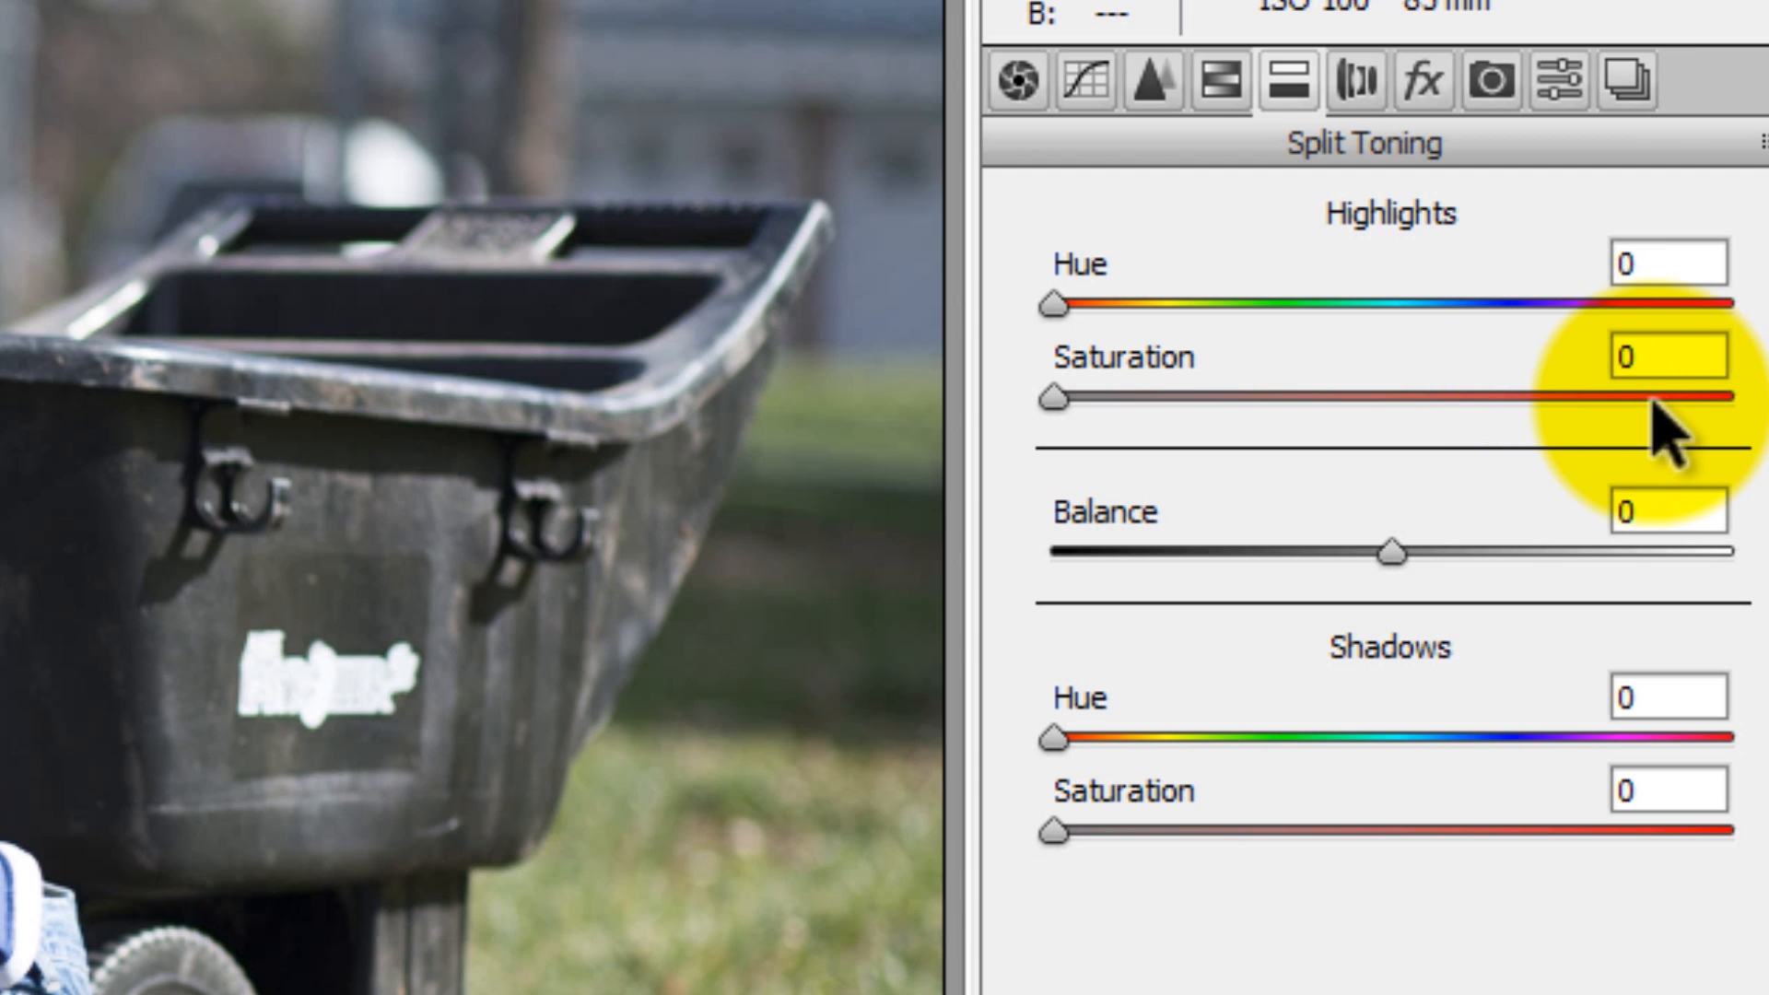
{"action": "left_click_drag", "start_coordinate": [1054, 302], "coordinate": [1100, 303]}
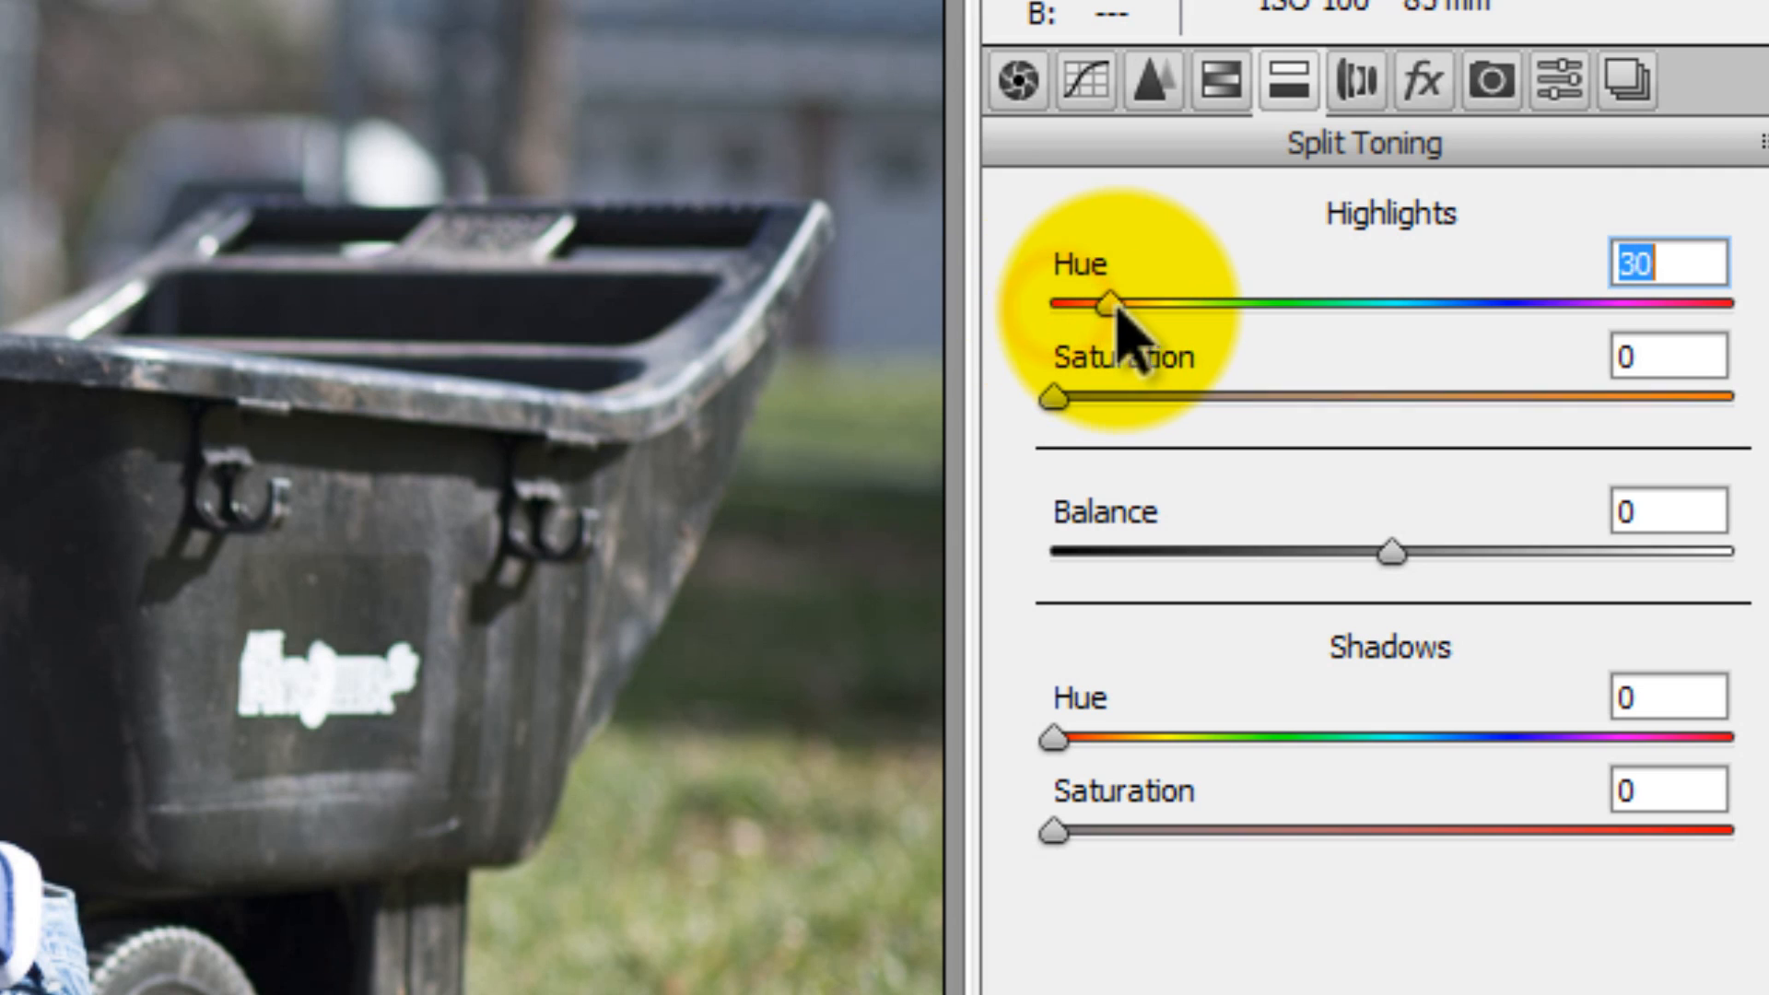
{"action": "left_click_drag", "start_coordinate": [1078, 307], "coordinate": [1133, 308]}
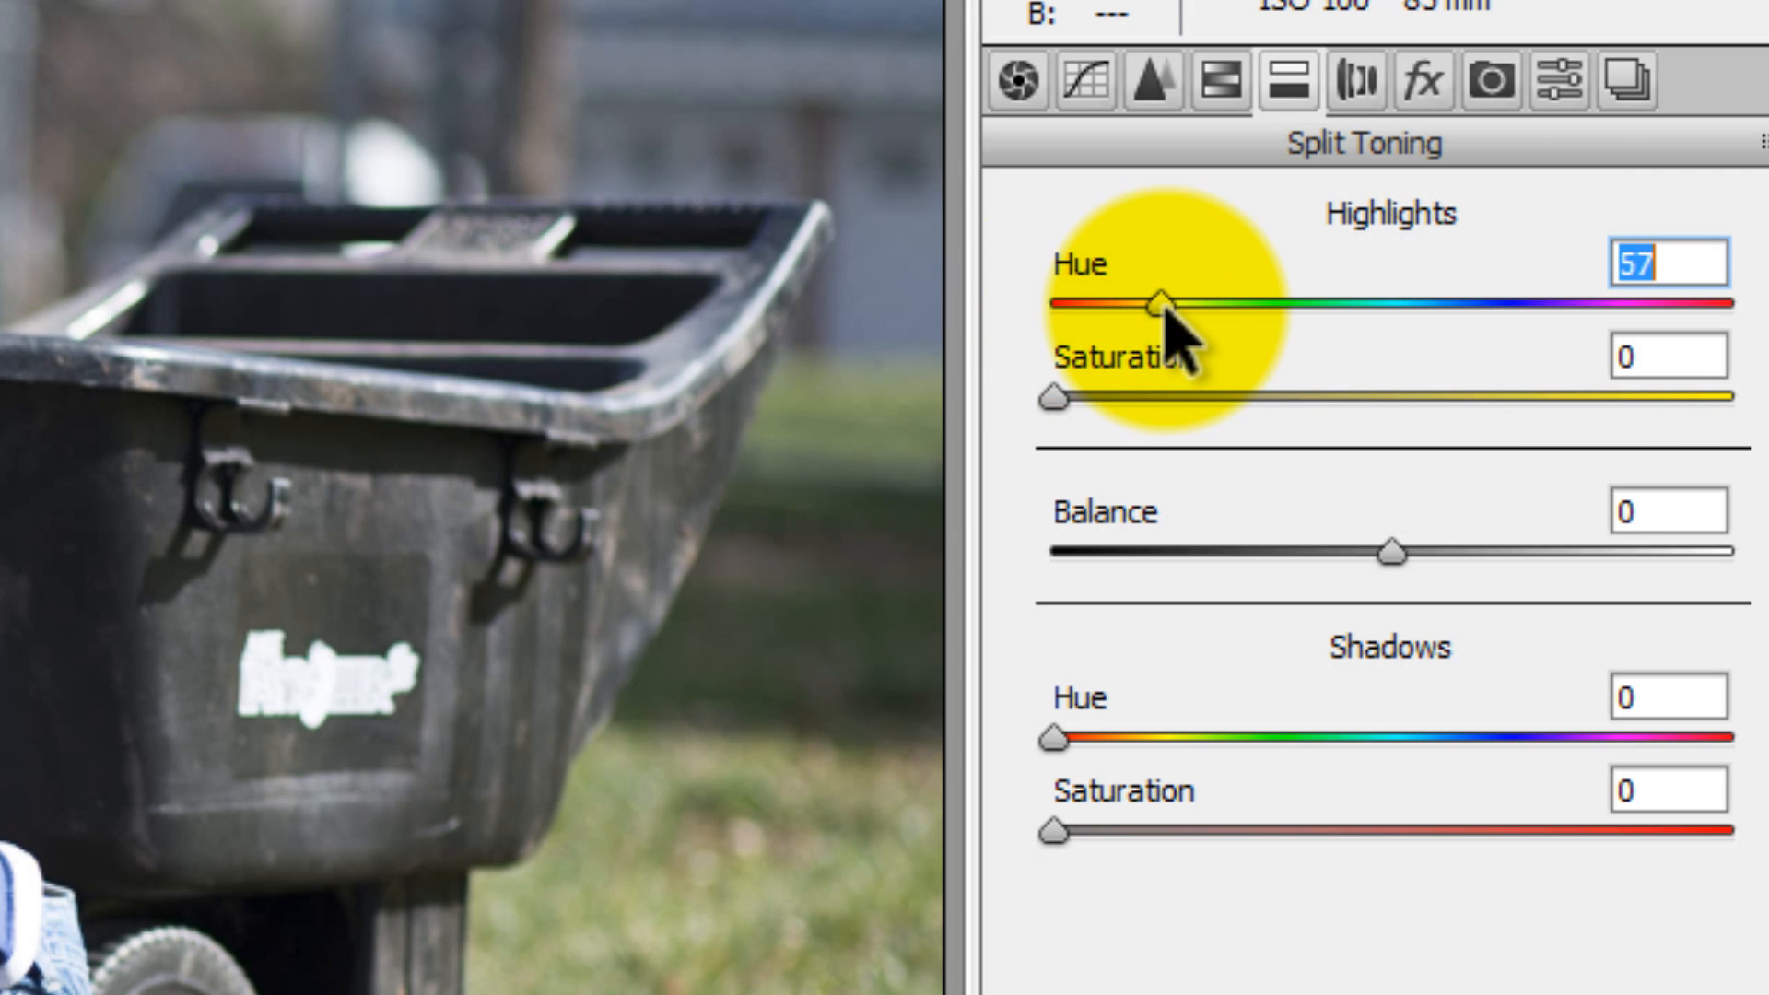
{"action": "left_click_drag", "start_coordinate": [1133, 304], "coordinate": [1185, 306]}
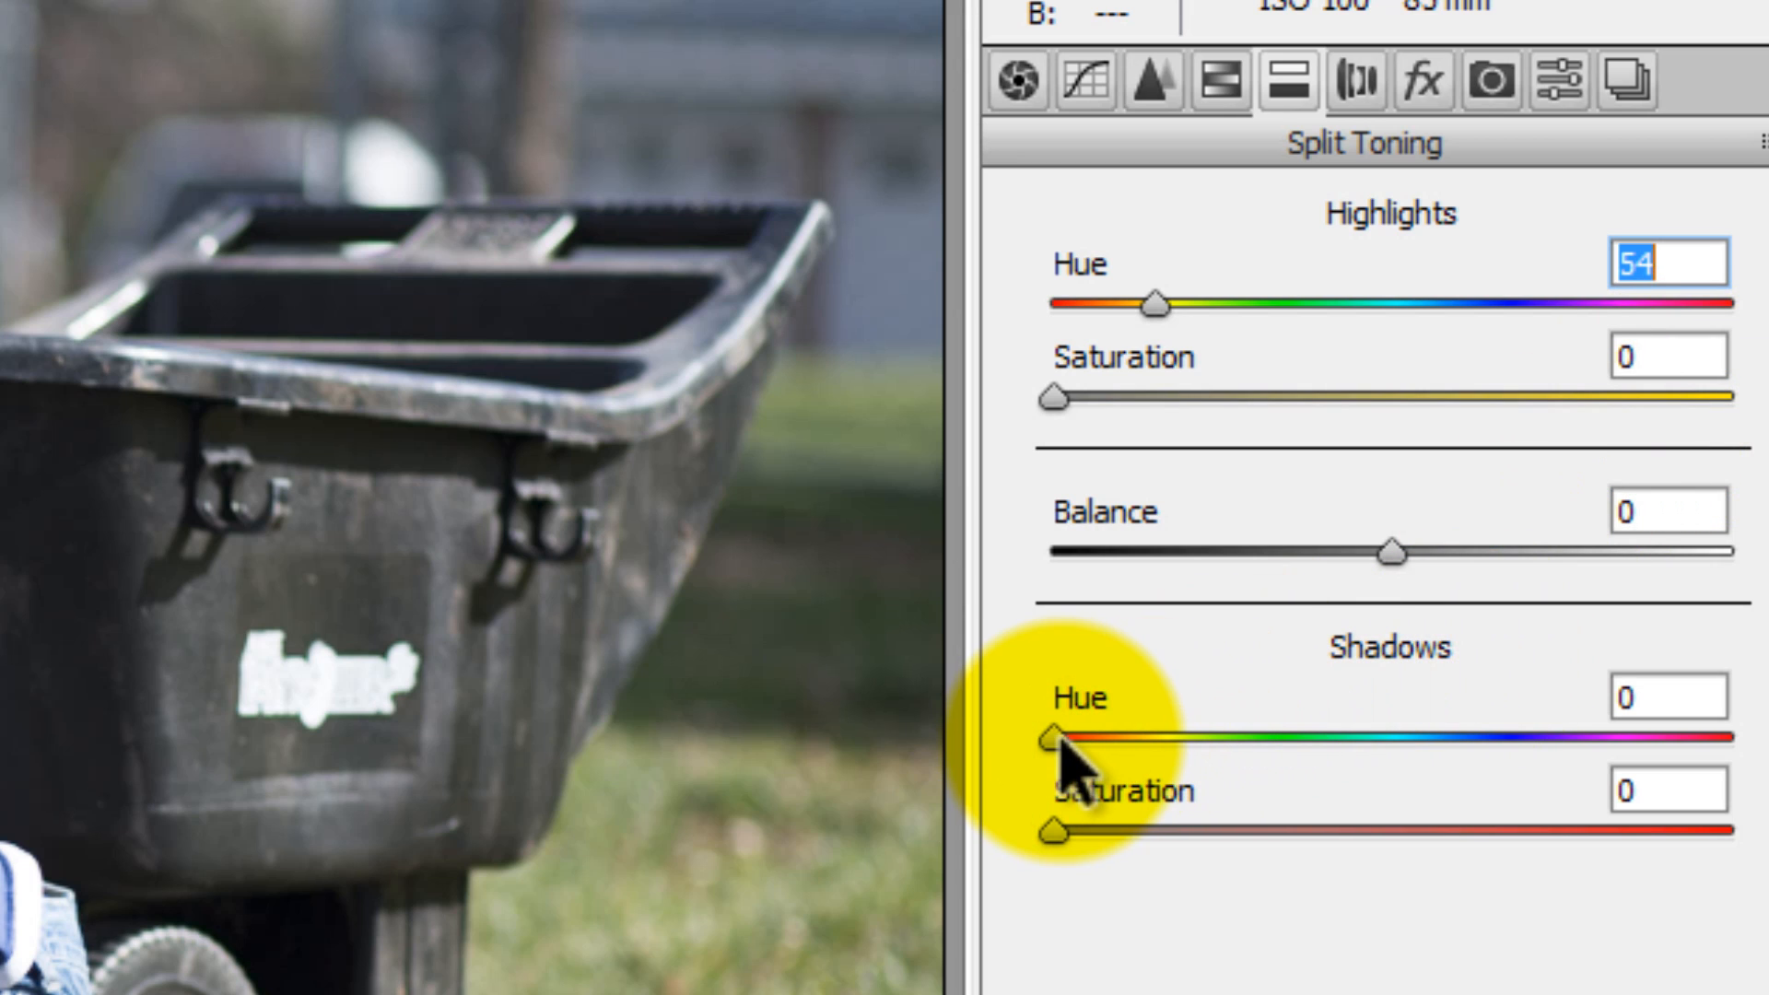
{"action": "left_click_drag", "start_coordinate": [1048, 744], "coordinate": [1494, 744]}
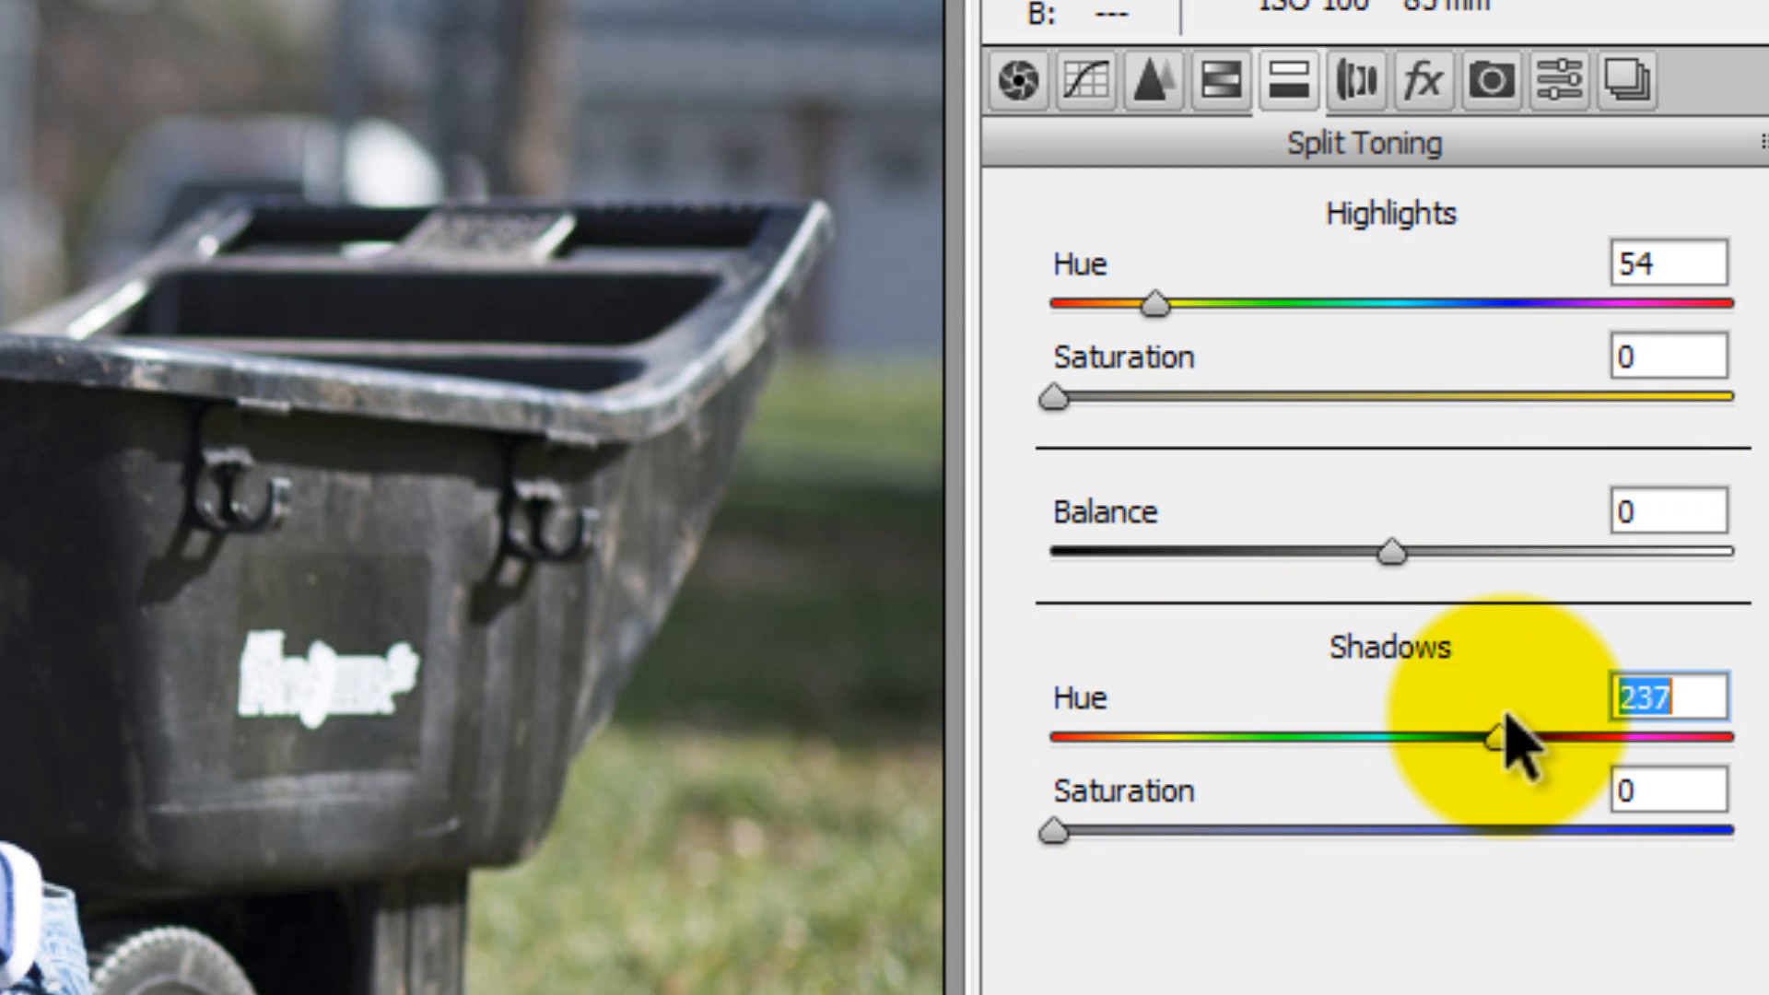
{"action": "left_click_drag", "start_coordinate": [1489, 739], "coordinate": [1506, 739]}
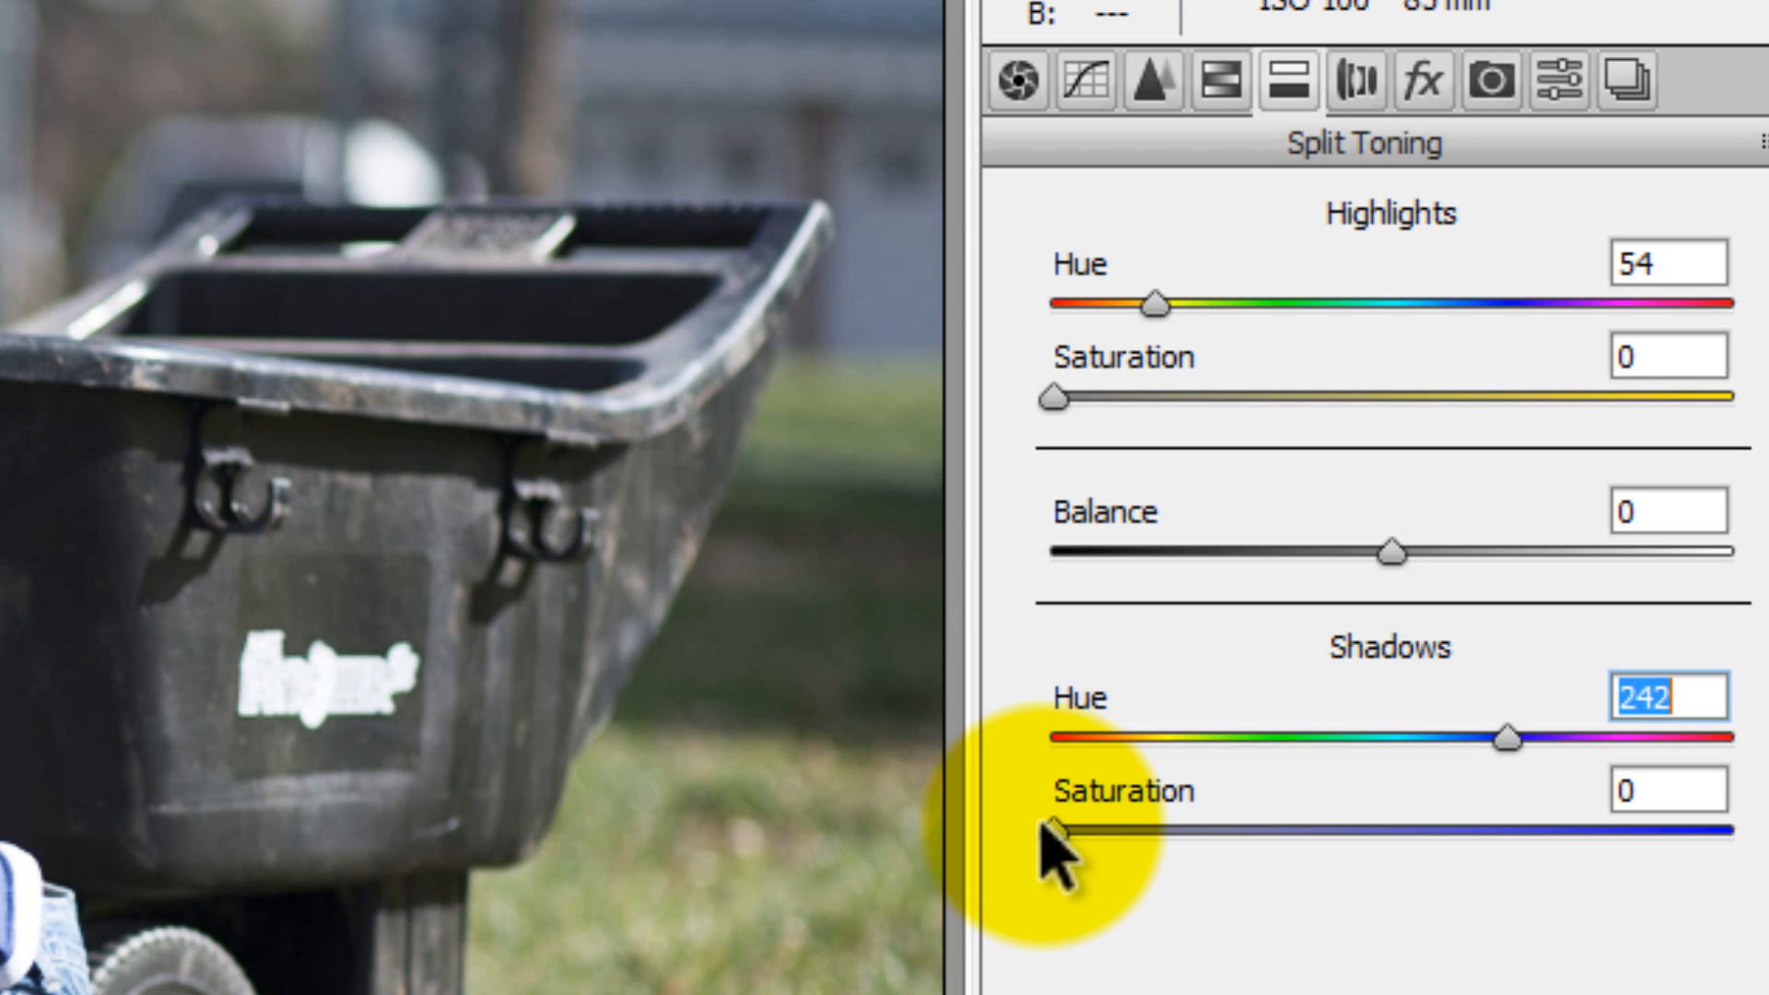
Preview full shadow saturation, then settle the split-tone saturation at about 40.
{"action": "left_click_drag", "start_coordinate": [1054, 833], "coordinate": [1149, 833]}
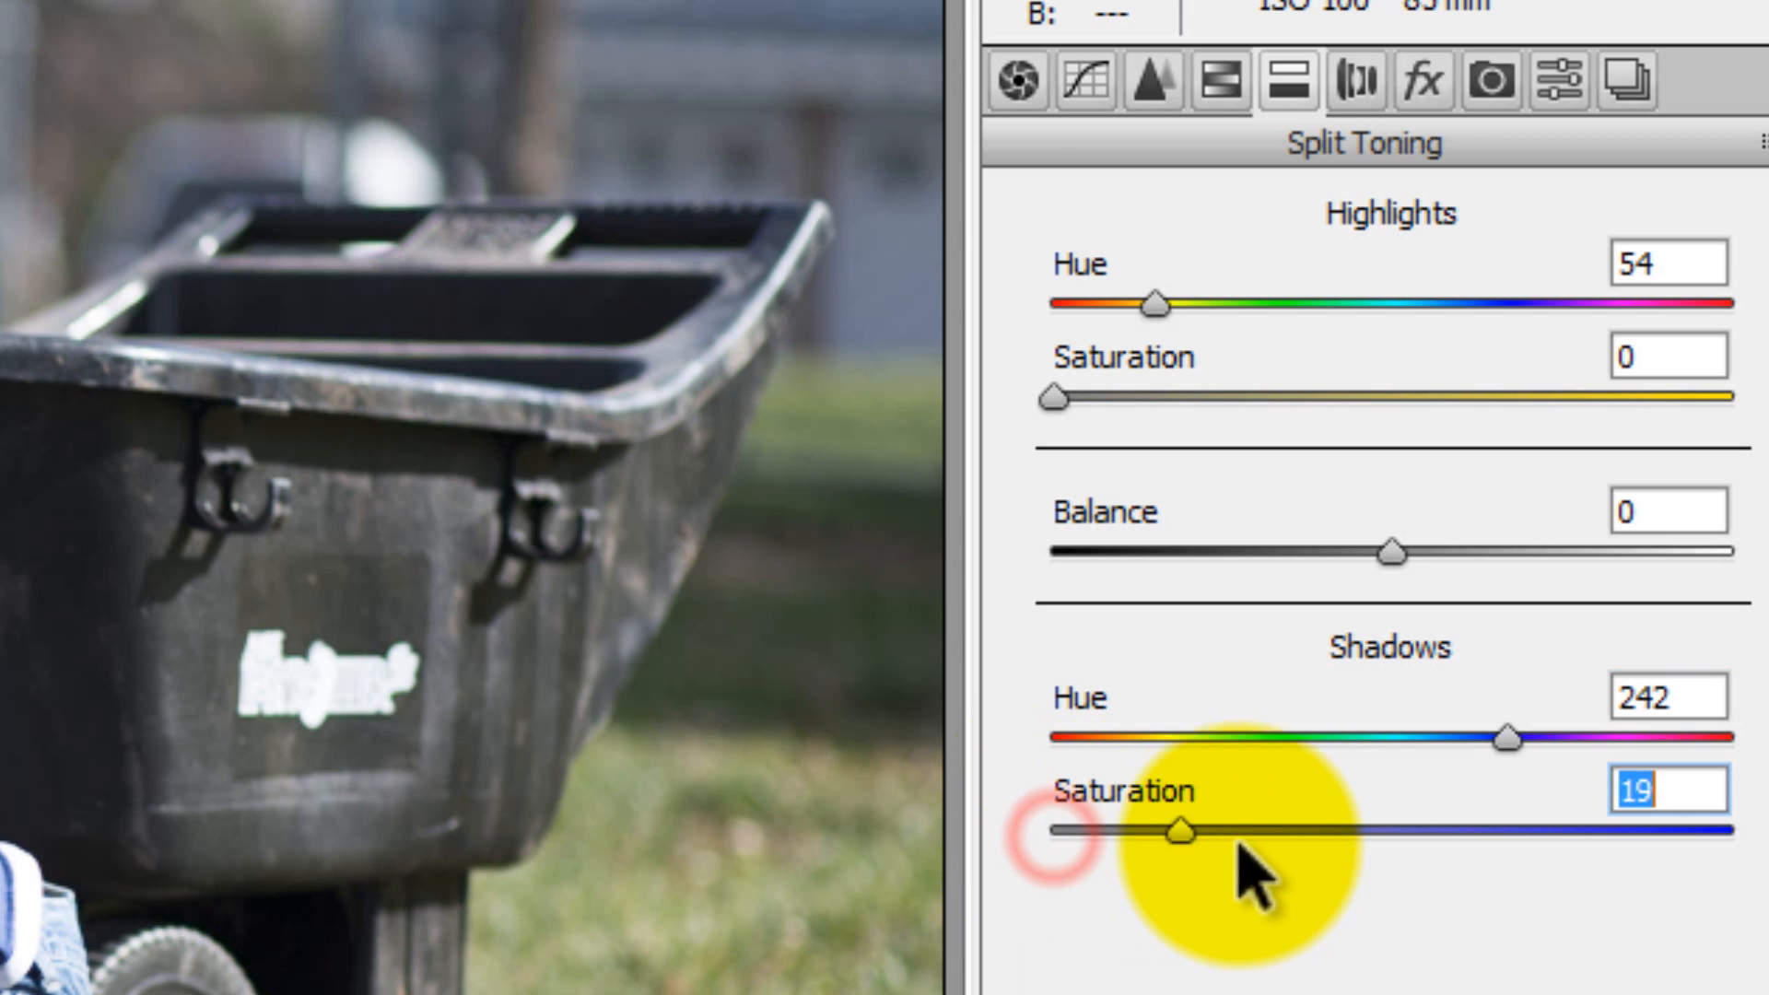
{"action": "left_click_drag", "start_coordinate": [1144, 829], "coordinate": [1727, 829]}
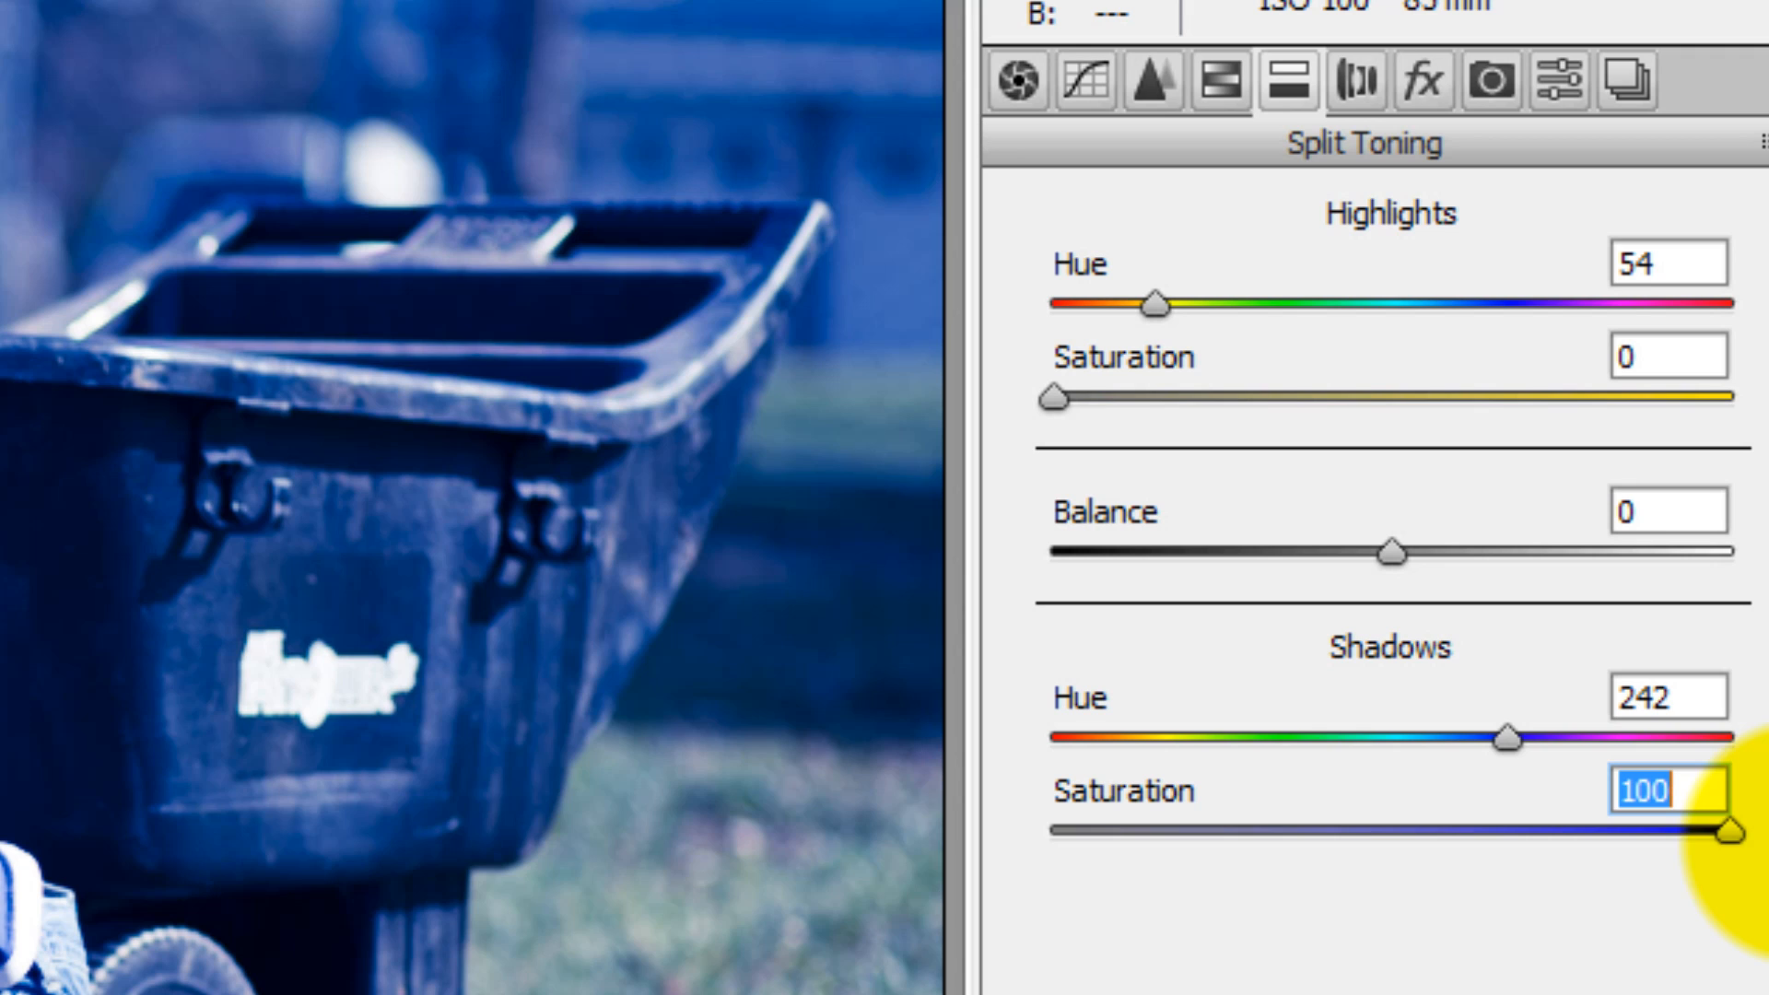
{"action": "left_click_drag", "start_coordinate": [1716, 828], "coordinate": [1319, 827]}
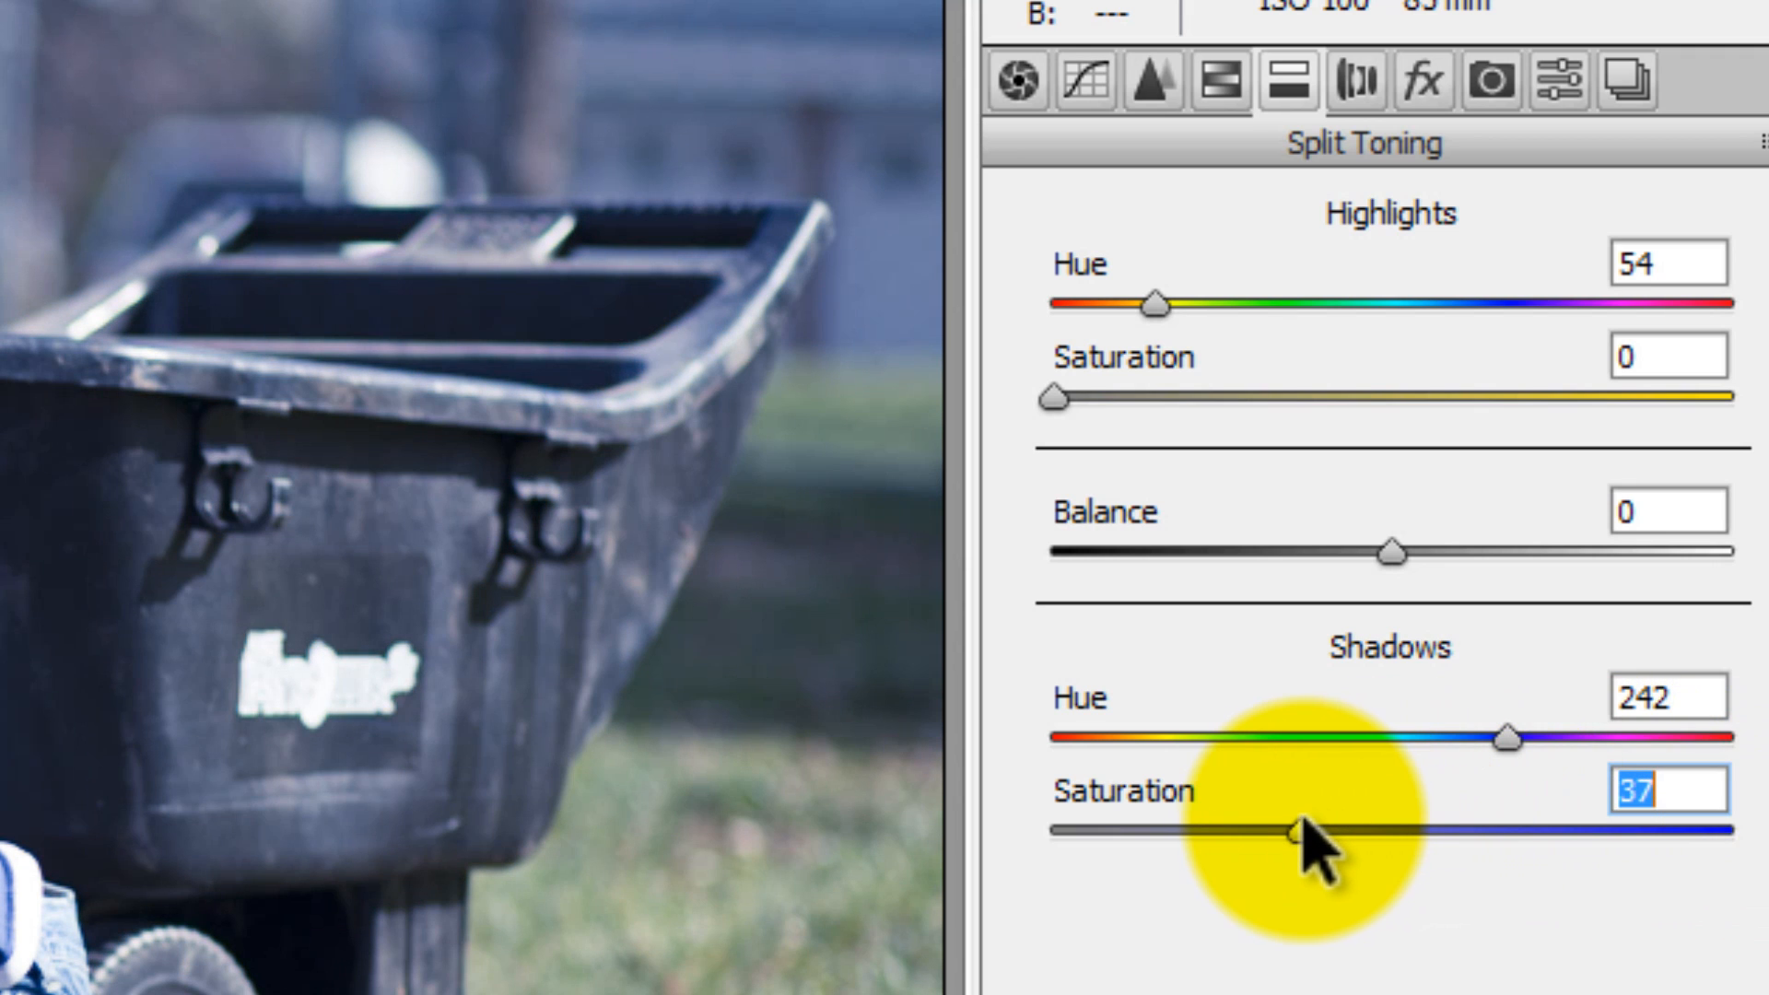
{"action": "left_click_drag", "start_coordinate": [1275, 830], "coordinate": [1309, 829]}
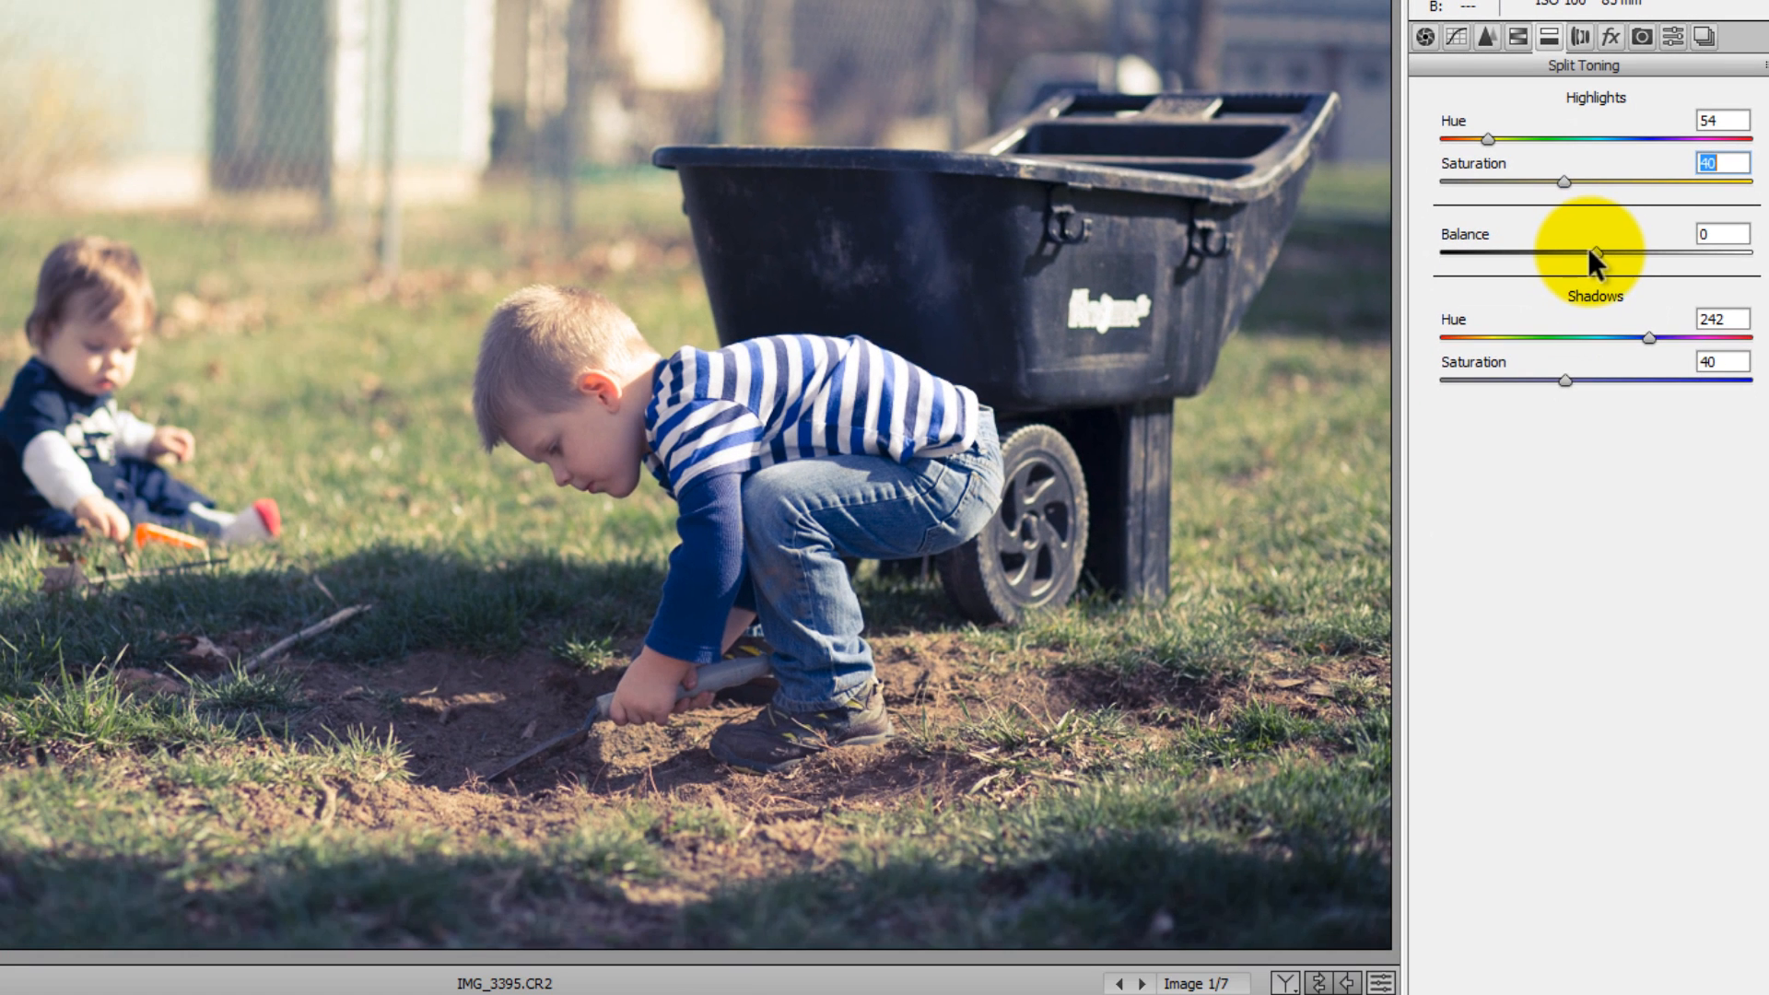
Swing the Balance slider toward highlights then shadows, and settle it near neutral.
{"action": "left_click_drag", "start_coordinate": [1595, 254], "coordinate": [1631, 255]}
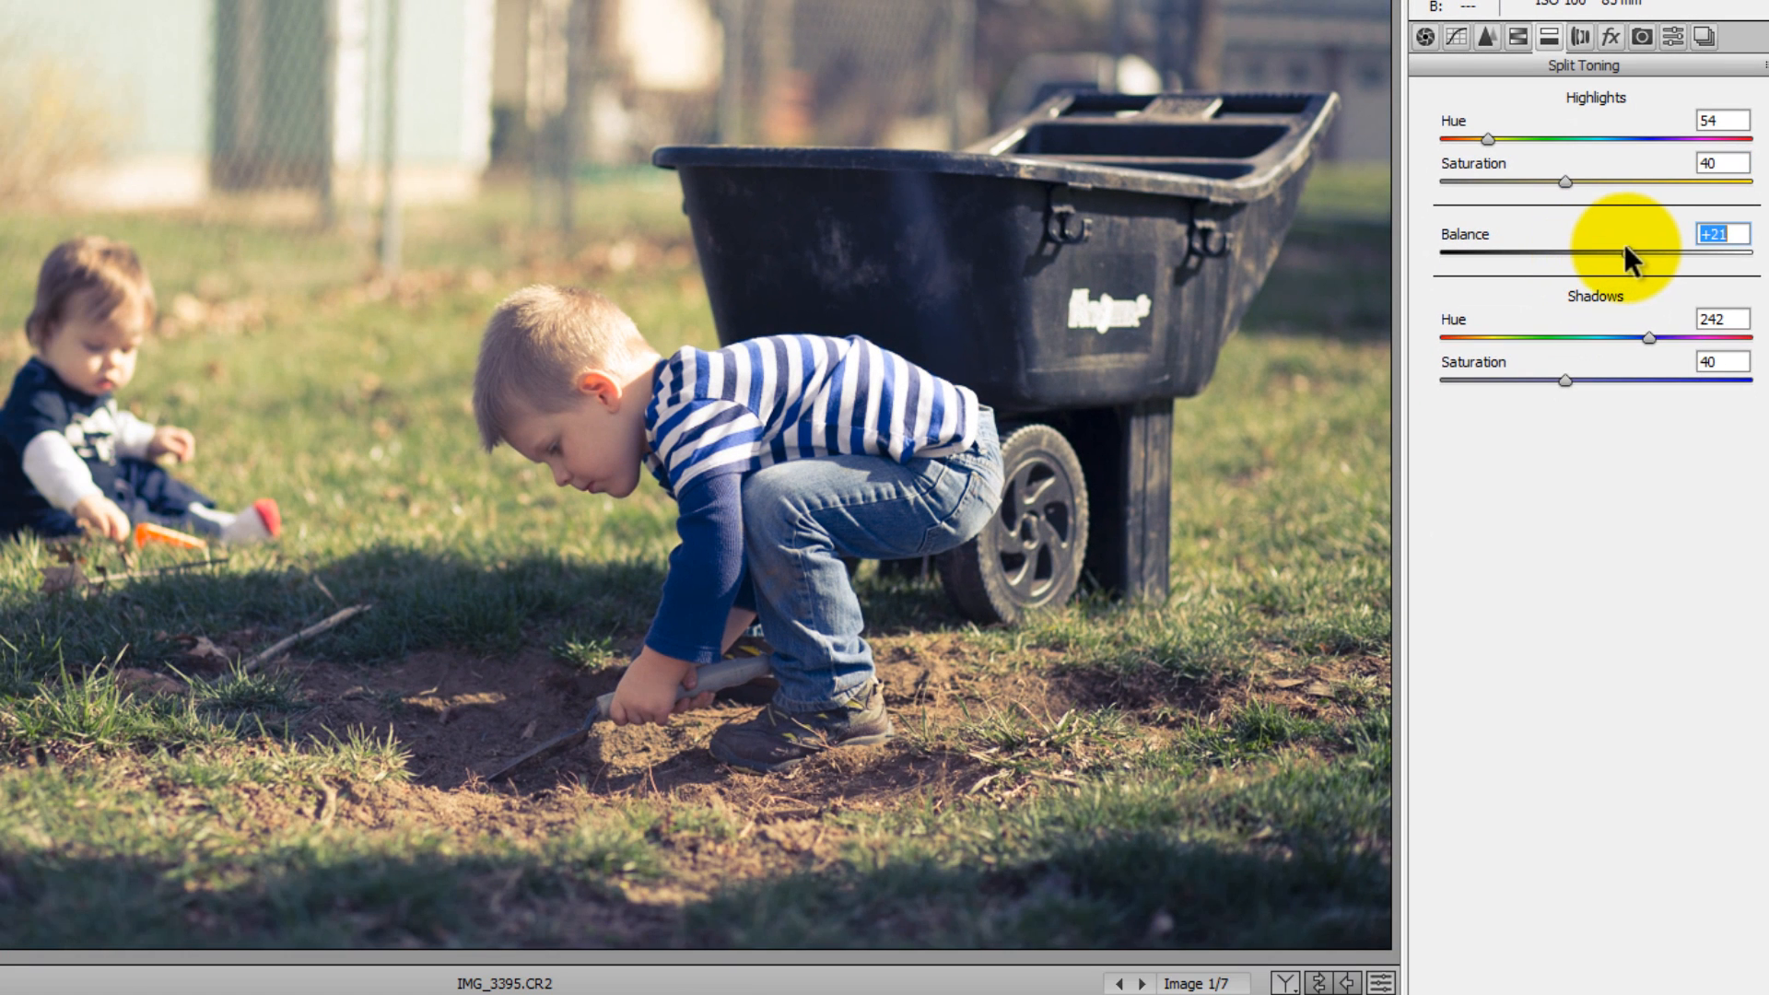
{"action": "left_click_drag", "start_coordinate": [1648, 253], "coordinate": [1626, 253]}
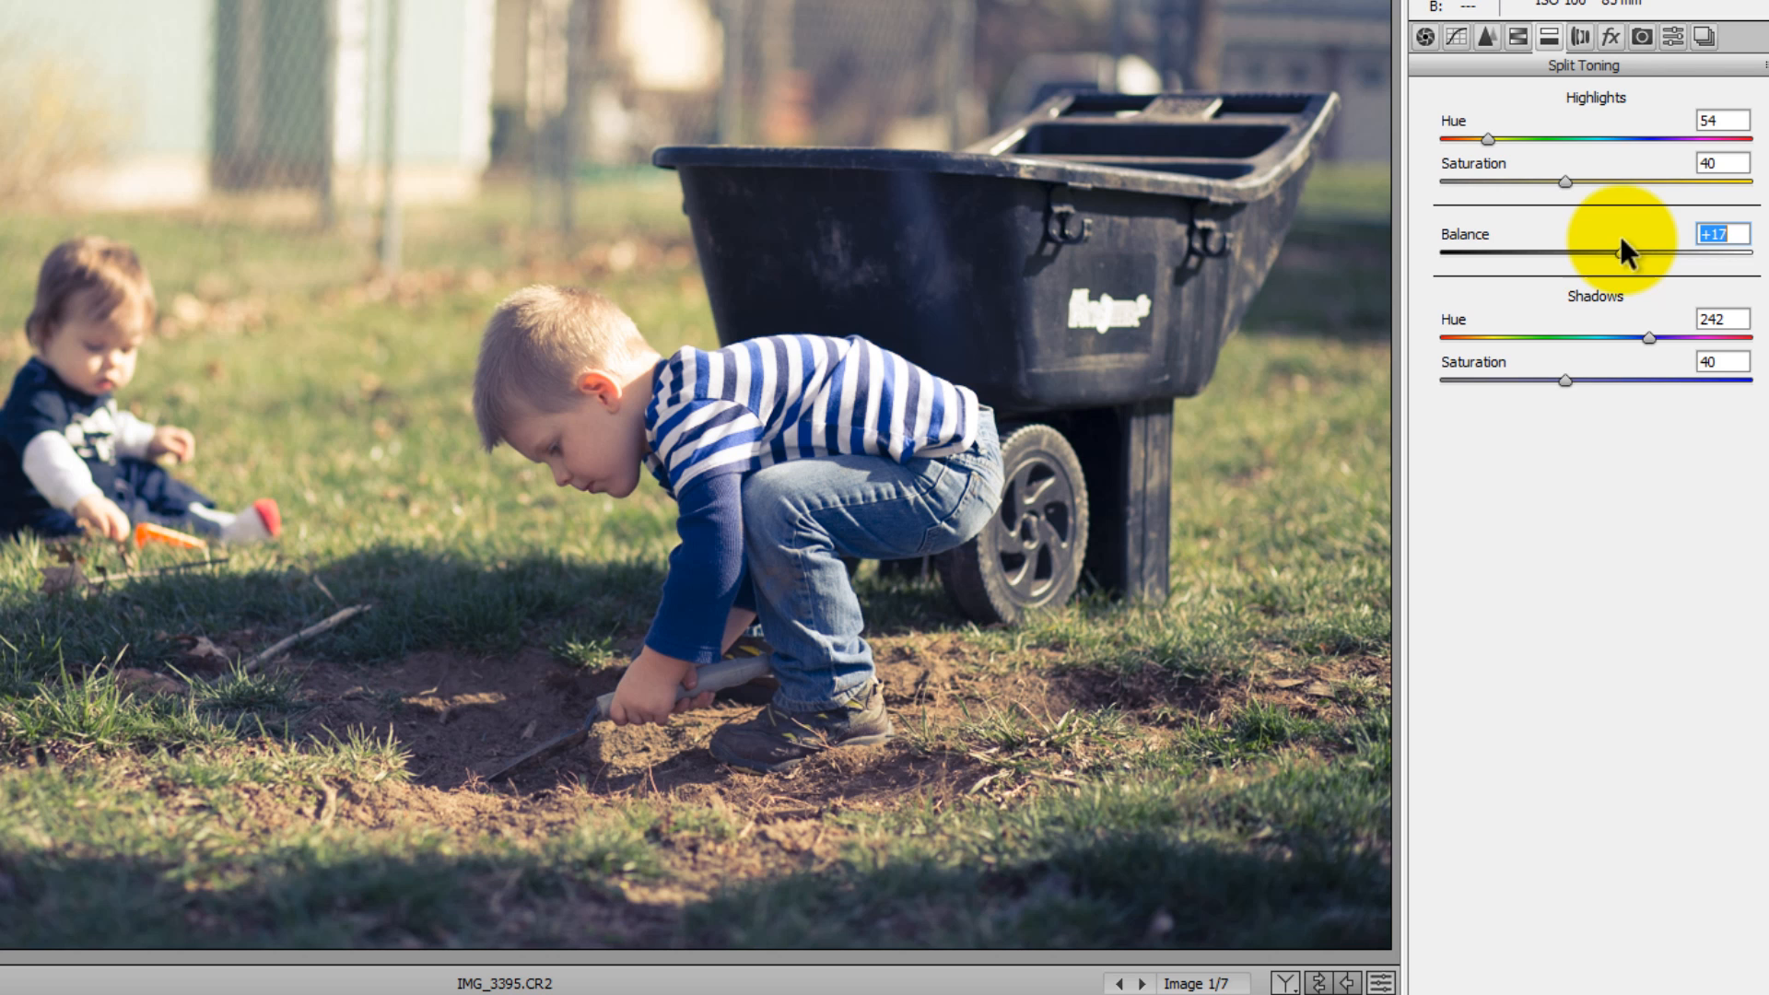
{"action": "left_click_drag", "start_coordinate": [1622, 253], "coordinate": [1749, 252]}
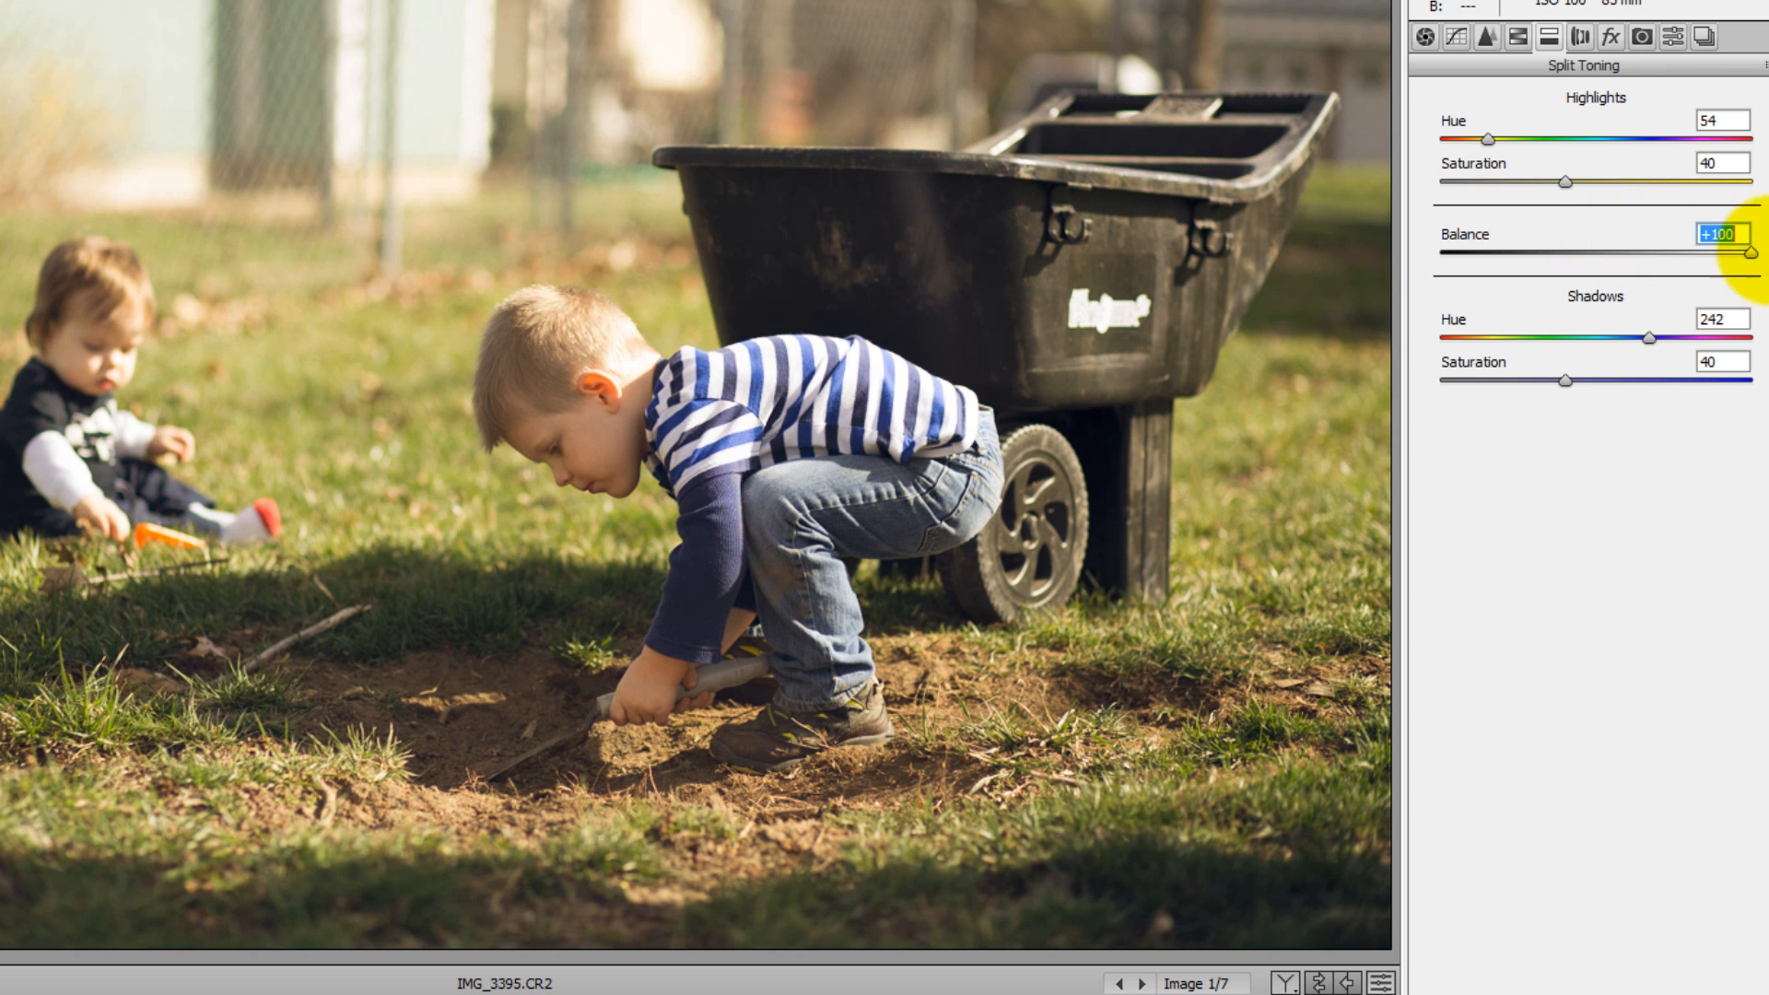
{"action": "left_click_drag", "start_coordinate": [1749, 252], "coordinate": [1555, 252]}
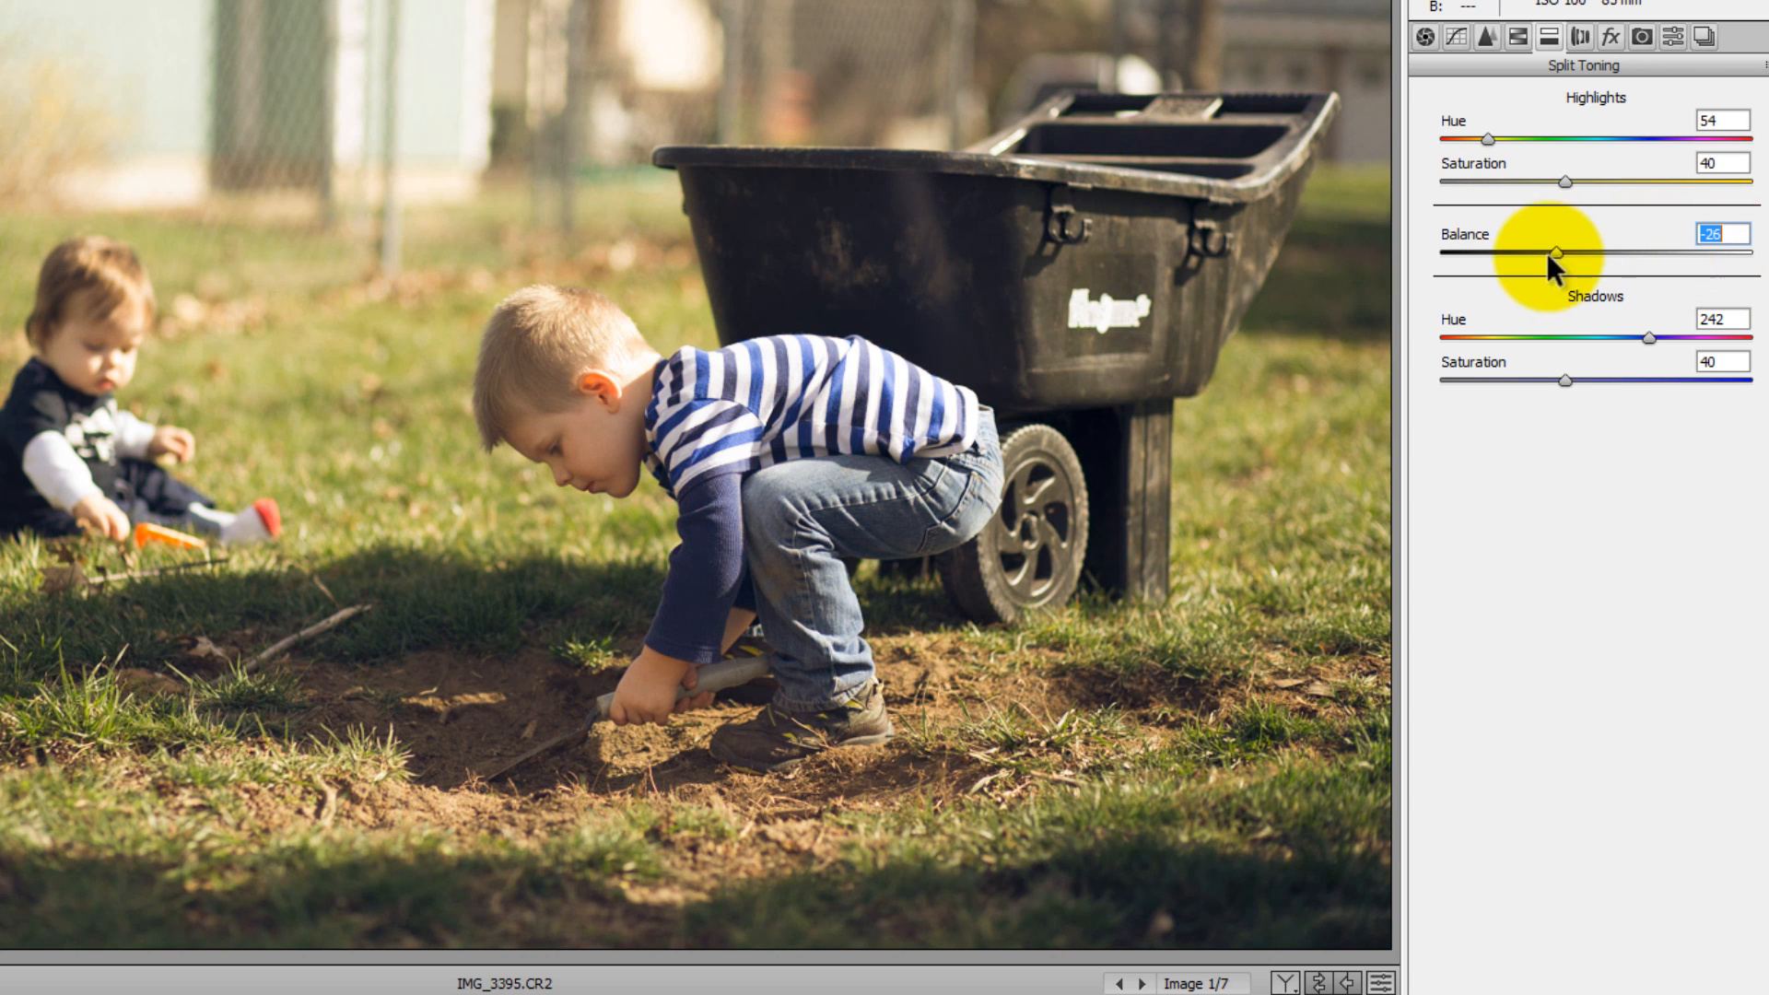
{"action": "left_click_drag", "start_coordinate": [1555, 254], "coordinate": [1526, 254]}
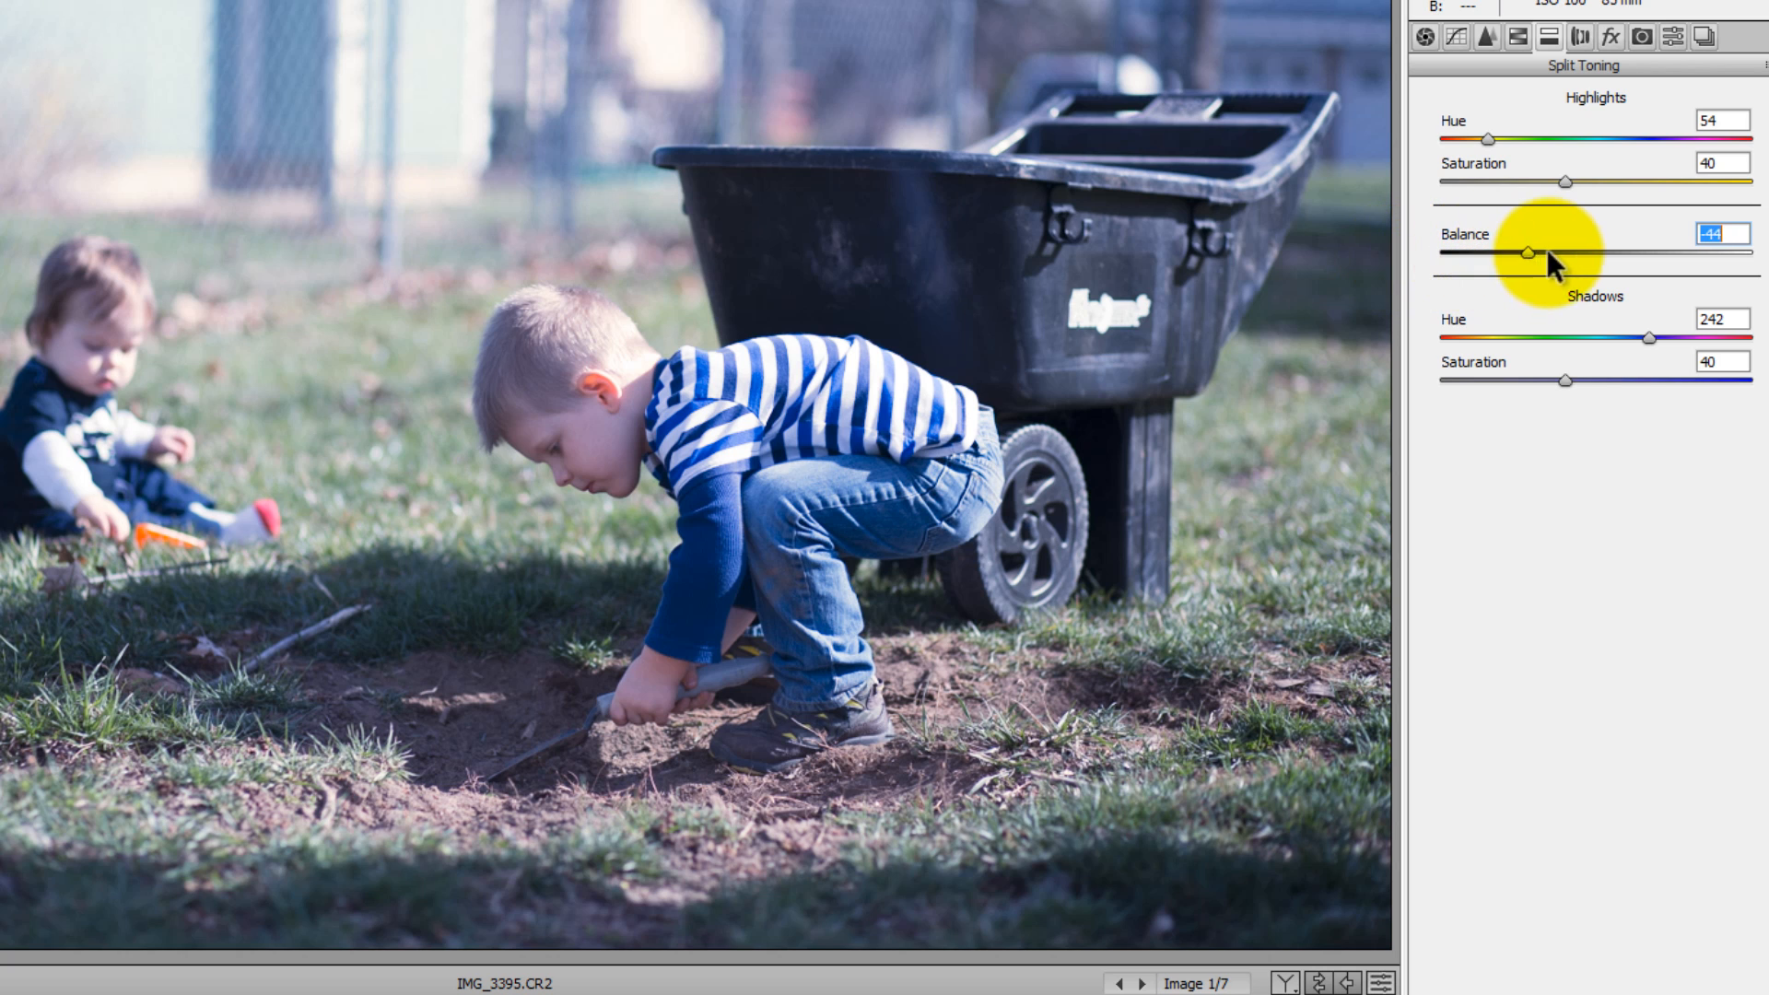
{"action": "left_click_drag", "start_coordinate": [1526, 253], "coordinate": [1610, 252]}
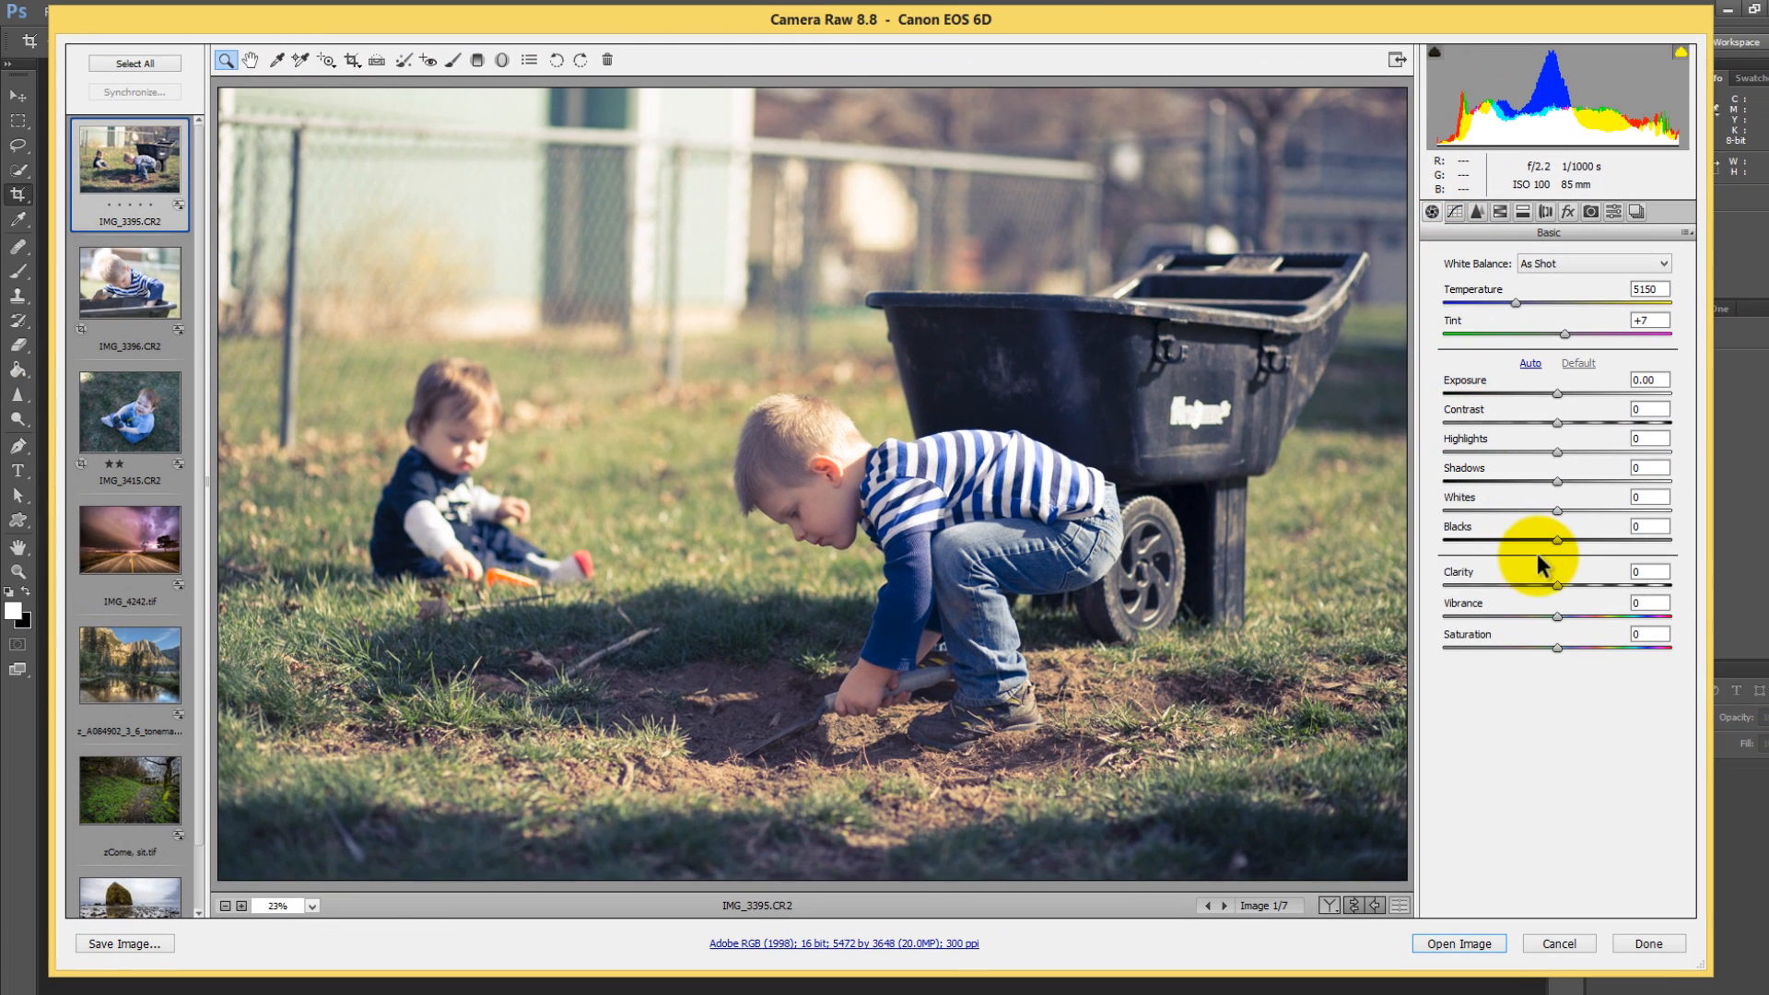
{"action": "mouse_move", "coordinate": [1562, 547]}
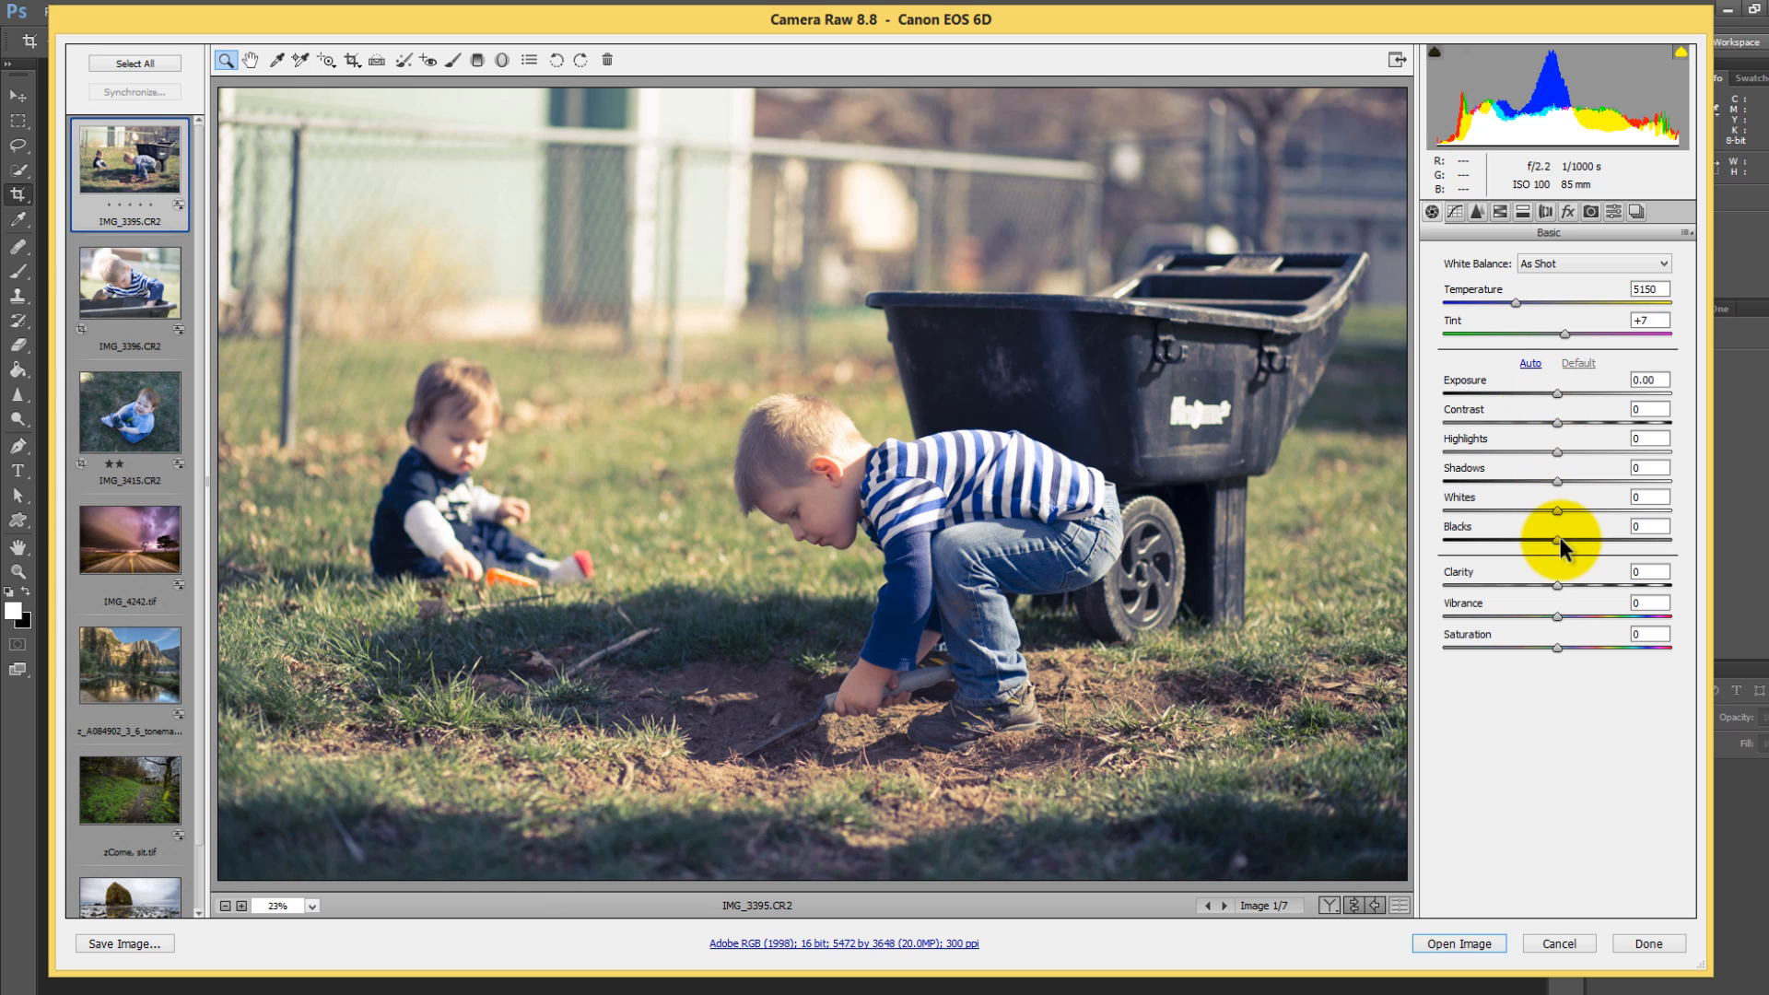
Lift Blacks to +47, lower Clarity to -10 and Vibrance to -30 for a faded look.
{"action": "left_click_drag", "start_coordinate": [1559, 540], "coordinate": [1626, 539]}
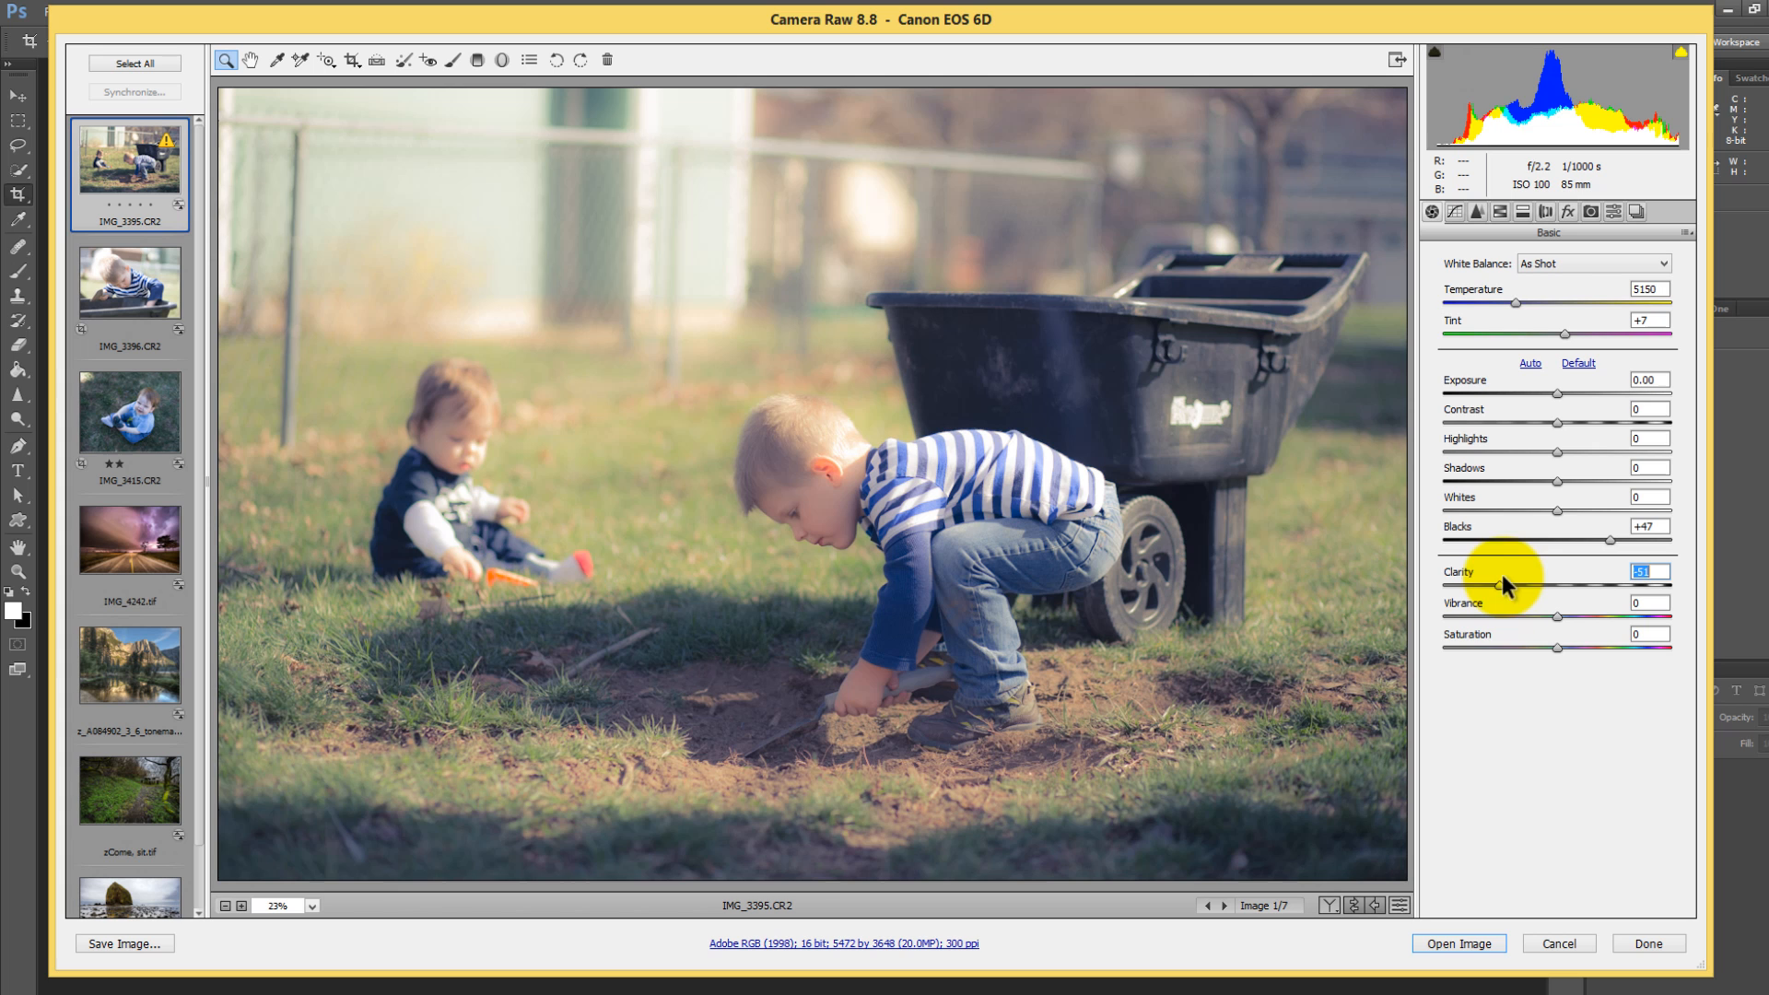
{"action": "left_click_drag", "start_coordinate": [1546, 586], "coordinate": [1557, 586]}
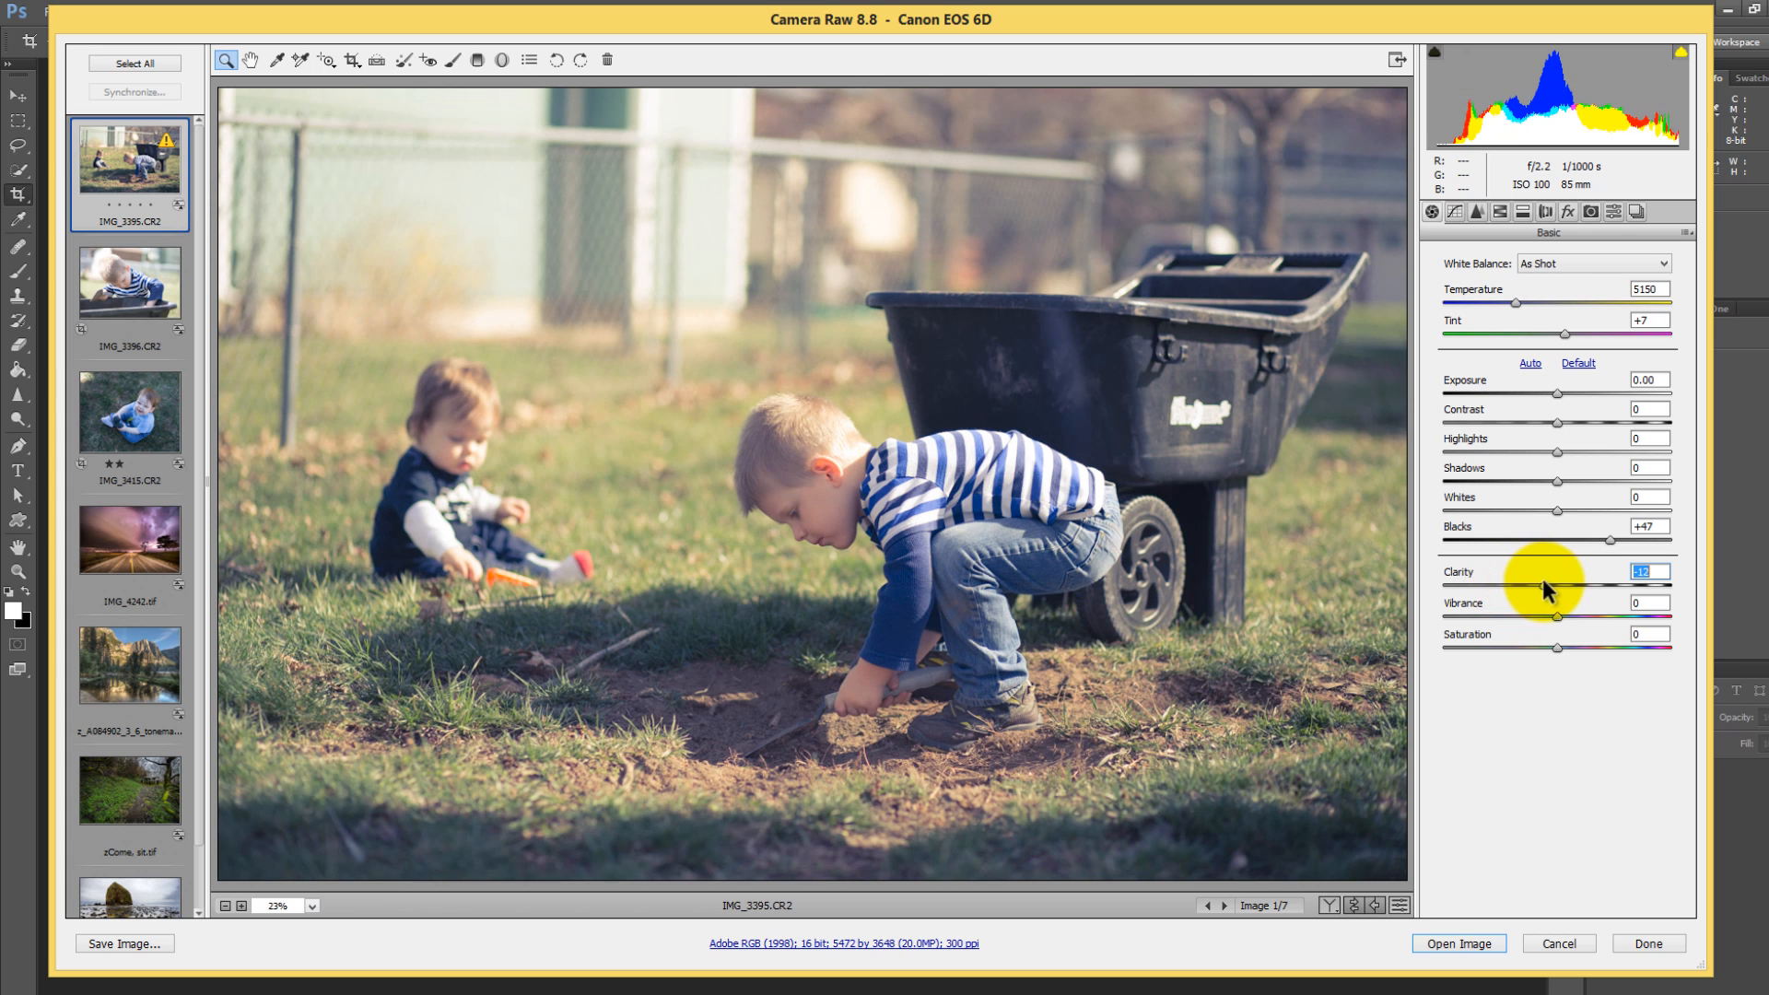
{"action": "left_click_drag", "start_coordinate": [1559, 584], "coordinate": [1546, 584]}
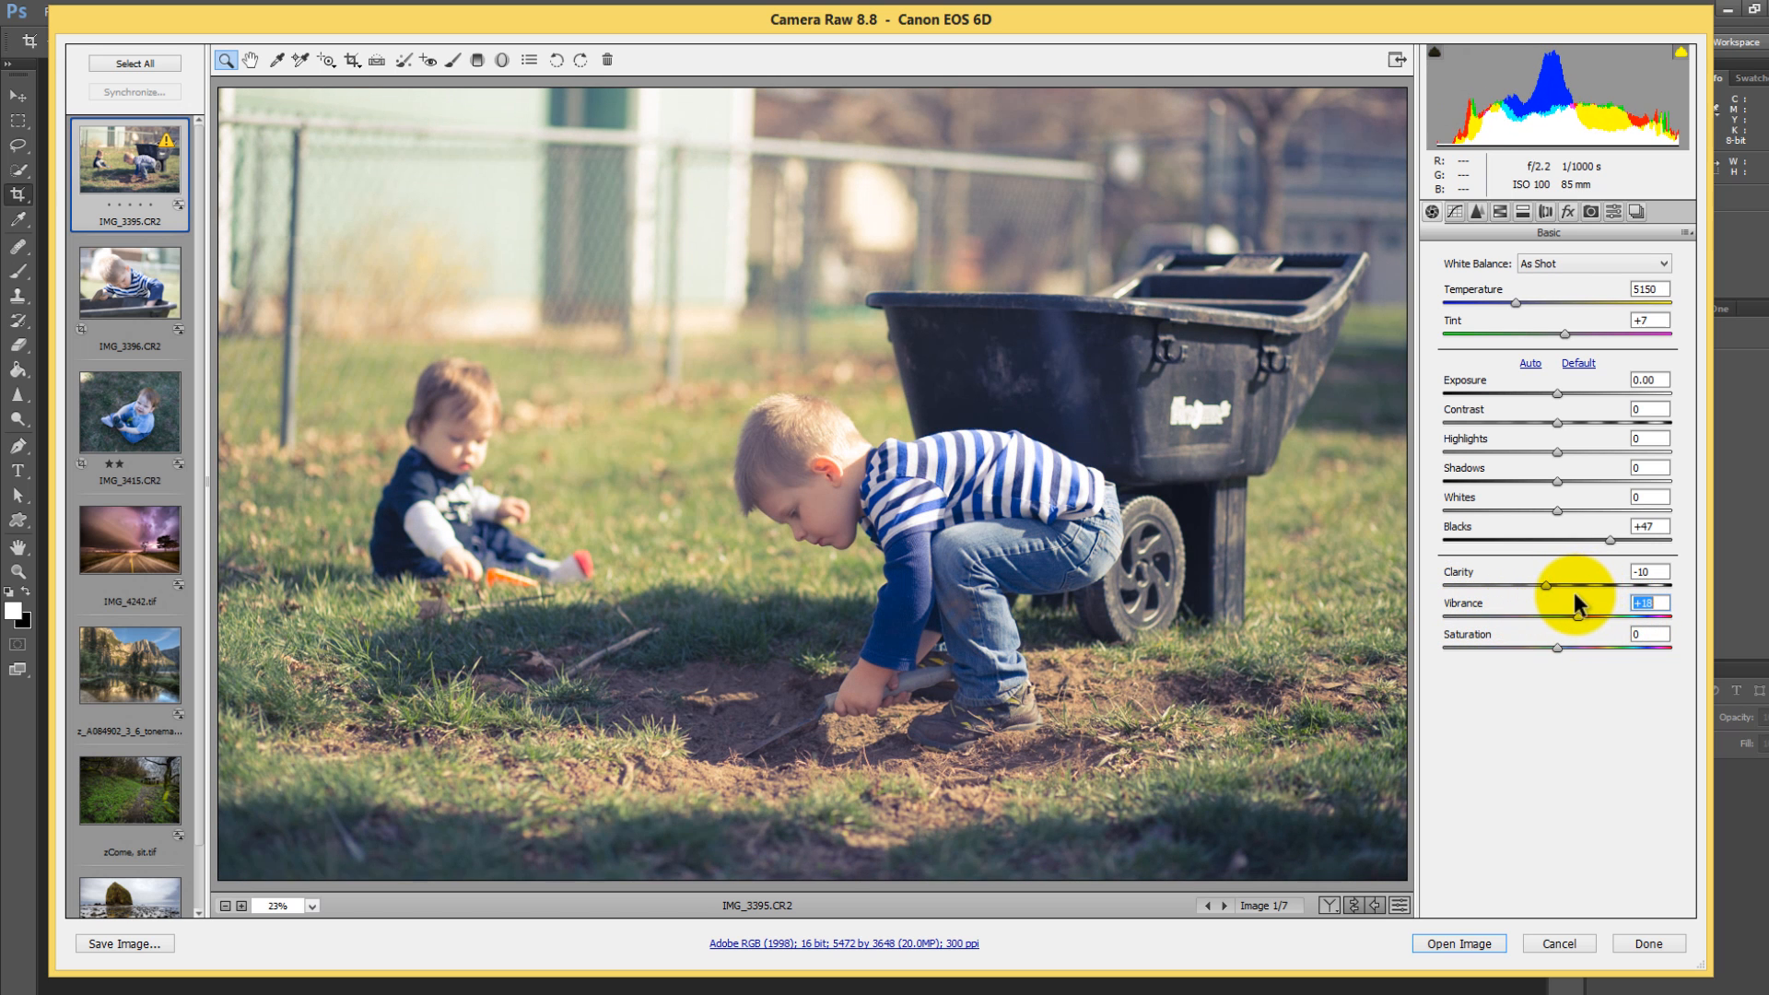
{"action": "left_click_drag", "start_coordinate": [1536, 618], "coordinate": [1596, 617]}
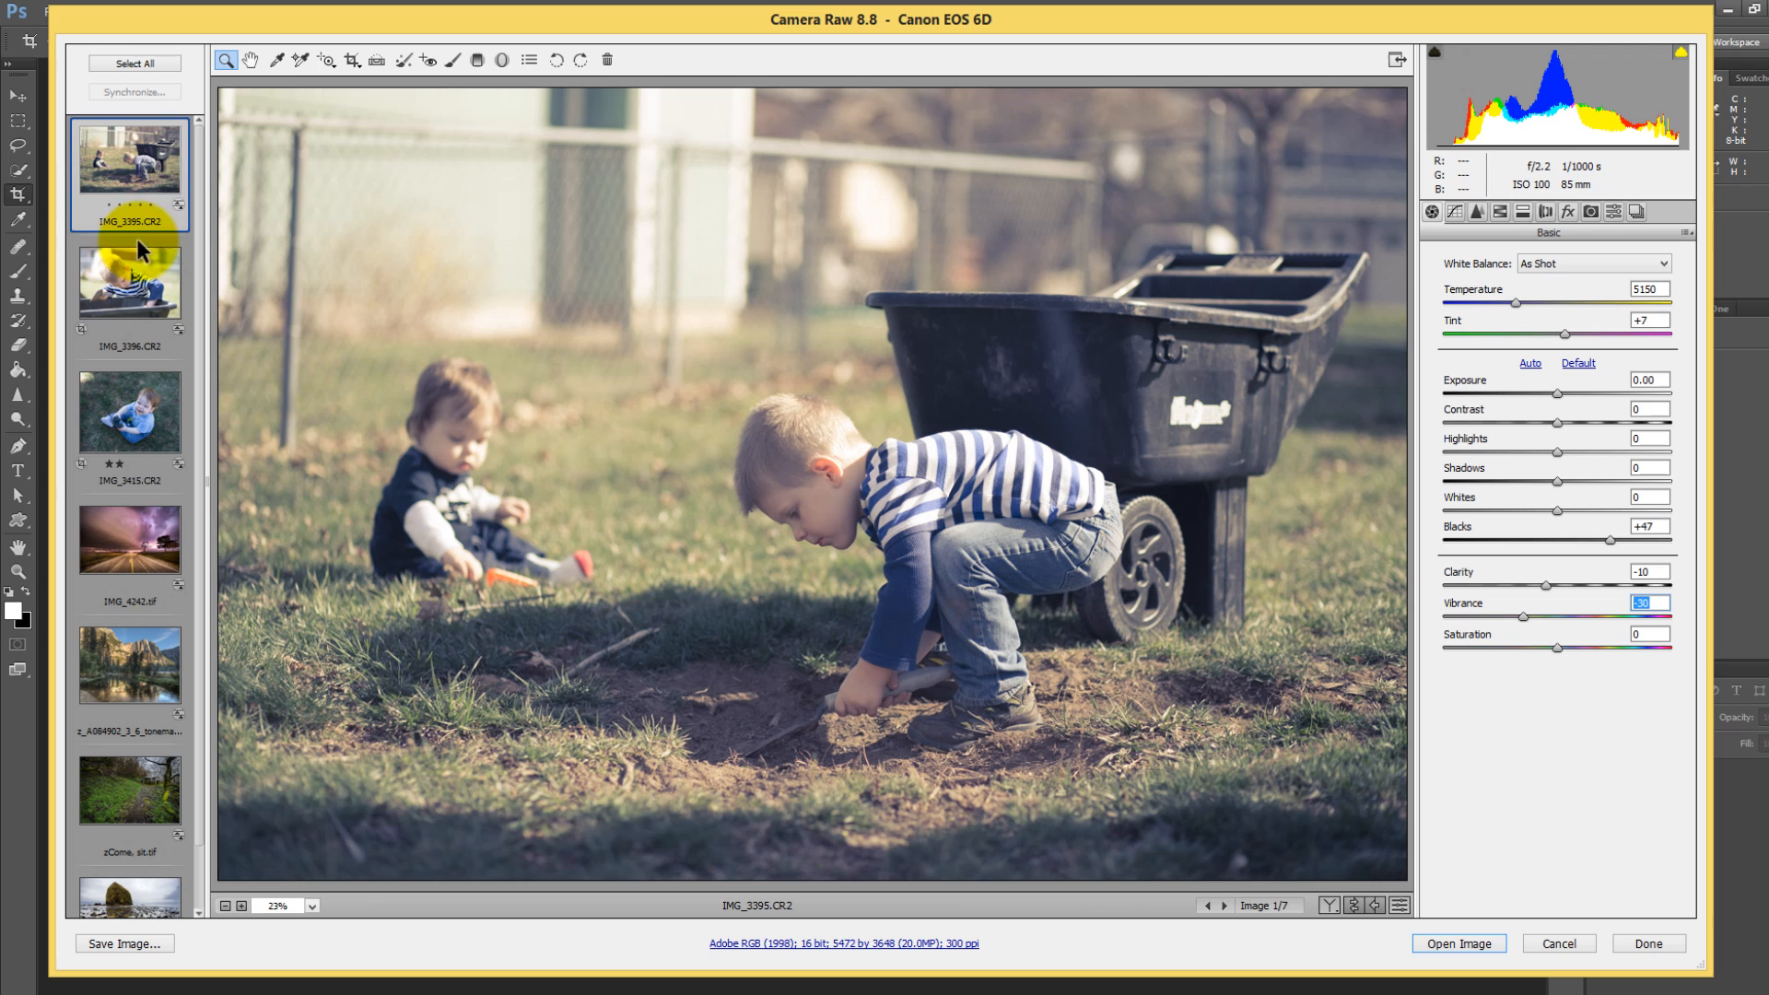
Select all seven filmstrip images and start Synchronize to choose settings to copy.
{"action": "left_click", "coordinate": [129, 175]}
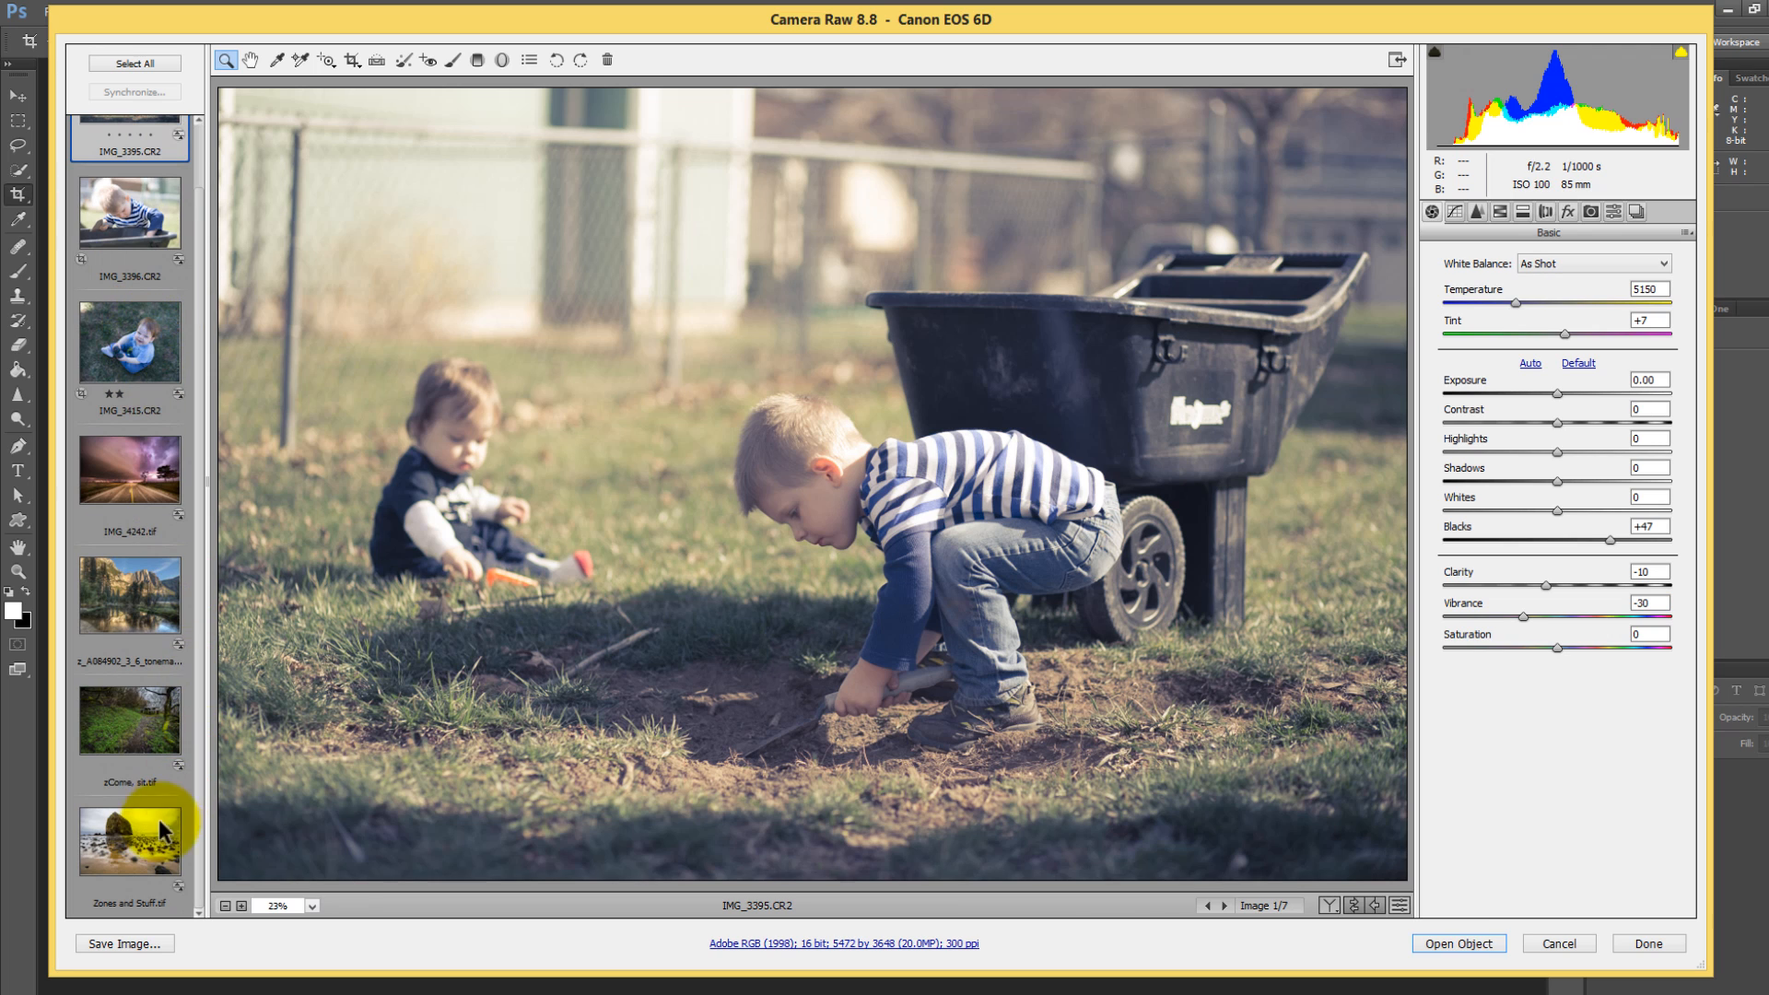
{"action": "left_click", "coordinate": [134, 62]}
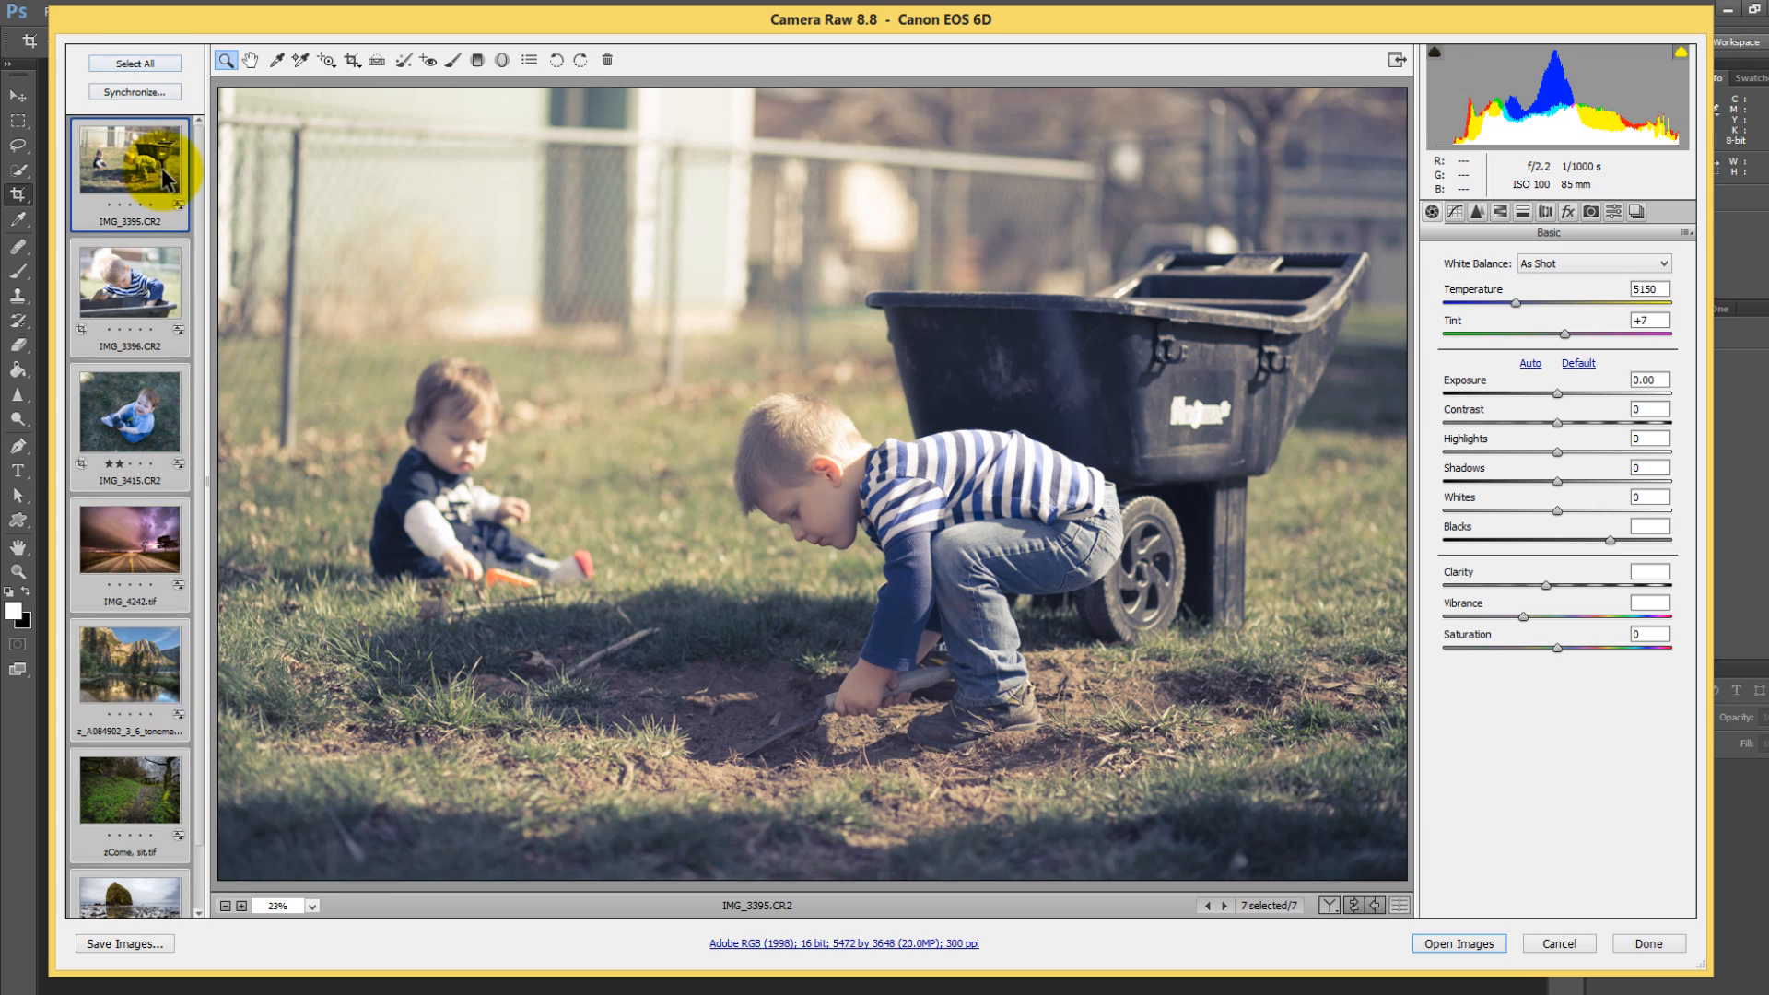
{"action": "mouse_move", "coordinate": [132, 93]}
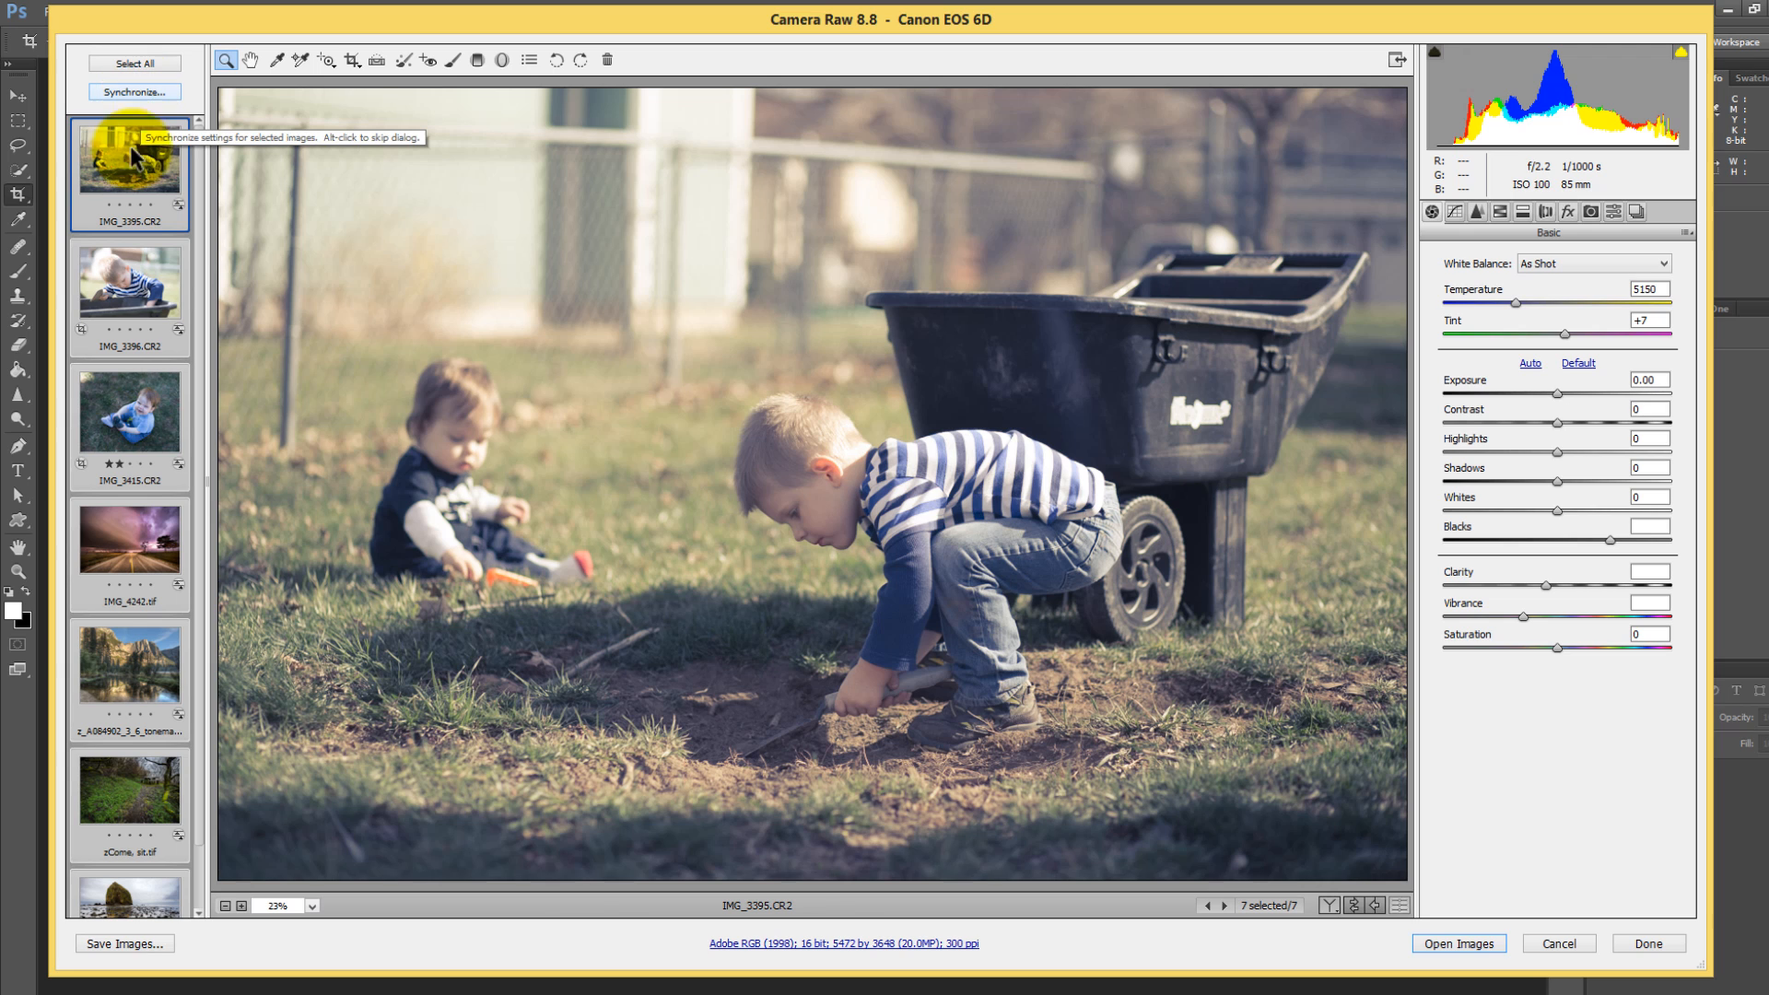
{"action": "mouse_move", "coordinate": [129, 775]}
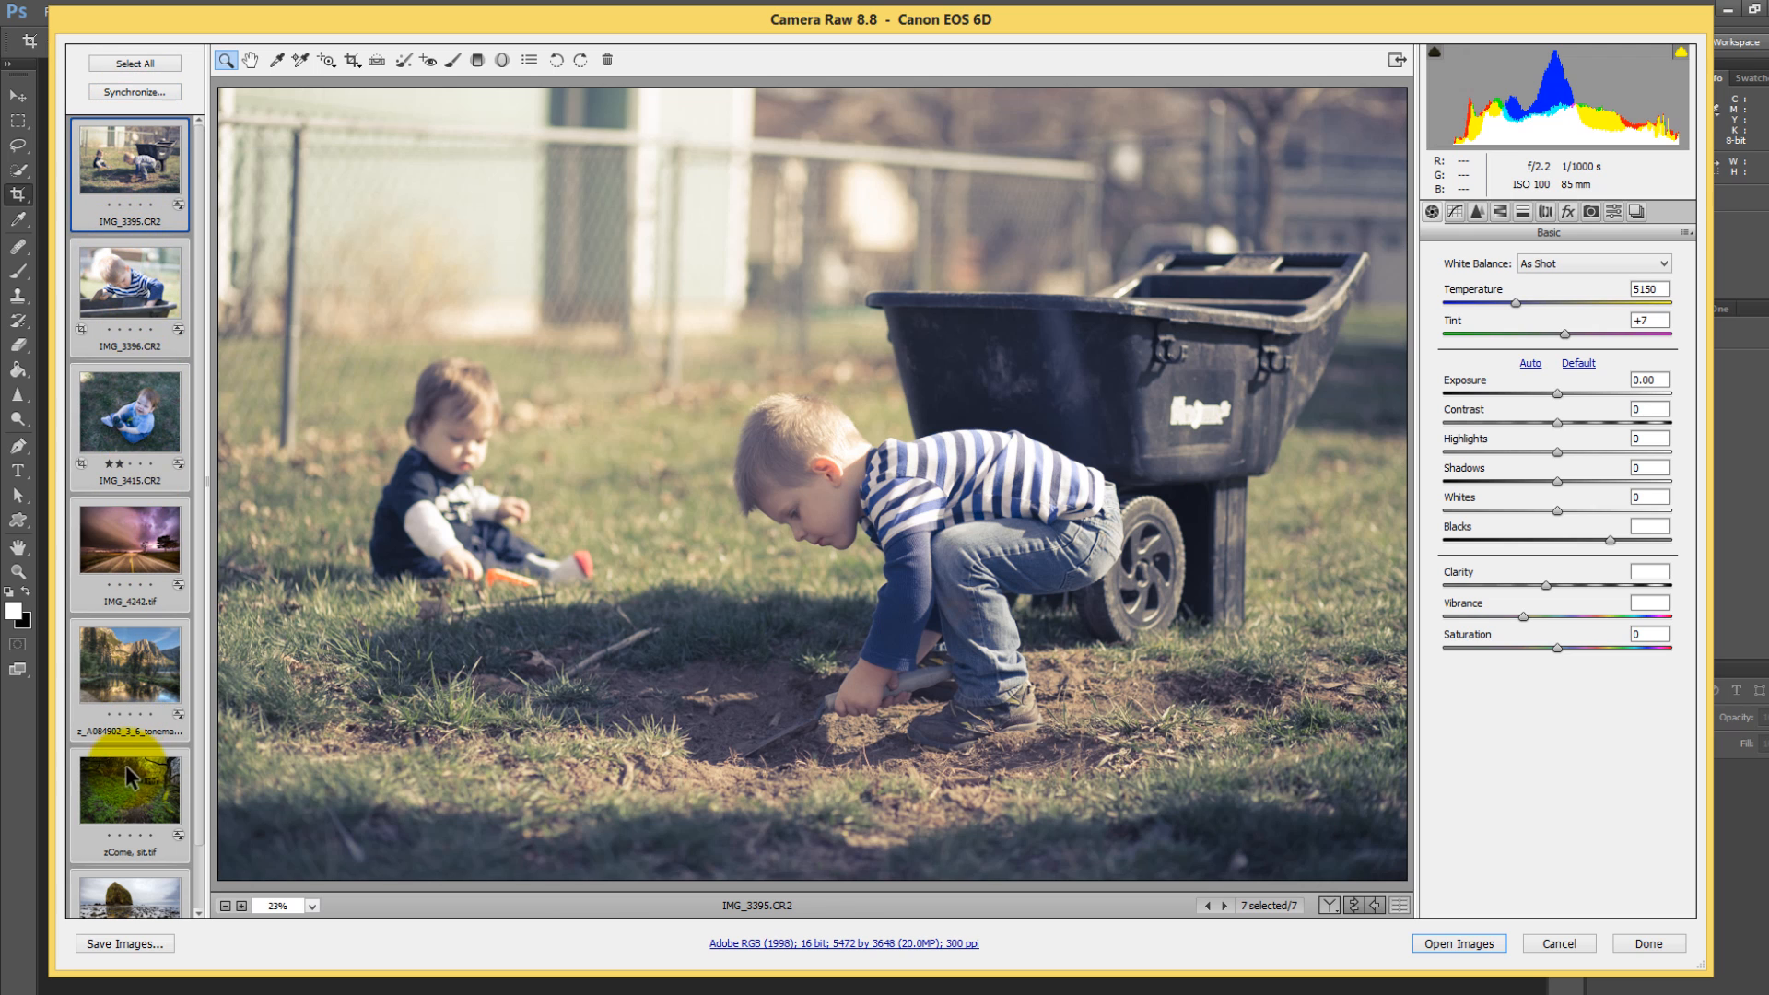
{"action": "left_click", "coordinate": [132, 93]}
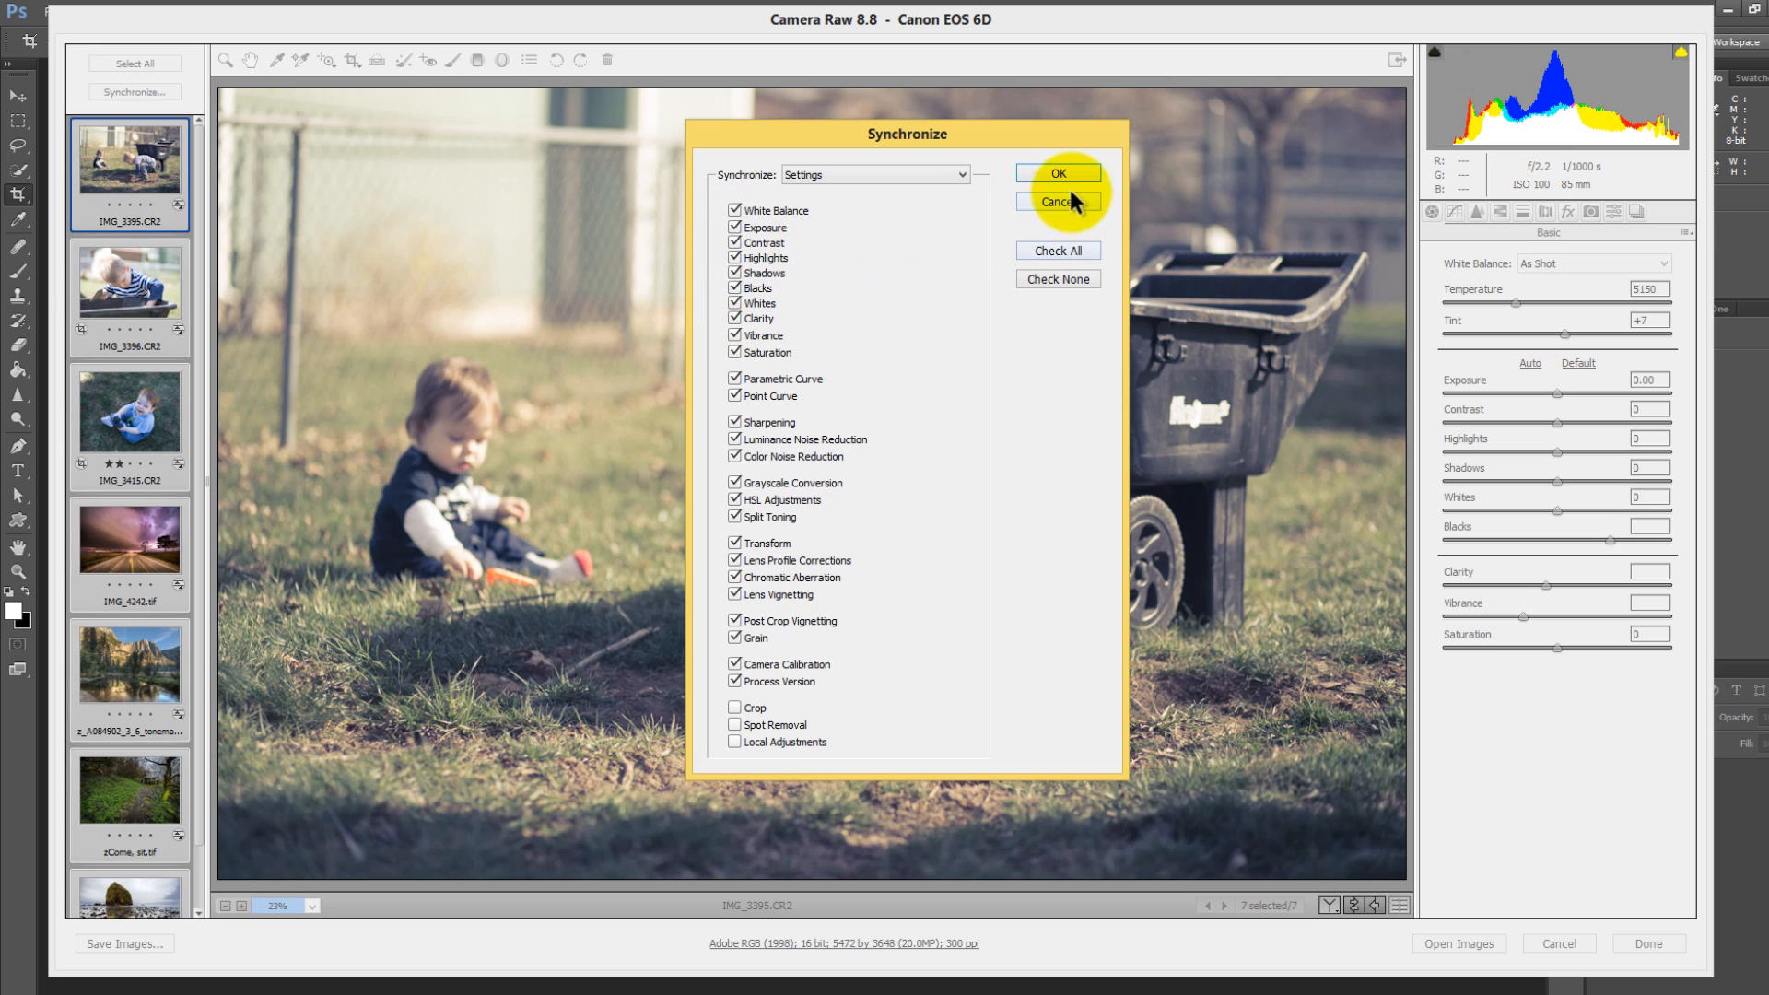
{"action": "mouse_move", "coordinate": [1054, 174]}
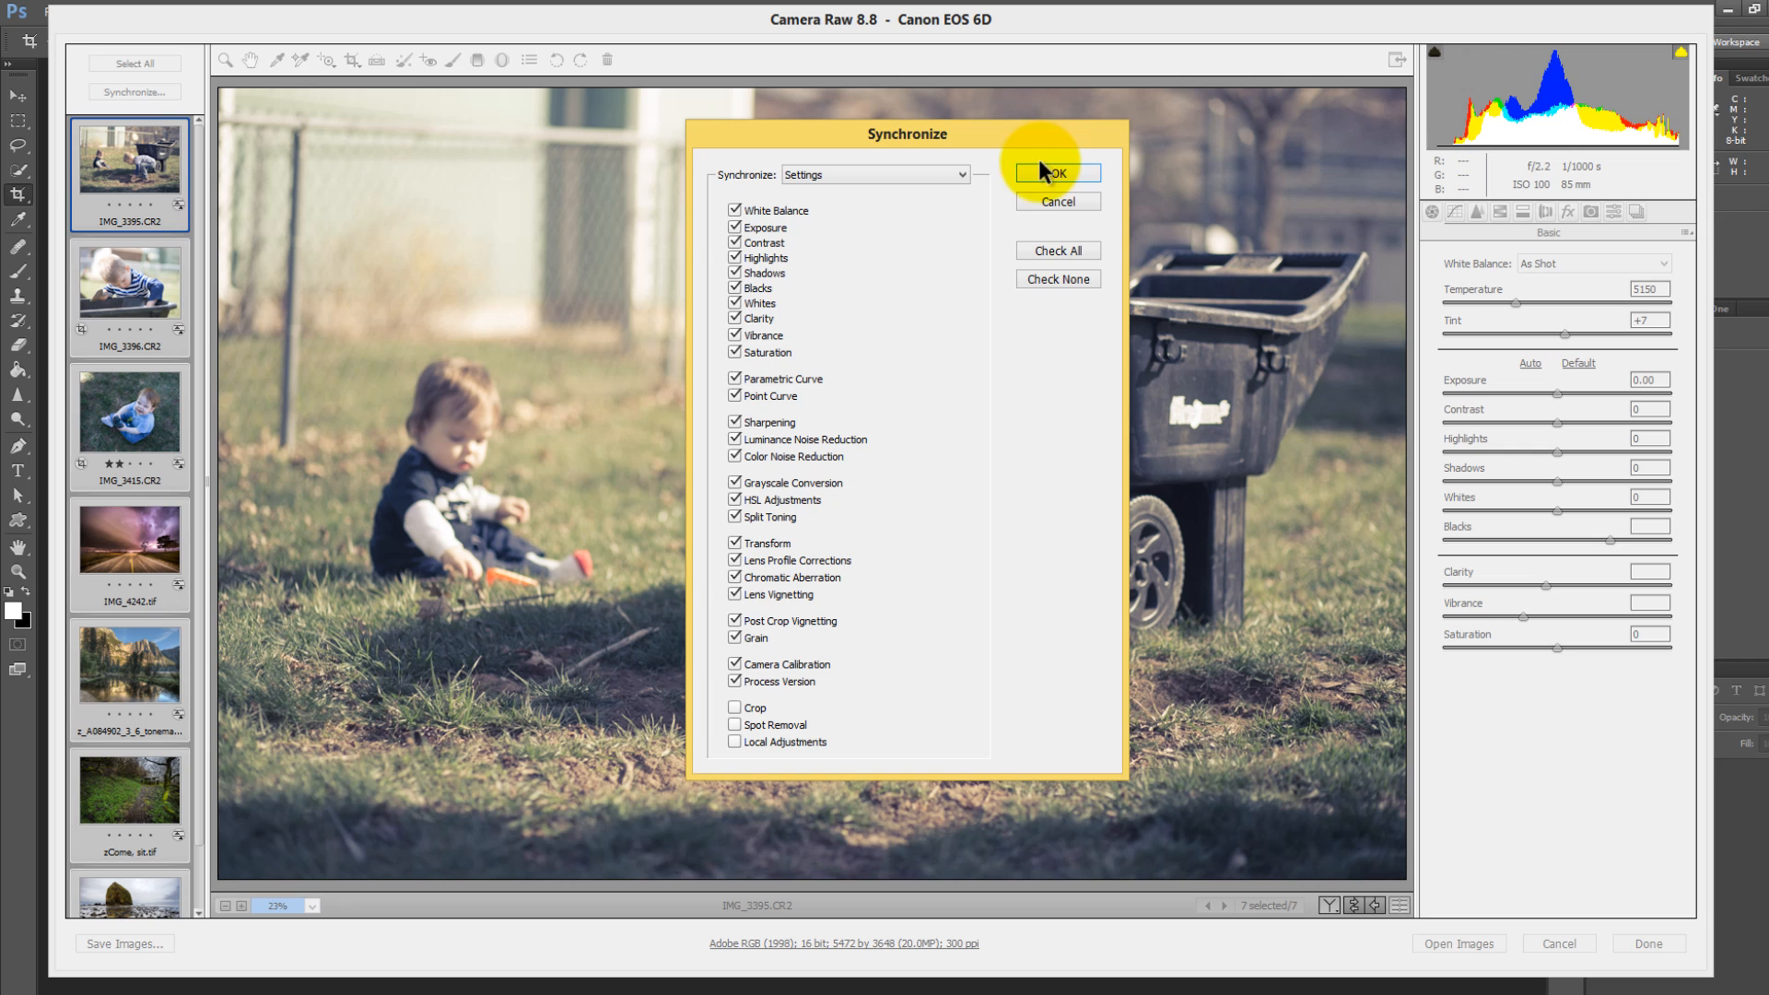
Confirm Synchronize, then view several photos to check blacks +47, clarity -10, vibrance -30.
{"action": "left_click", "coordinate": [1055, 173]}
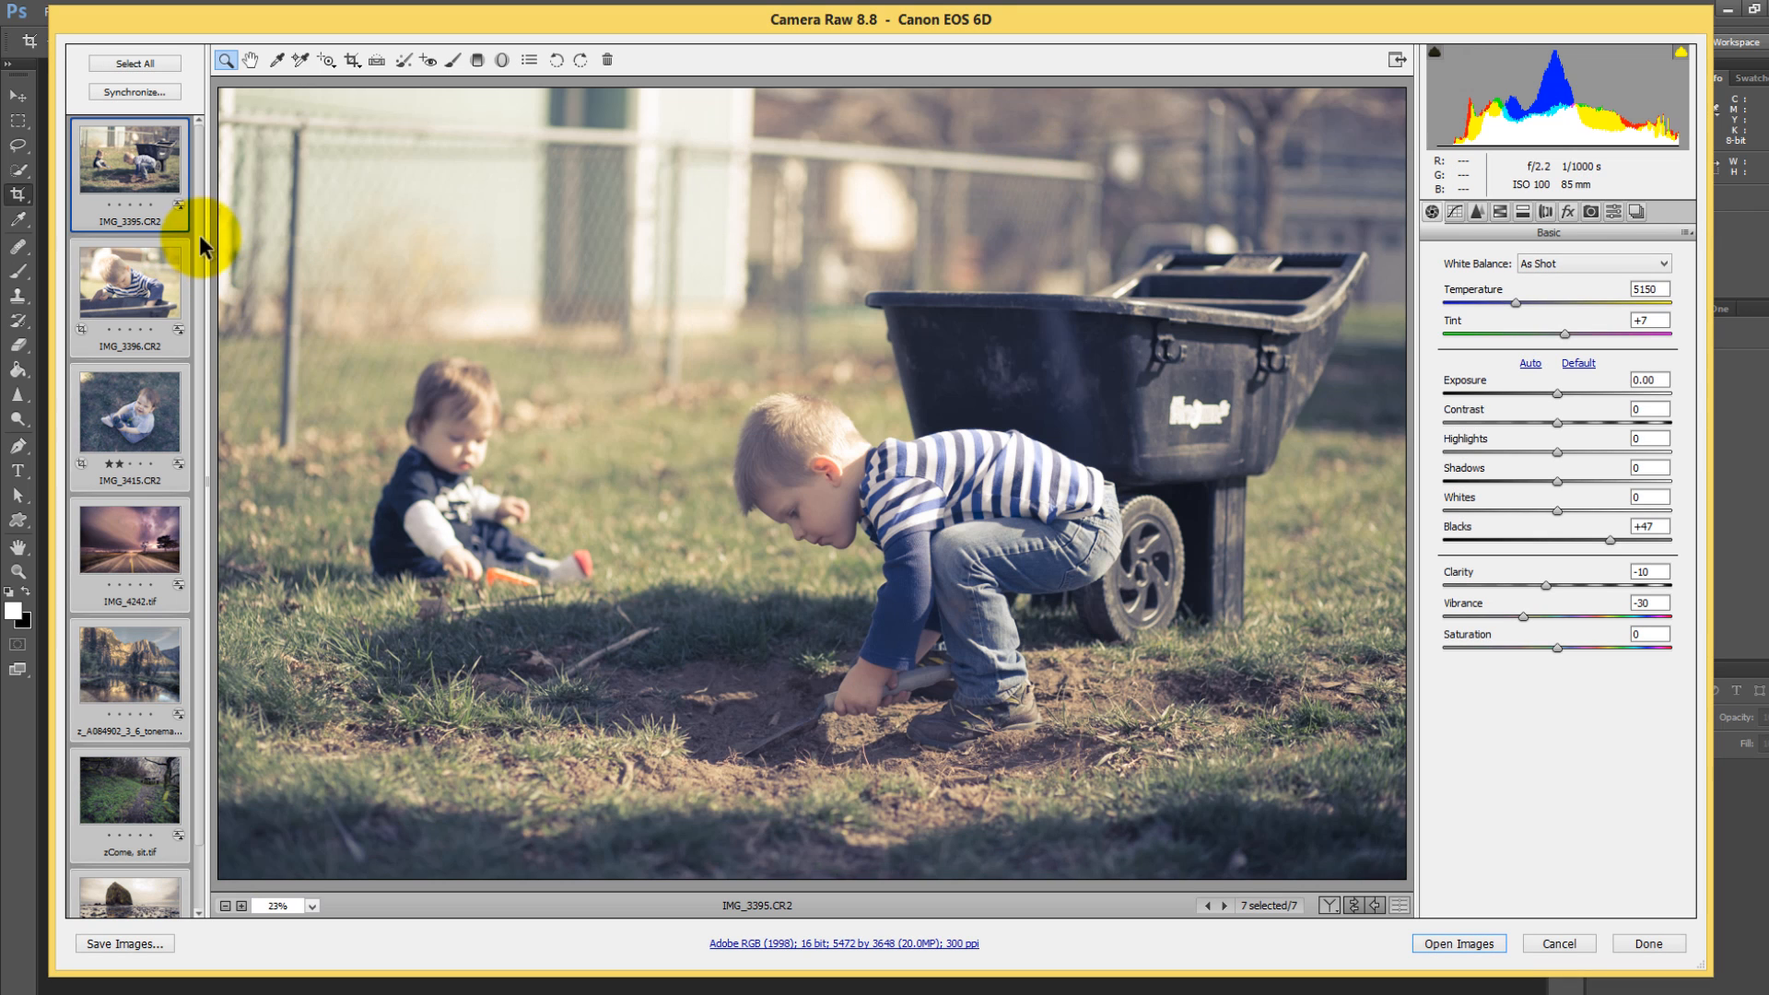
{"action": "left_click", "coordinate": [129, 288]}
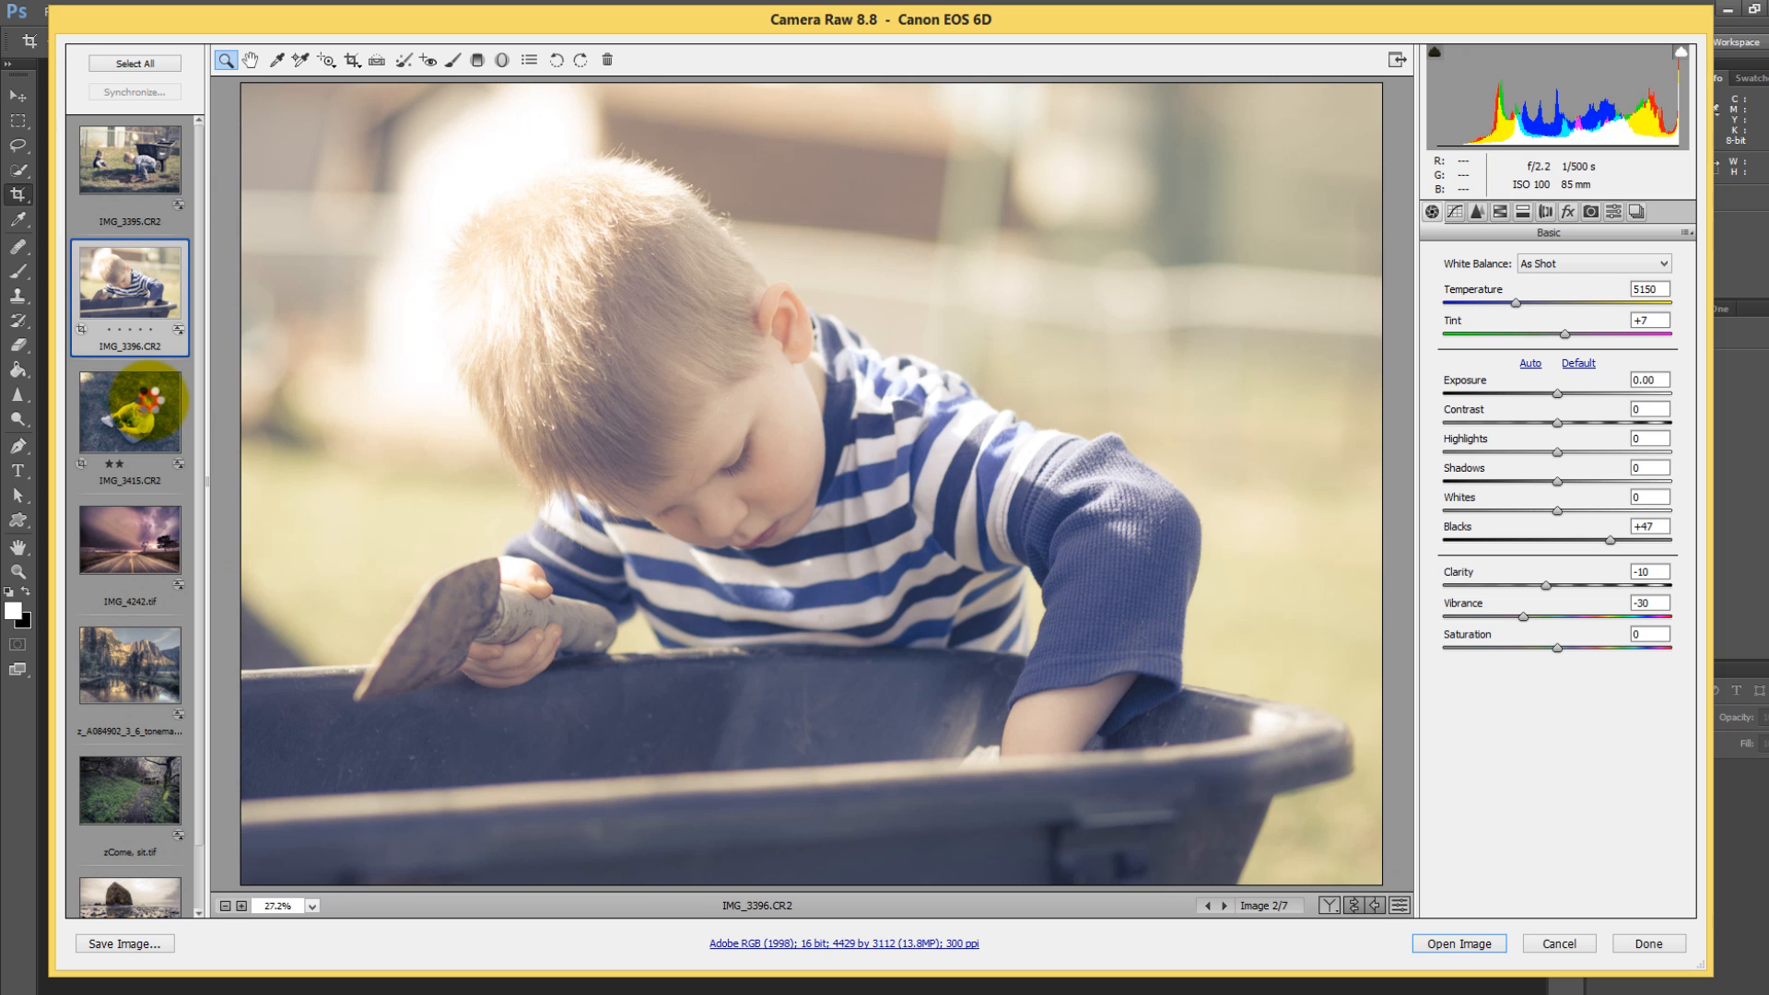
{"action": "left_click", "coordinate": [129, 411]}
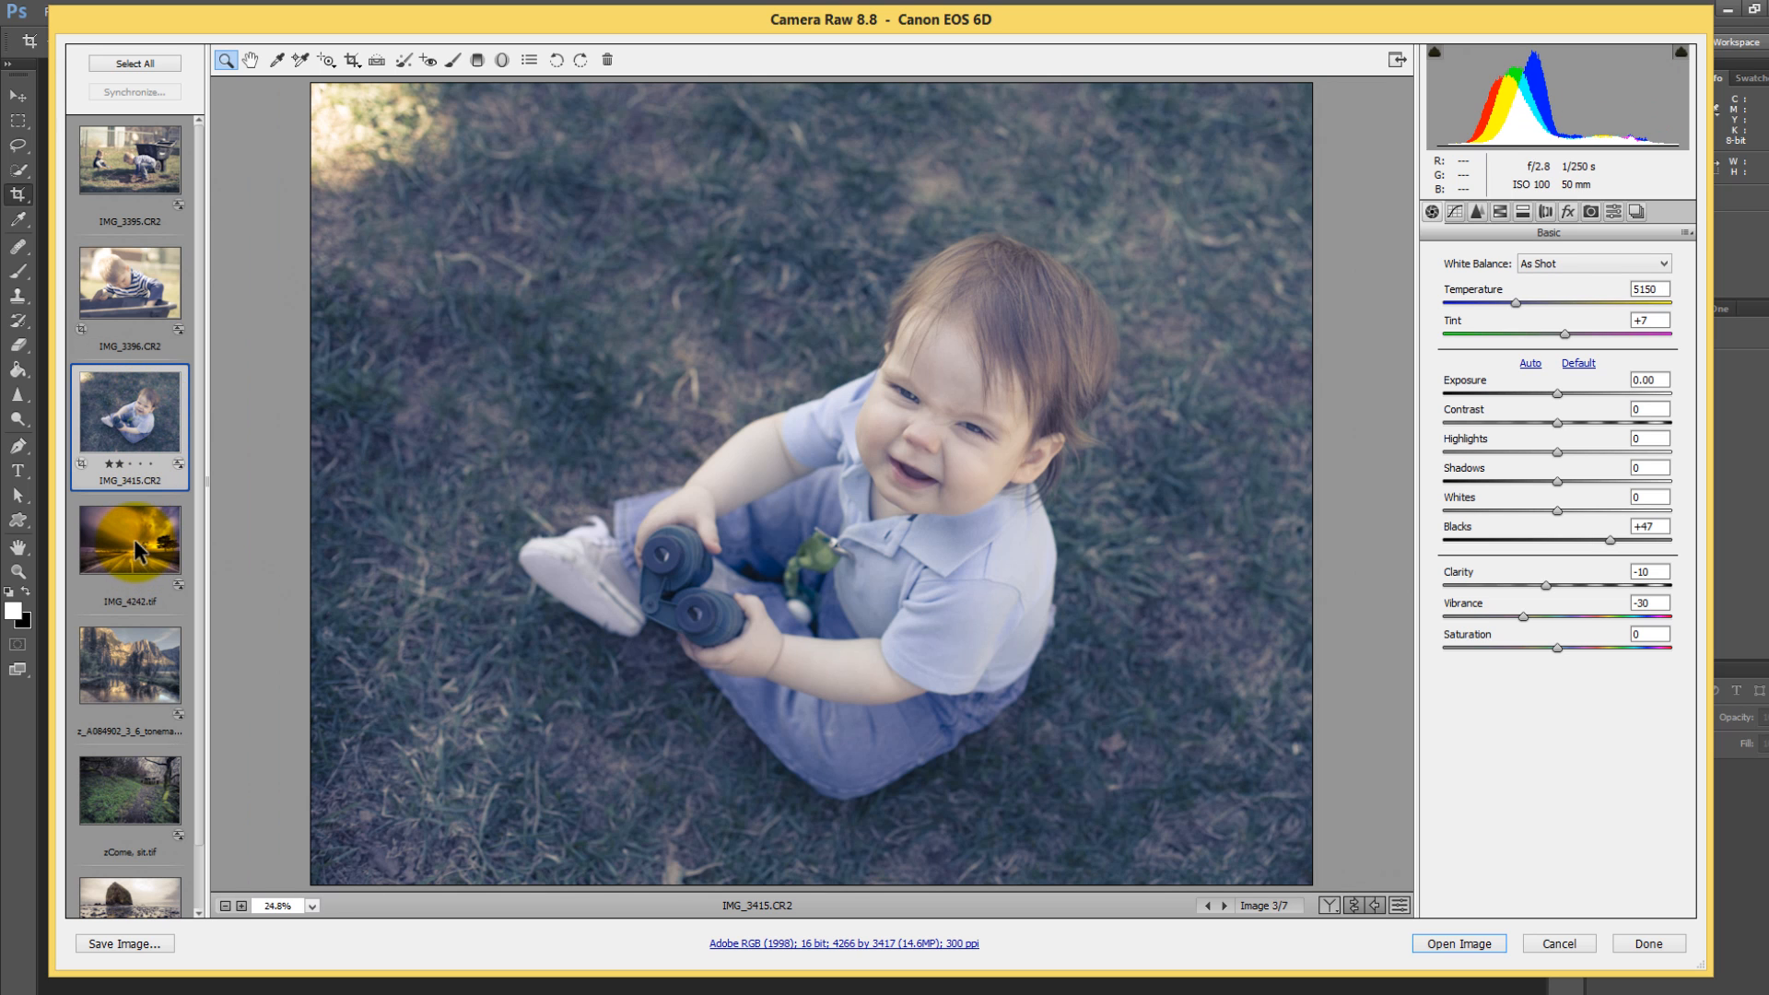
{"action": "left_click", "coordinate": [129, 542]}
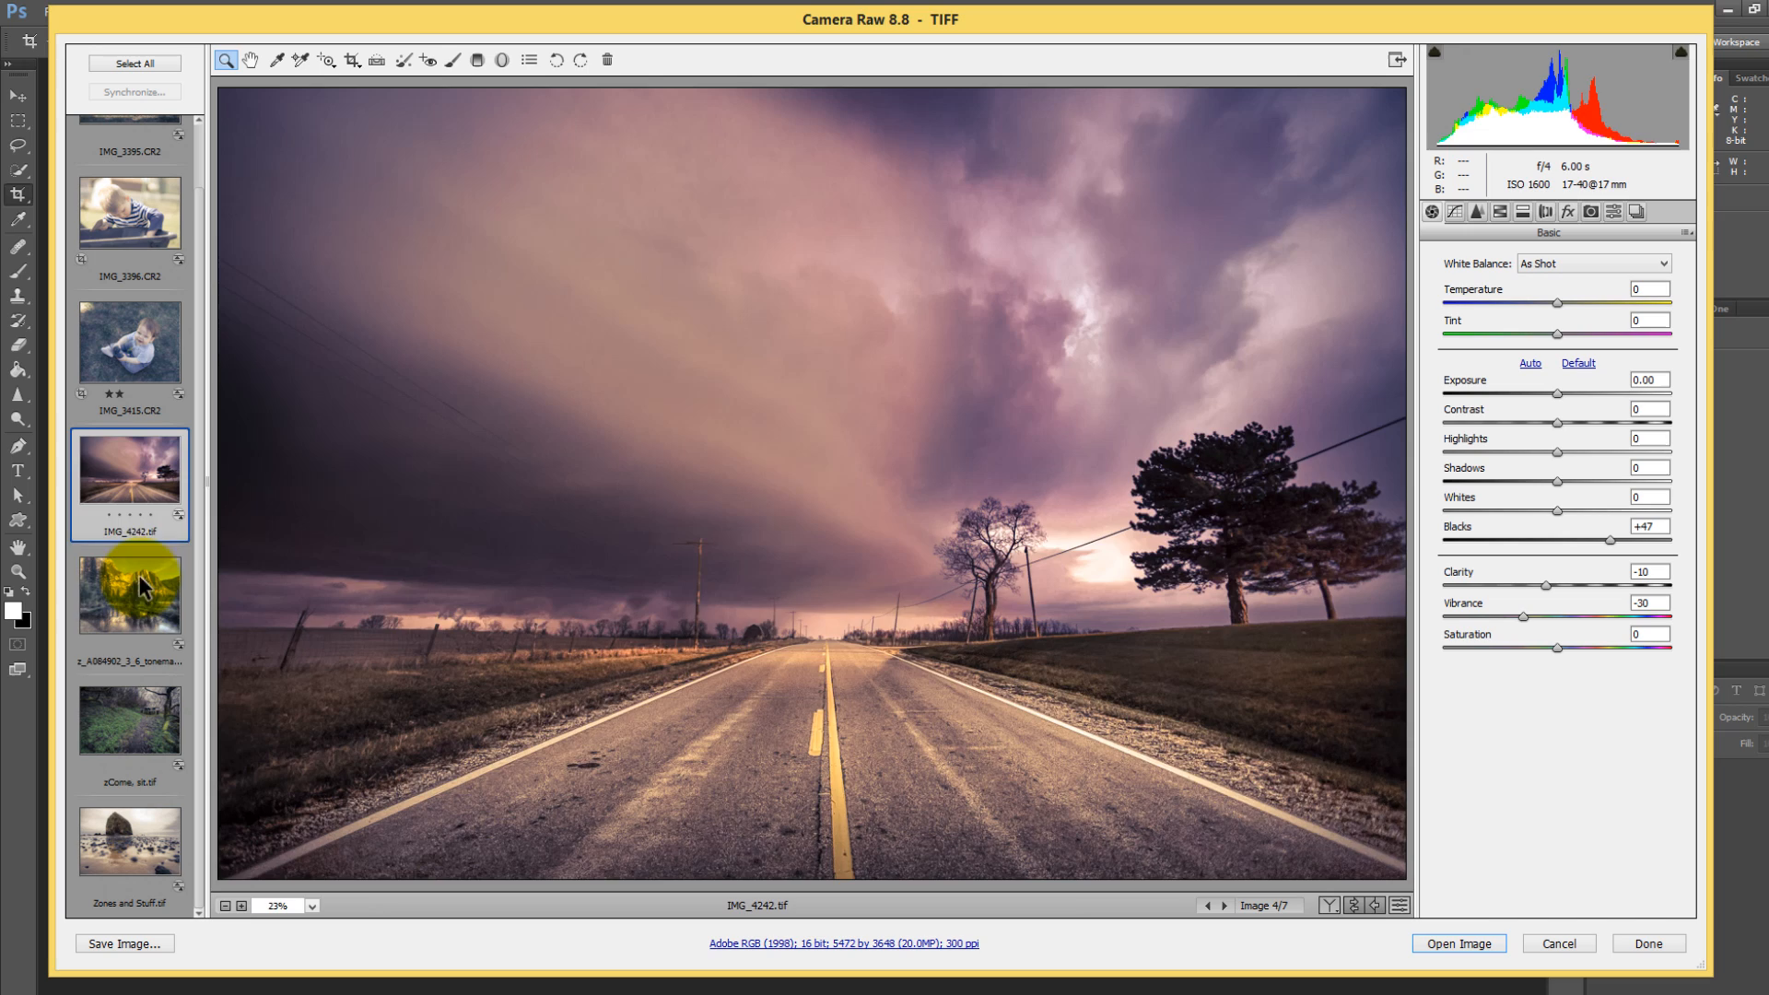
{"action": "left_click", "coordinate": [129, 721]}
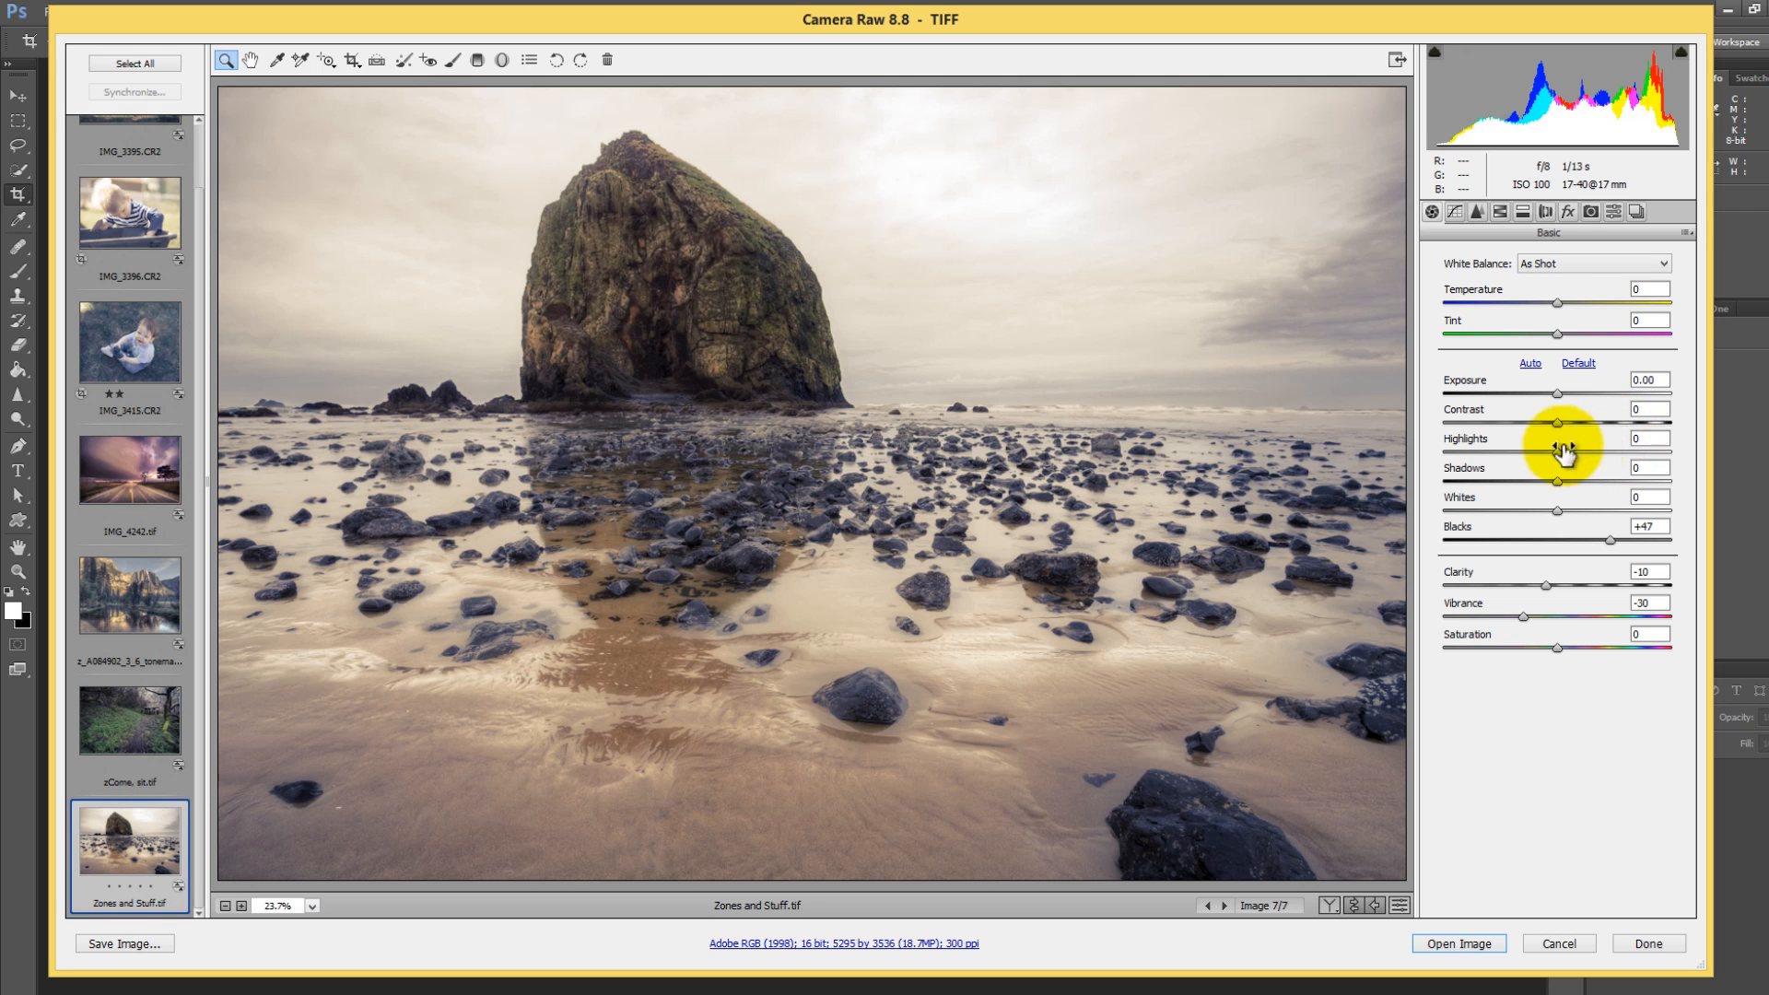
{"action": "mouse_move", "coordinate": [1563, 426]}
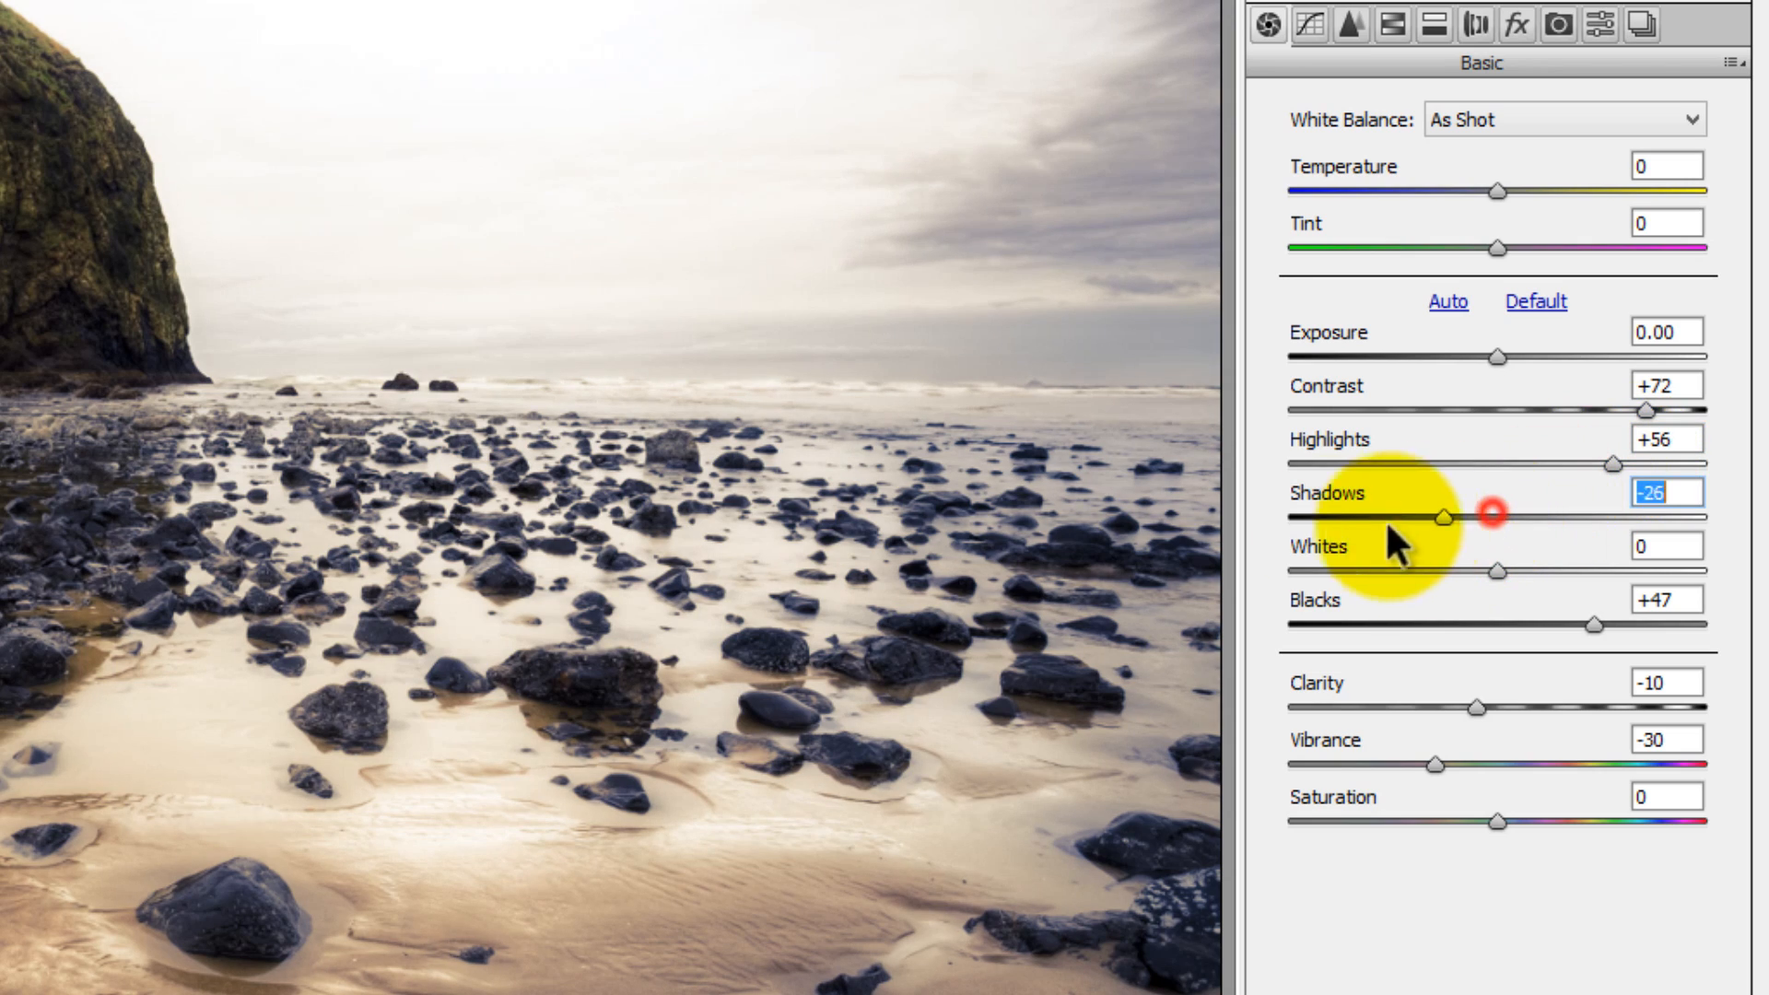
Lower Shadows to -26 on the beach photo alongside Contrast +72 and Highlights +56.
{"action": "left_click_drag", "start_coordinate": [1444, 518], "coordinate": [1587, 517]}
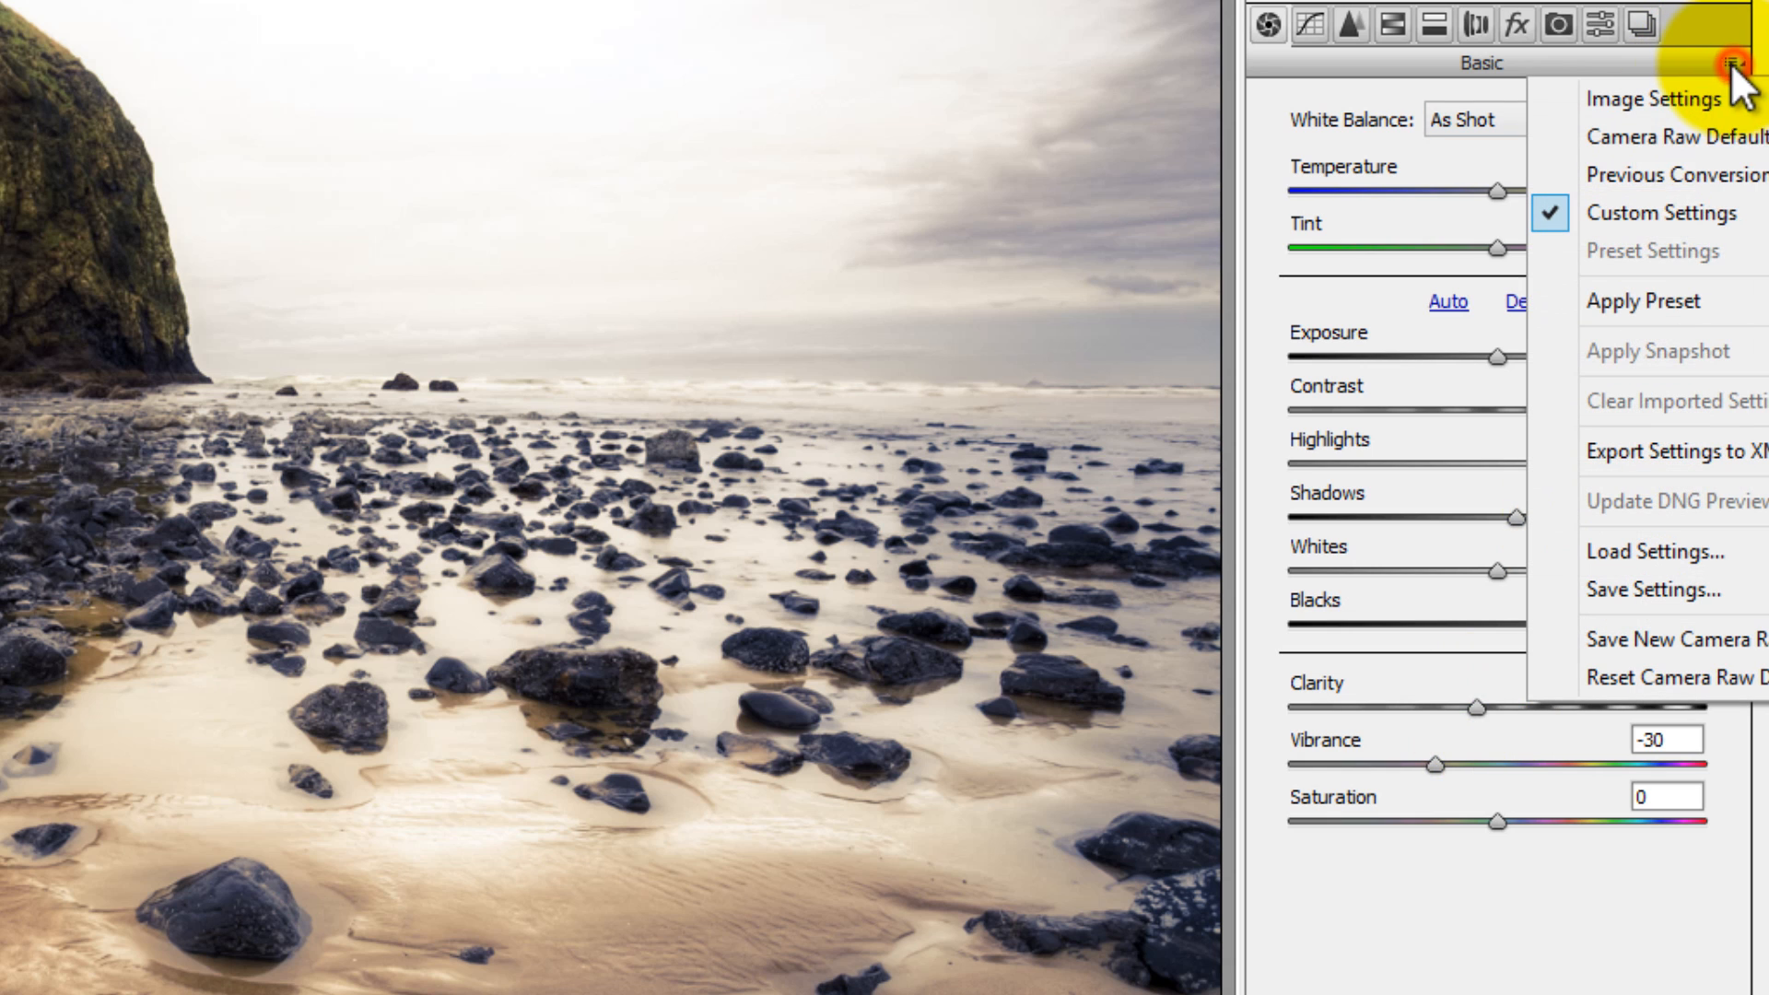
Apply the Blue and Cream Wash preset and check the split toning it added to the beach photo.
{"action": "left_click", "coordinate": [1642, 300]}
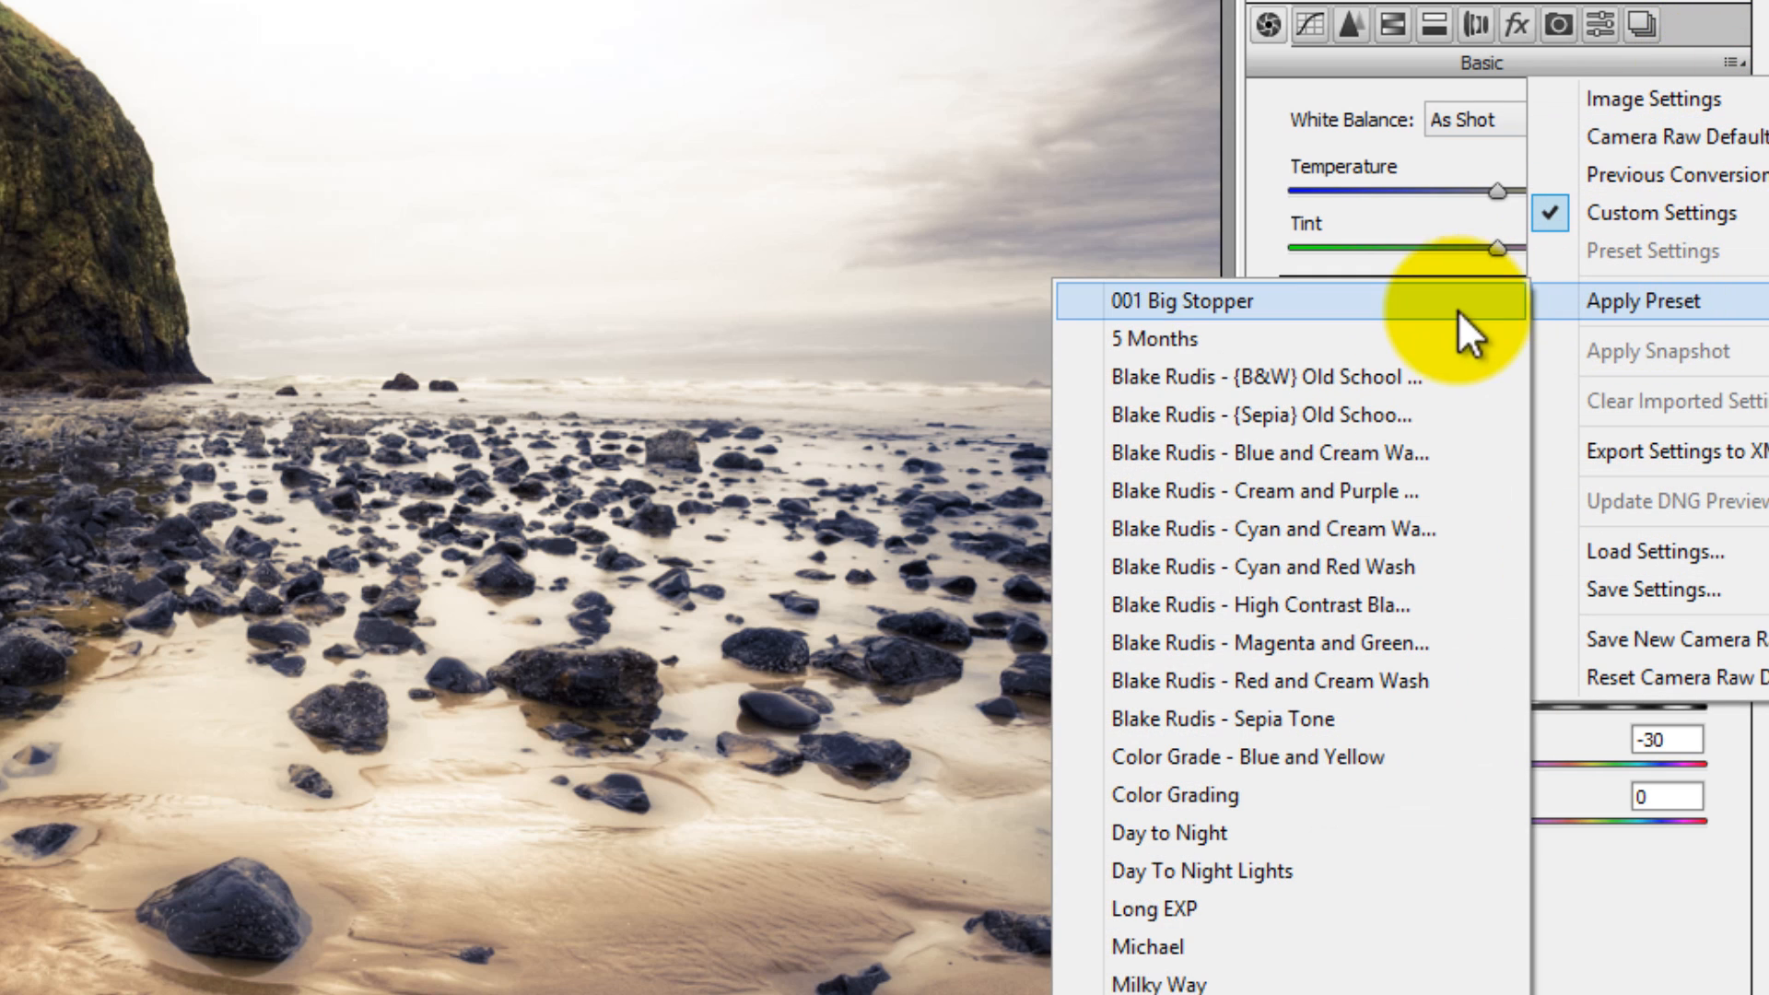
{"action": "left_click", "coordinate": [1268, 453]}
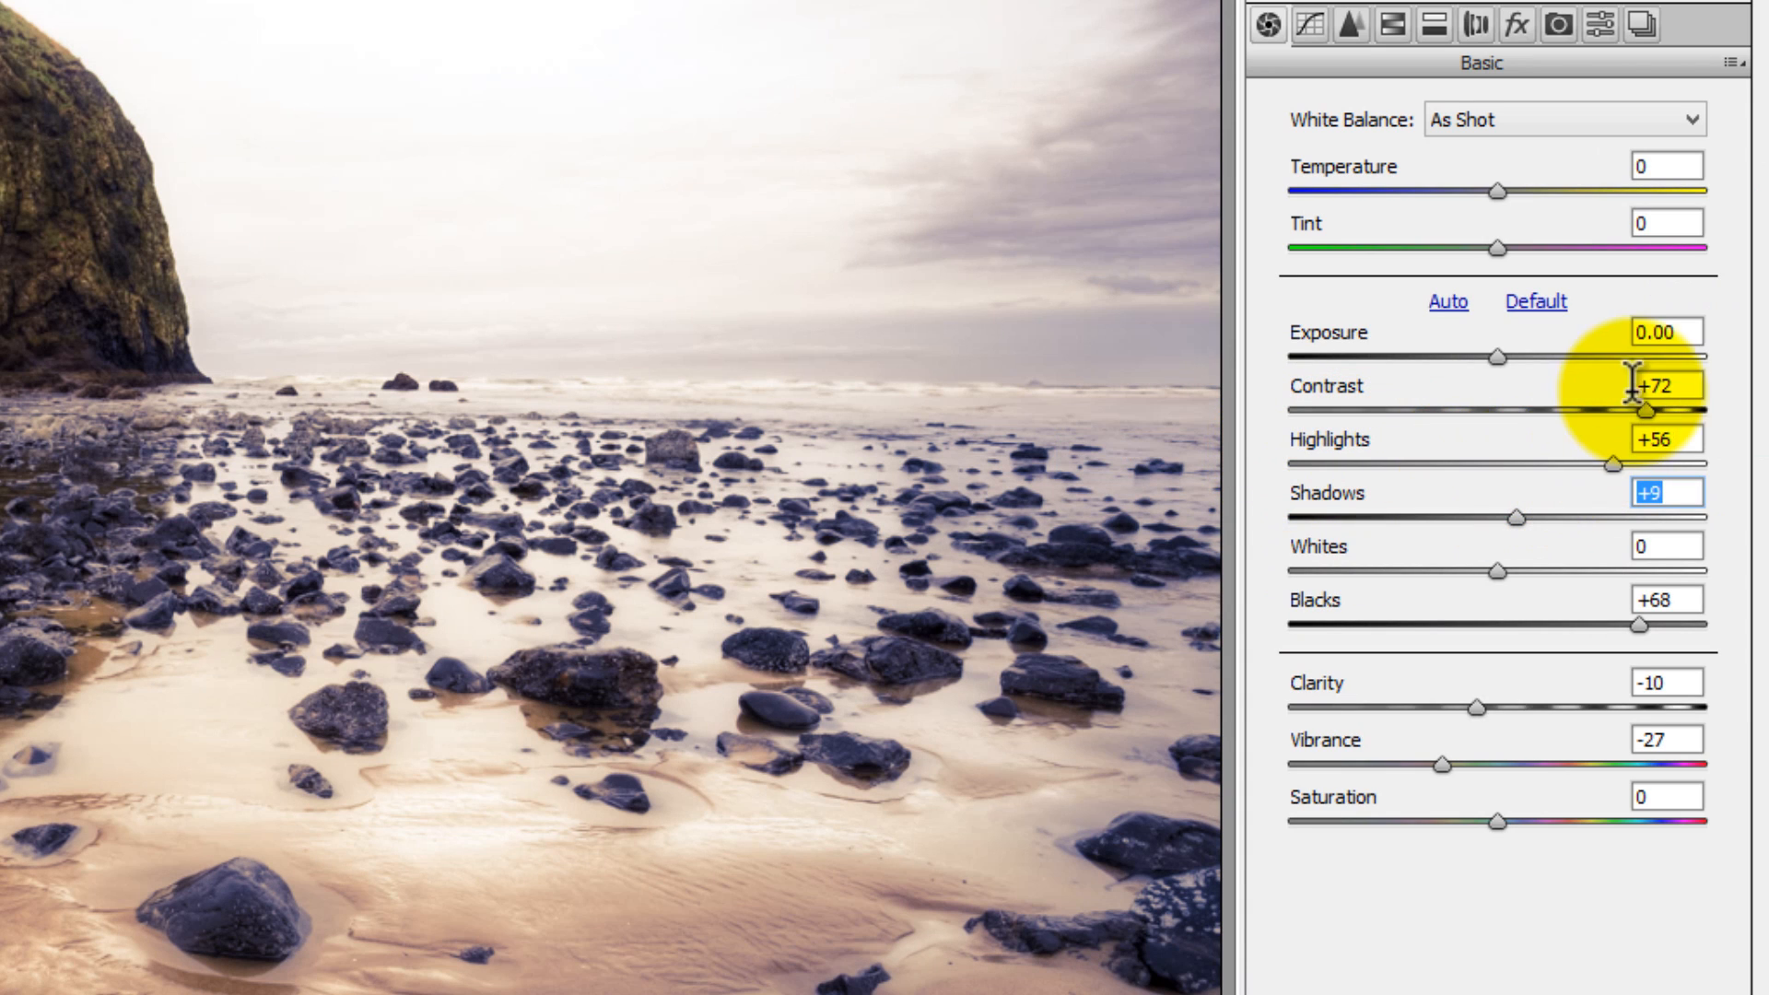
{"action": "mouse_move", "coordinate": [1516, 553]}
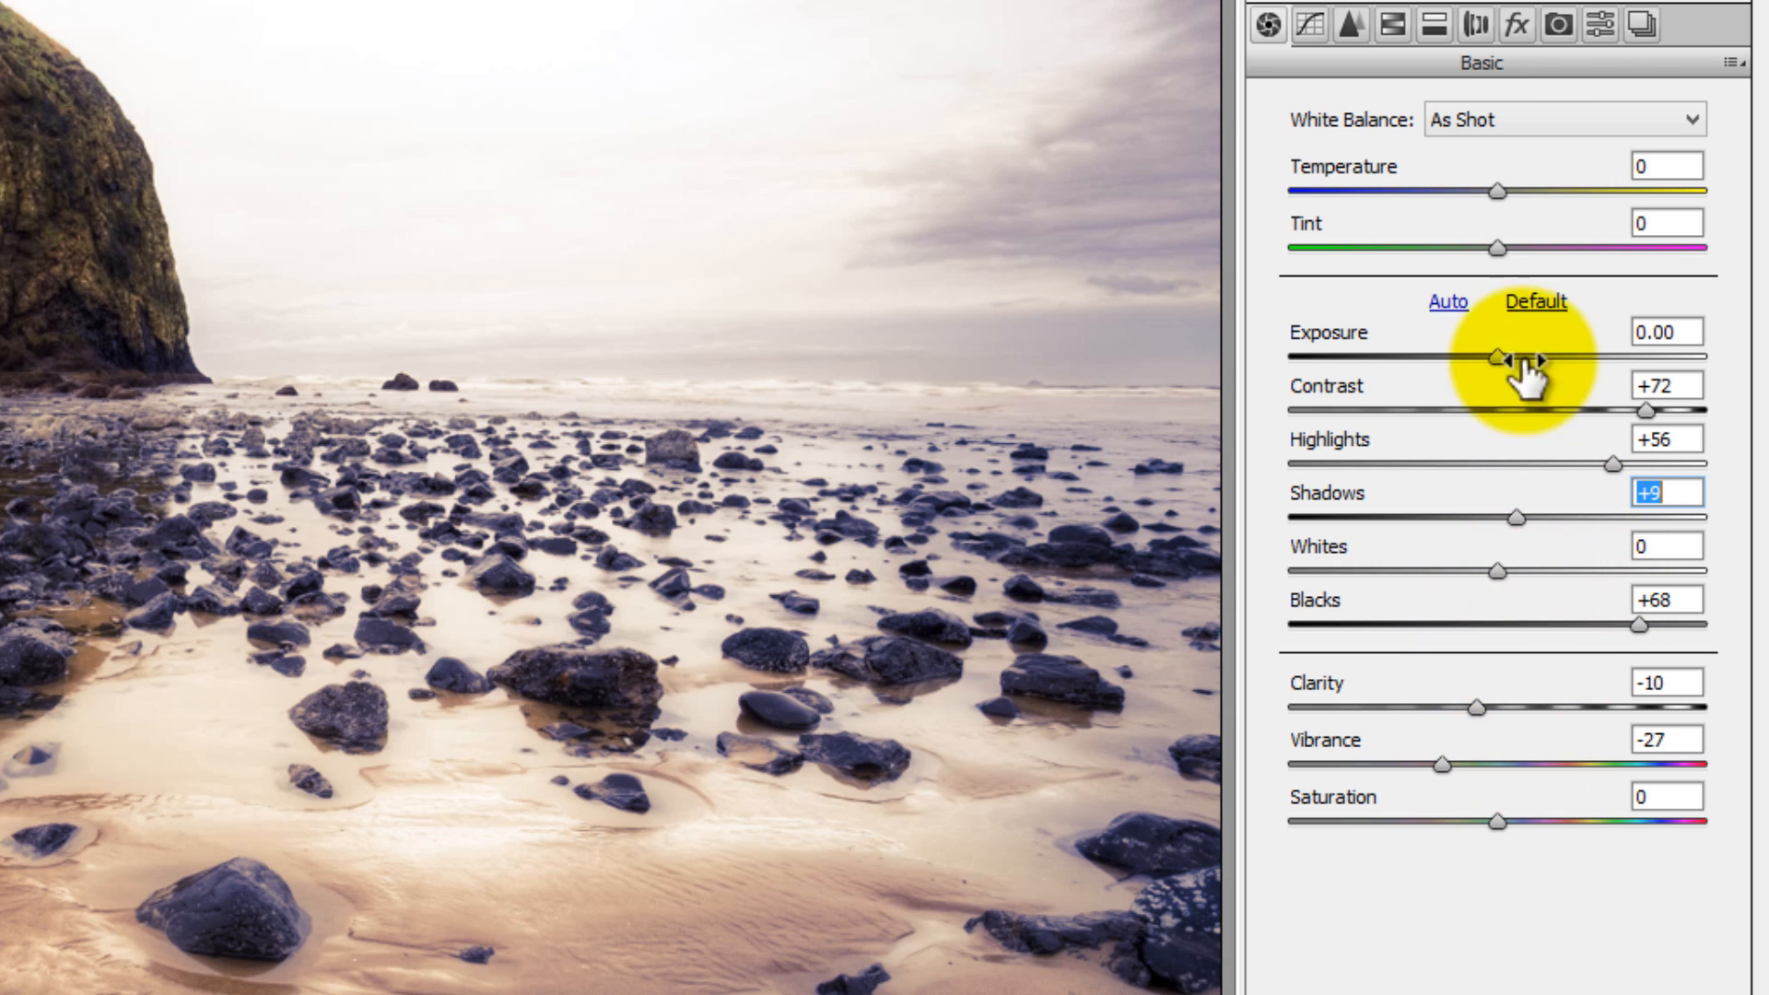
{"action": "left_click", "coordinate": [1434, 24]}
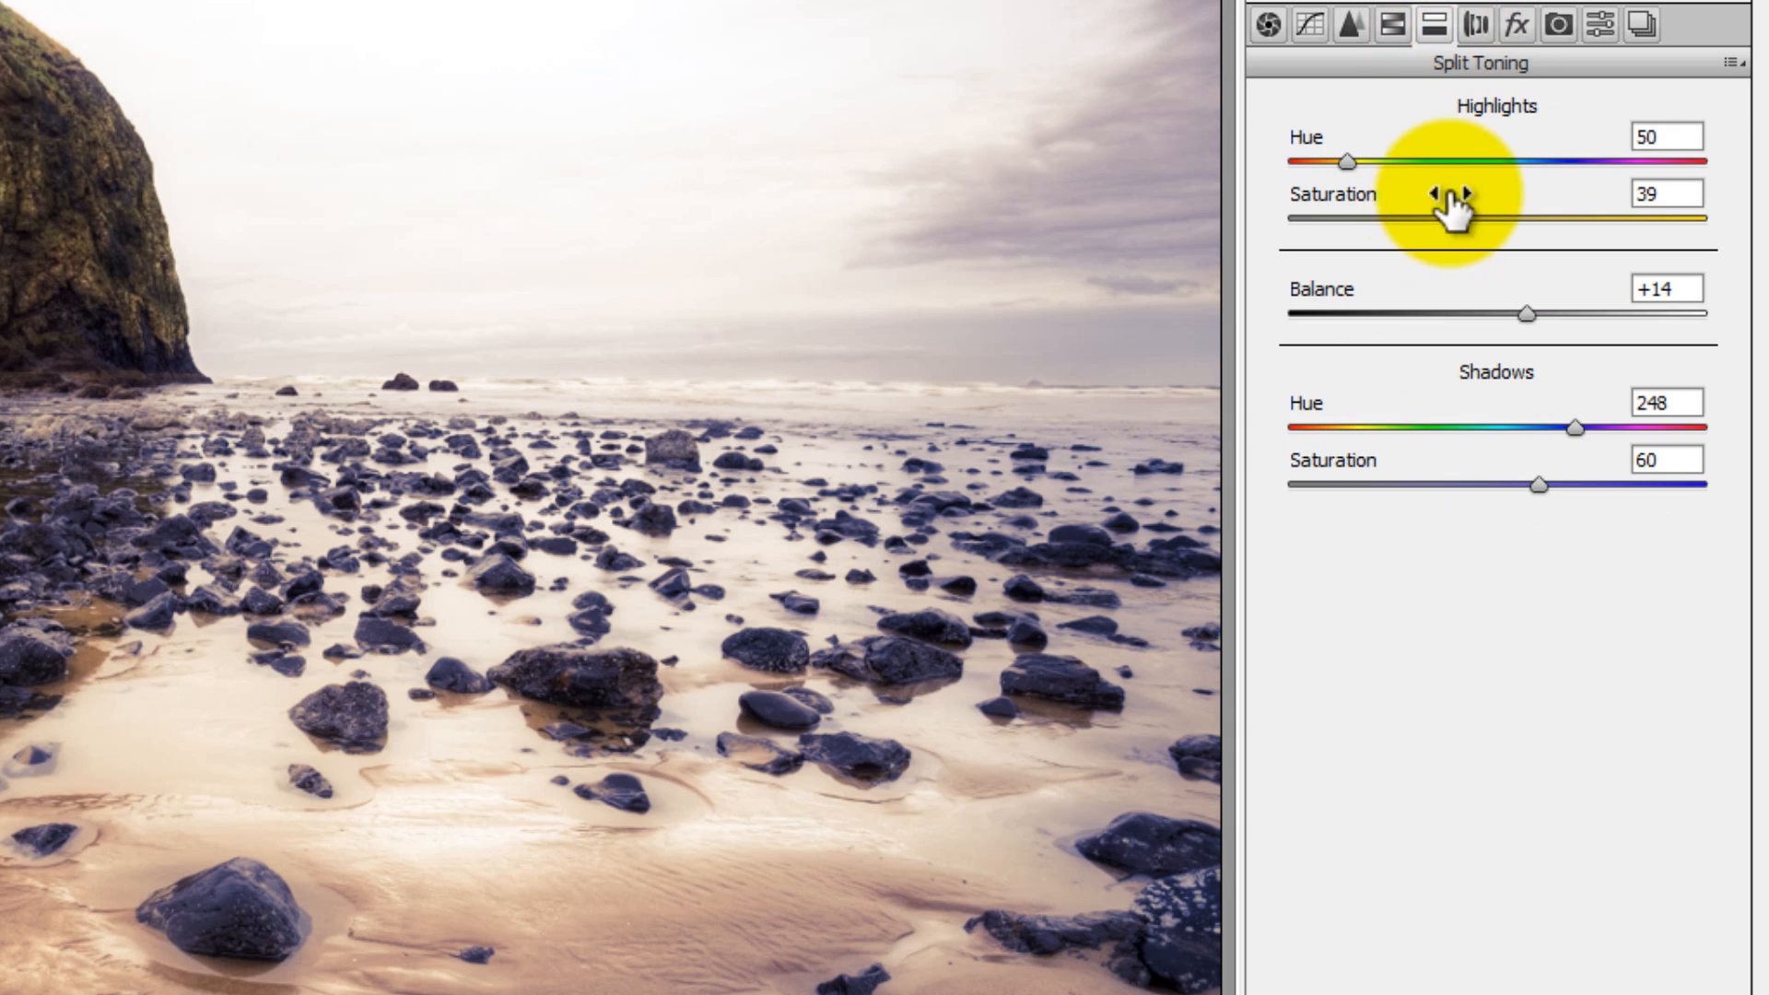
{"action": "mouse_move", "coordinate": [1264, 24]}
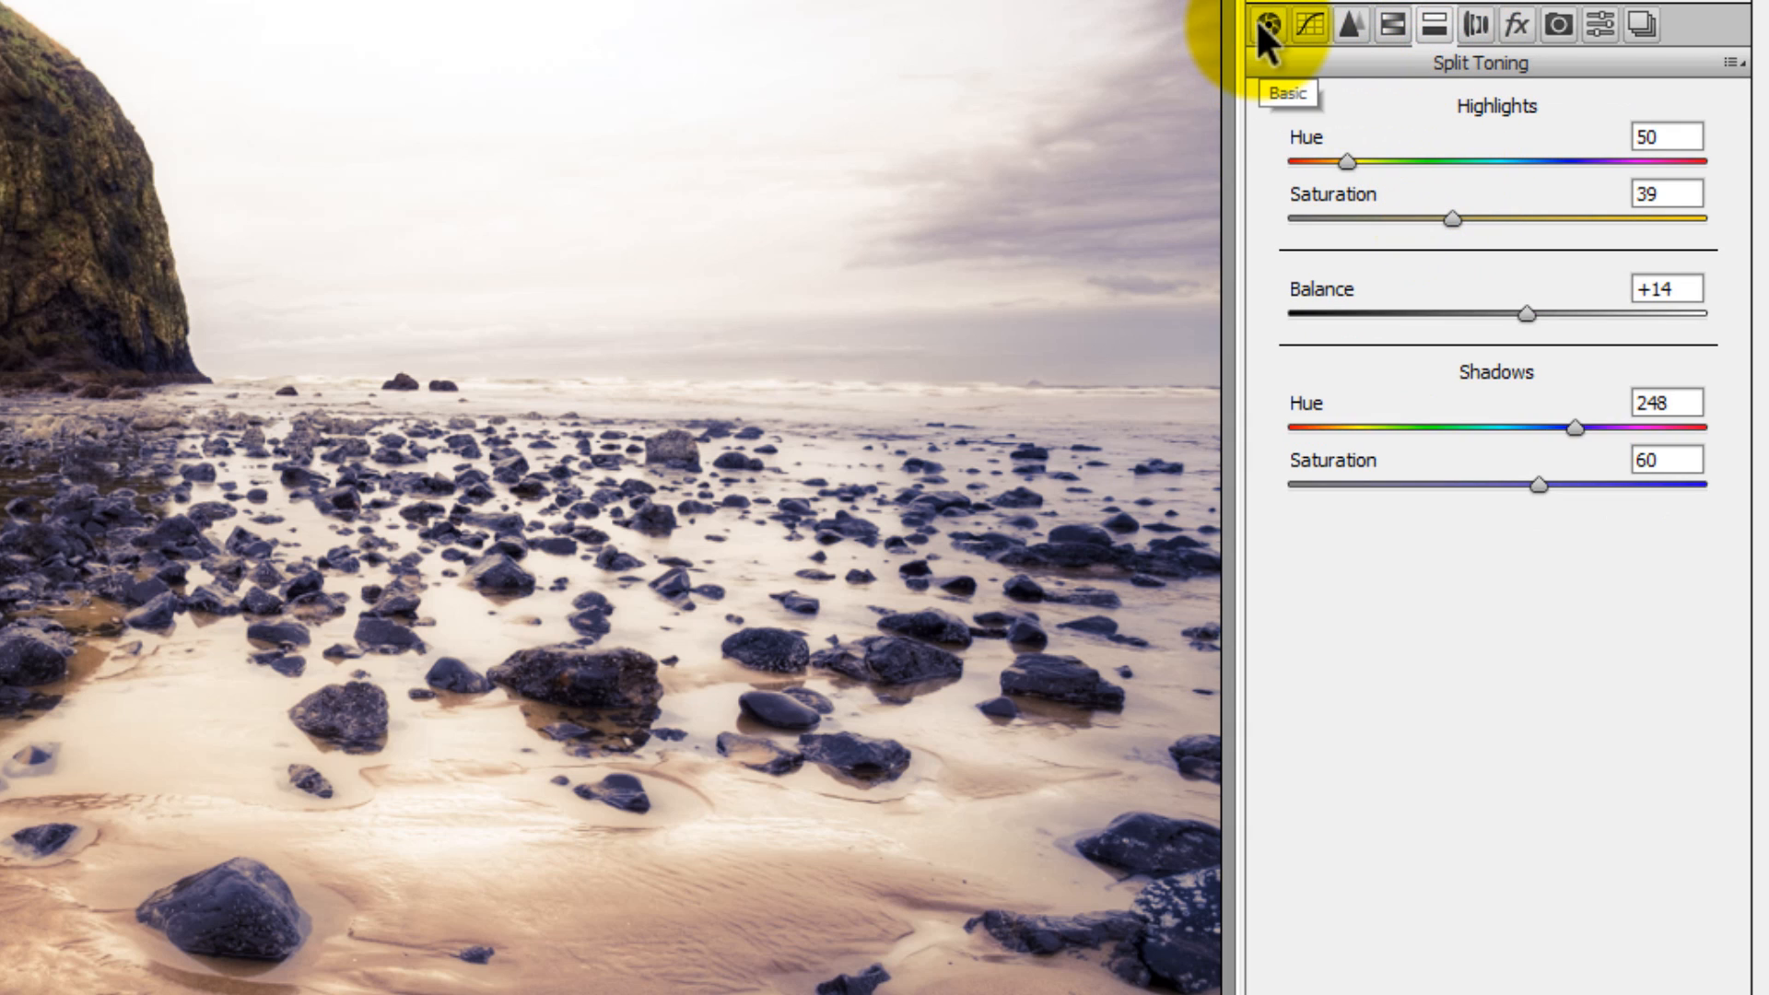
{"action": "left_click", "coordinate": [1681, 237]}
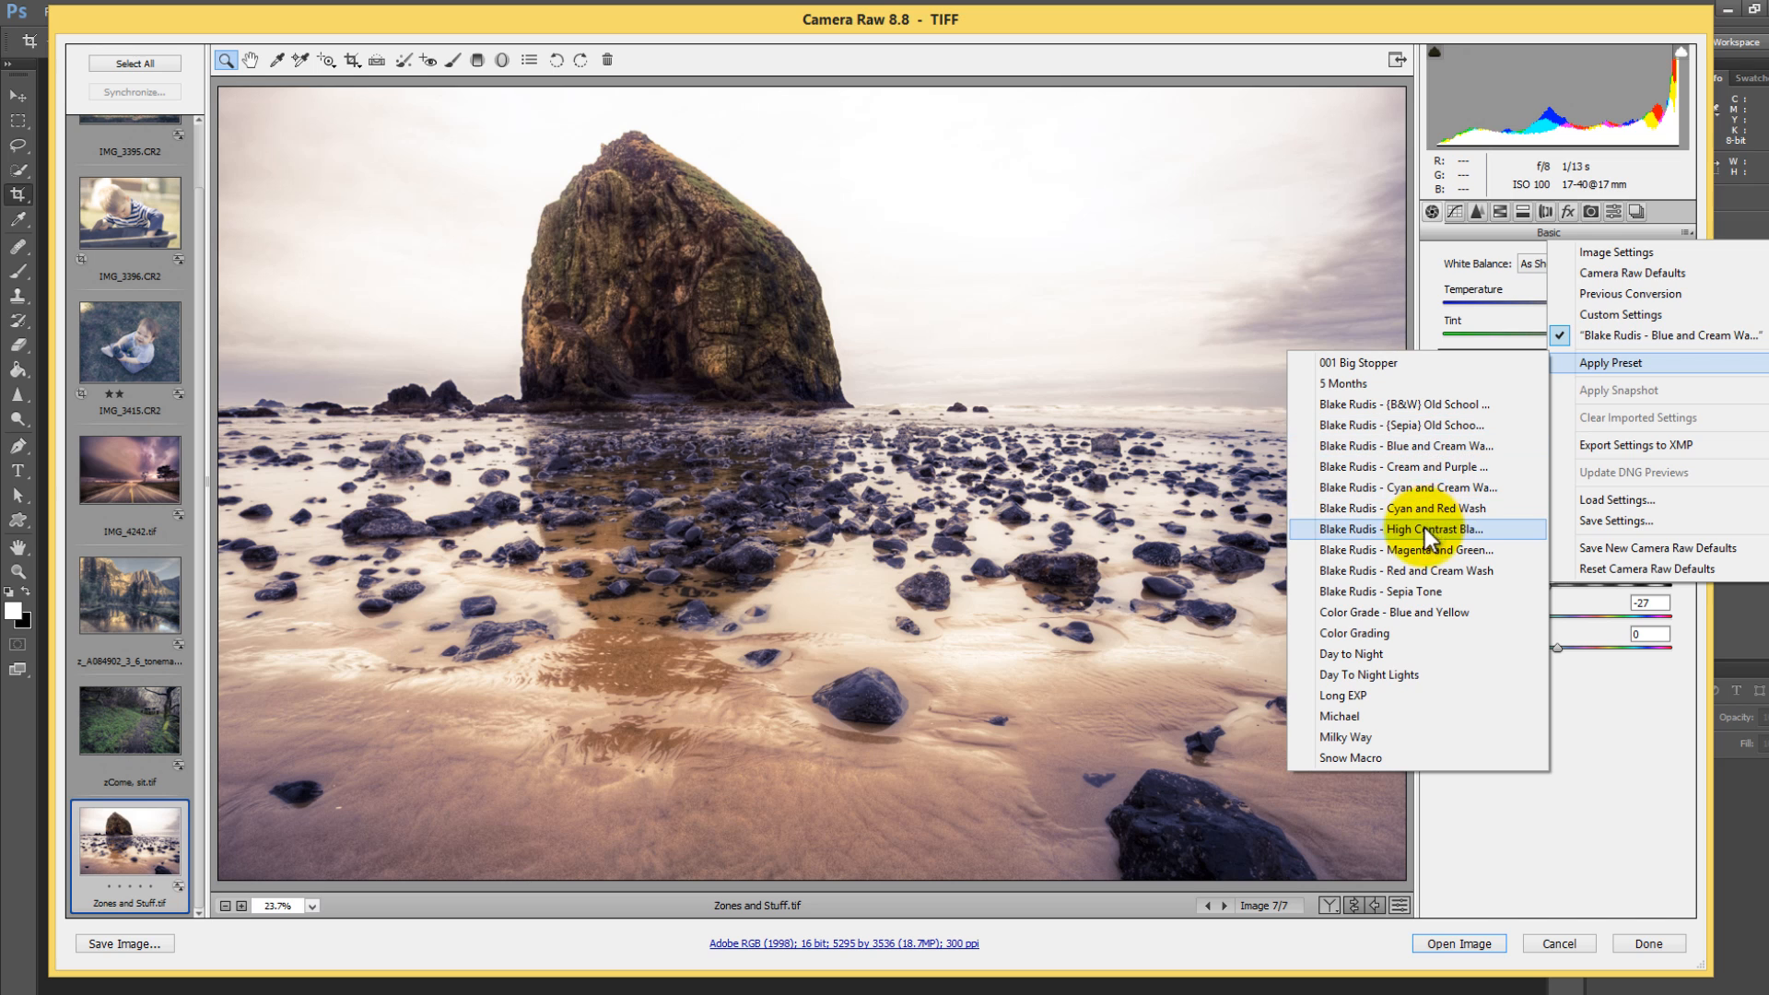
{"action": "left_click", "coordinate": [1410, 529]}
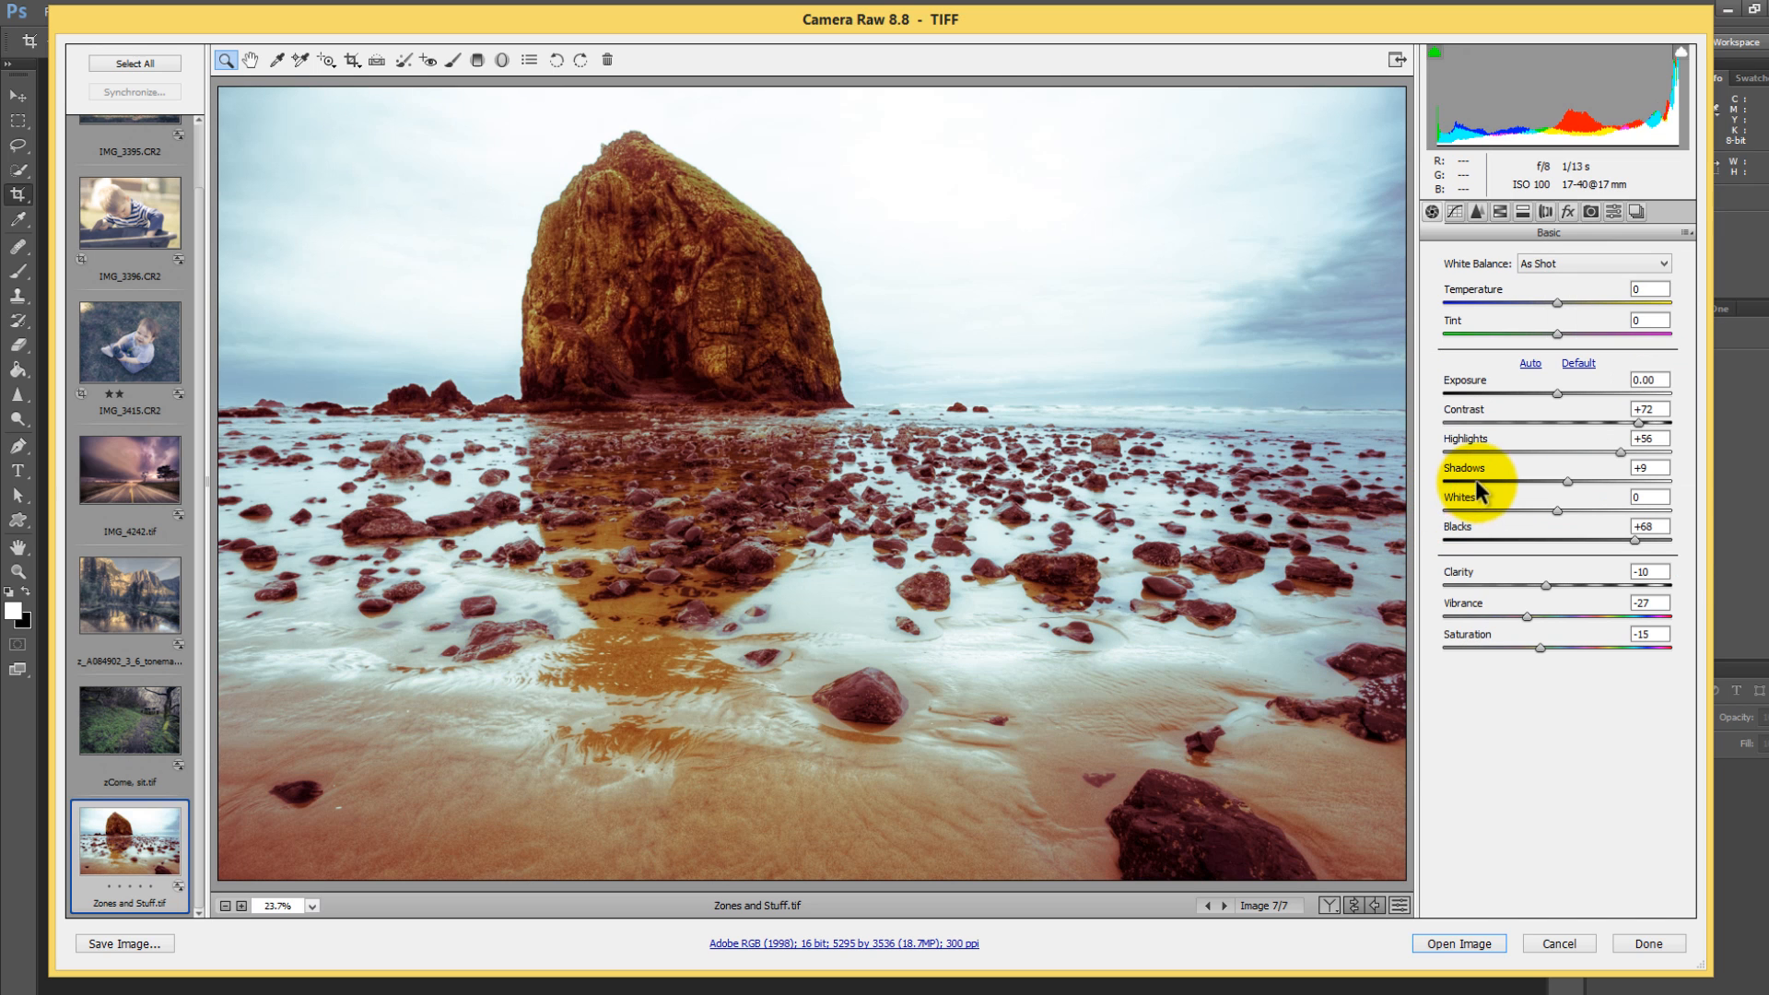
{"action": "mouse_move", "coordinate": [1542, 238]}
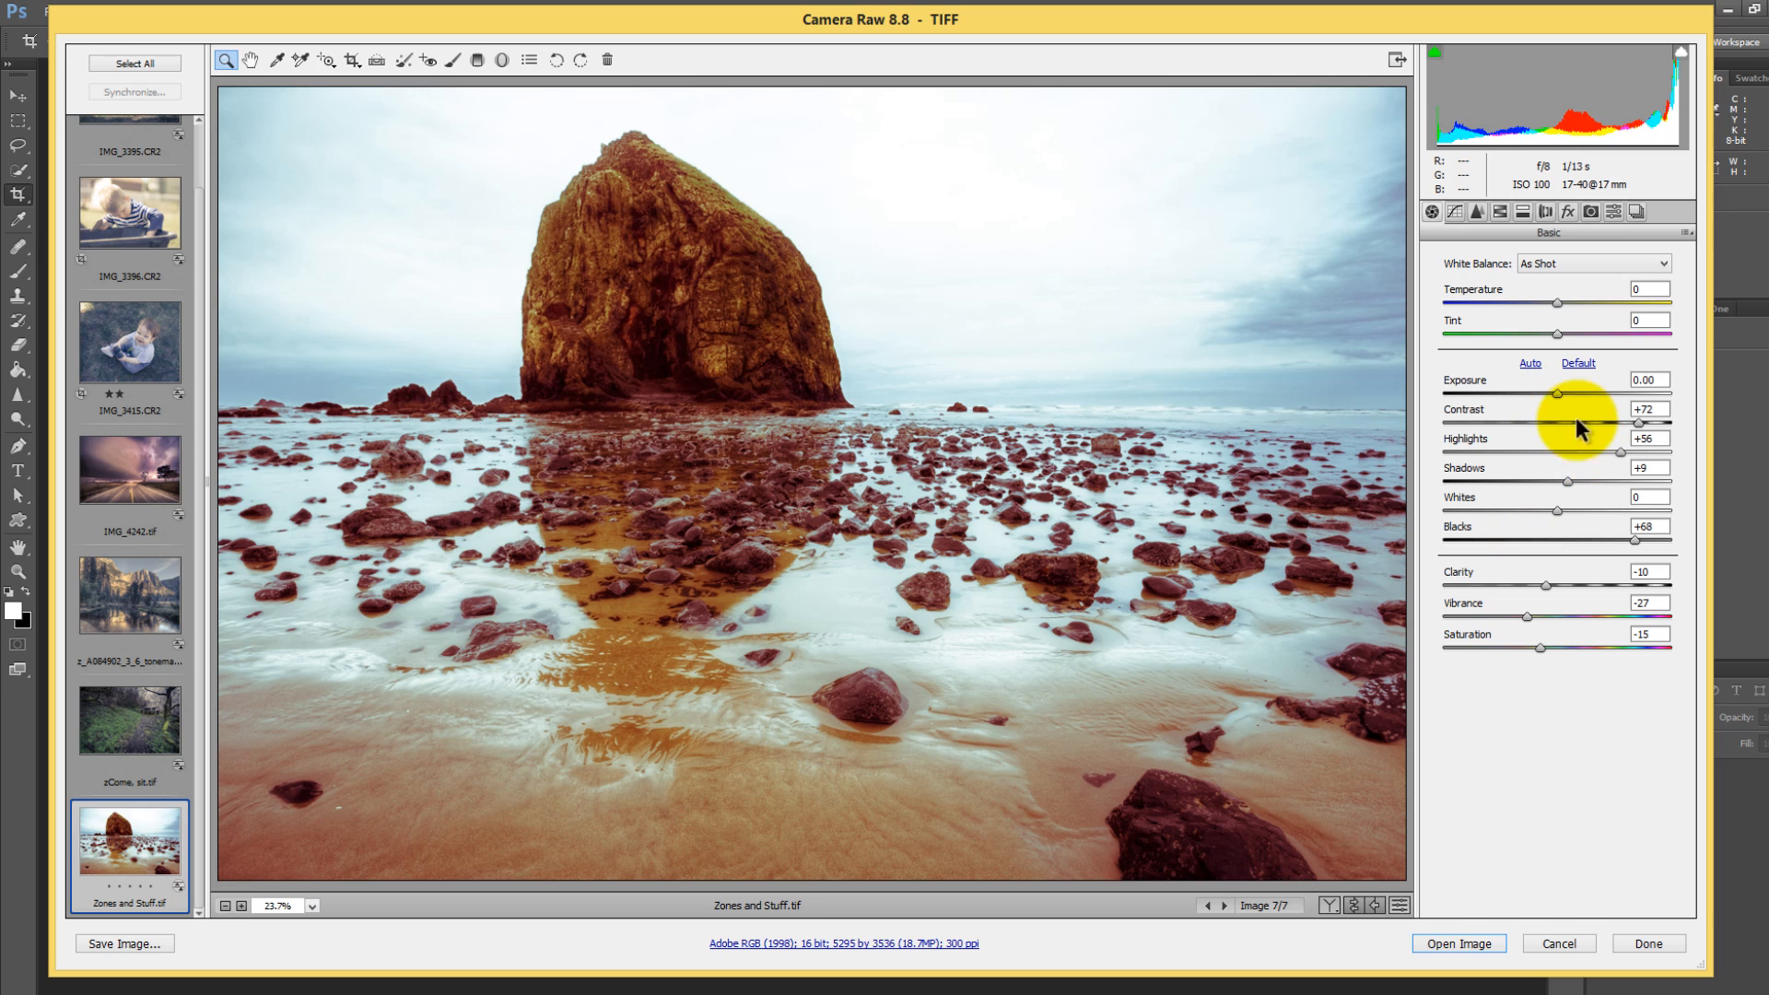
{"action": "mouse_move", "coordinate": [1579, 429]}
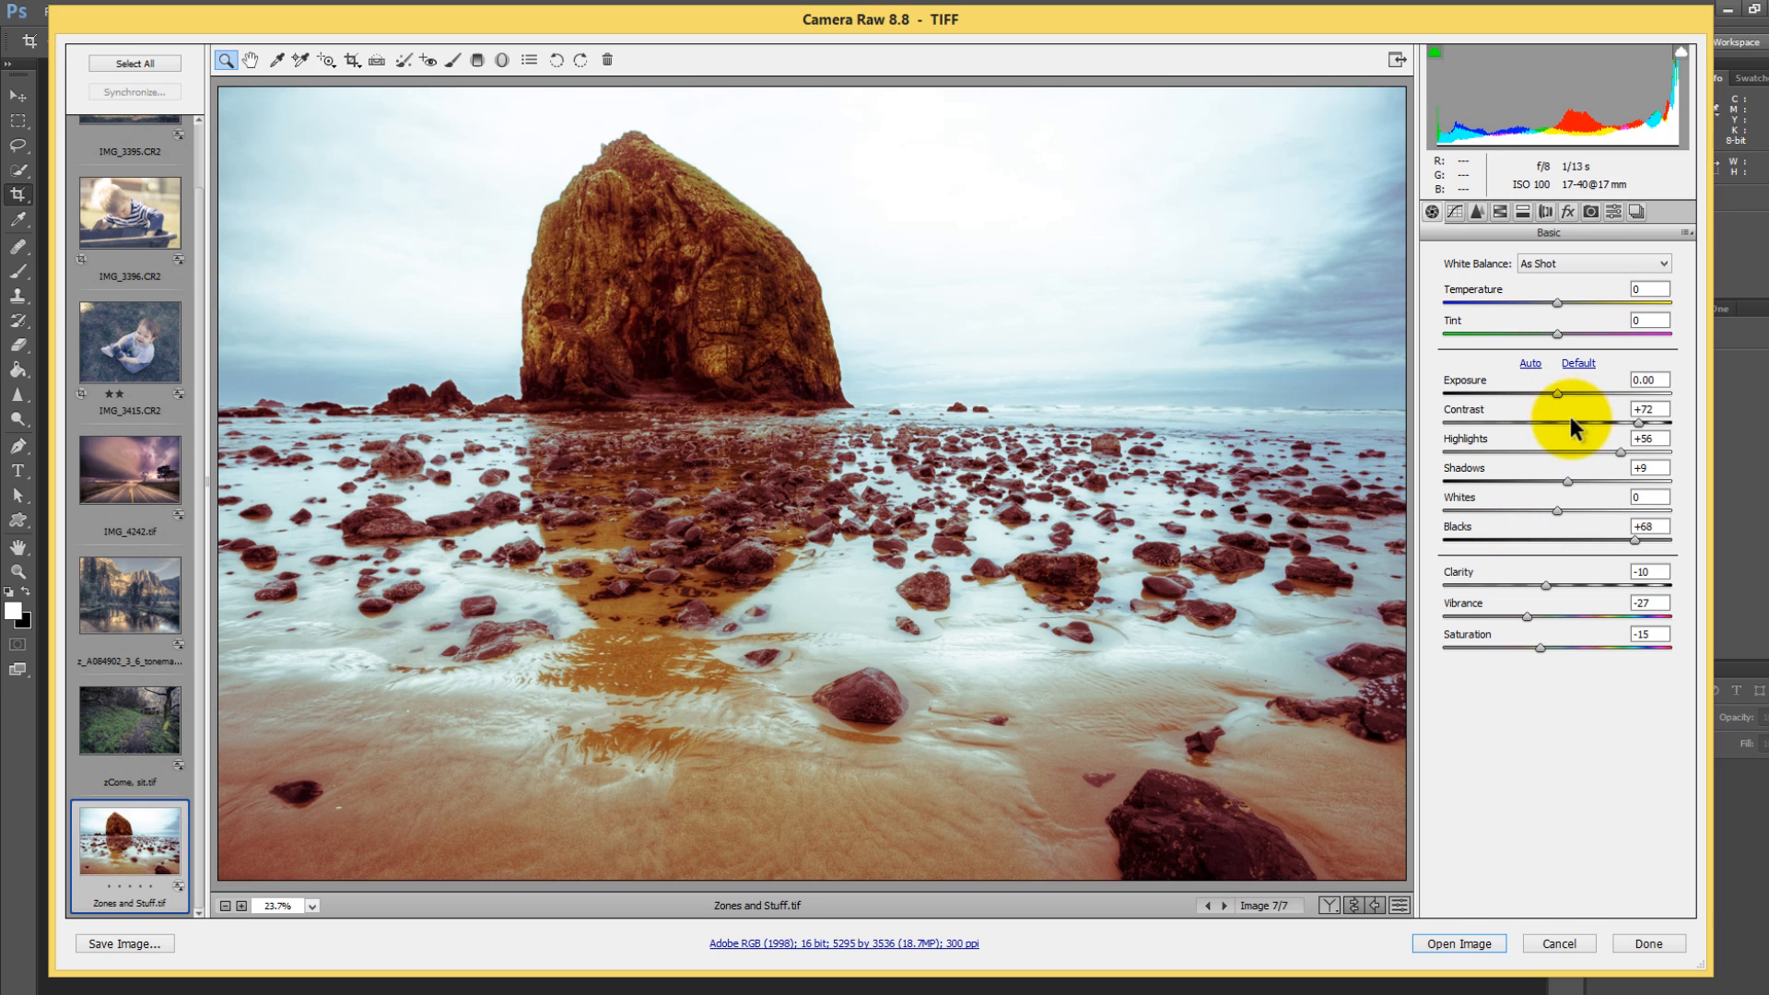
{"action": "mouse_move", "coordinate": [1563, 404]}
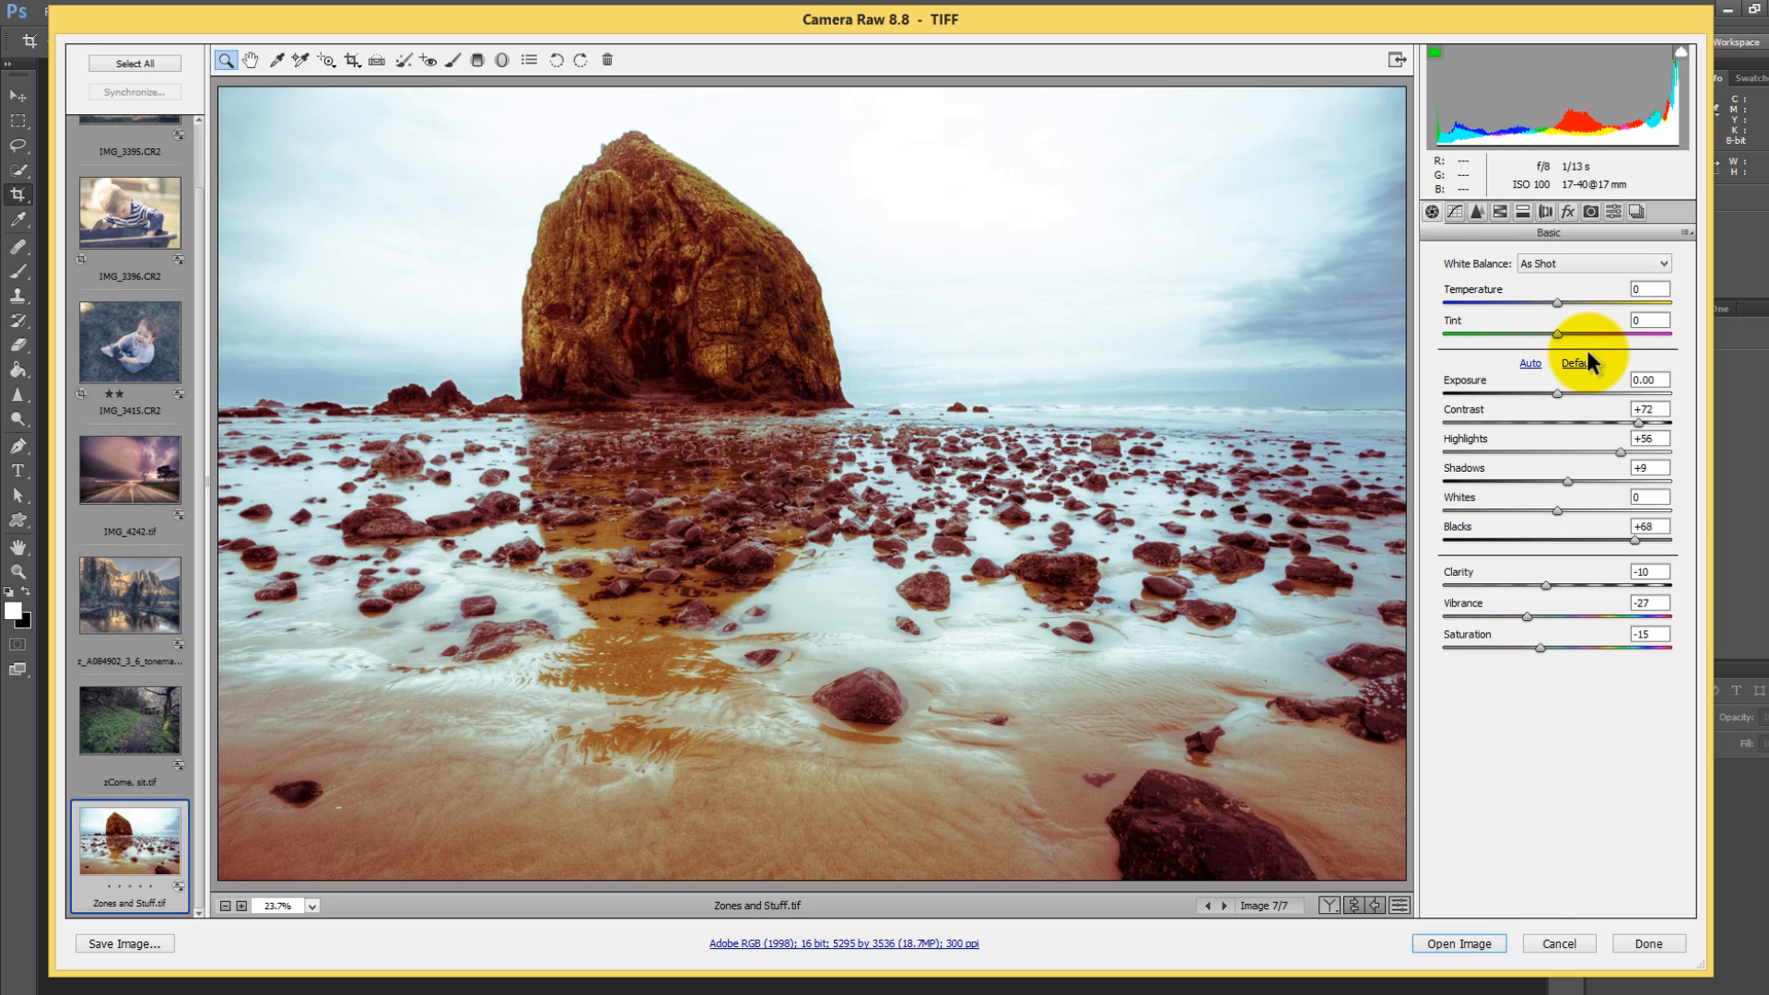
{"action": "left_click", "coordinate": [129, 170]}
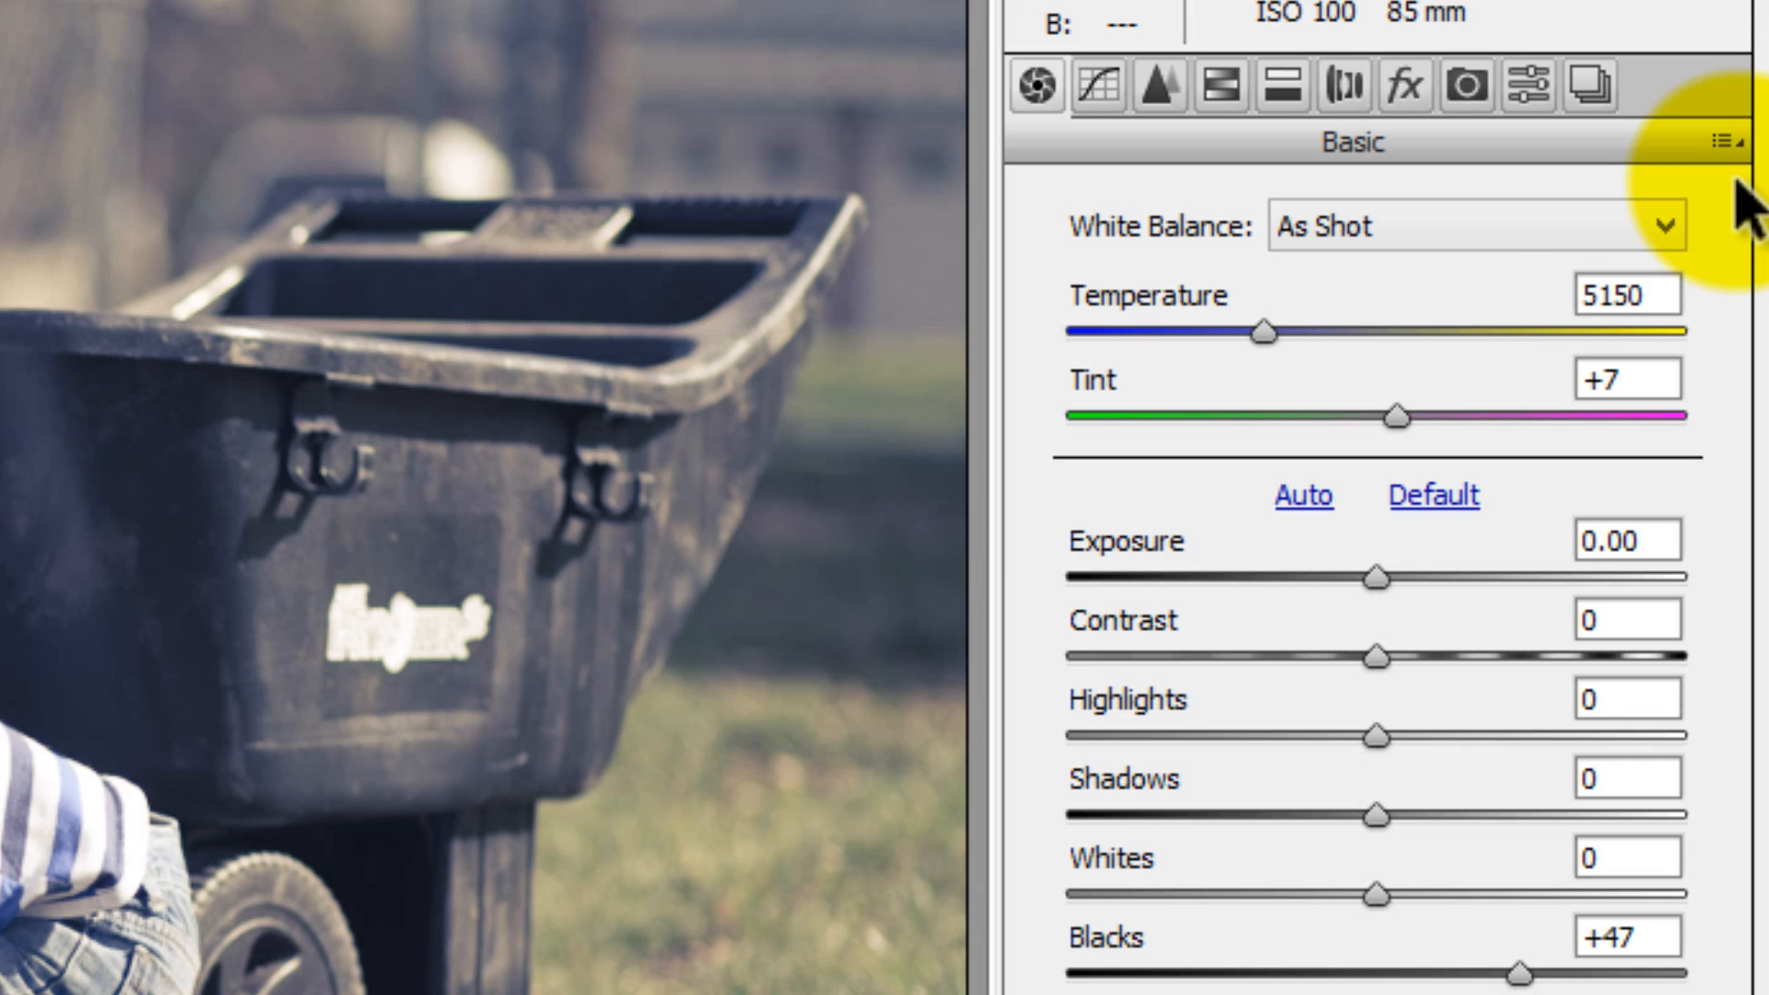
Choose Save Settings from the panel menu and view the Subset choices for the new preset.
{"action": "left_click", "coordinate": [1715, 140]}
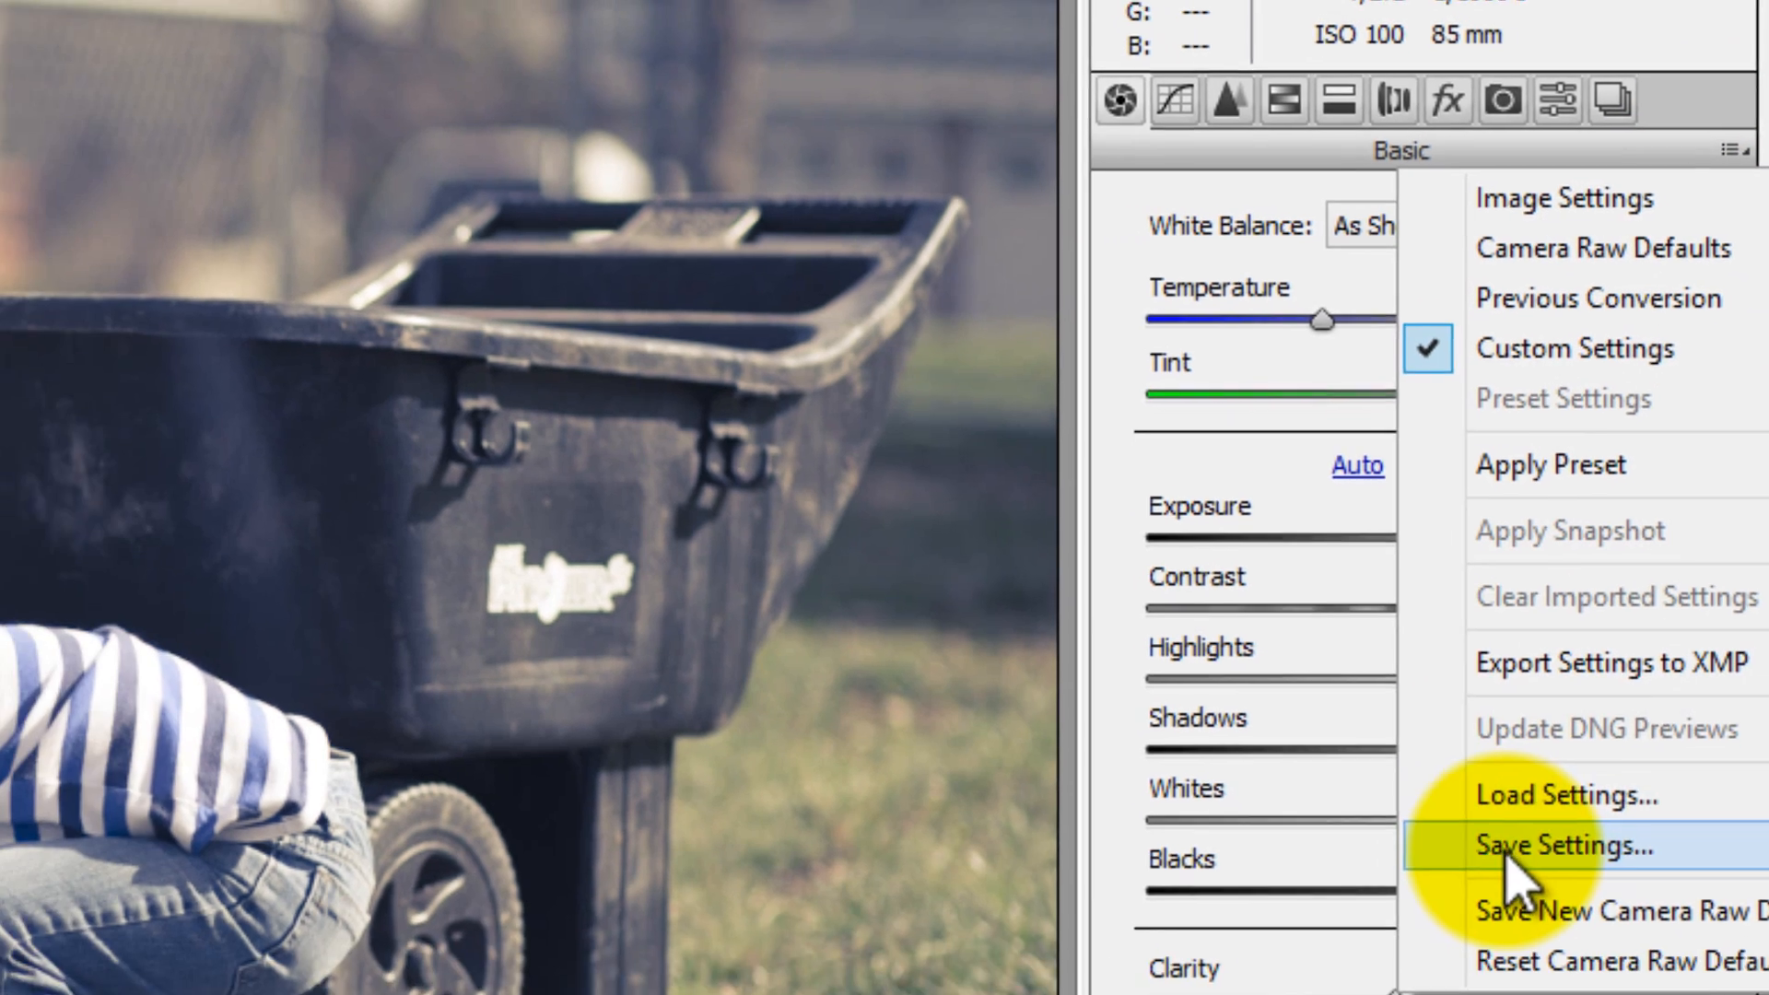
{"action": "left_click", "coordinate": [1568, 846]}
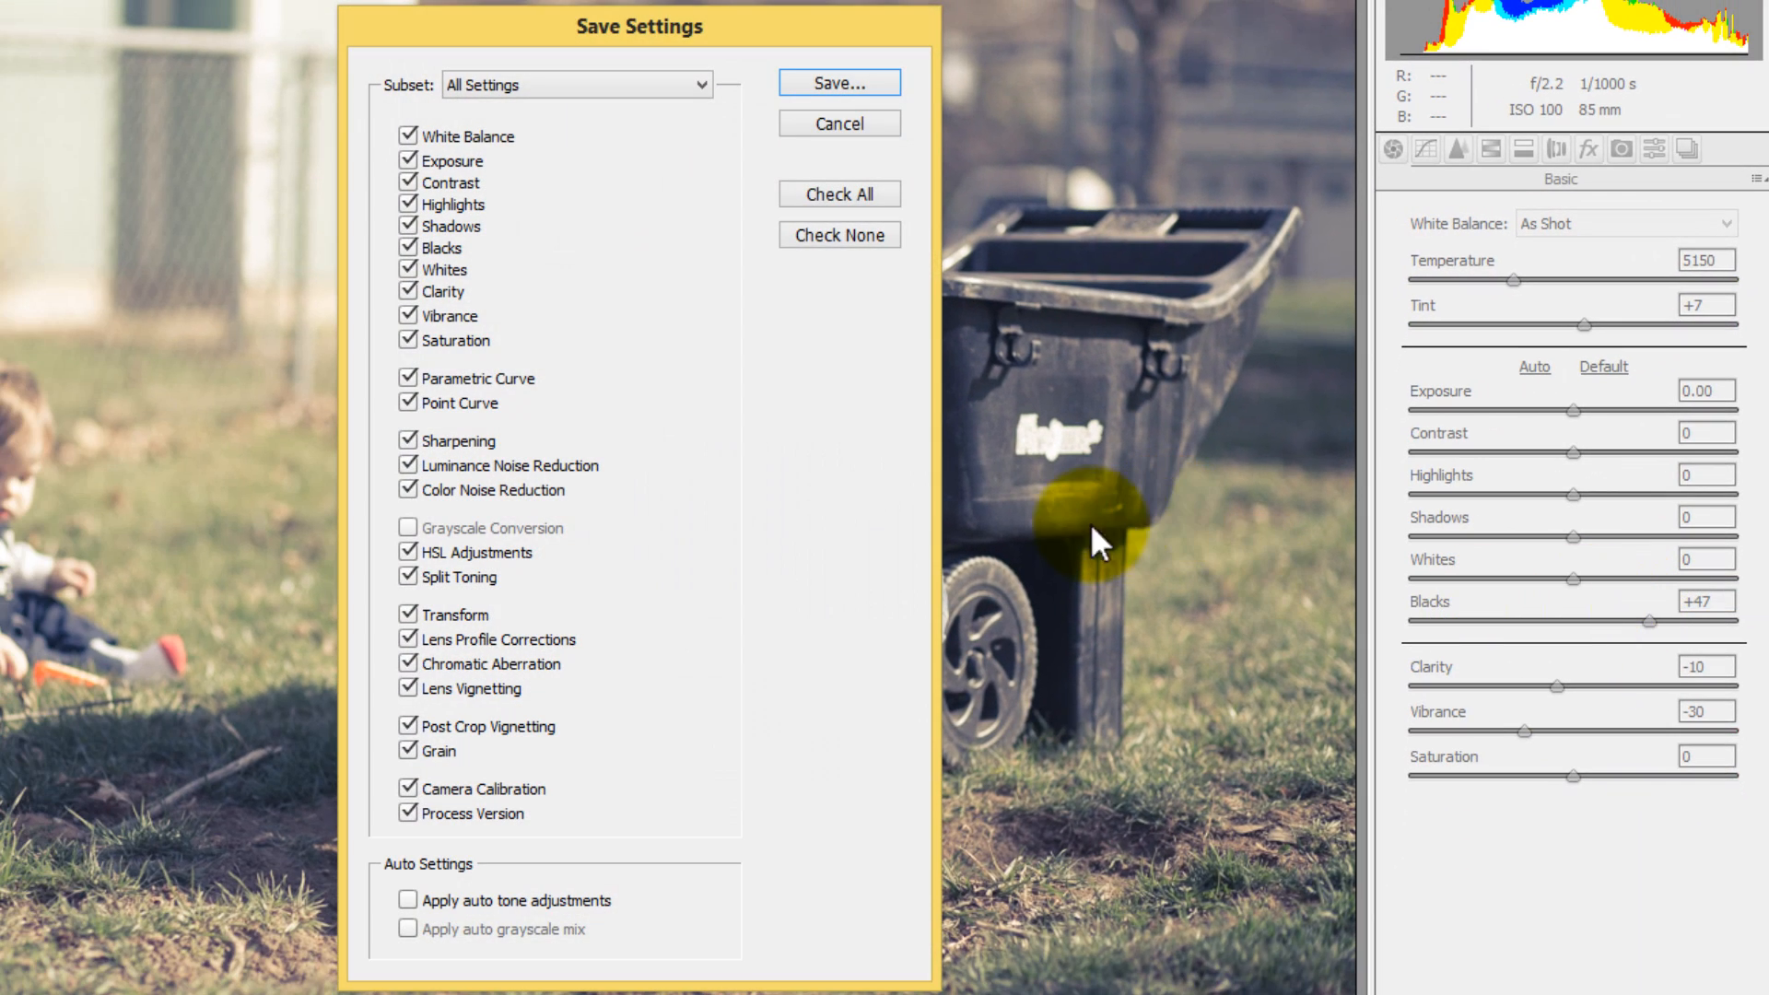
{"action": "mouse_move", "coordinate": [753, 298]}
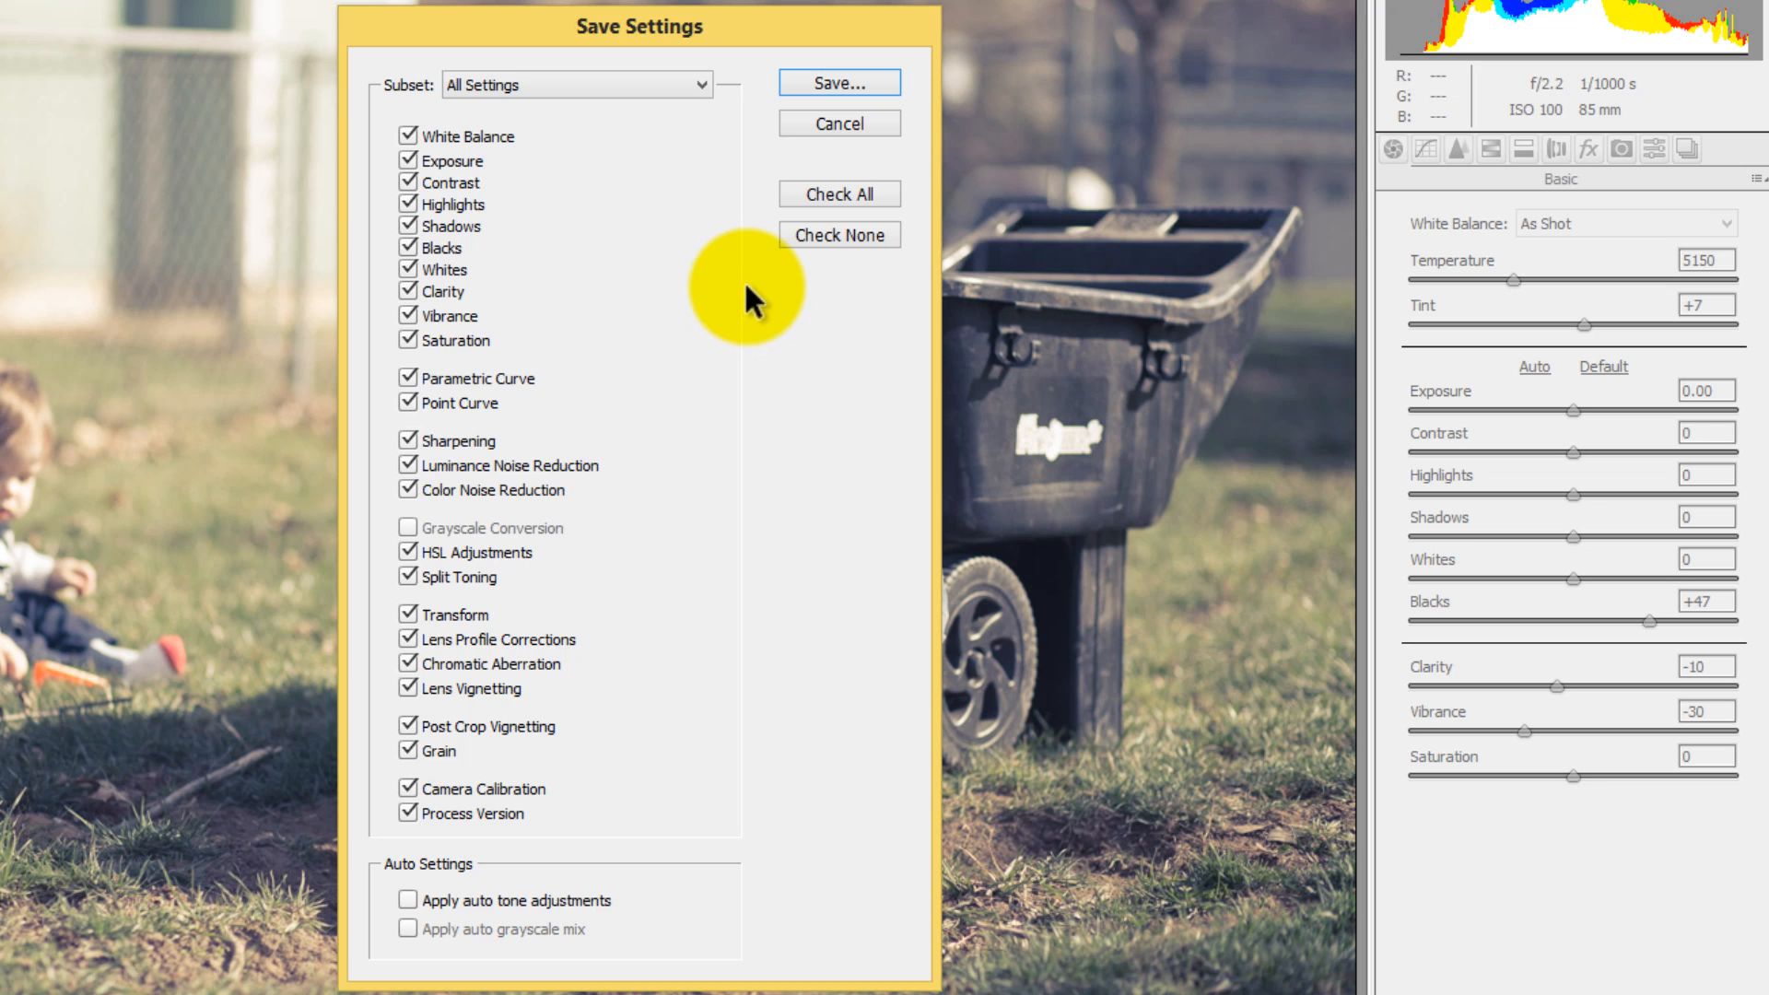
{"action": "mouse_move", "coordinate": [696, 166]}
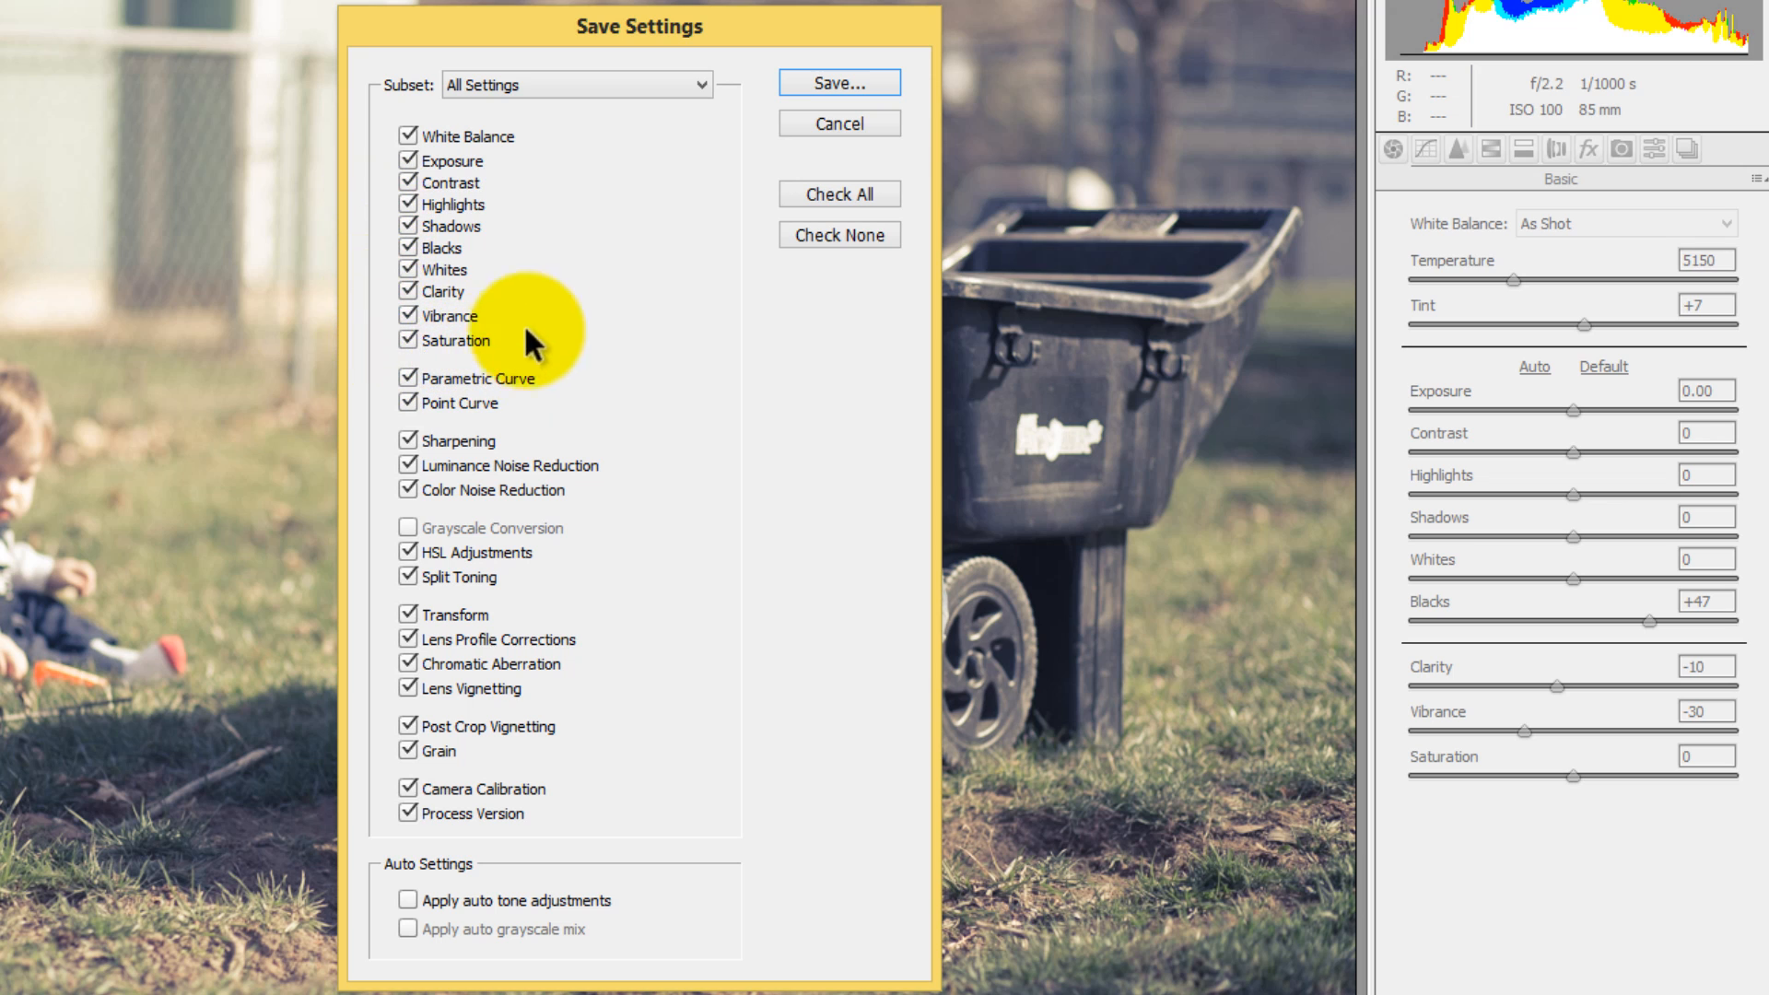
{"action": "mouse_move", "coordinate": [475, 372]}
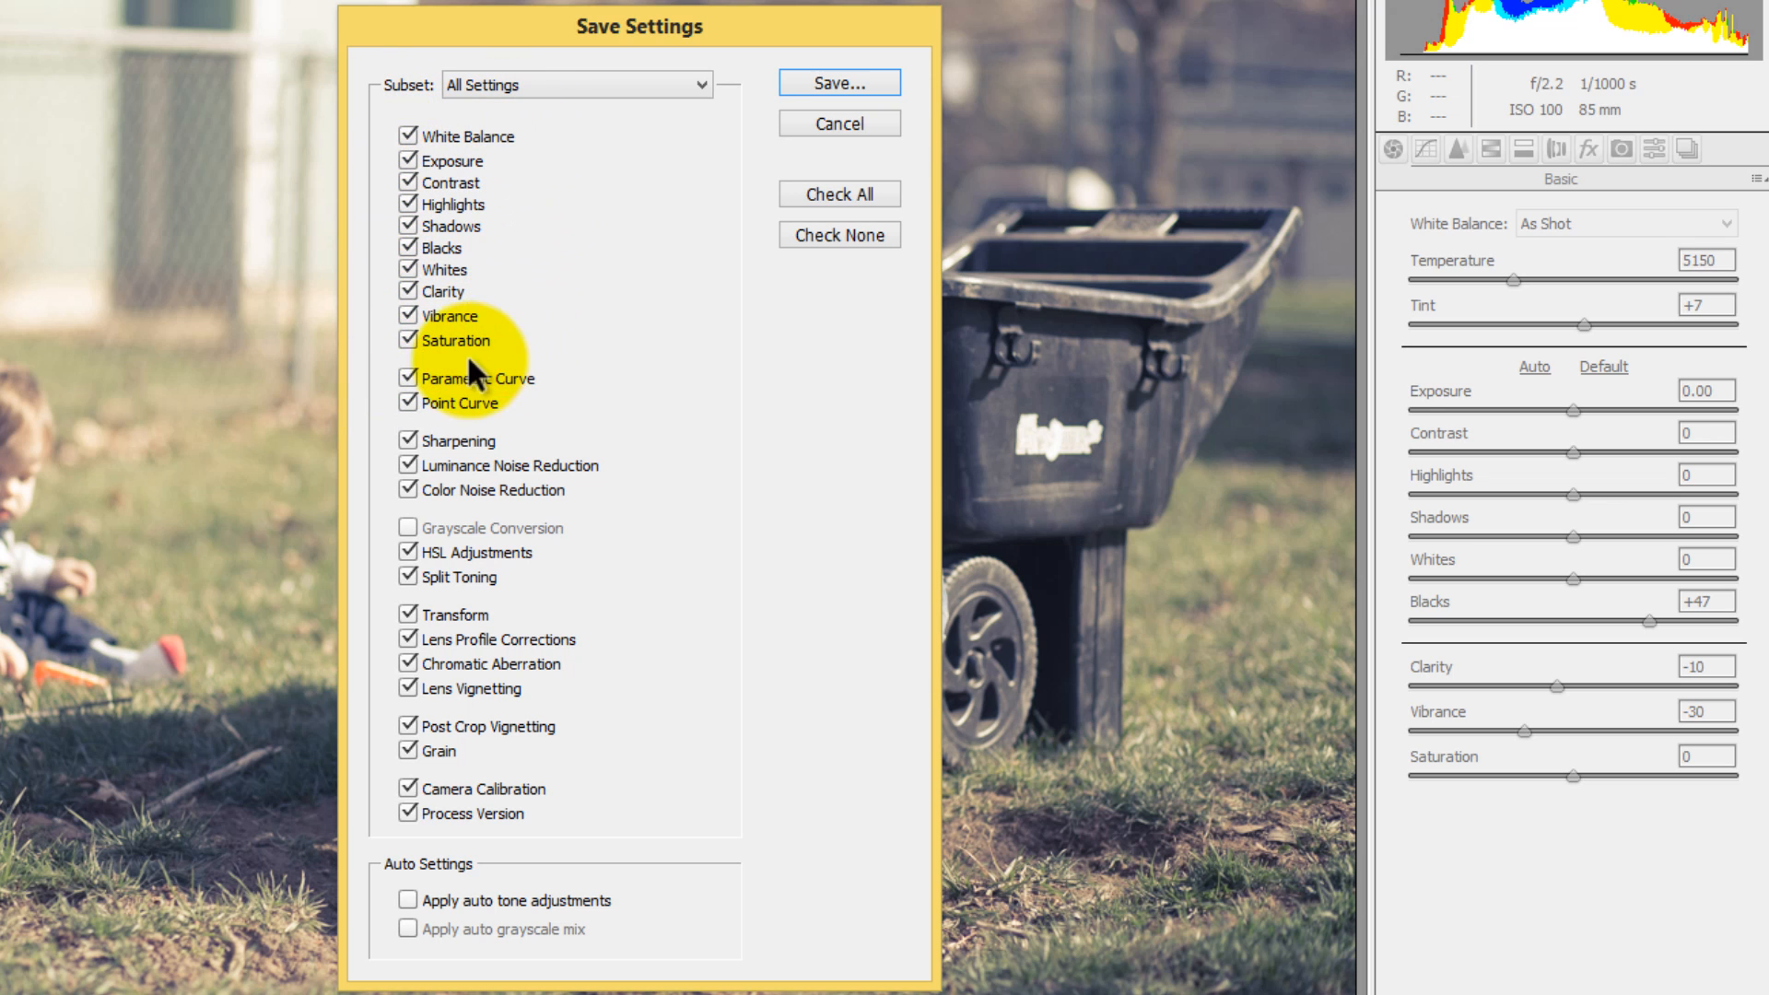
{"action": "mouse_move", "coordinate": [405, 490]}
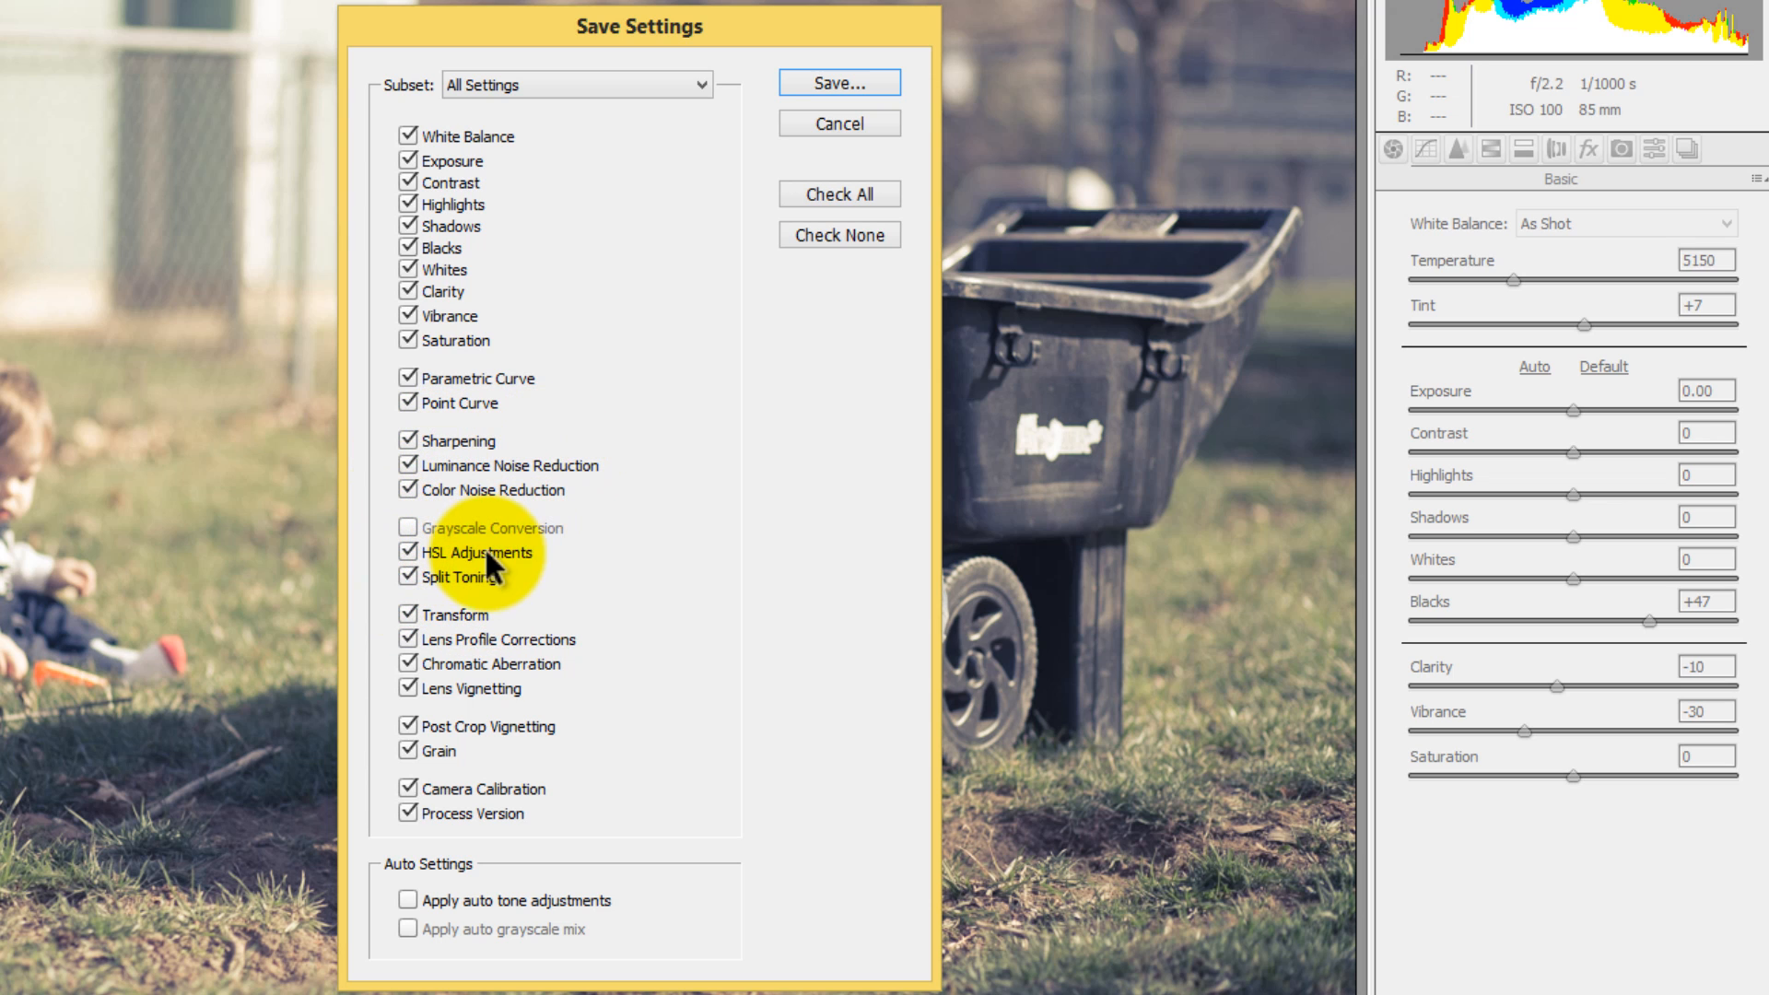
{"action": "mouse_move", "coordinate": [439, 623]}
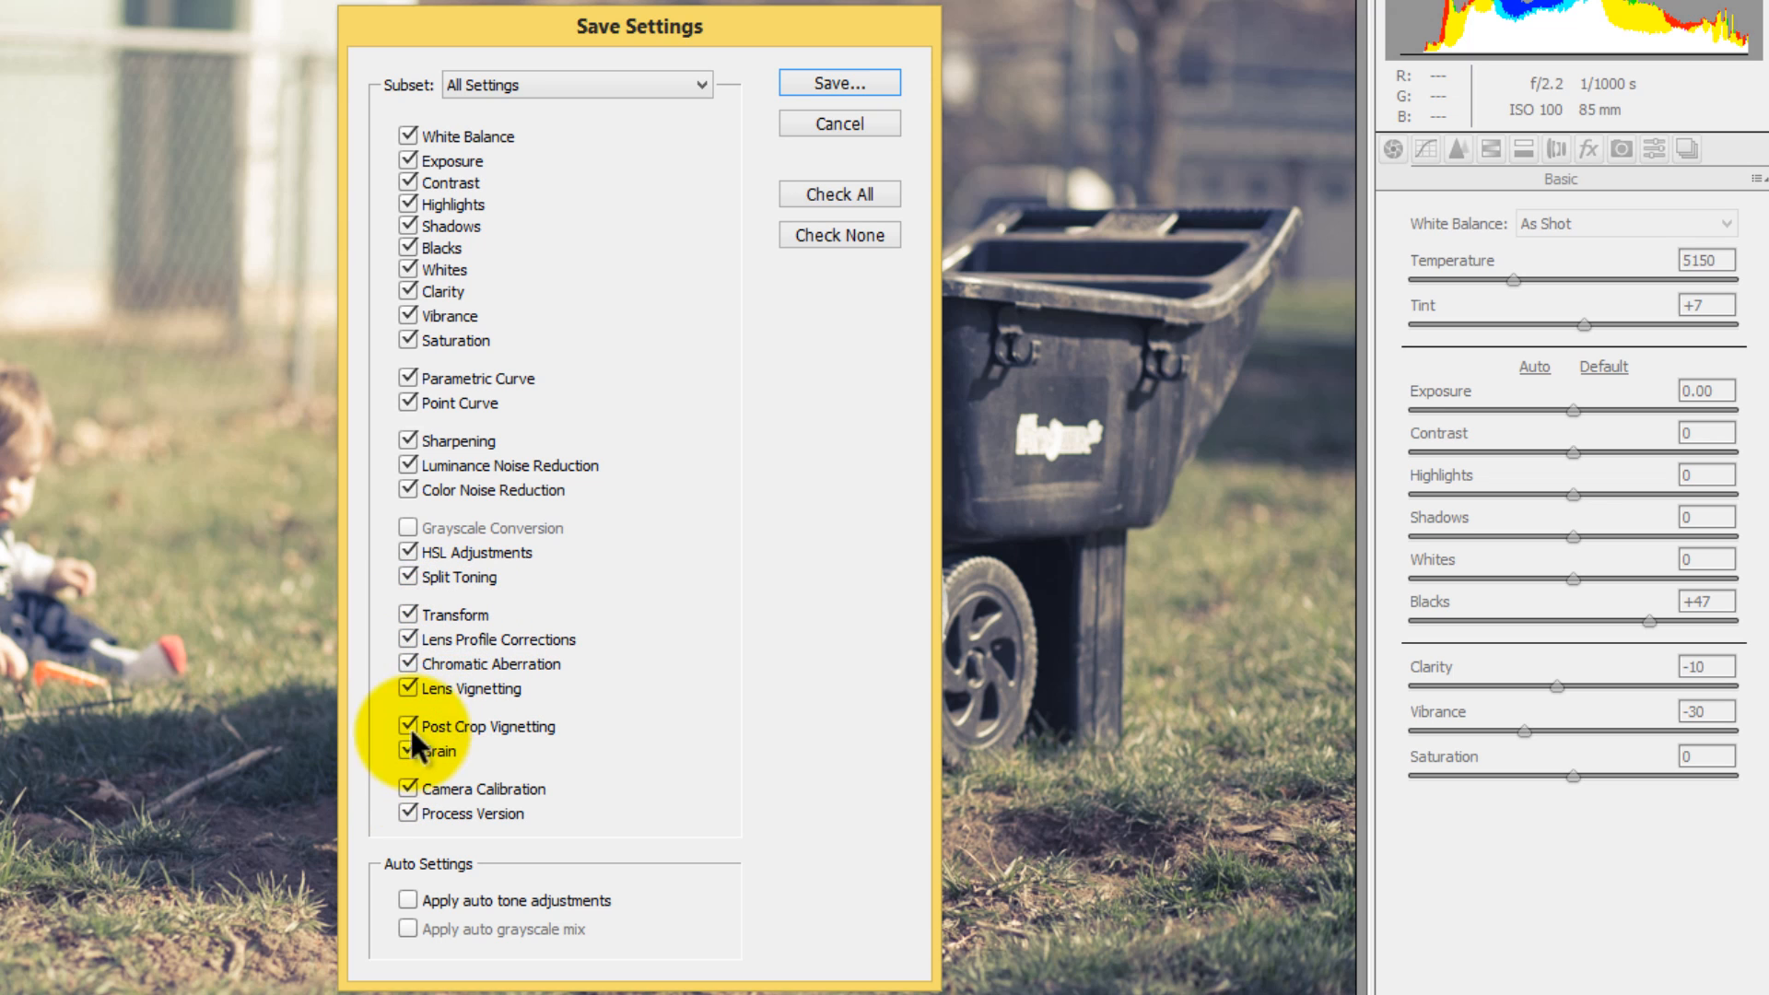
{"action": "mouse_move", "coordinate": [586, 708]}
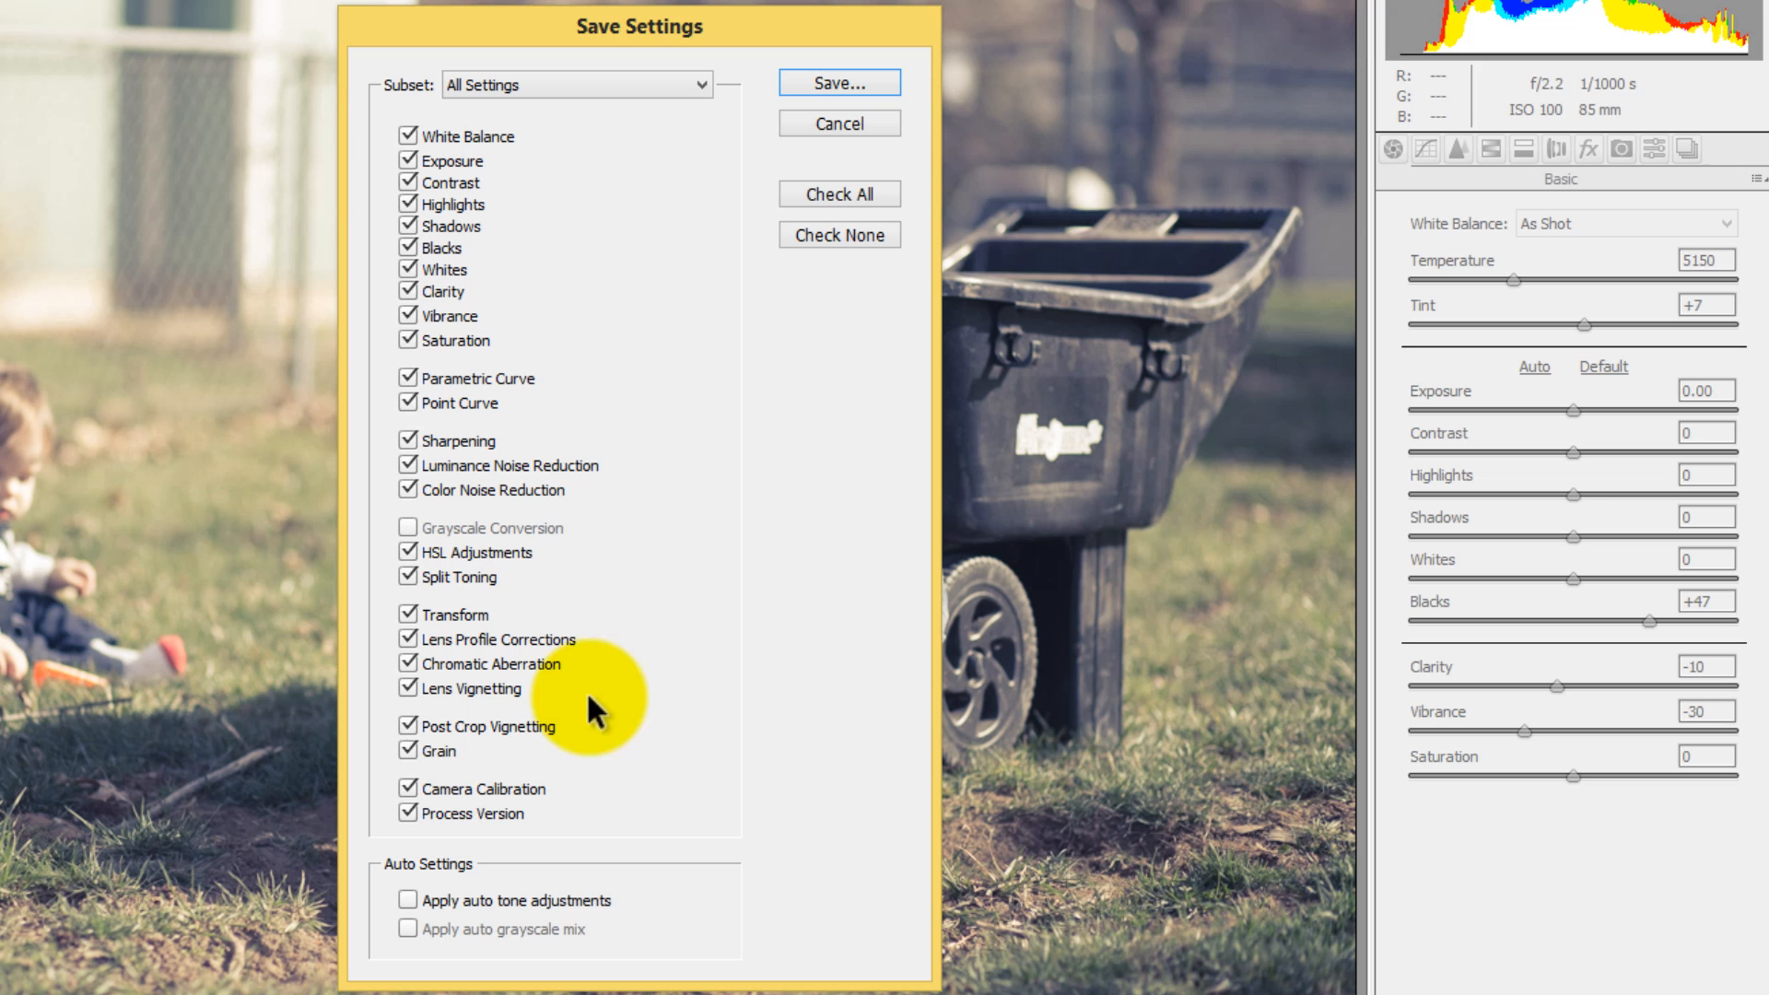
{"action": "left_click", "coordinate": [577, 83]}
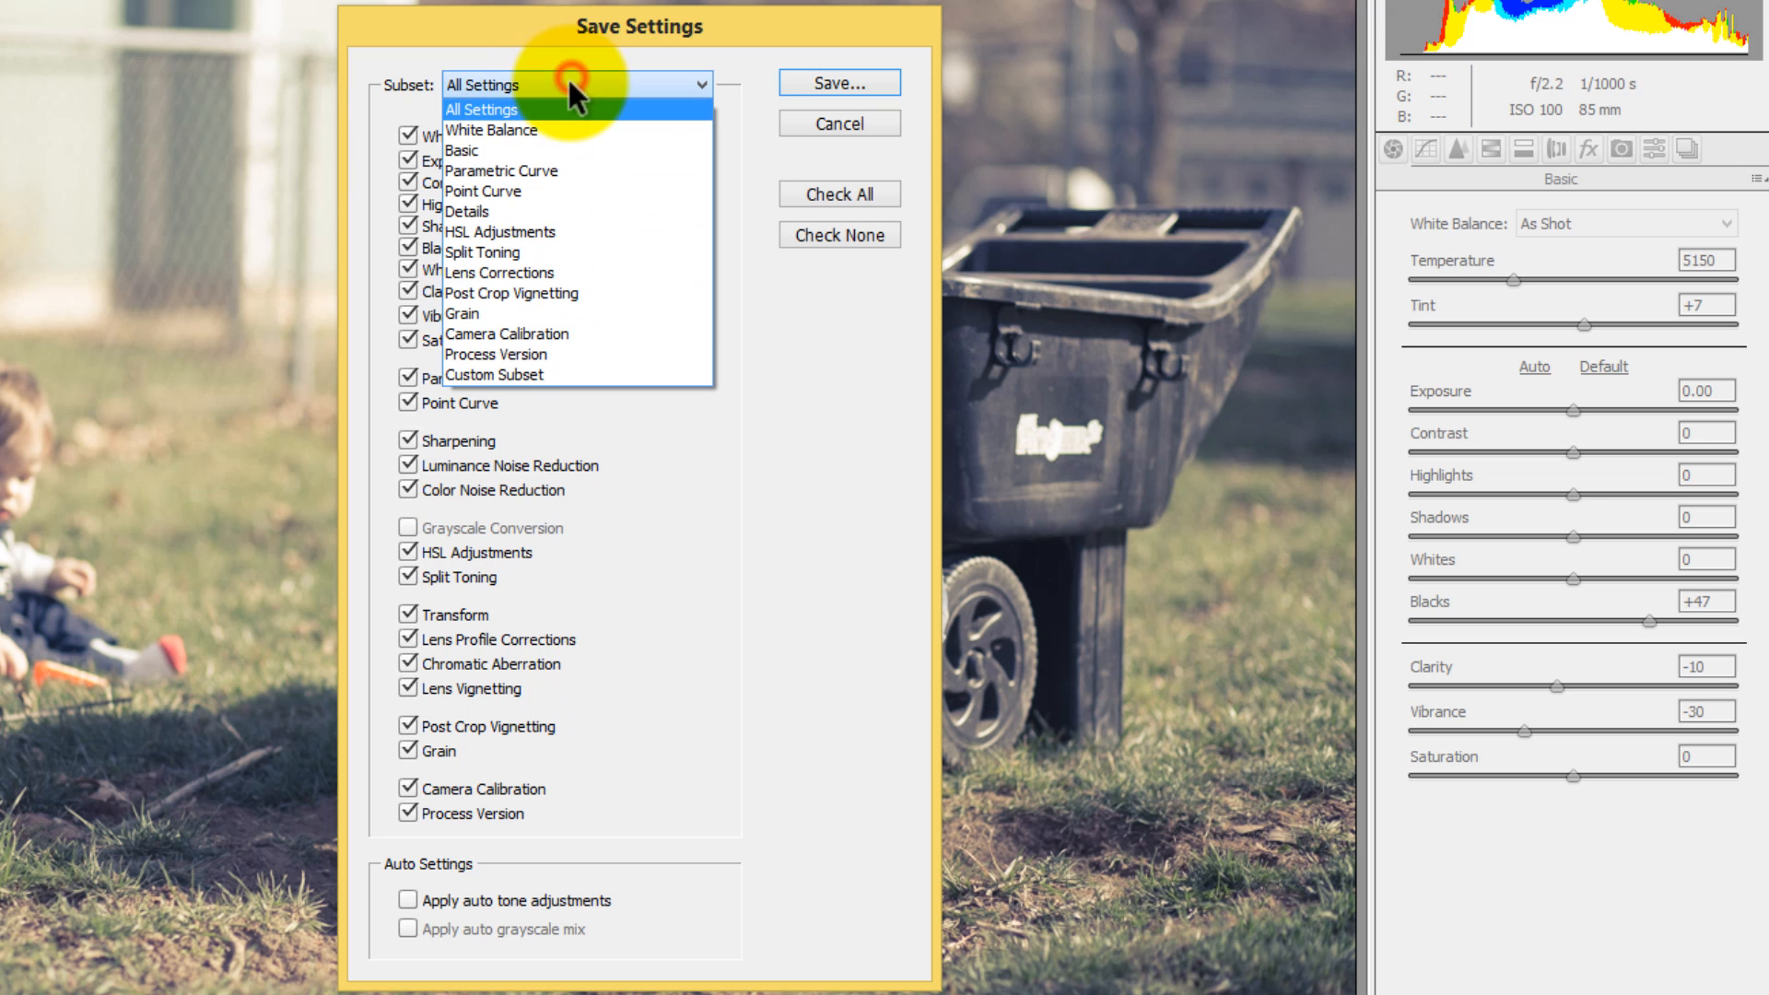
{"action": "mouse_move", "coordinate": [519, 208]}
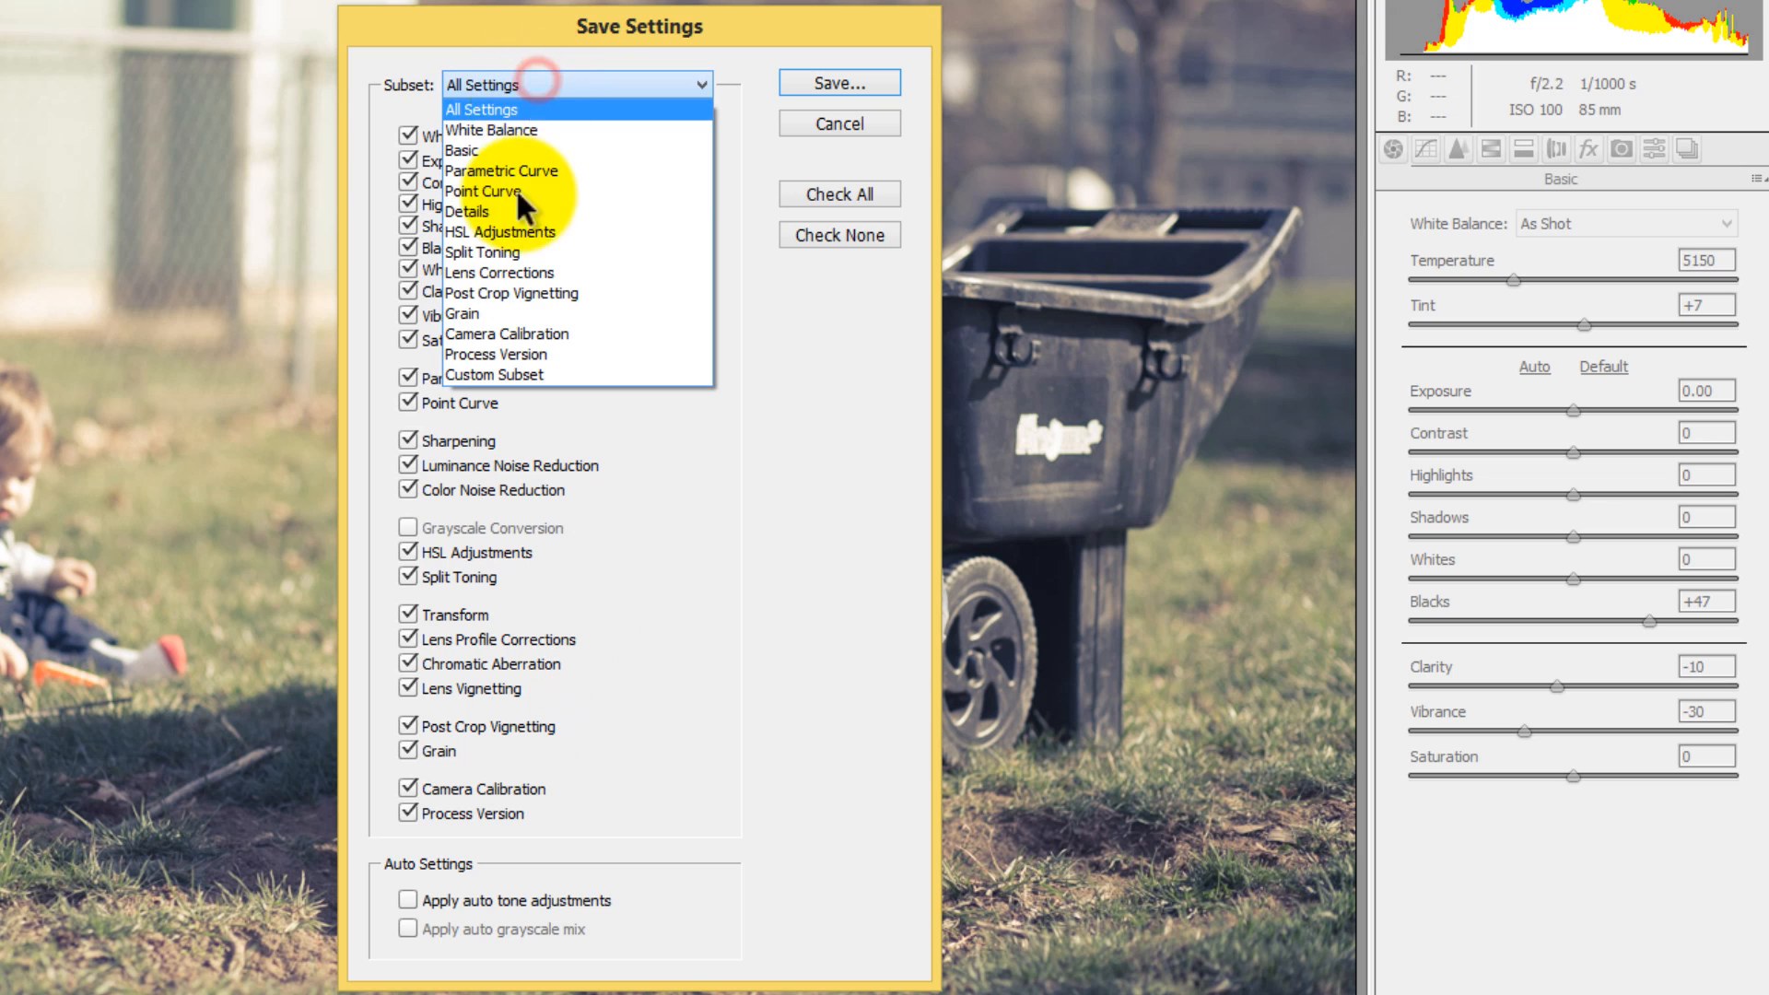
Choose the Details subset so only sharpening and noise reduction would be saved.
{"action": "left_click", "coordinate": [468, 210]}
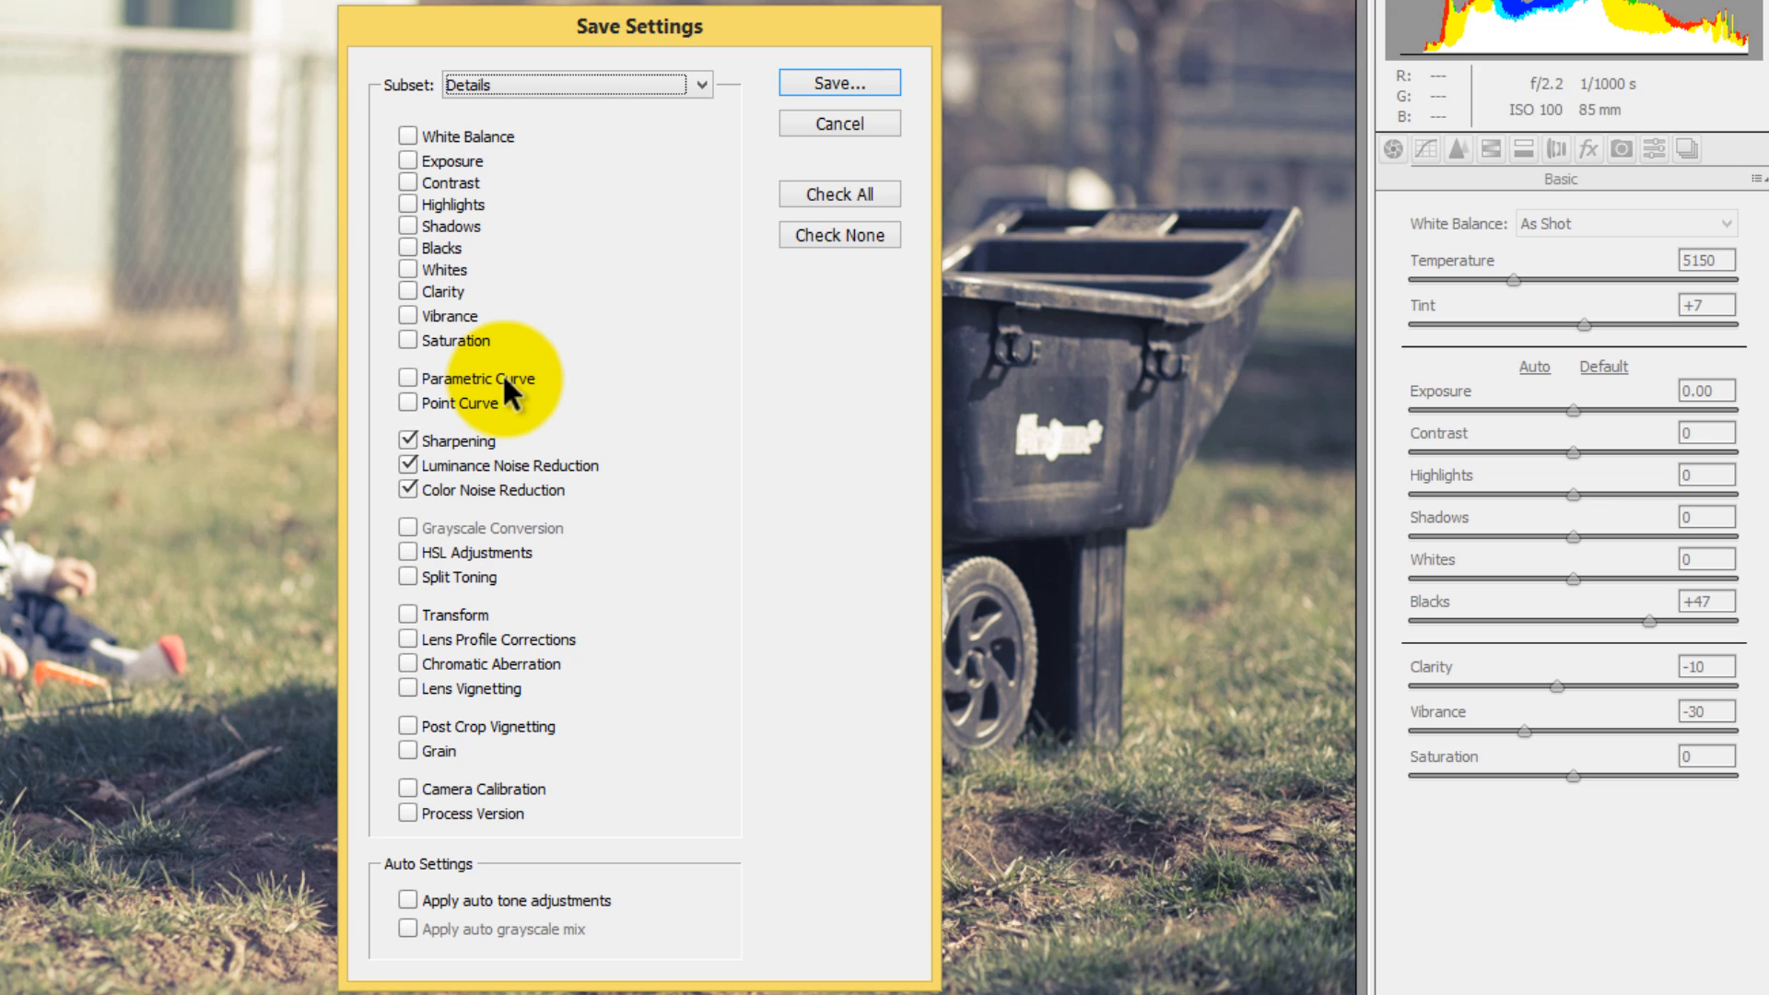
{"action": "mouse_move", "coordinate": [549, 104]}
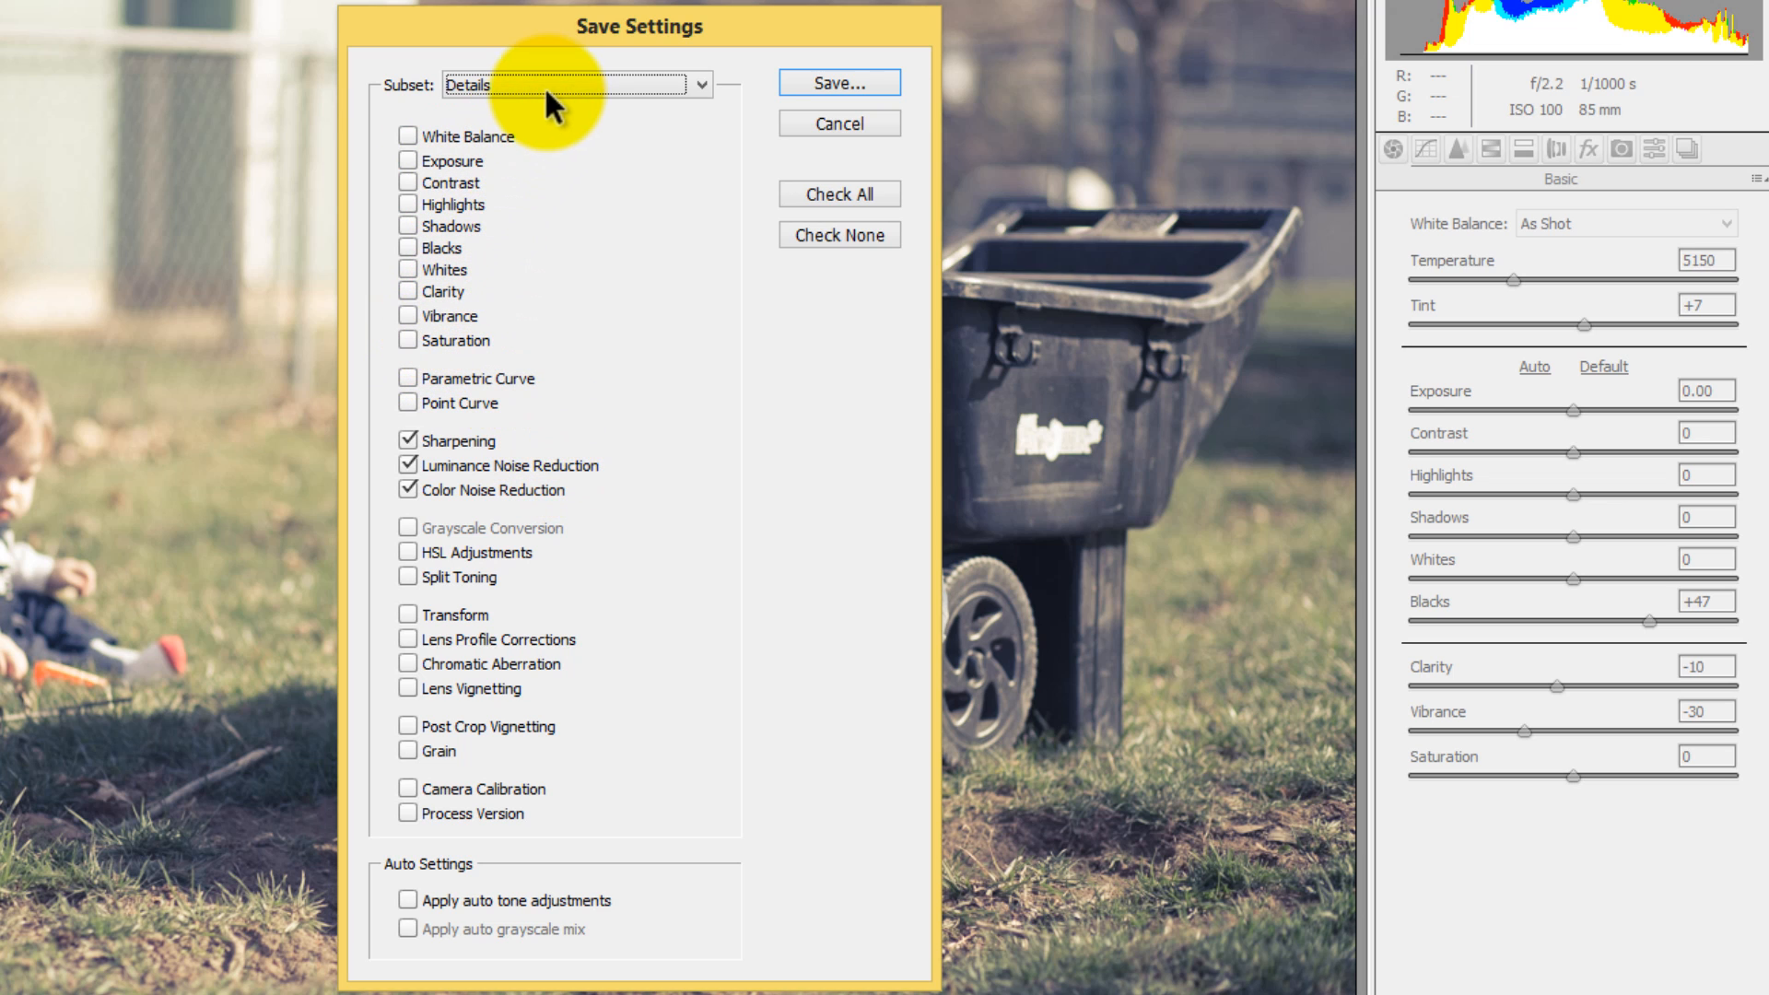
Check None, tick Split Toning, Vibrance, Clarity and Blacks, then start saving the preset.
{"action": "left_click", "coordinate": [576, 83]}
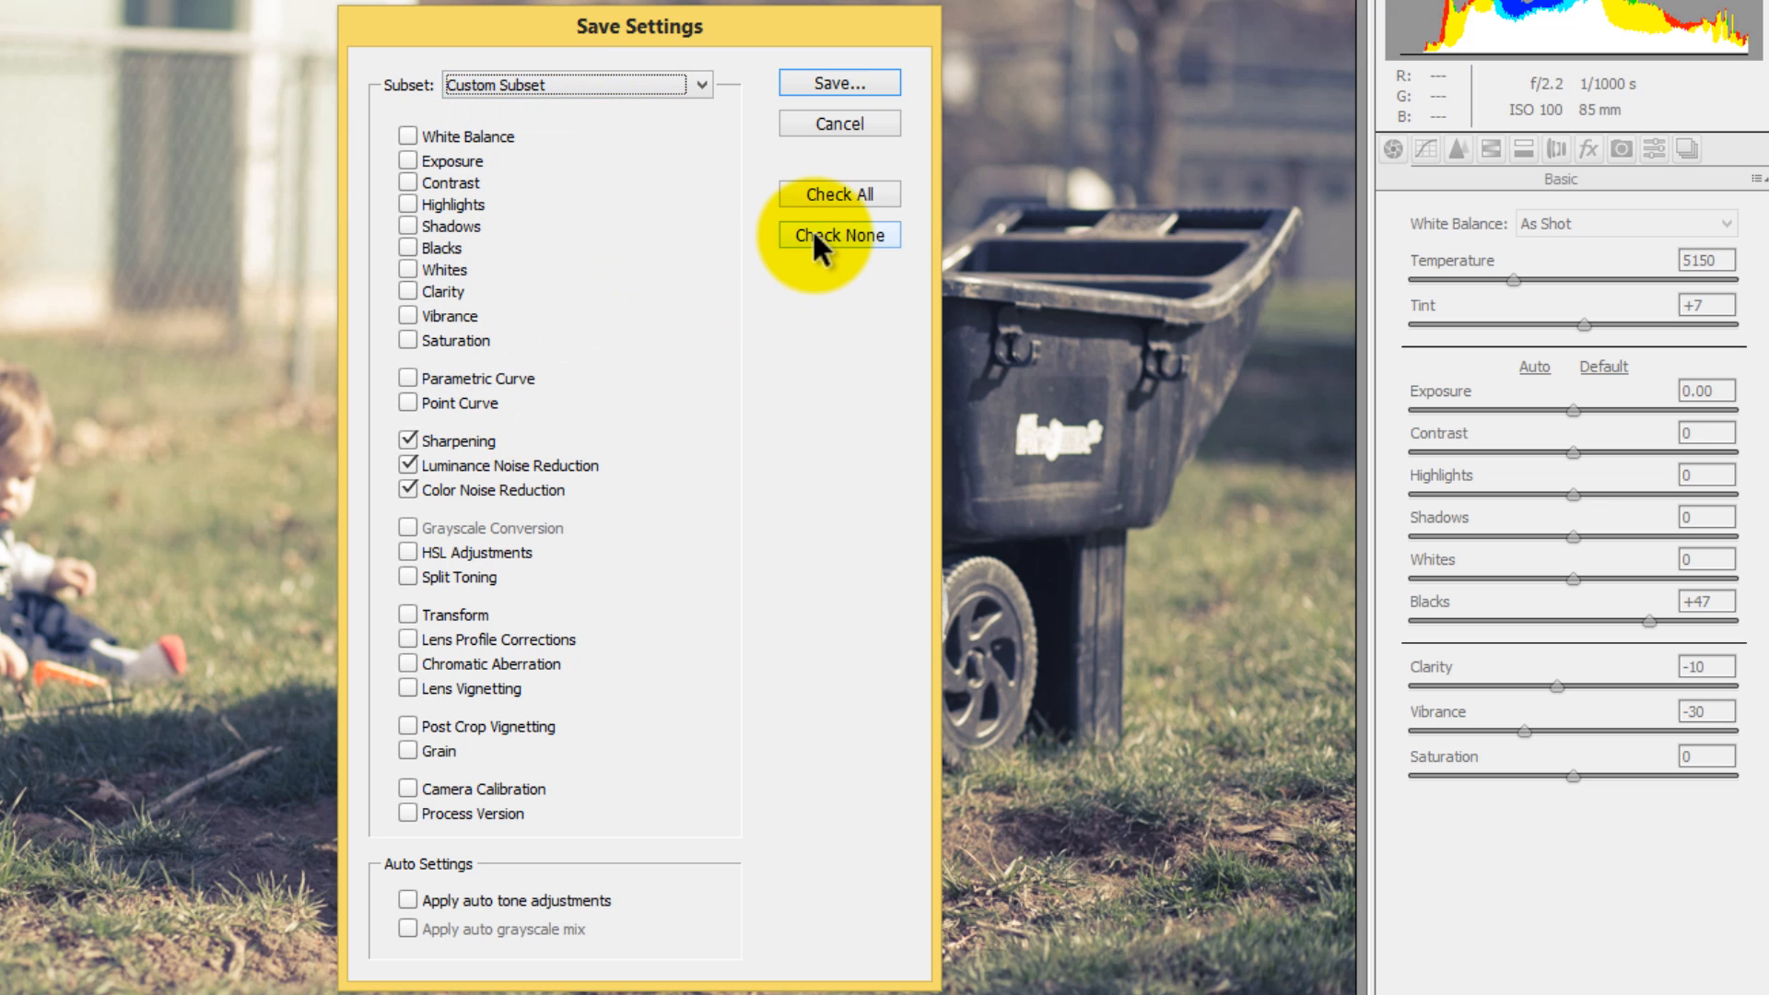
{"action": "left_click", "coordinate": [839, 234]}
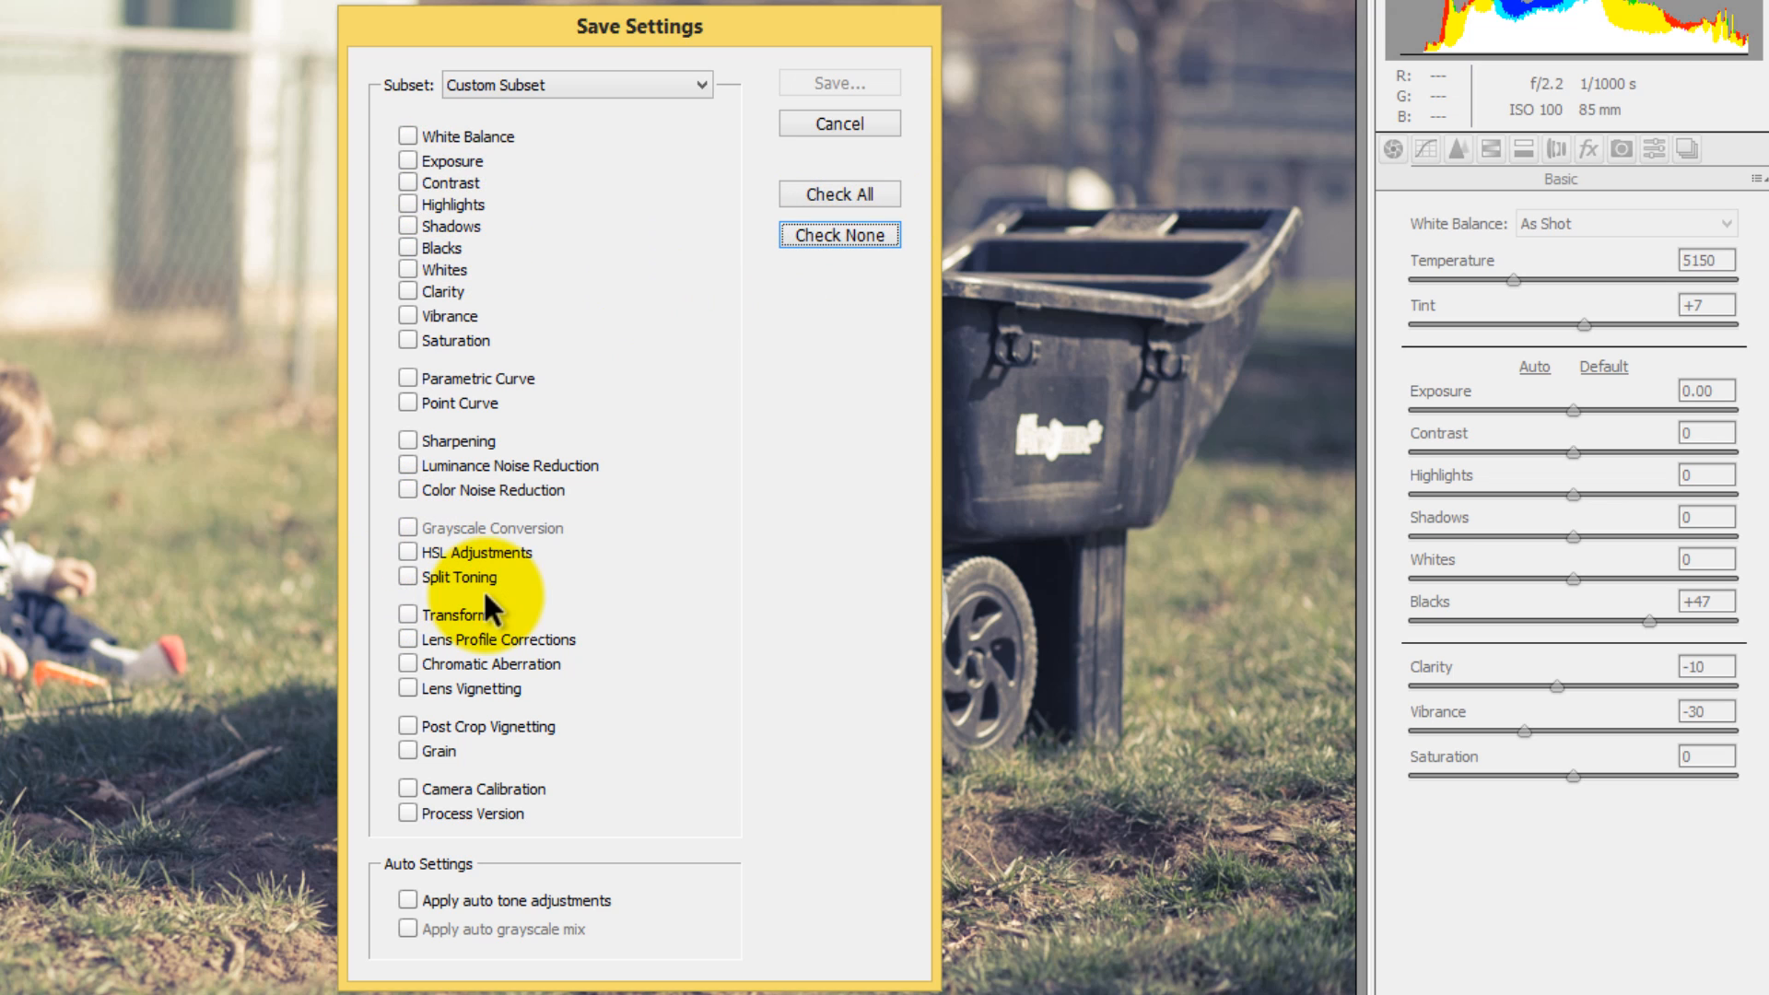
{"action": "mouse_move", "coordinate": [527, 570]}
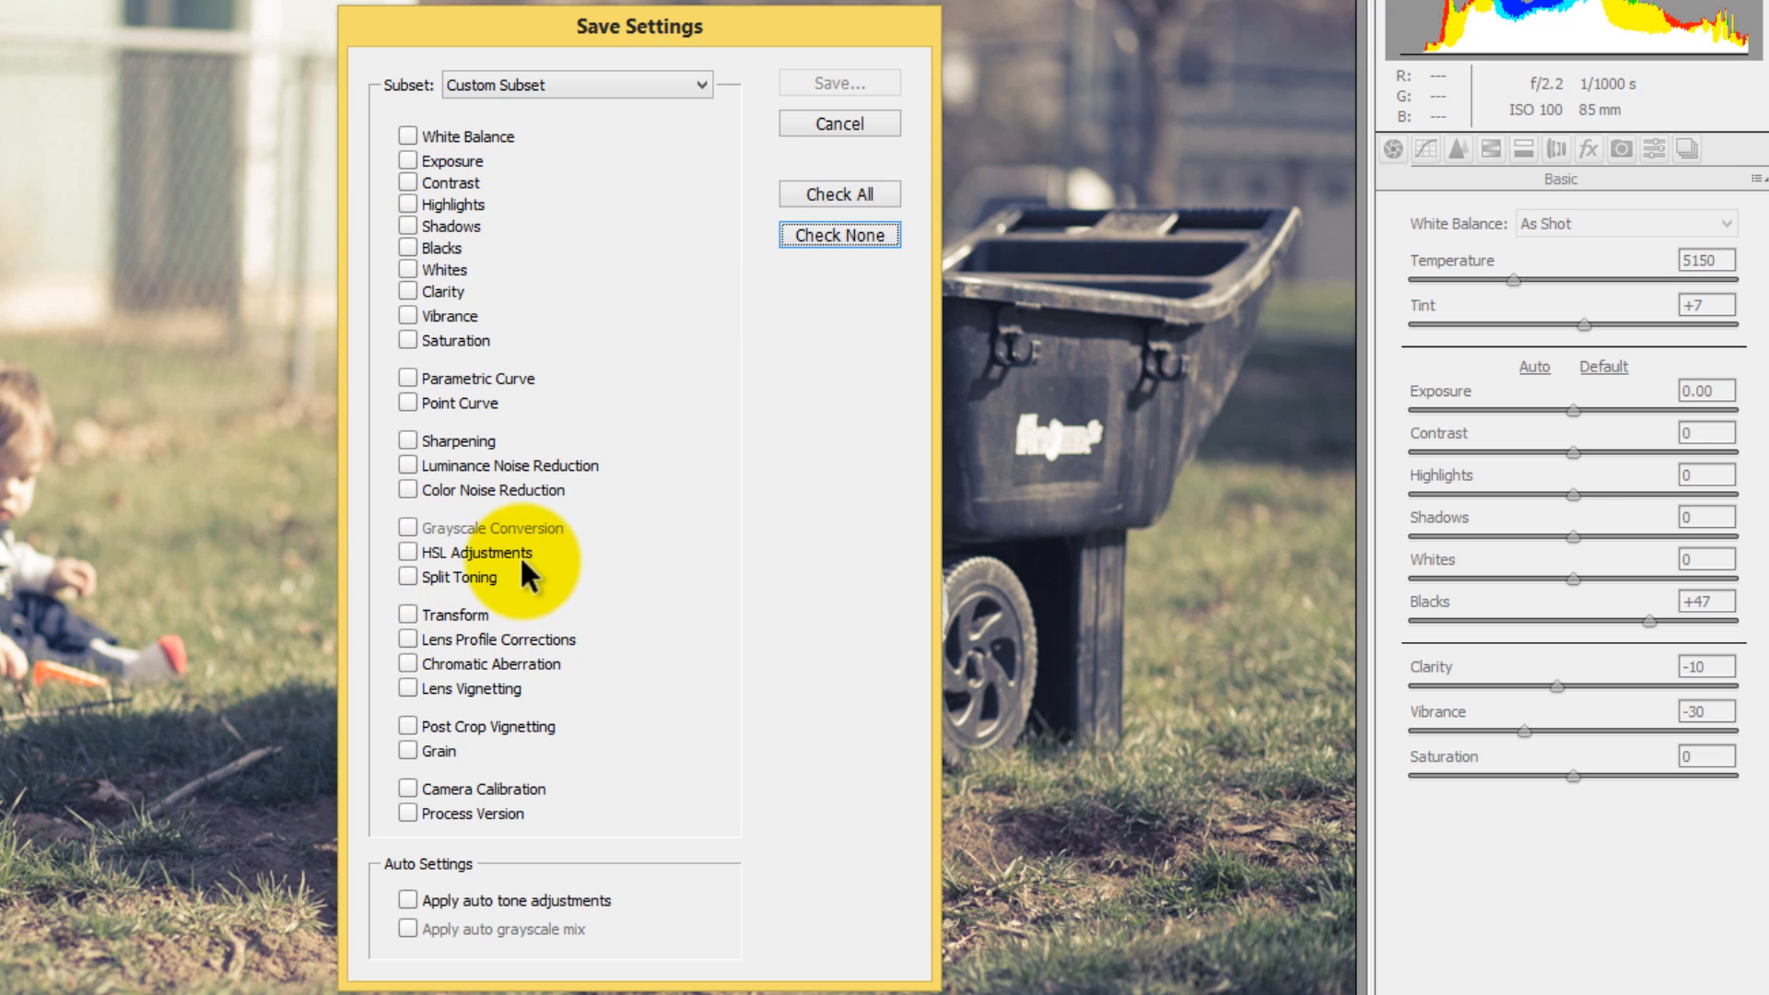
{"action": "mouse_move", "coordinate": [466, 586]}
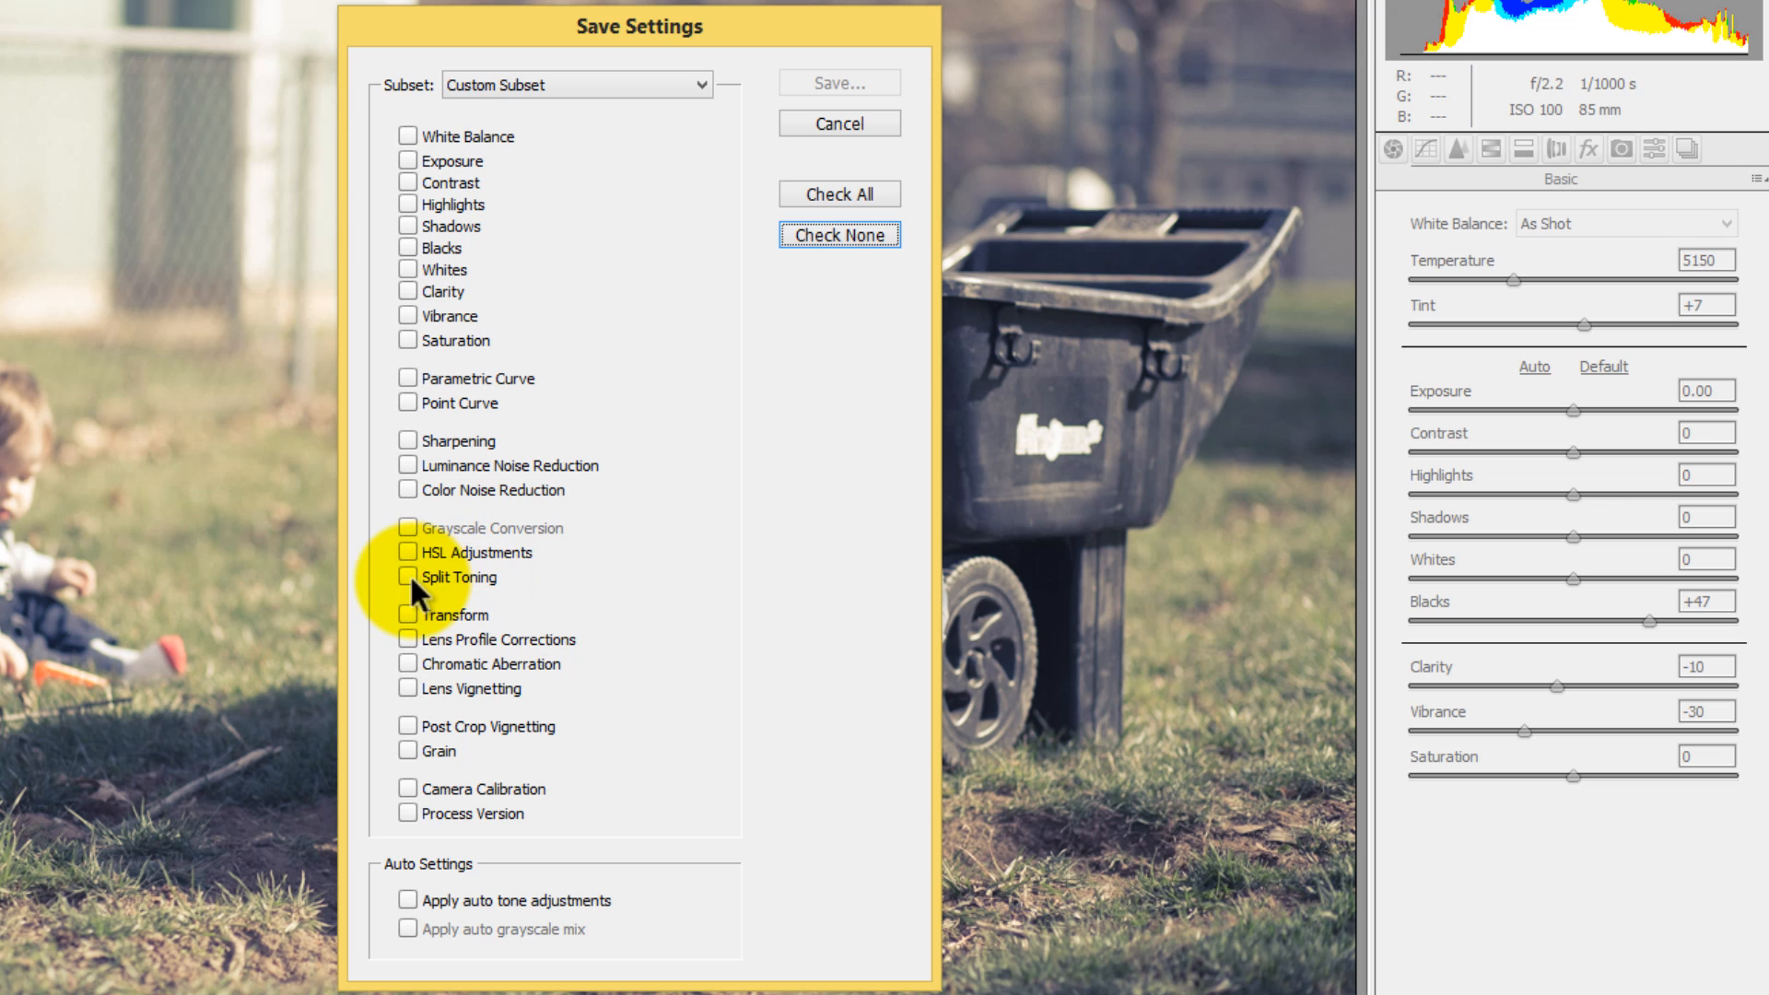
{"action": "left_click", "coordinate": [407, 577]}
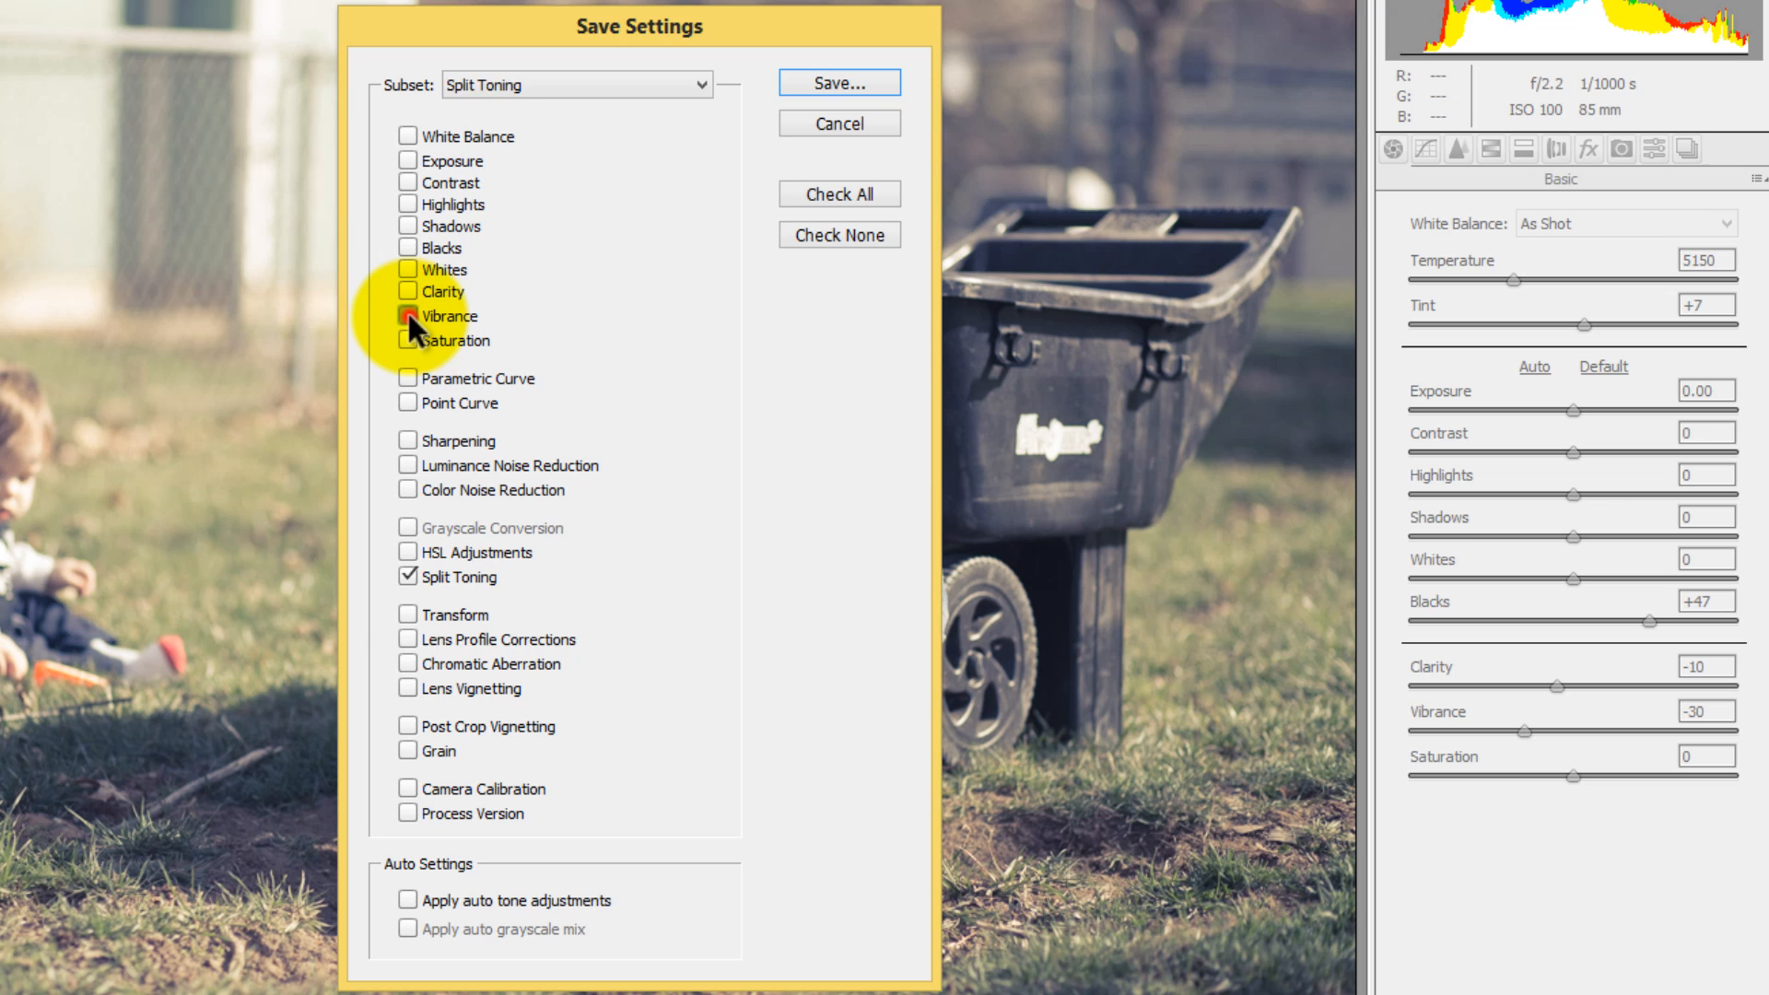
{"action": "left_click", "coordinate": [407, 293]}
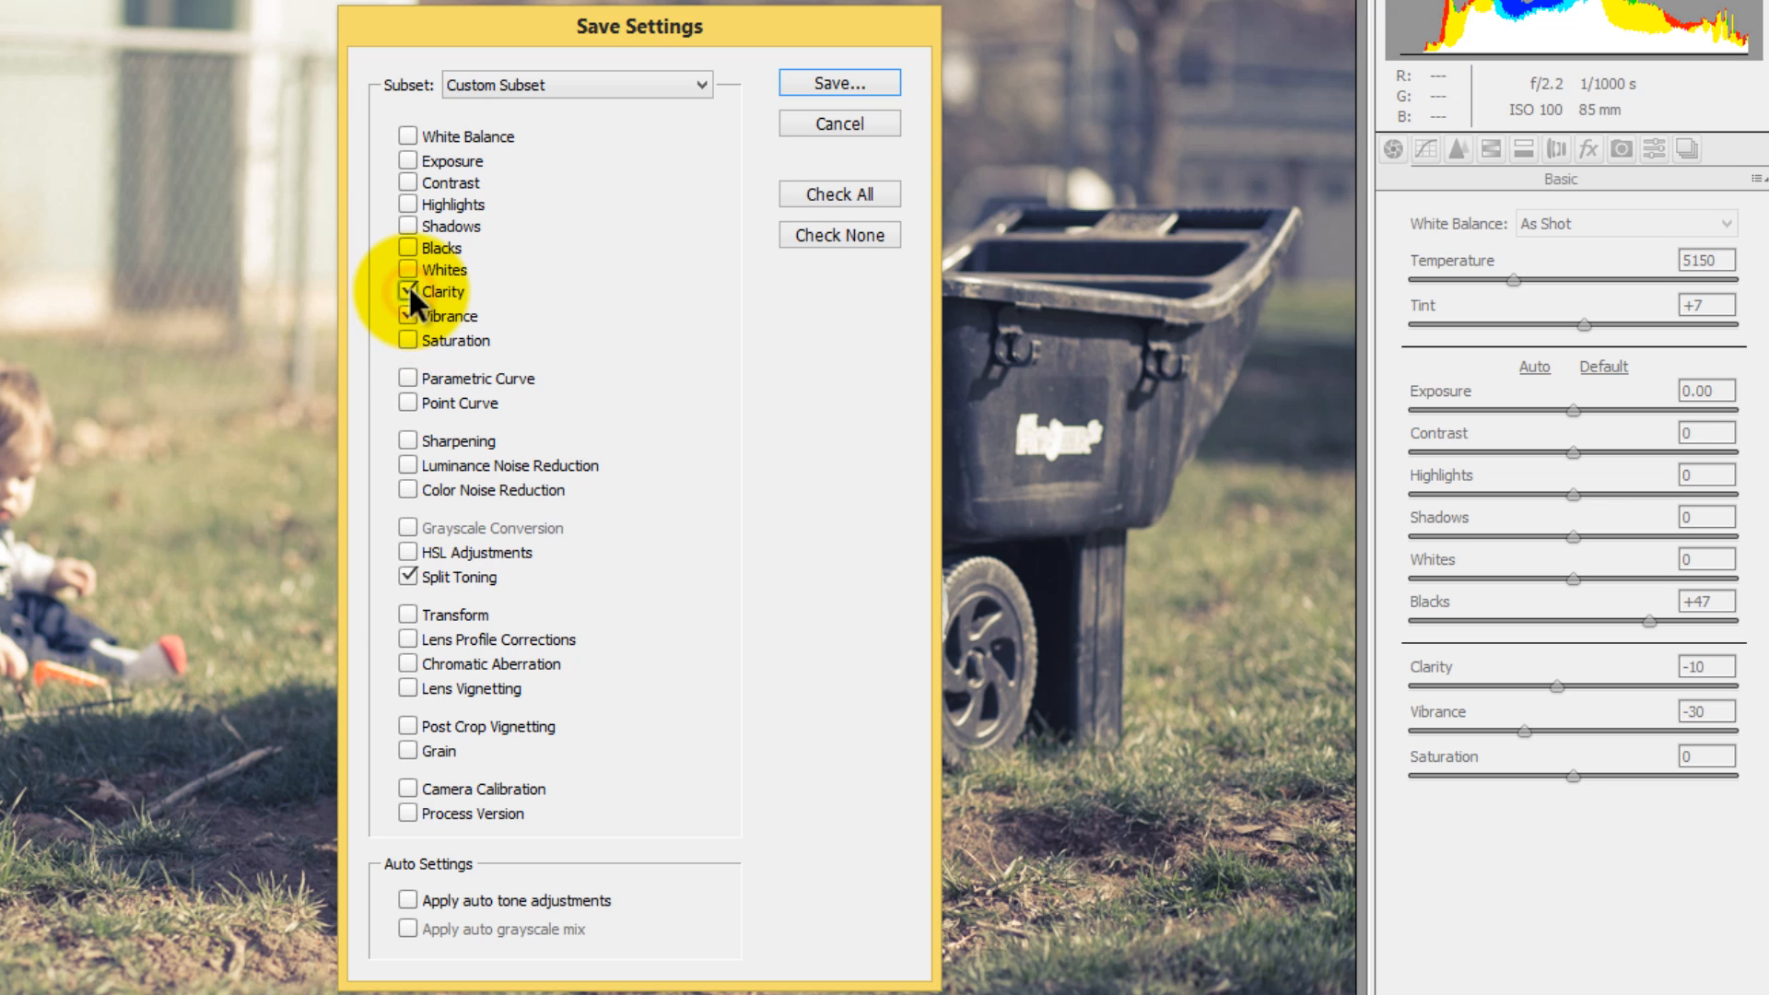
{"action": "left_click", "coordinate": [407, 246]}
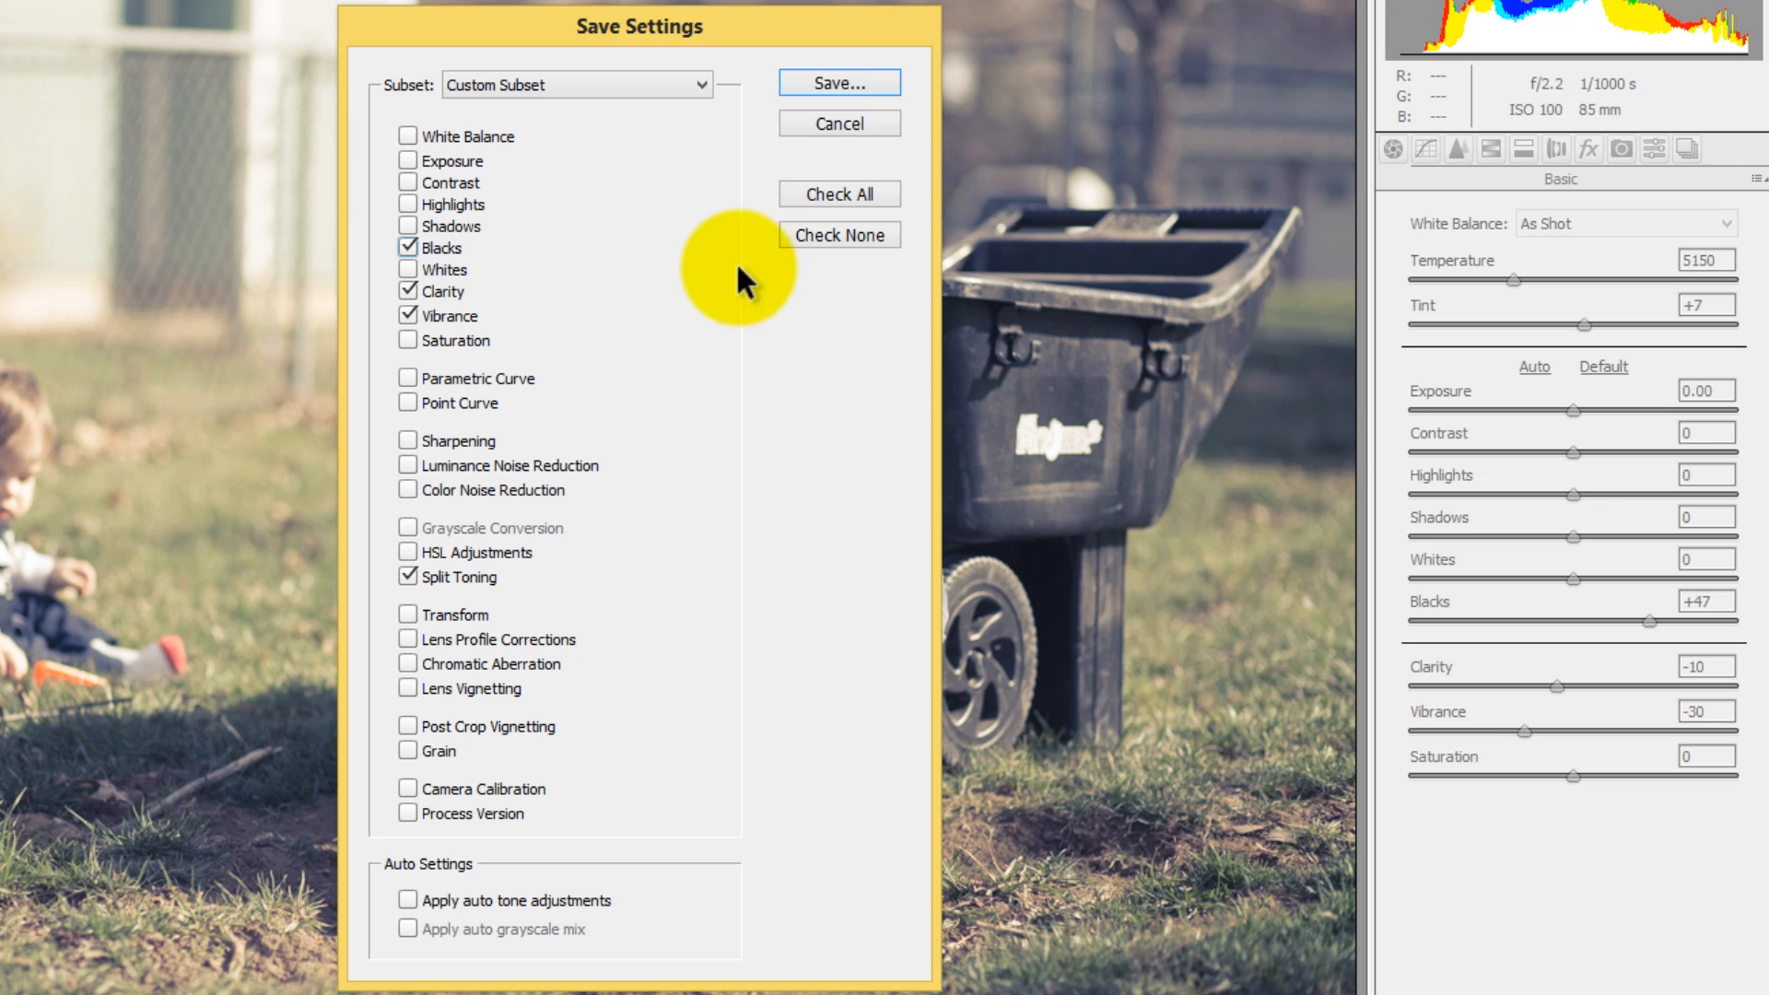
{"action": "left_click", "coordinate": [837, 81]}
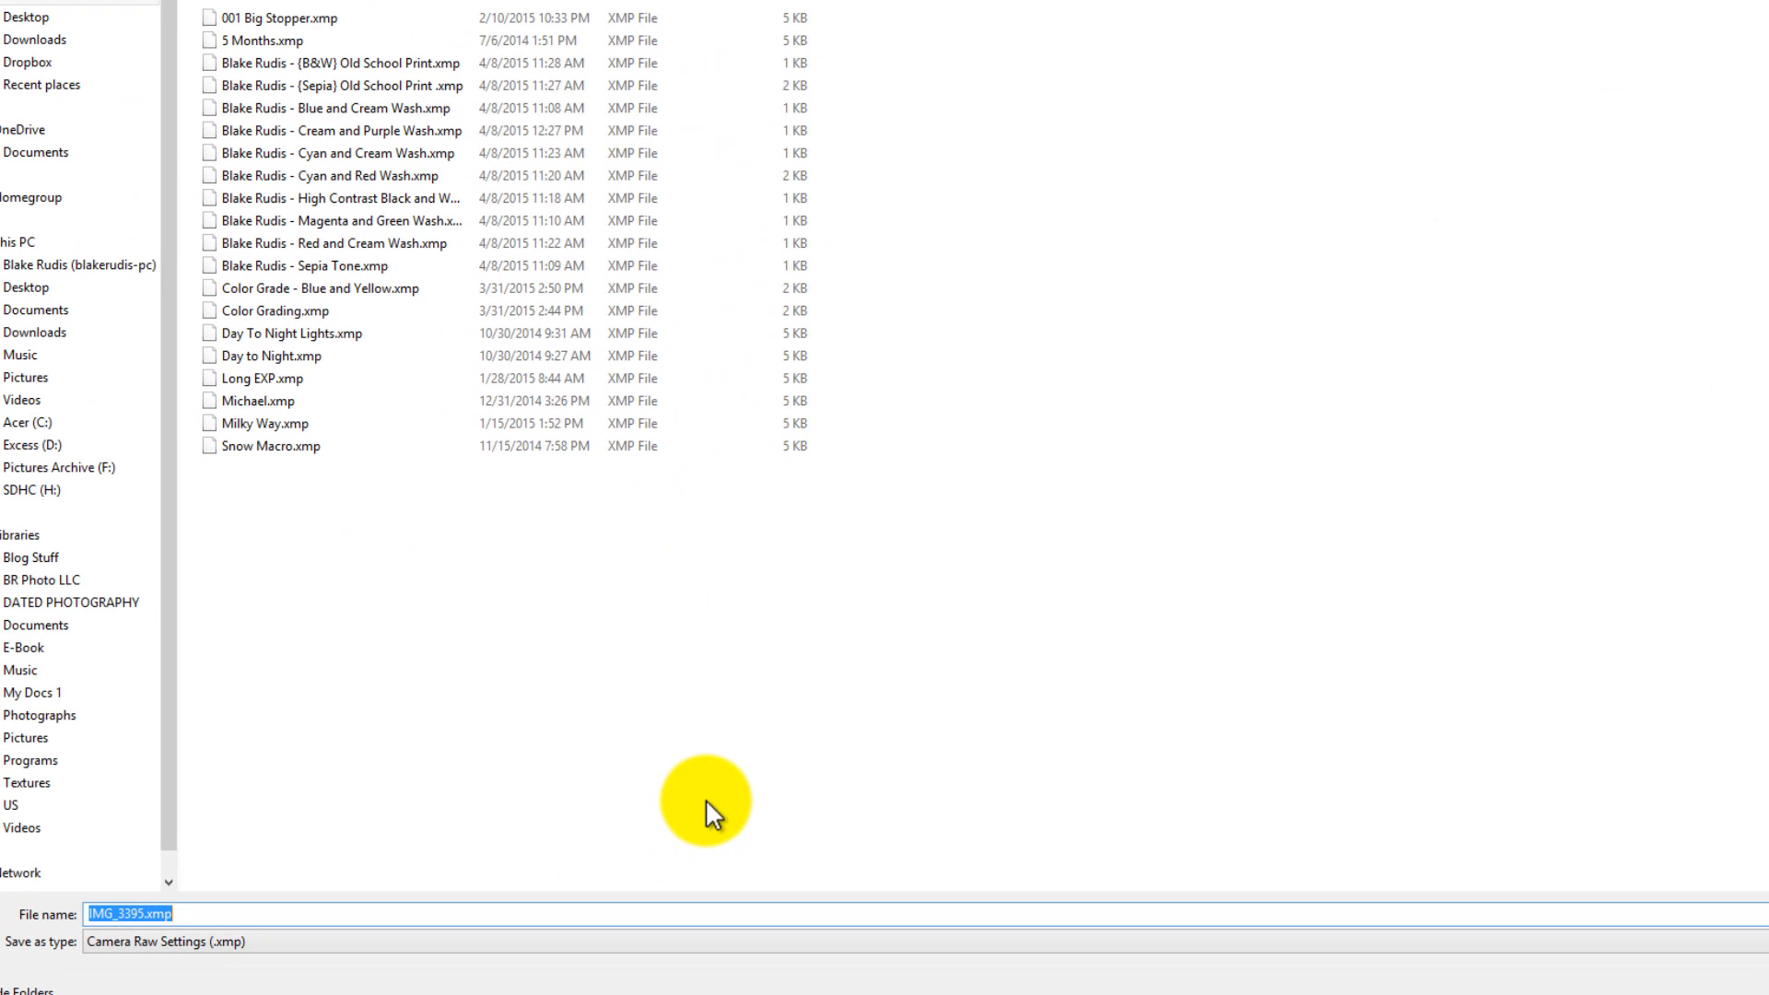
Name the new preset file 'Cream and Blue' and save it.
{"action": "type", "text": "Cream and"}
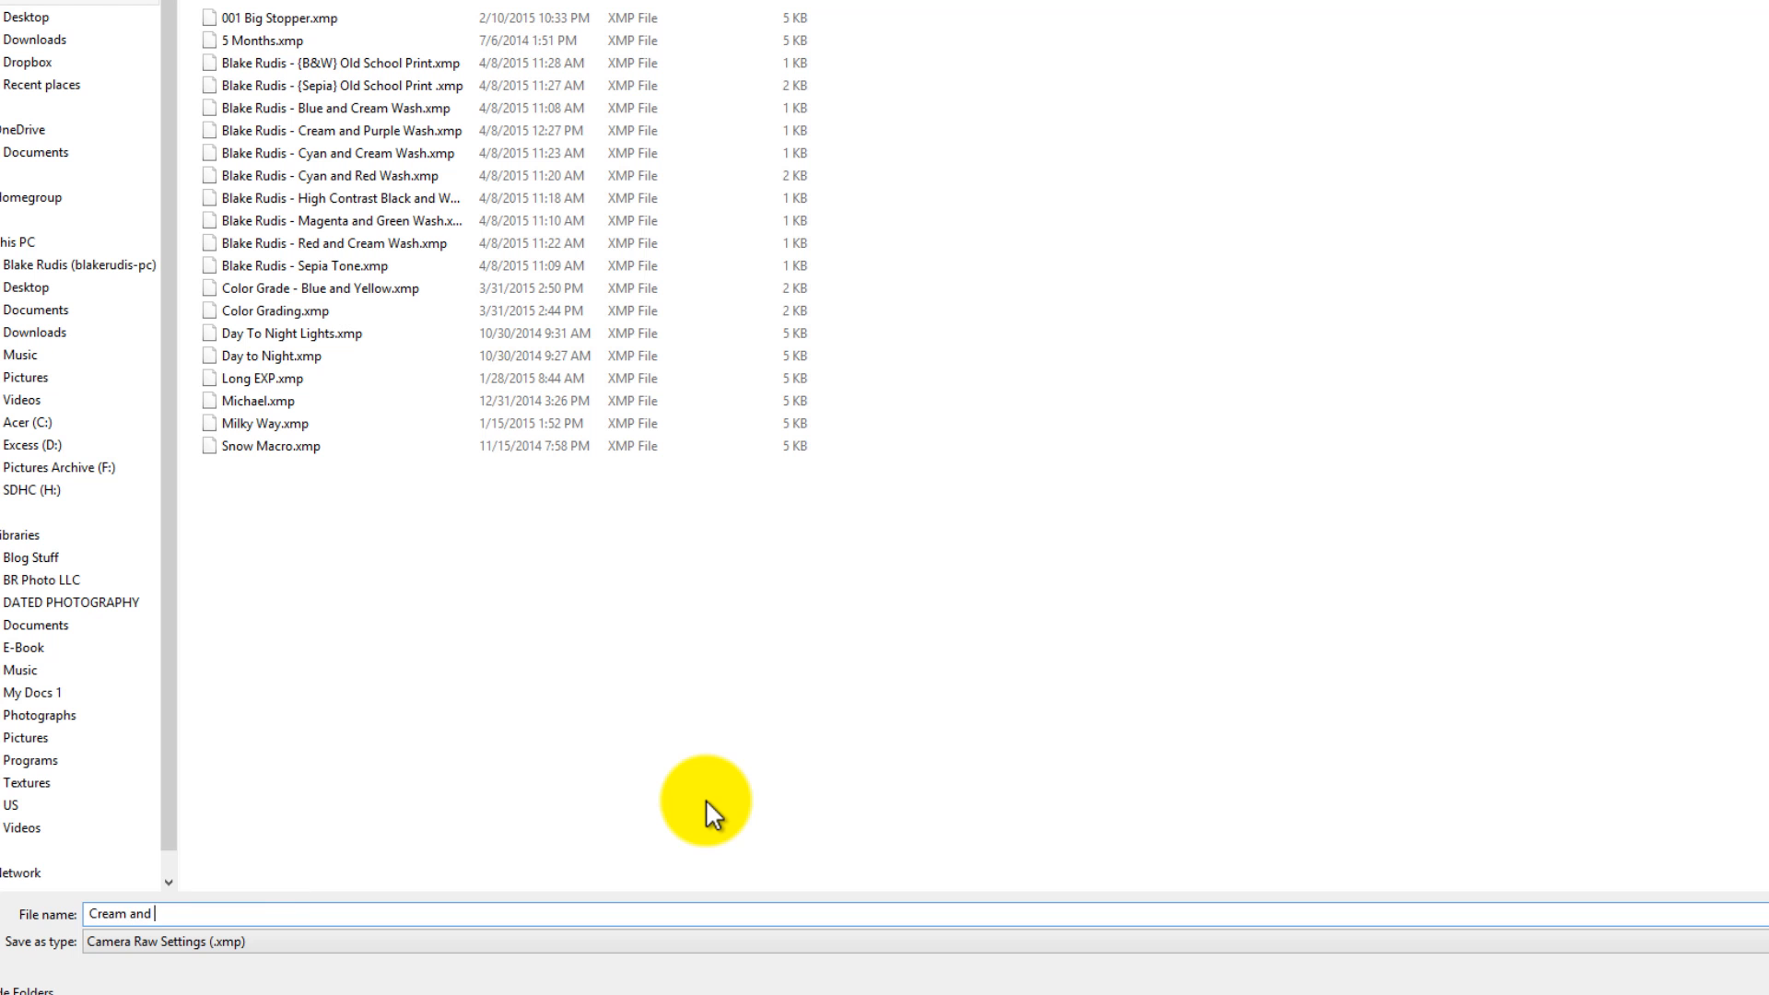
{"action": "type", "text": "Blu"}
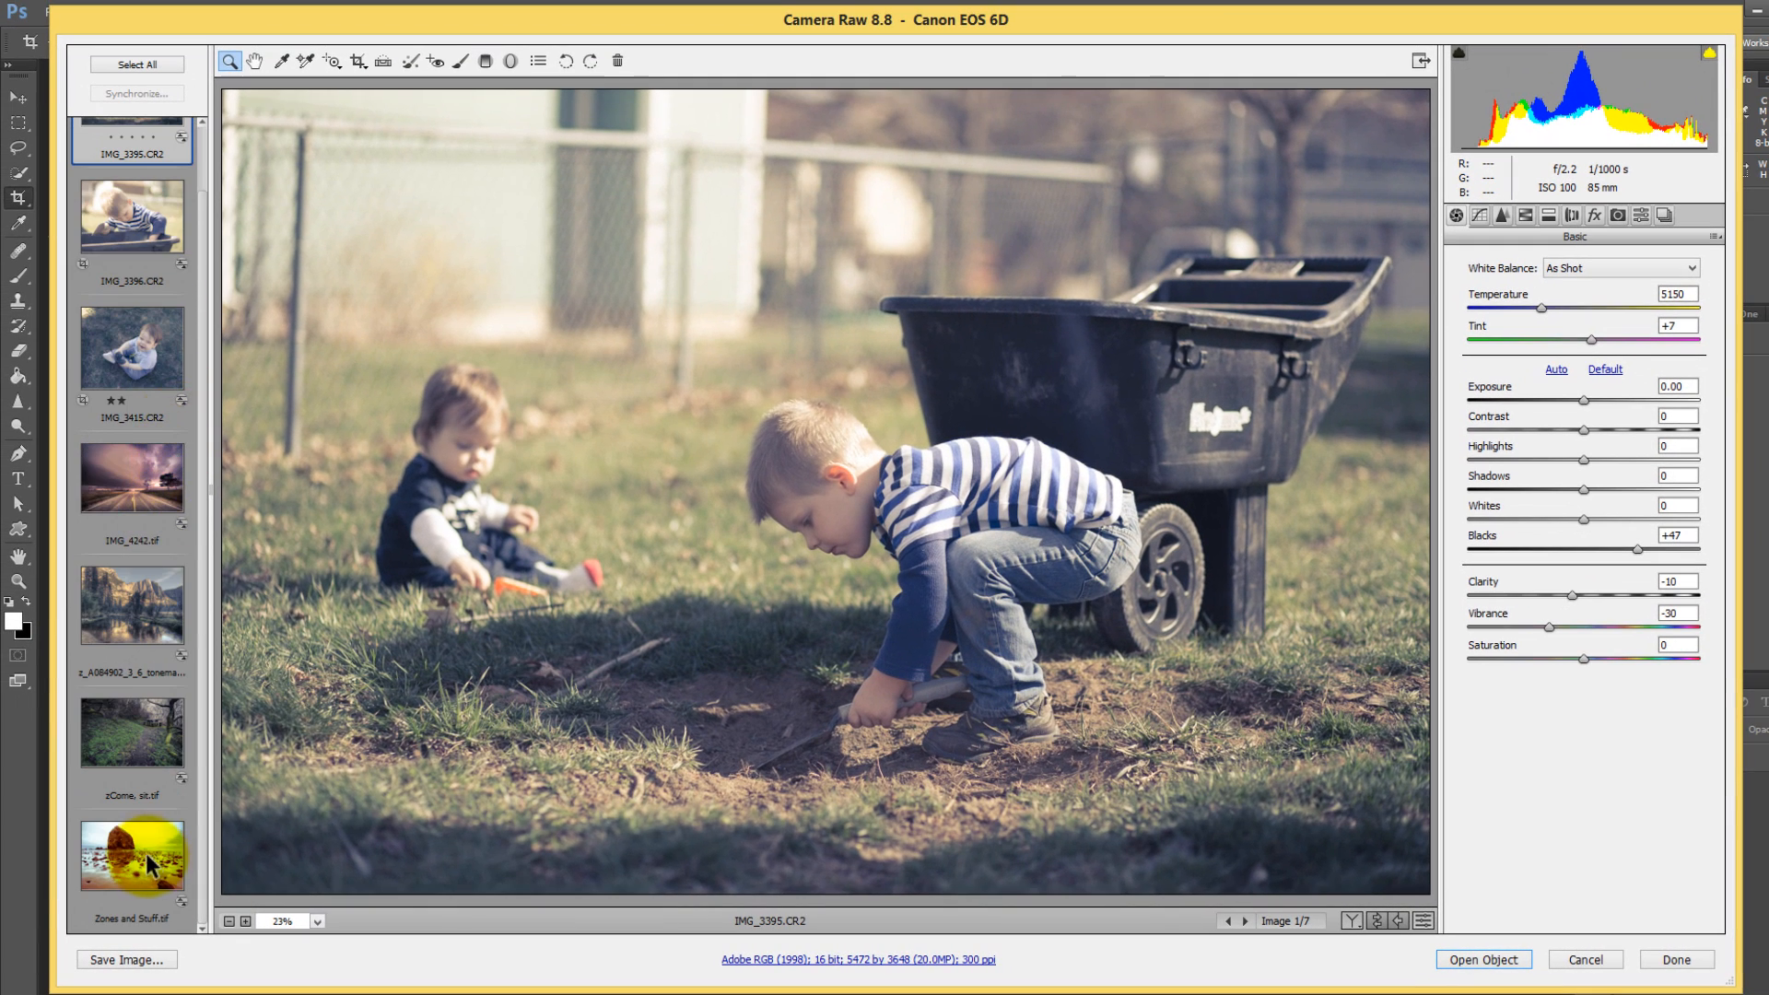
Reset the backyard photo to defaults, then apply the Cream and Blue preset (blacks +47, clarity -10, vibrance -30).
{"action": "left_click", "coordinate": [136, 65]}
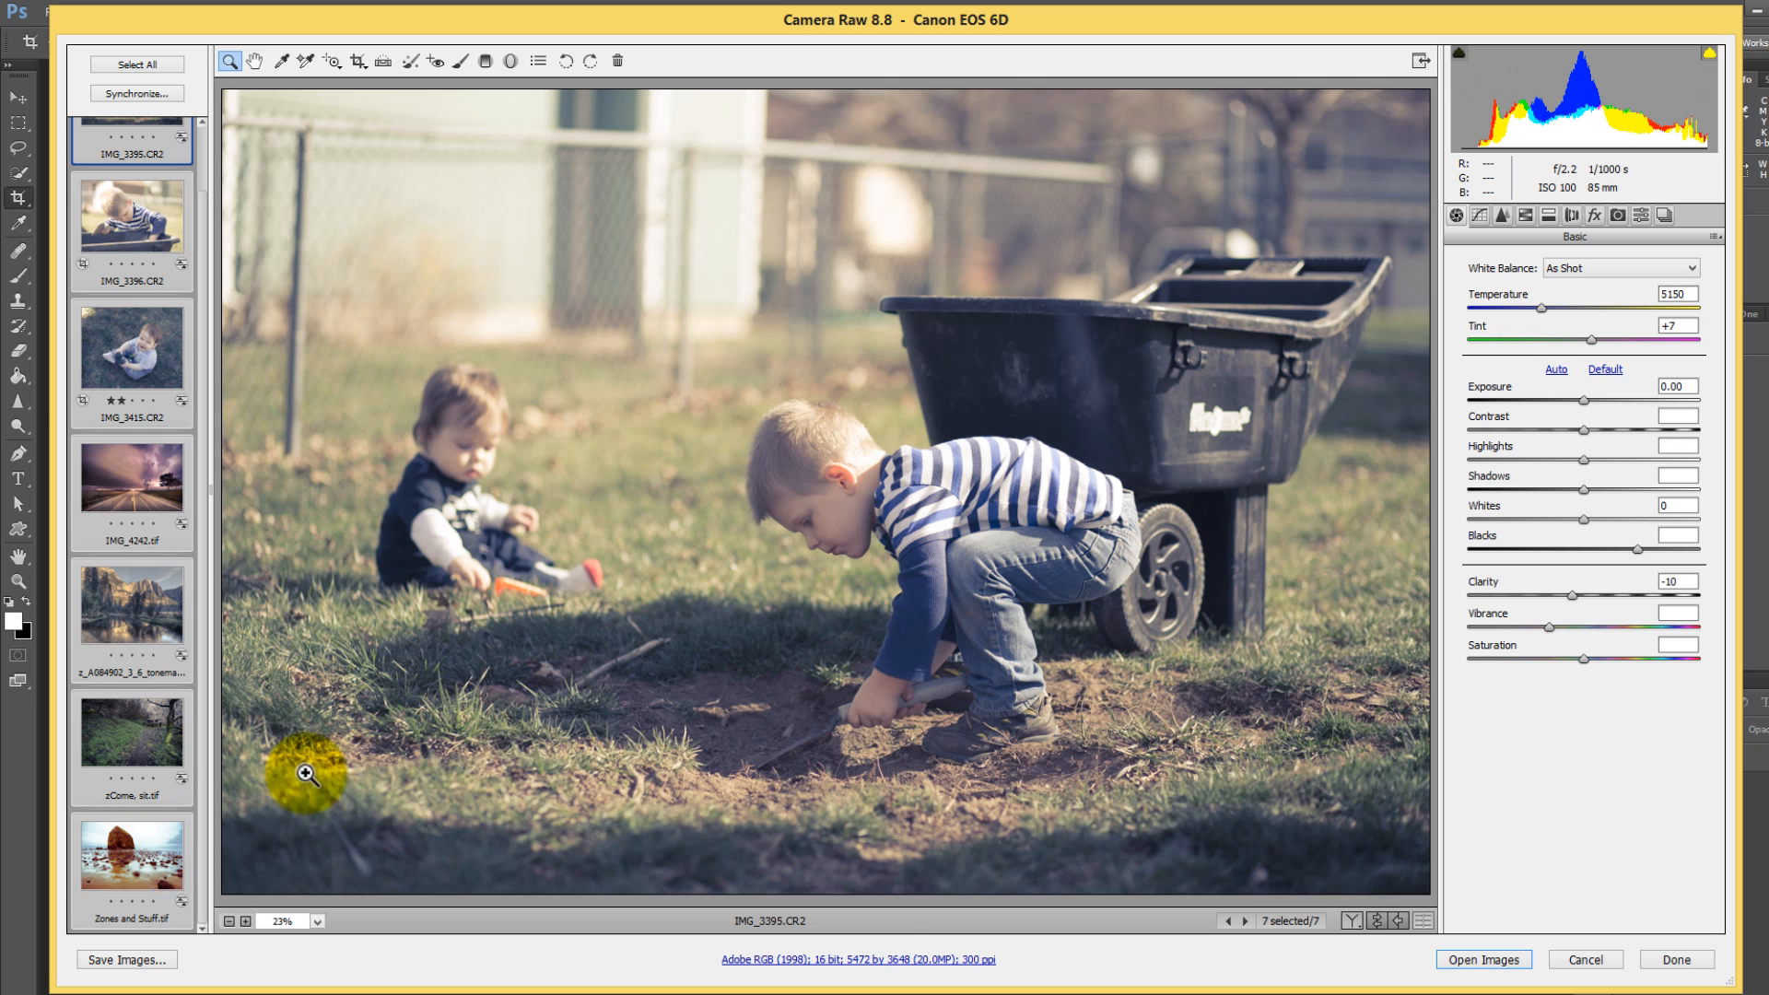
{"action": "left_click", "coordinate": [1714, 215]}
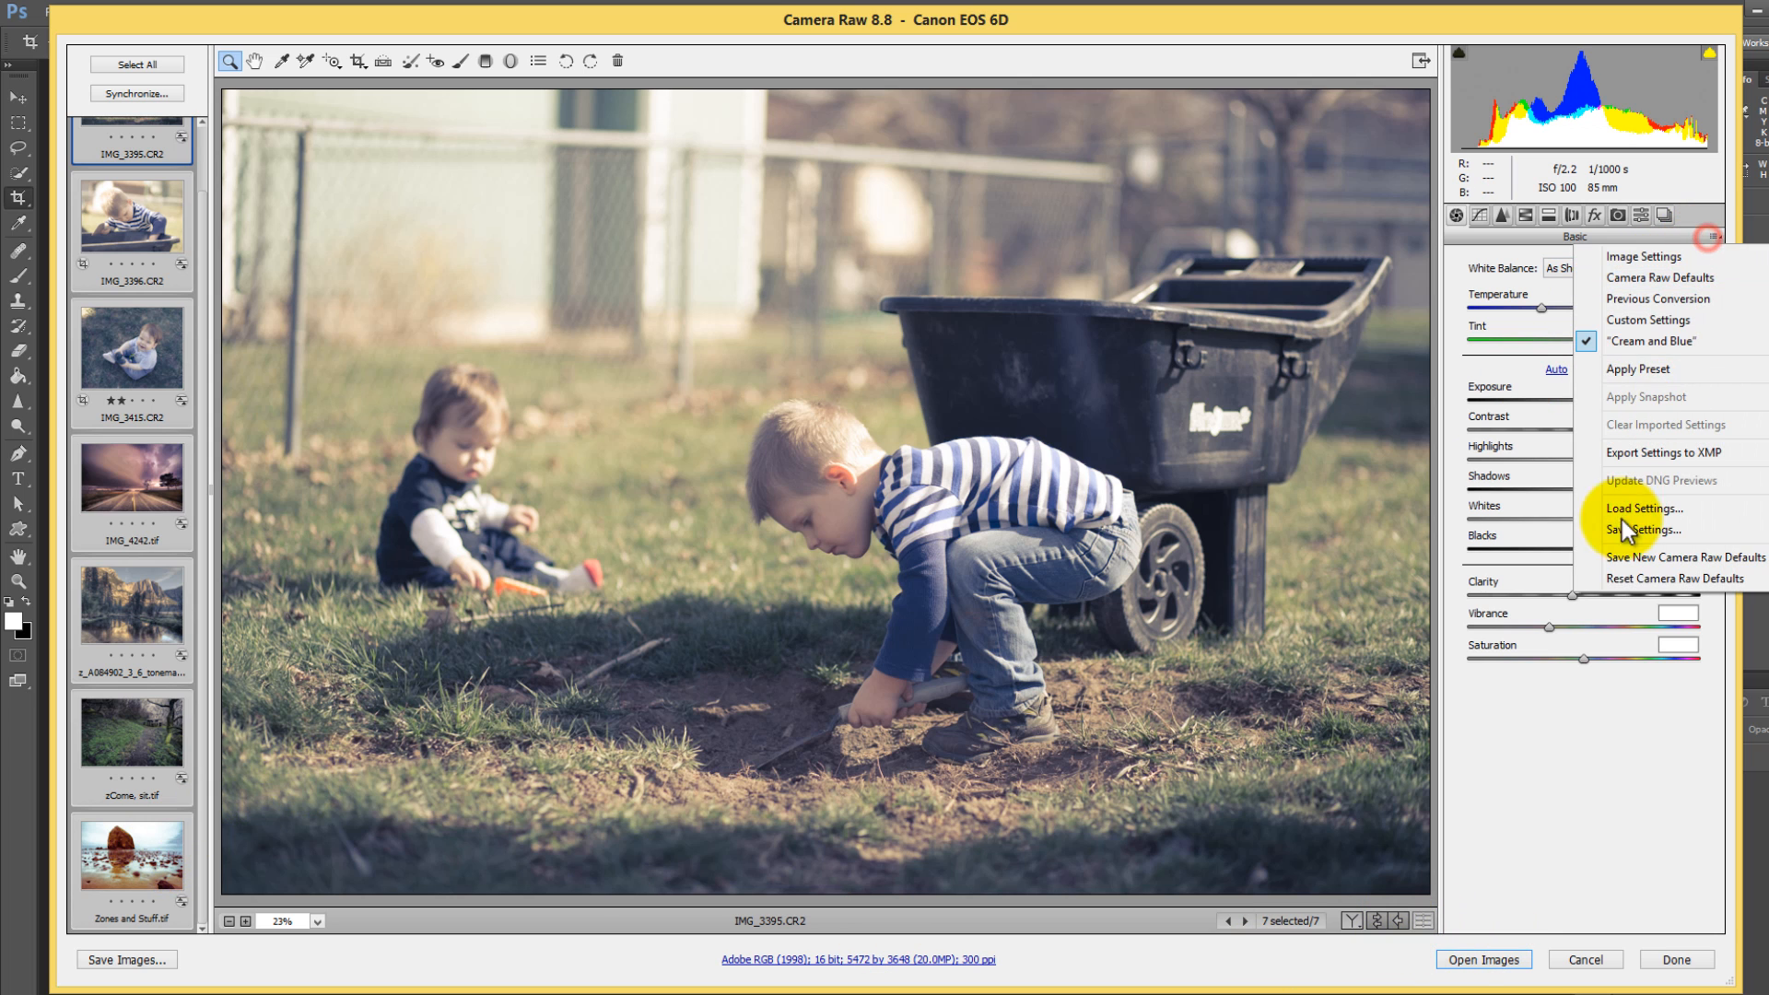
{"action": "left_click", "coordinate": [1661, 278]}
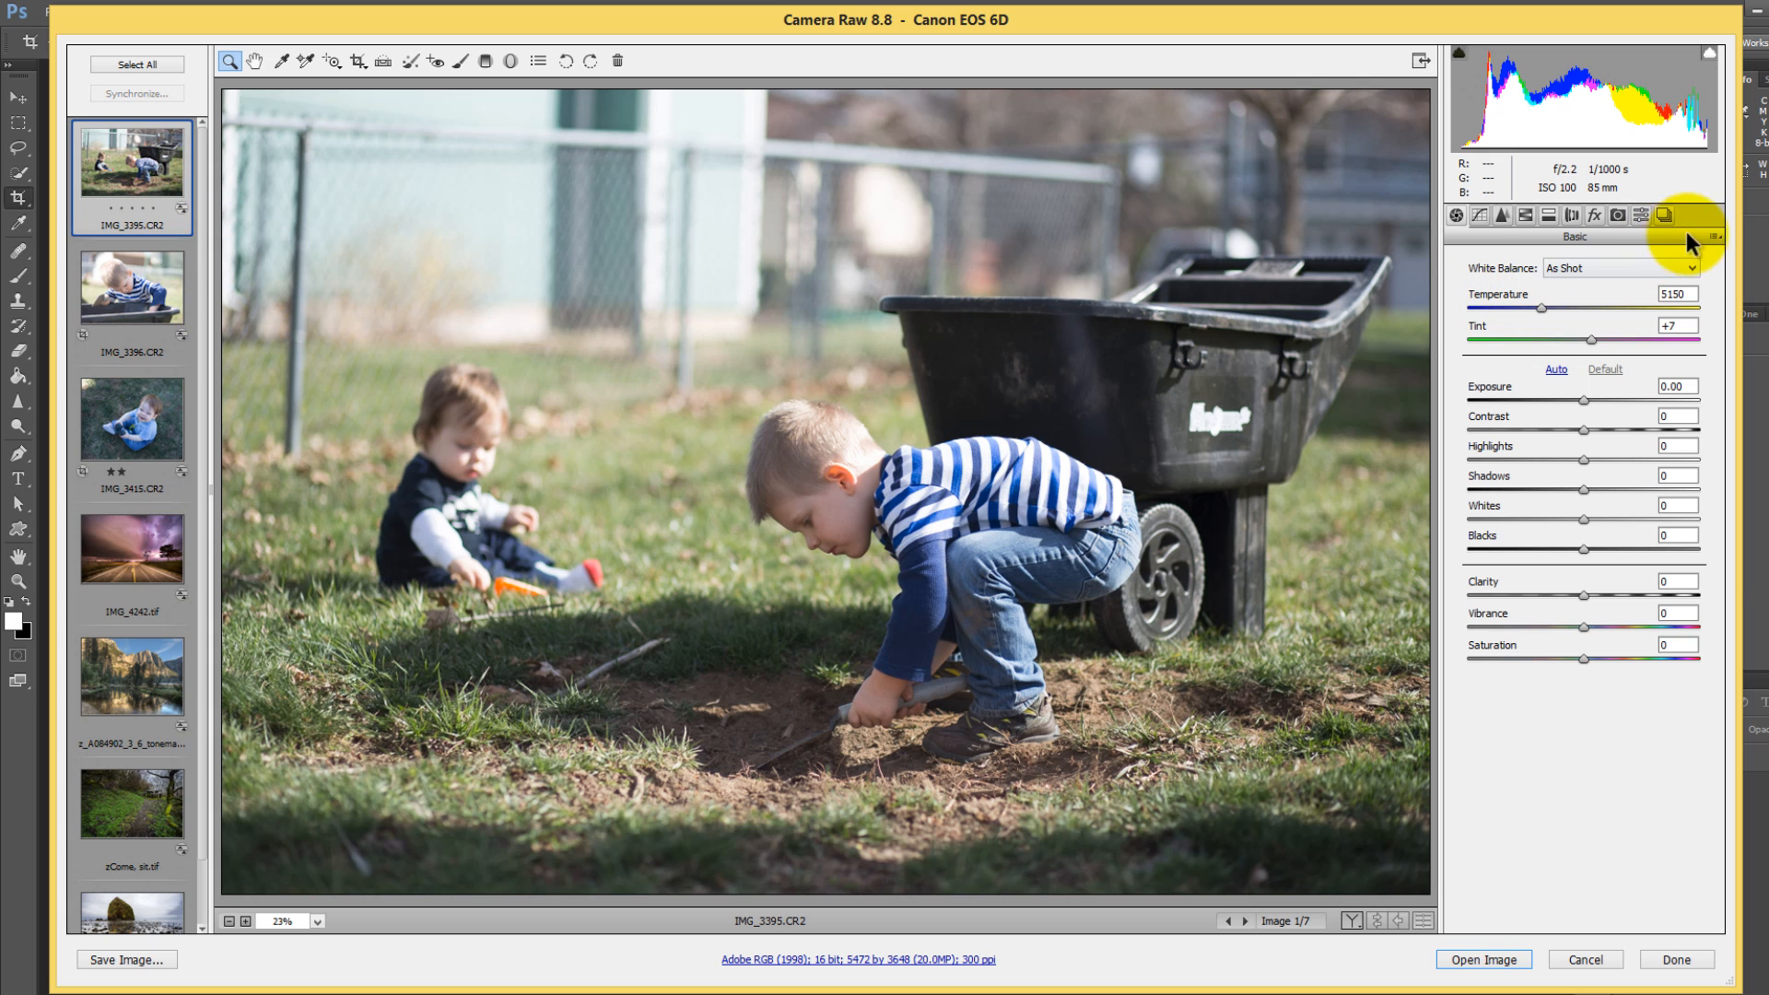
{"action": "left_click", "coordinate": [1716, 215]}
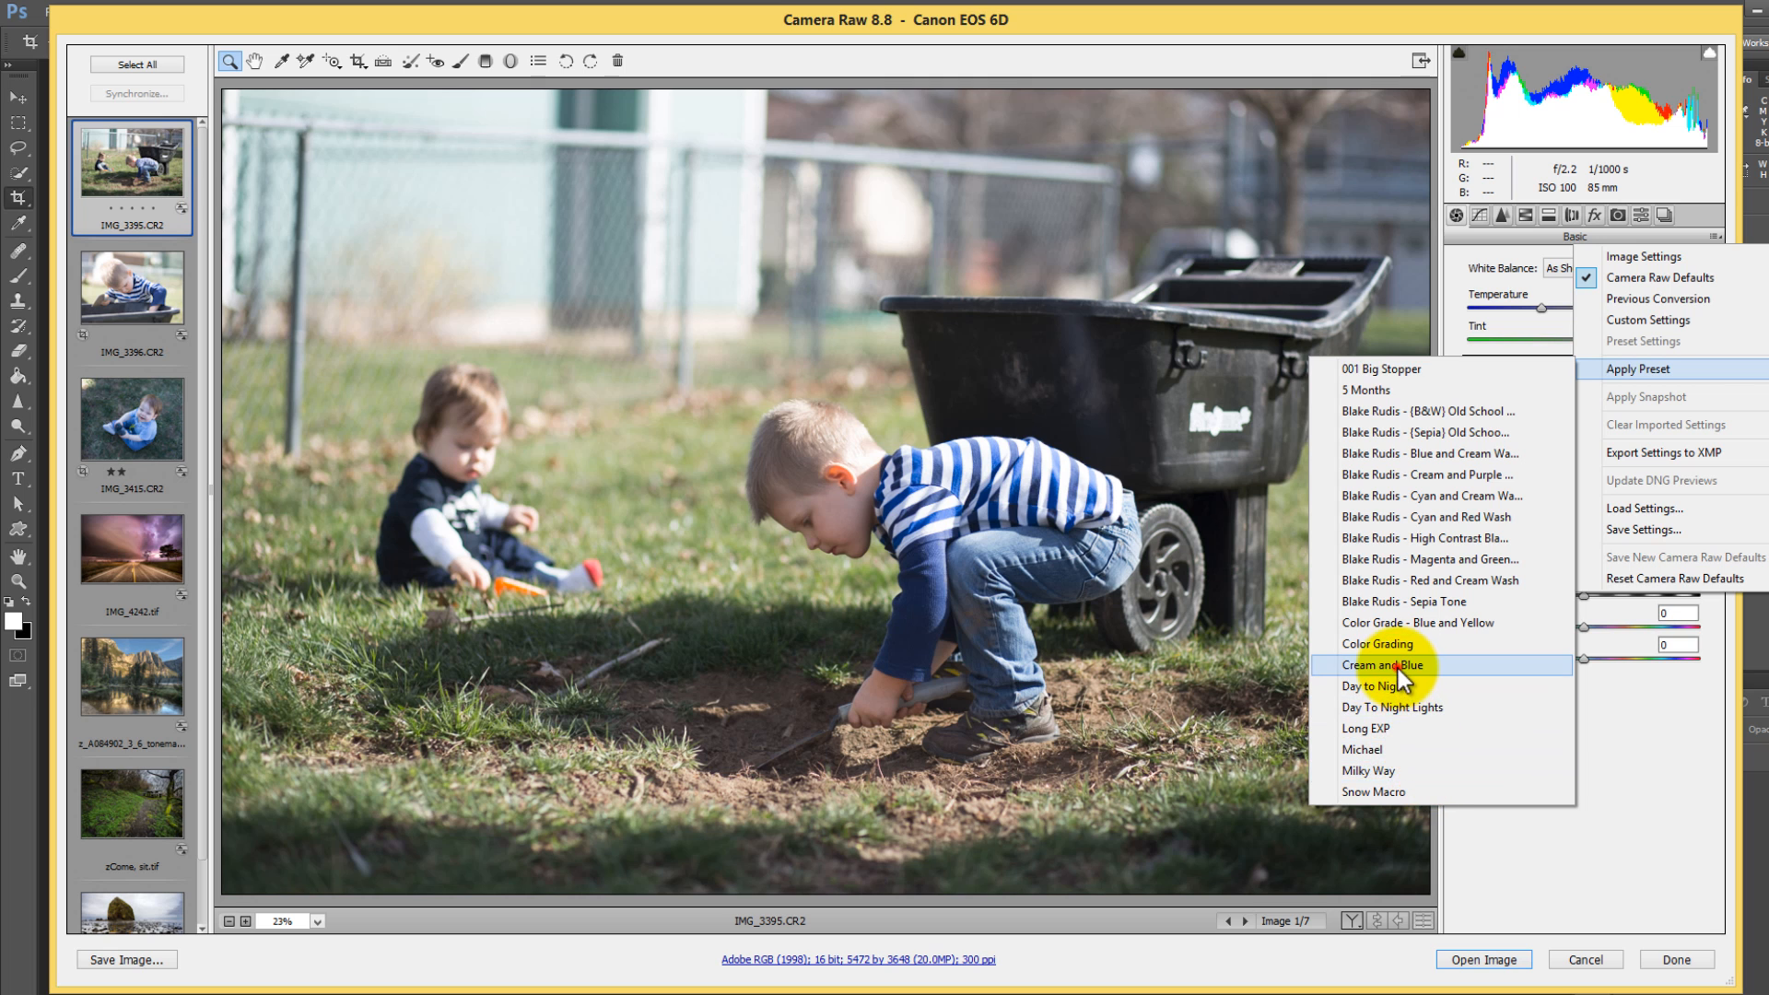
{"action": "left_click", "coordinate": [1379, 666]}
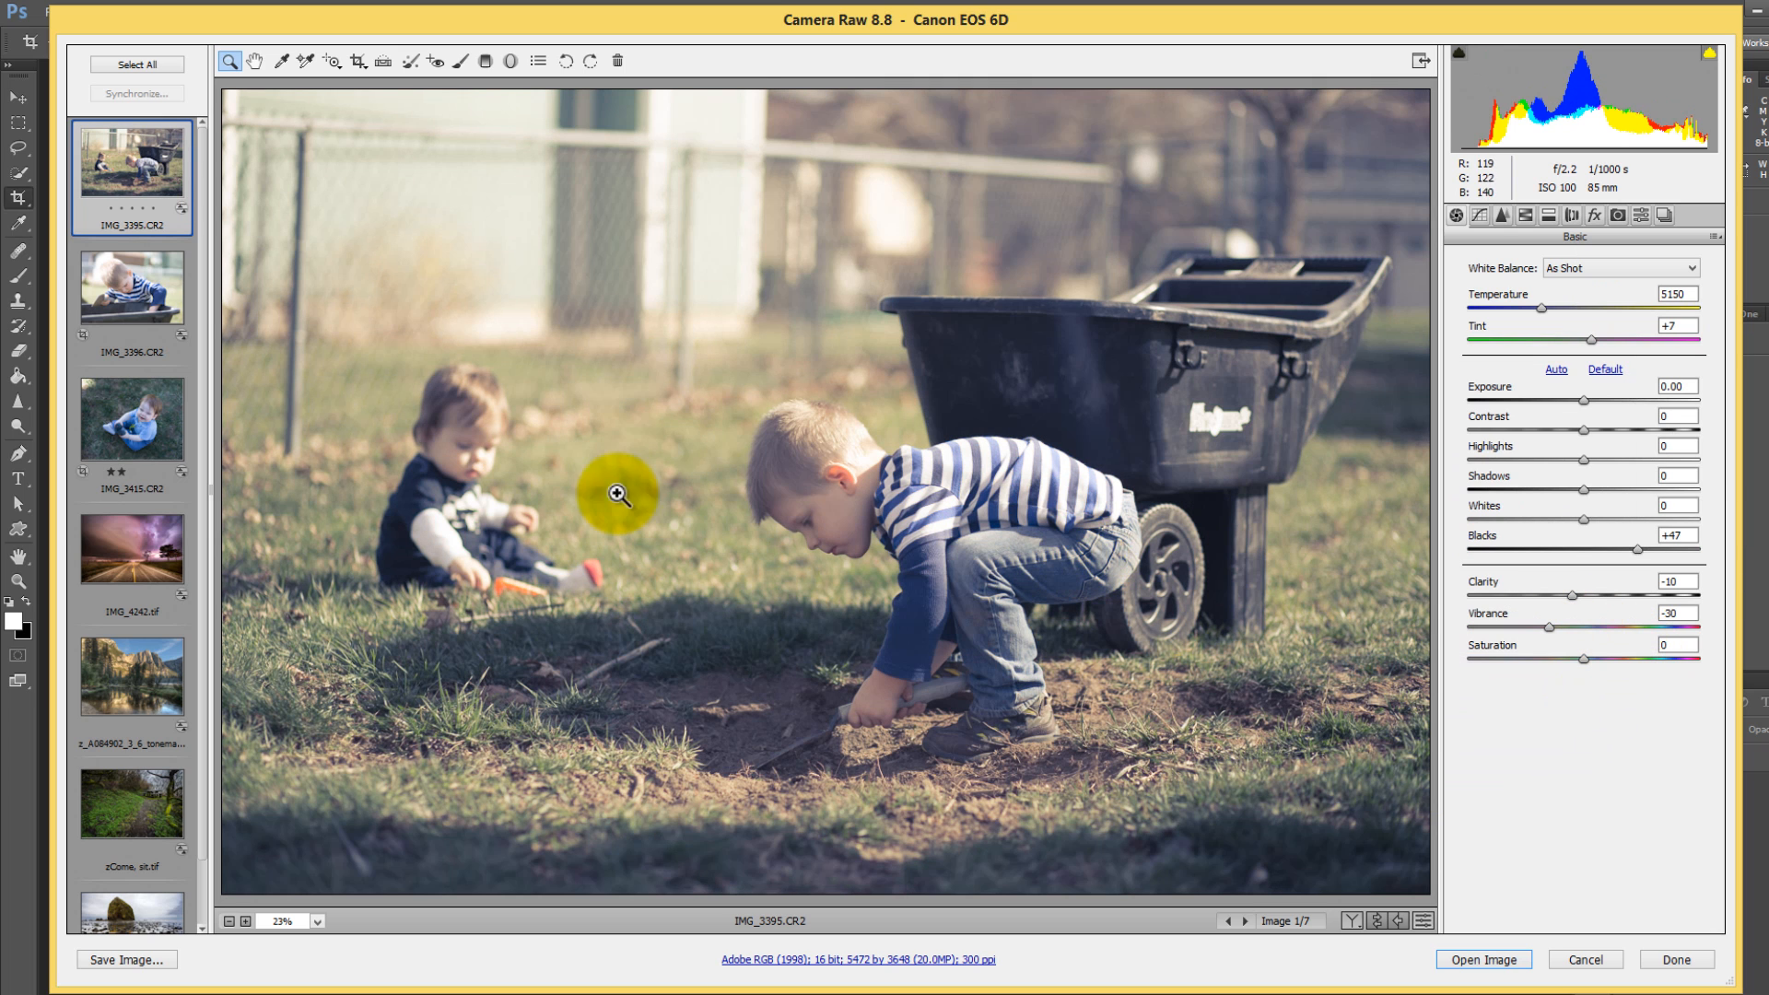
On IMG_3396 set exposure -0.90, contrast +54, highlights +44 with the Cream and Blue look, then return to IMG_3395.
{"action": "left_click", "coordinate": [132, 288]}
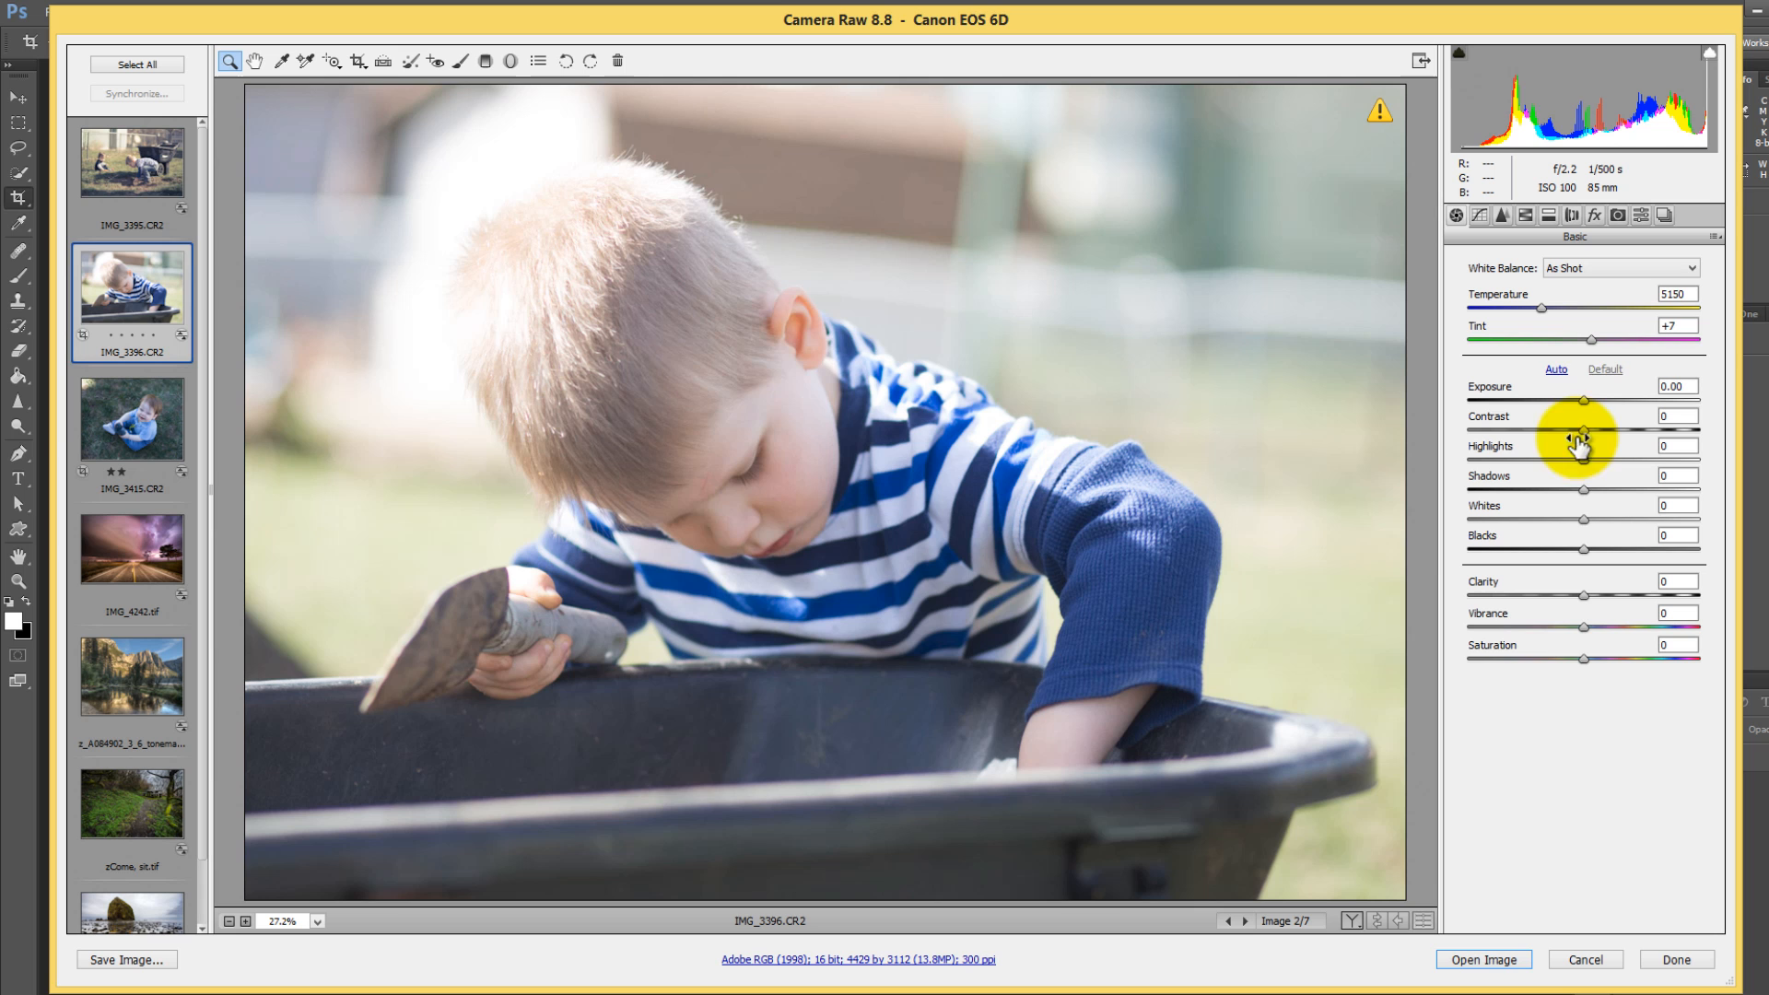
{"action": "left_click_drag", "start_coordinate": [1584, 400], "coordinate": [1561, 400]}
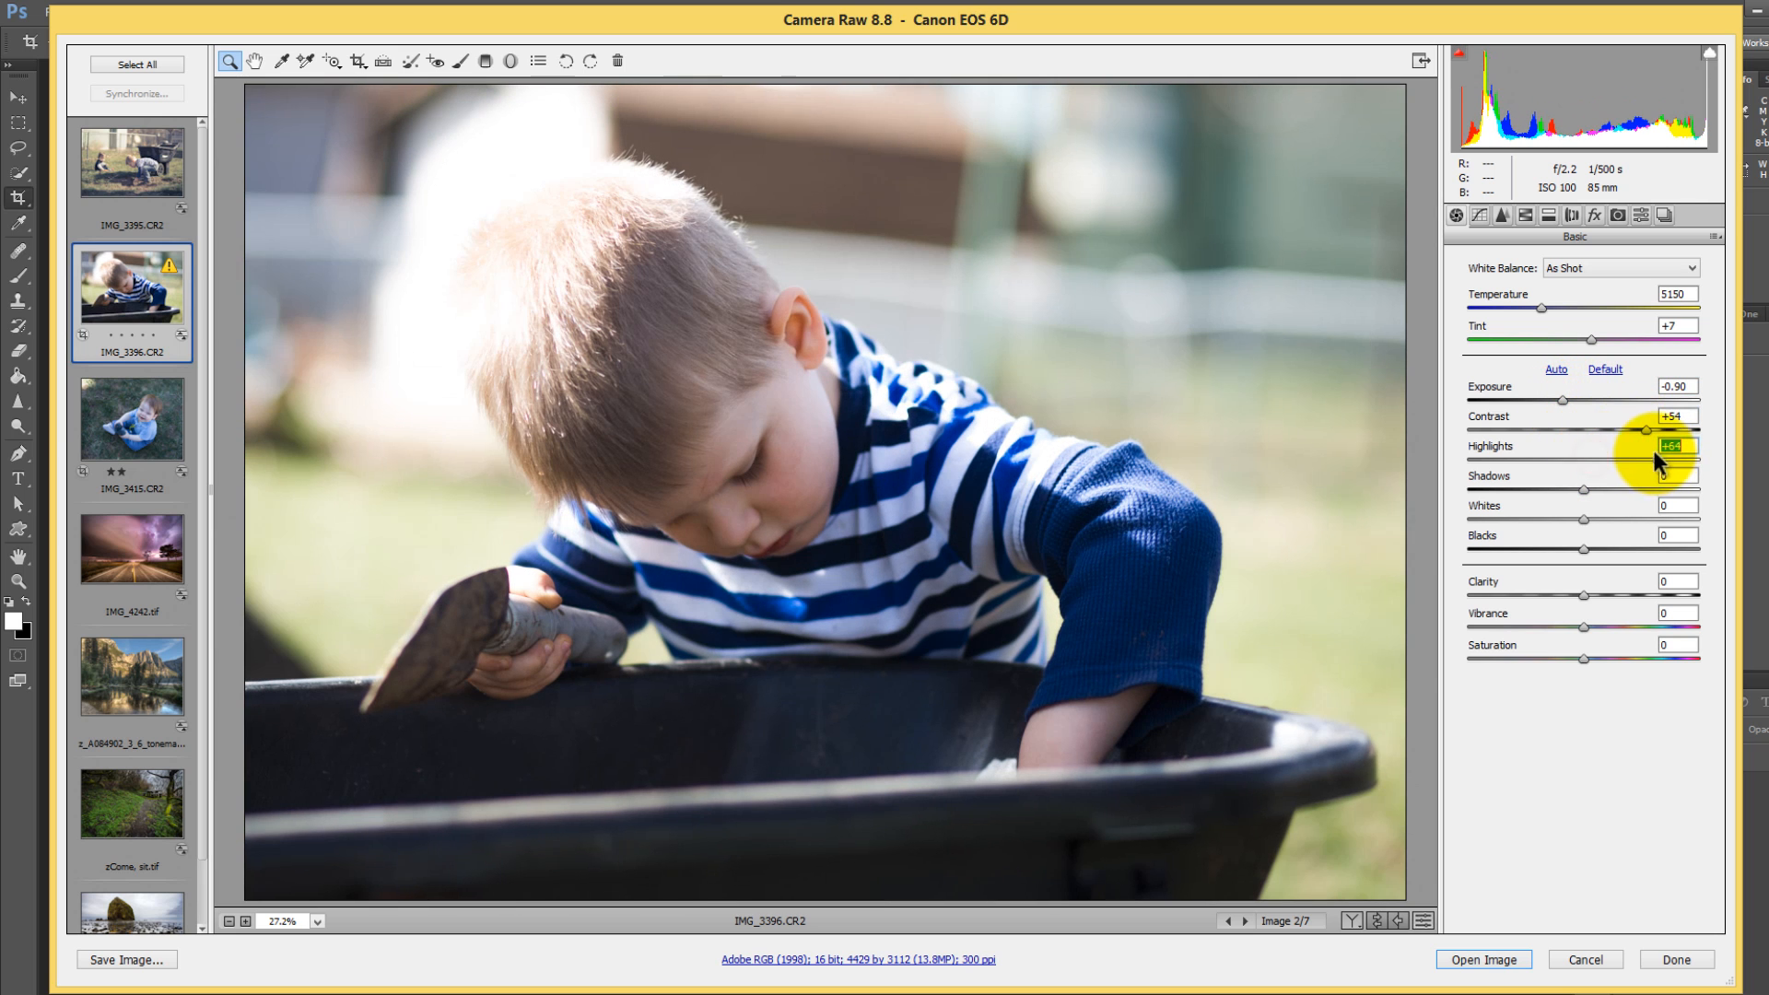
{"action": "left_click", "coordinate": [1712, 236]}
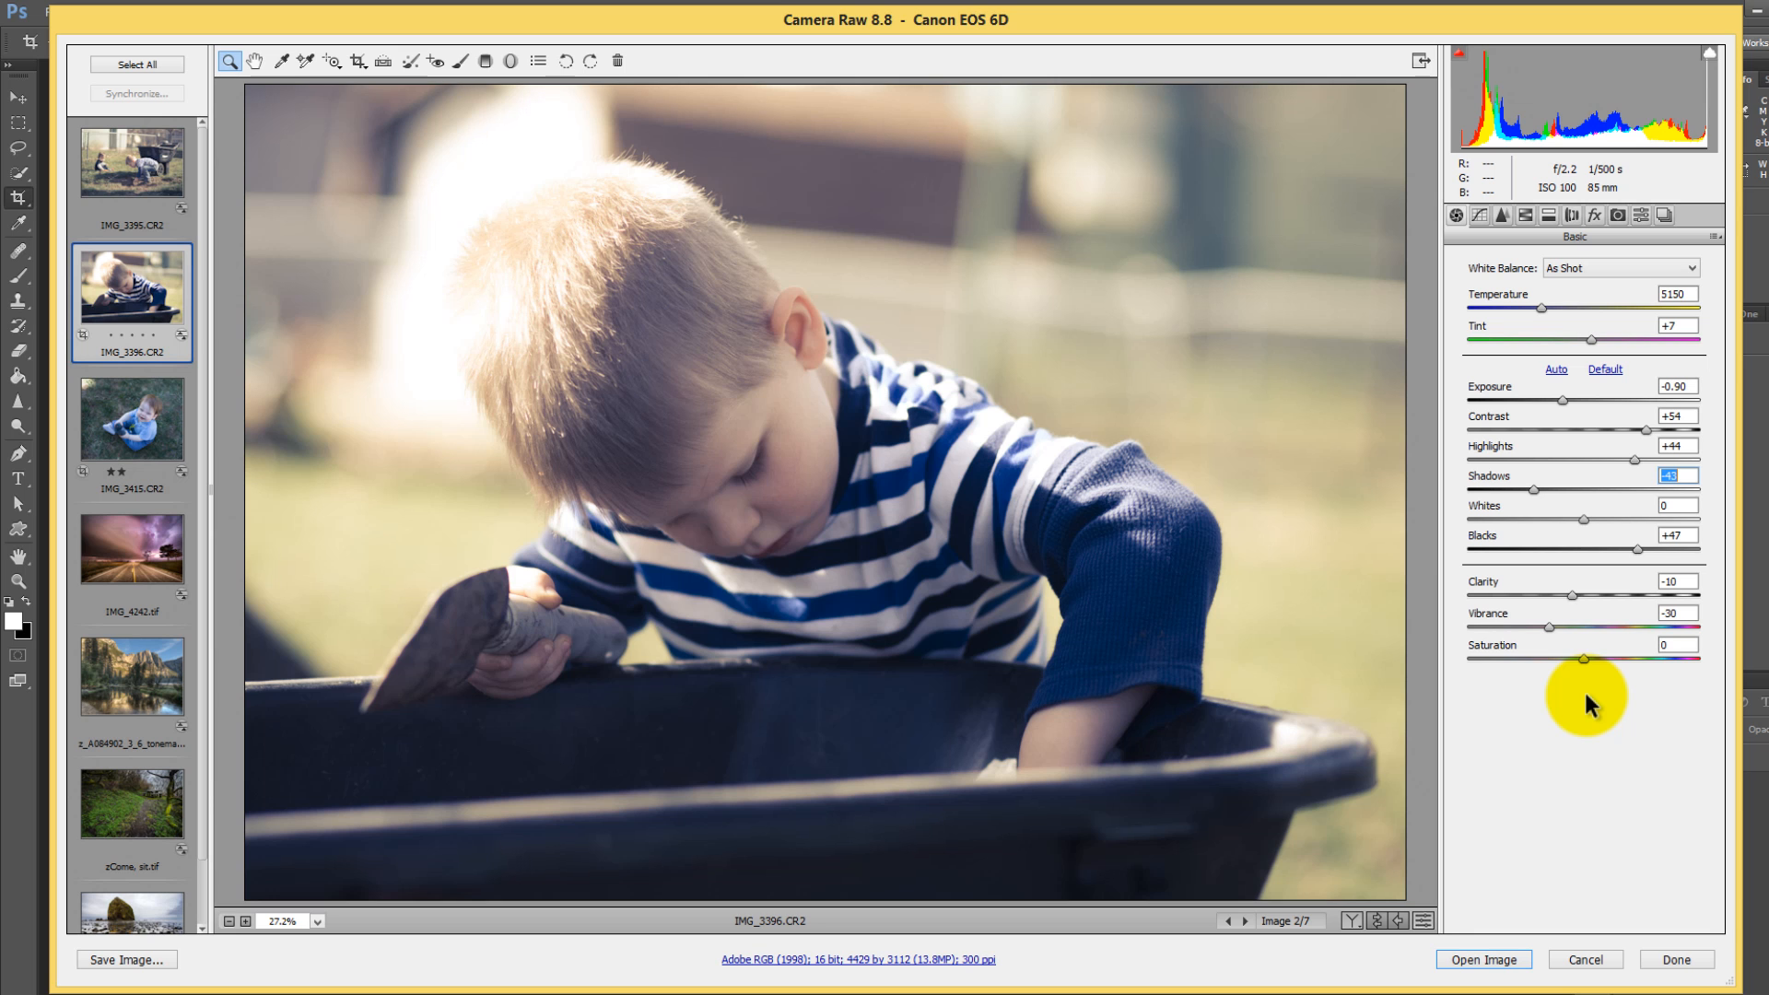
{"action": "left_click", "coordinate": [133, 160]}
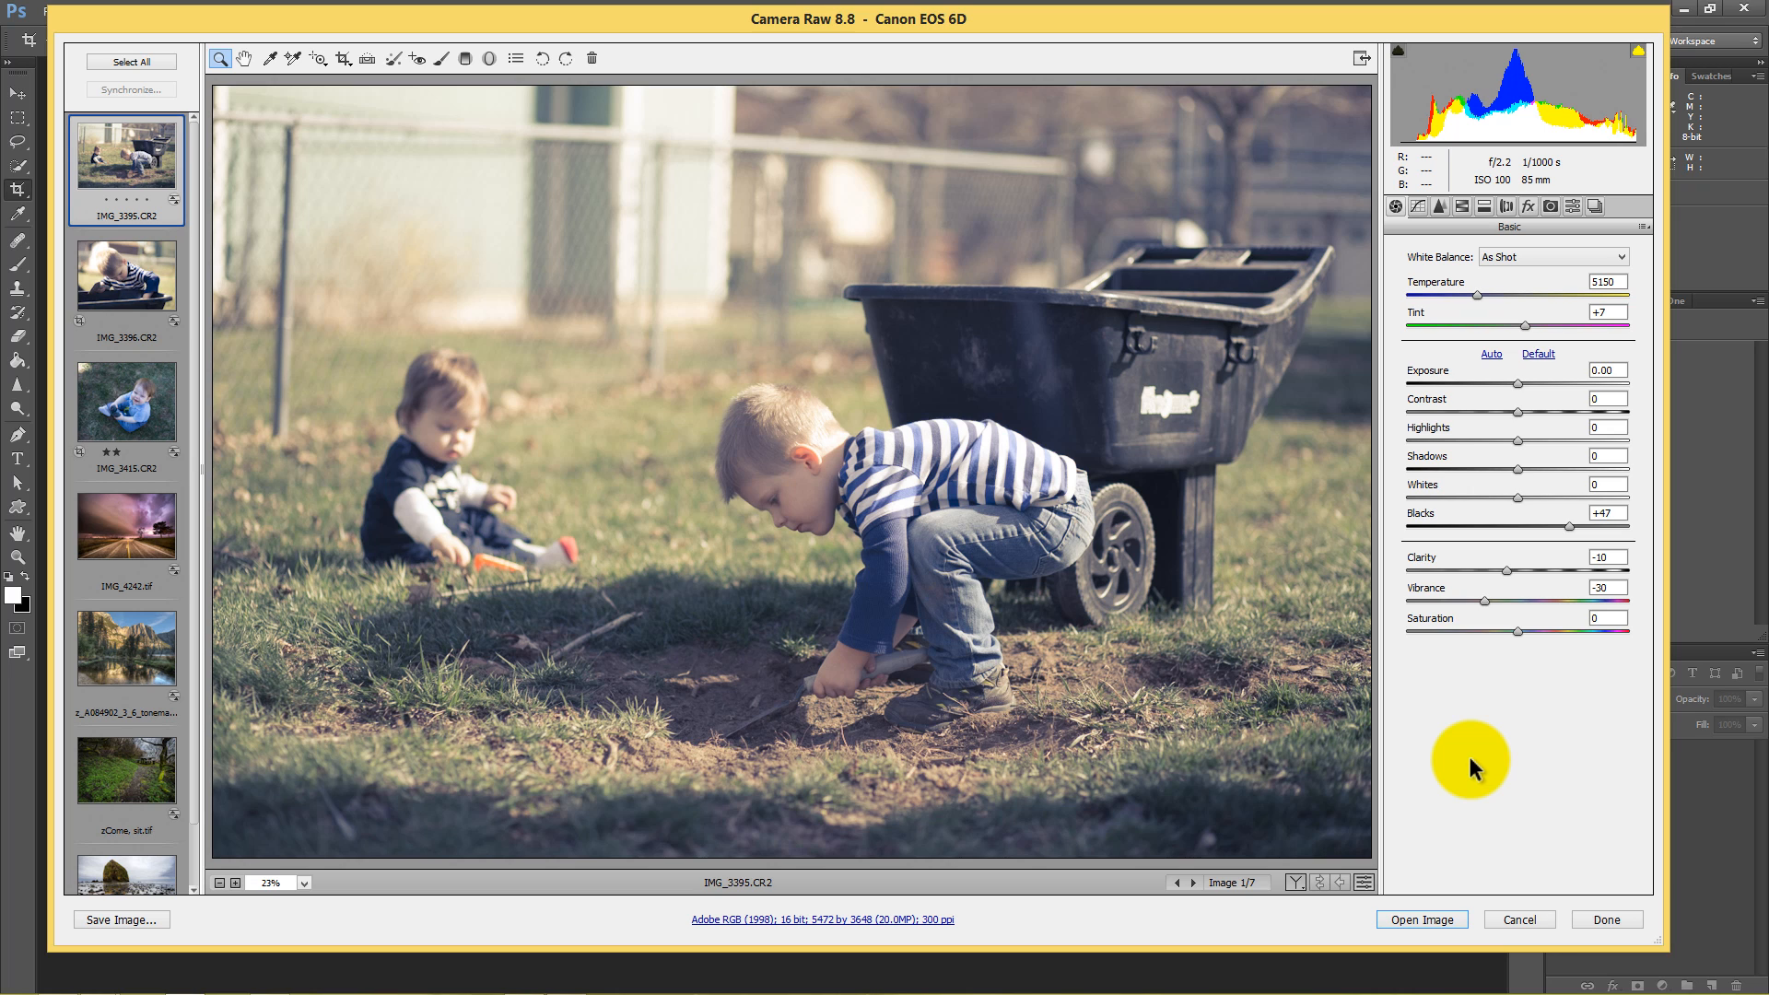
{"action": "mouse_move", "coordinate": [1524, 313]}
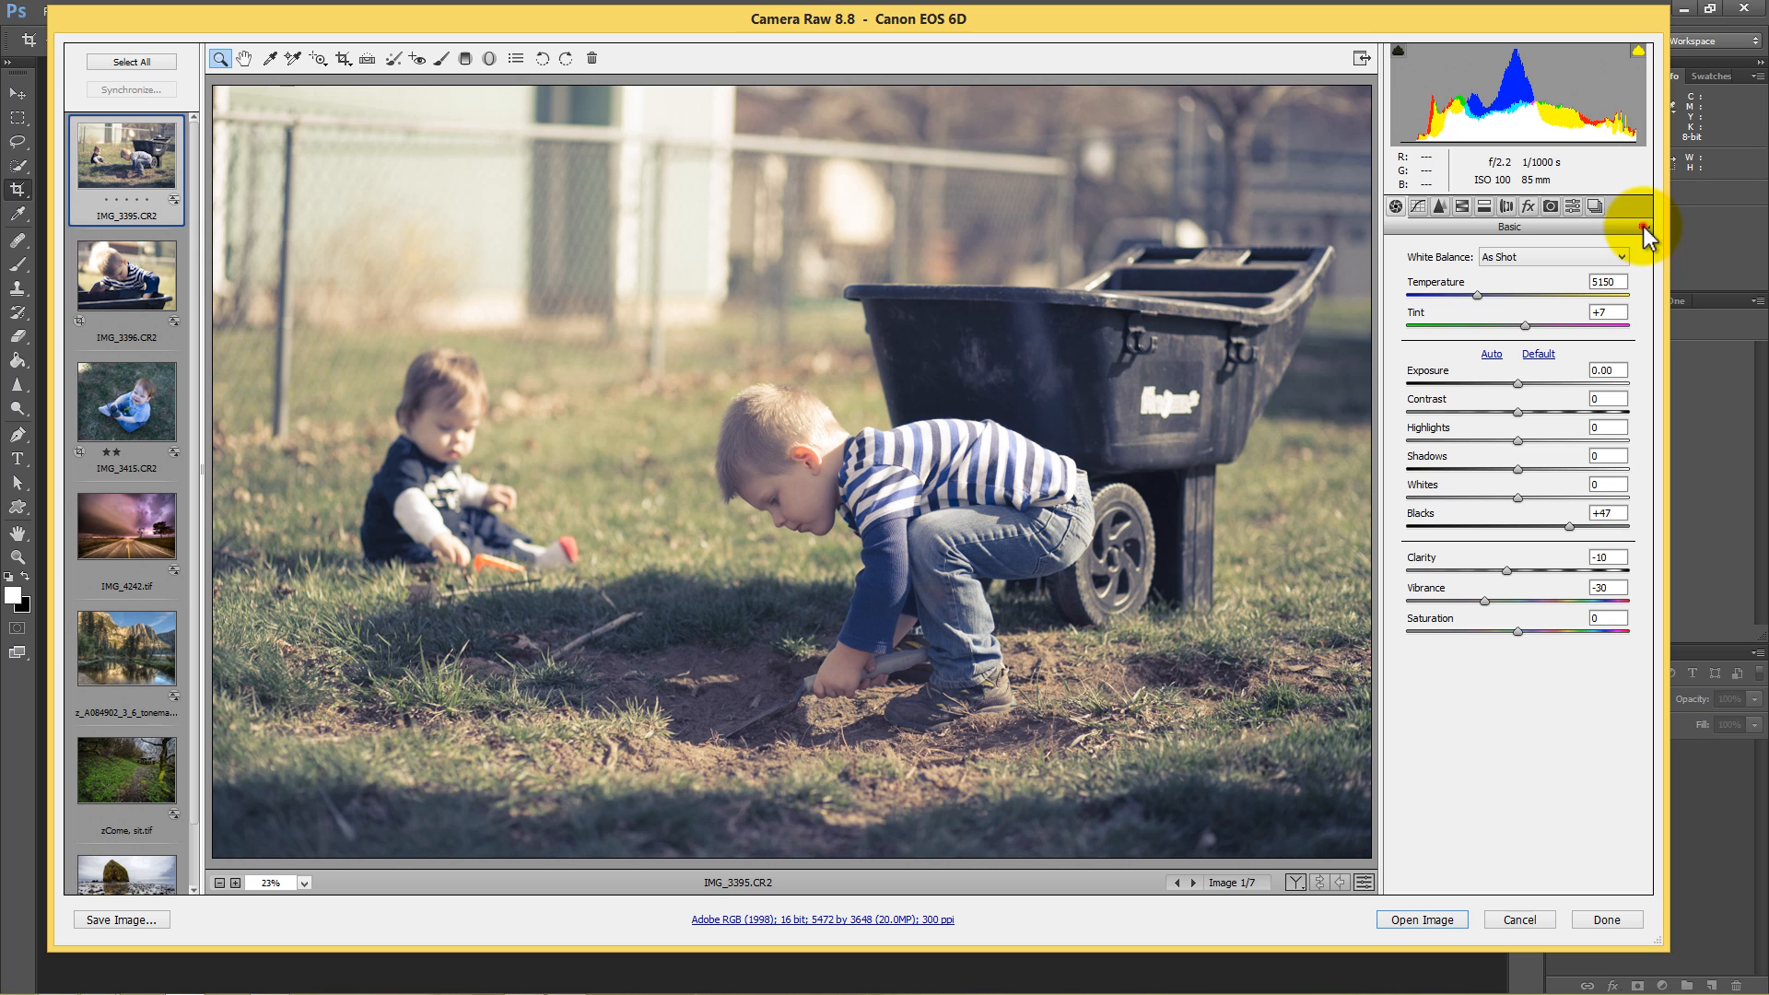
Load the Blake Rudis - Cyan and Red Wash.xmp settings onto the backyard photo.
{"action": "left_click", "coordinate": [1642, 206]}
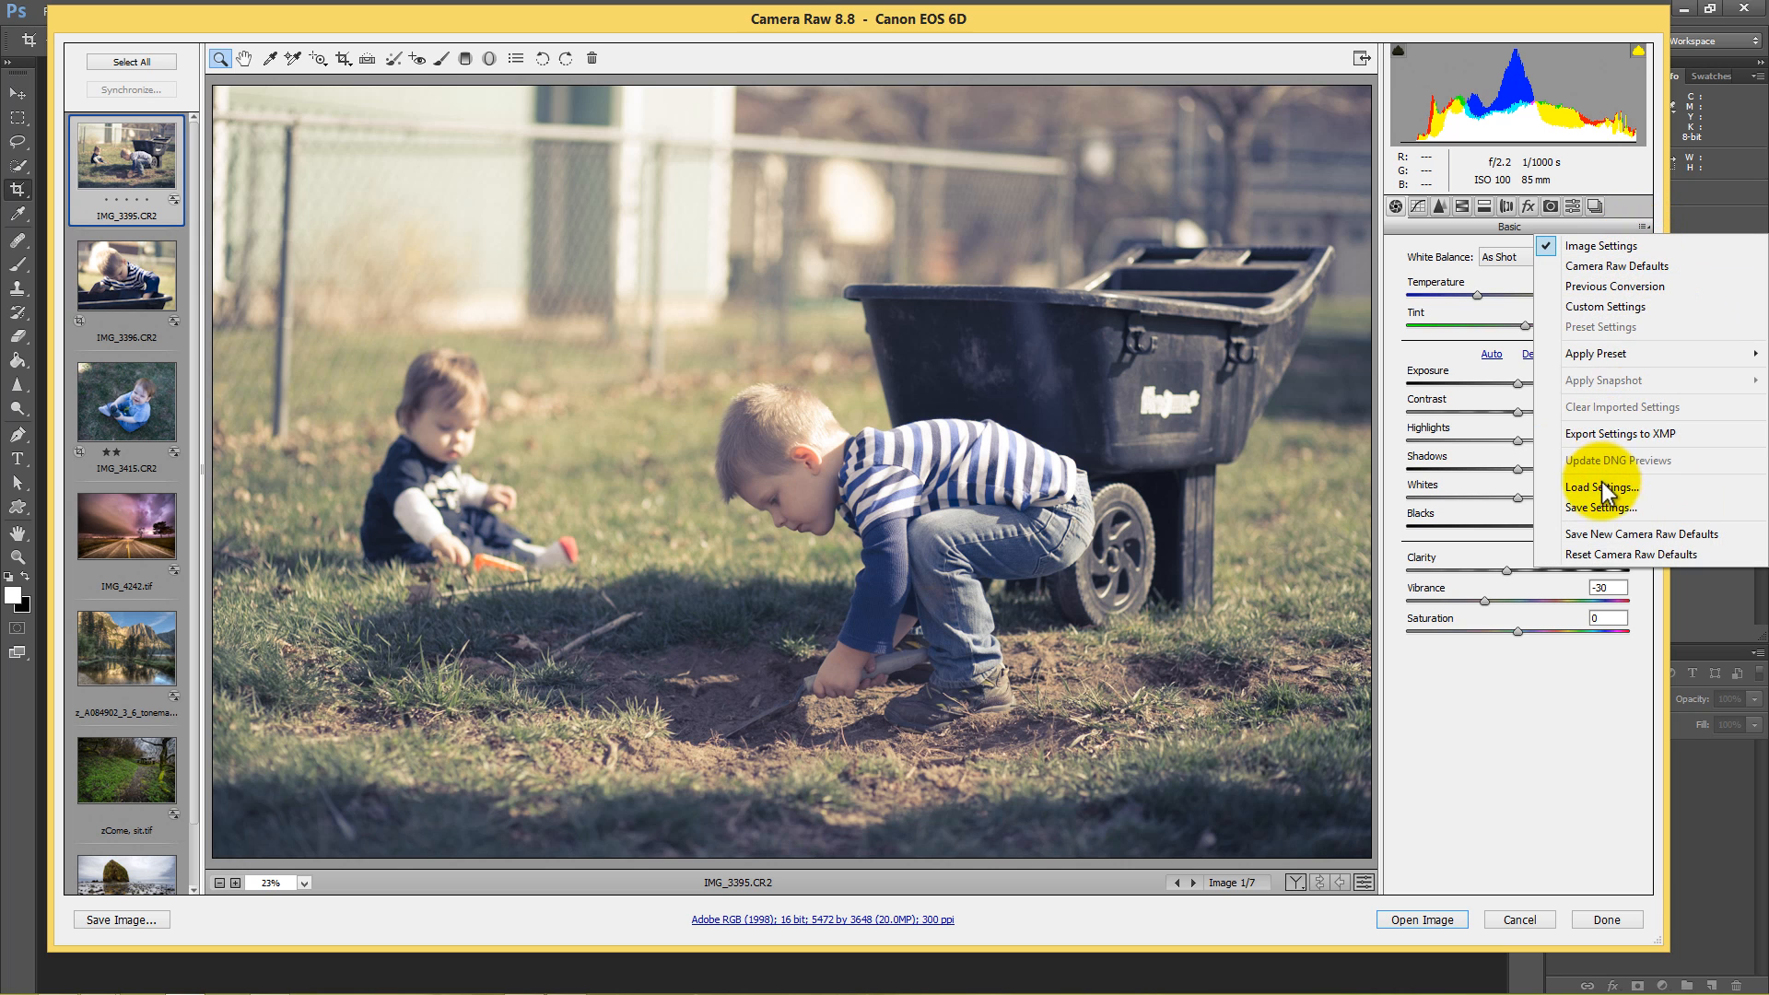
{"action": "left_click", "coordinate": [1602, 486]}
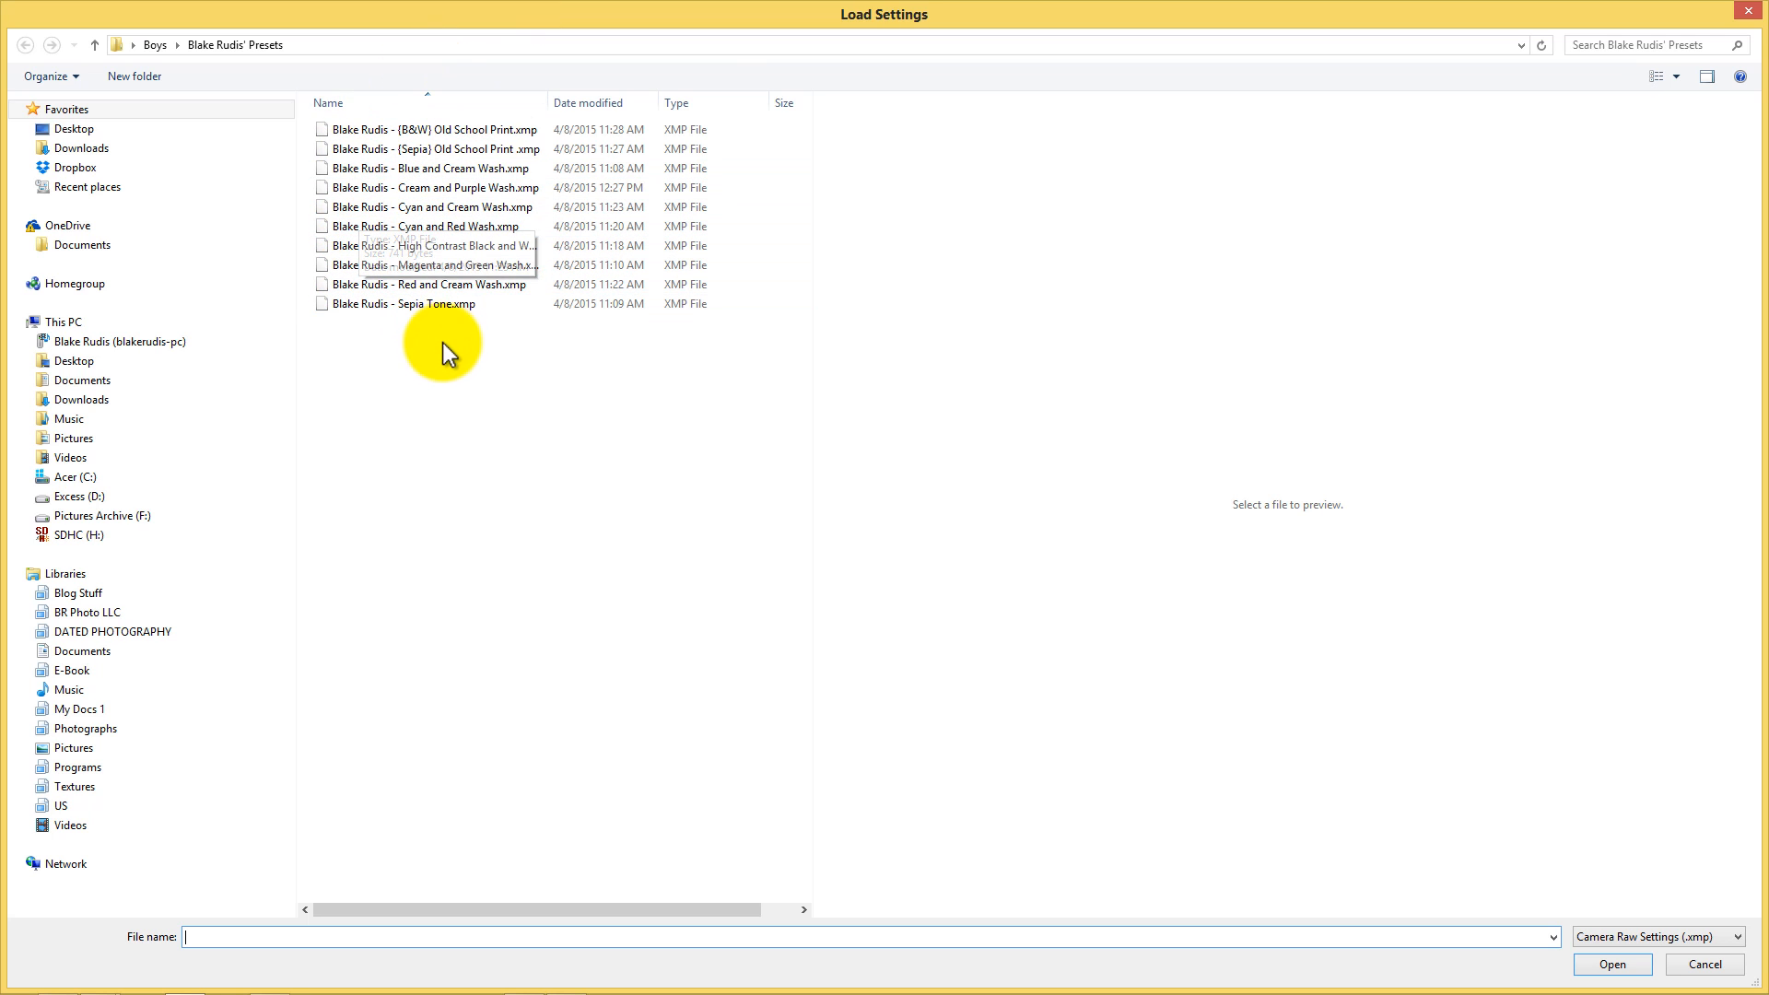
{"action": "left_click", "coordinate": [425, 225]}
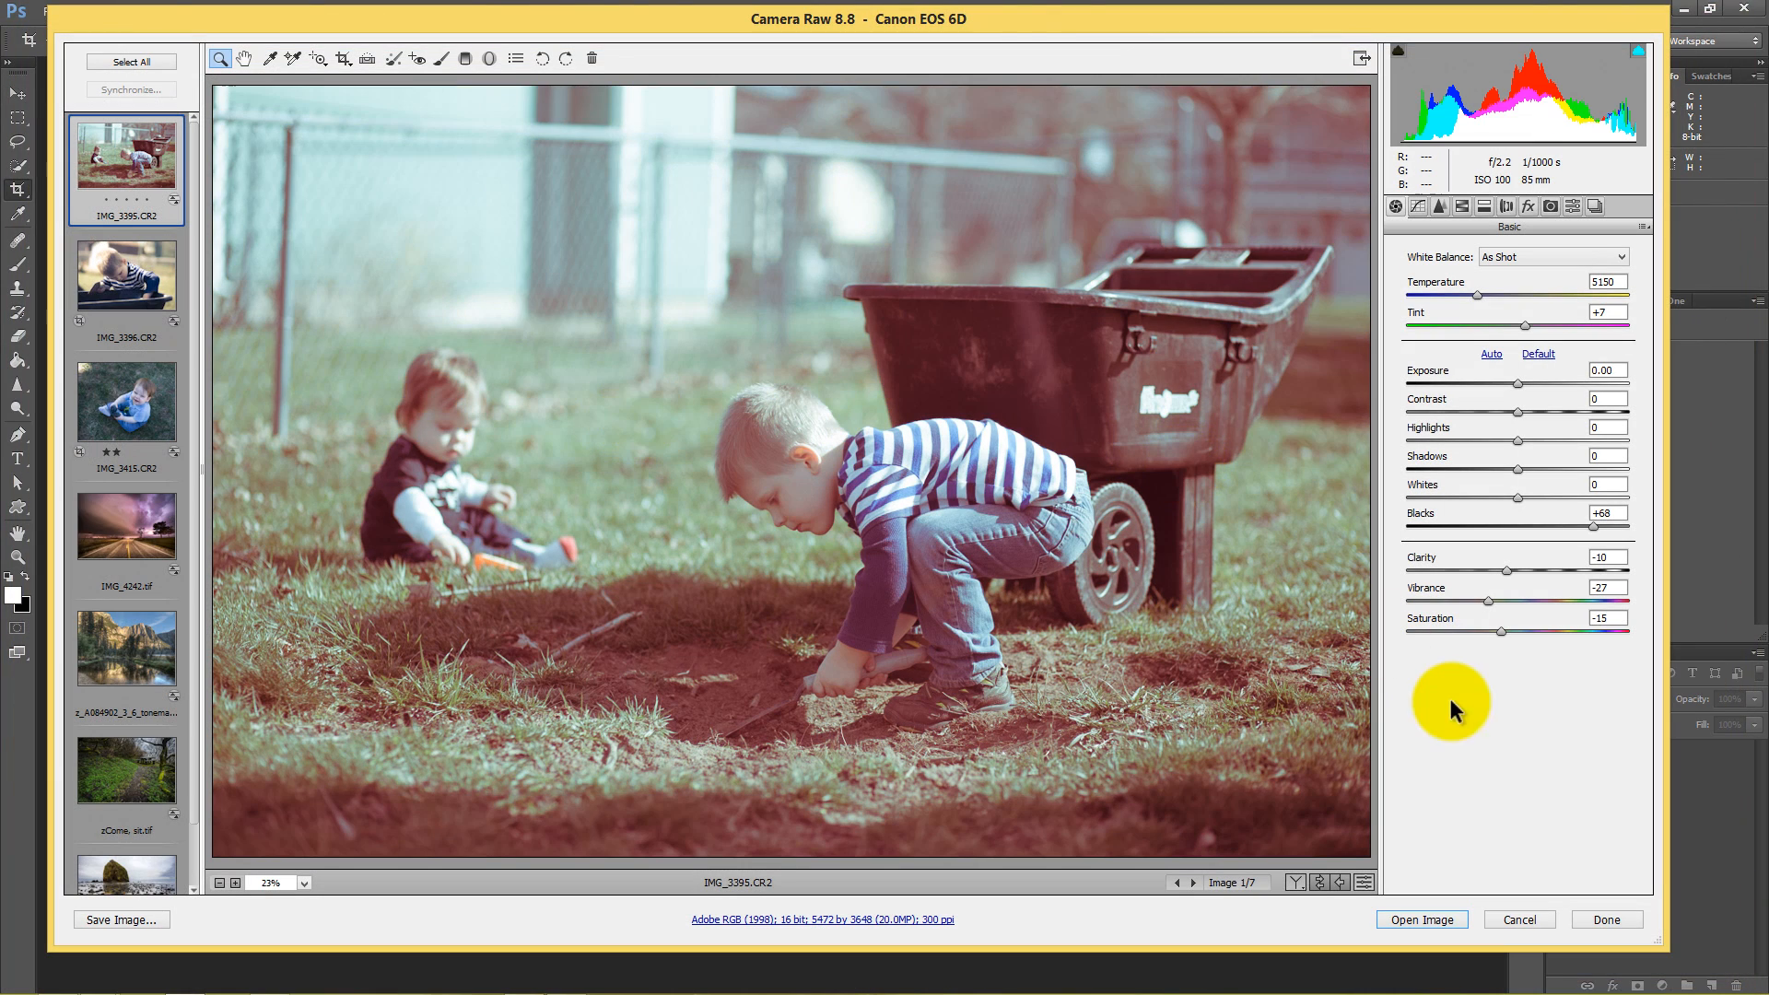
{"action": "mouse_move", "coordinate": [1414, 581]}
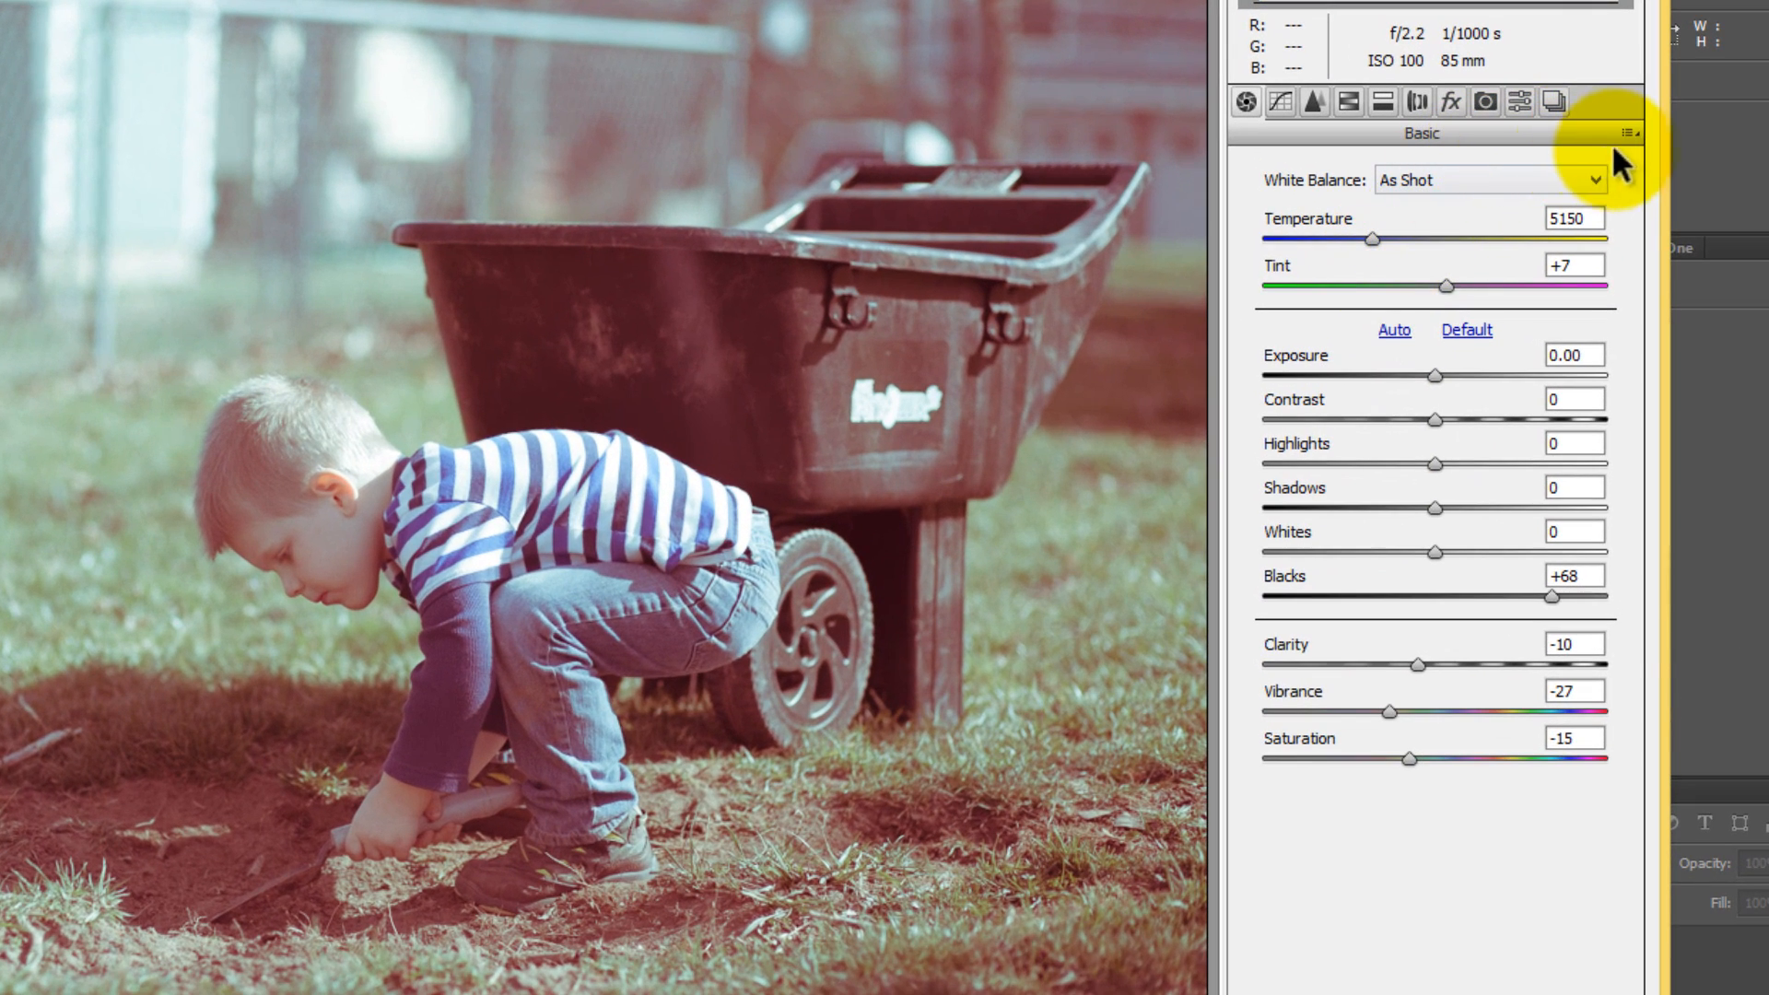
Check the Apply Preset list, dismiss it, and reach Save Settings for the red-and-cyan look.
{"action": "left_click", "coordinate": [1629, 133]}
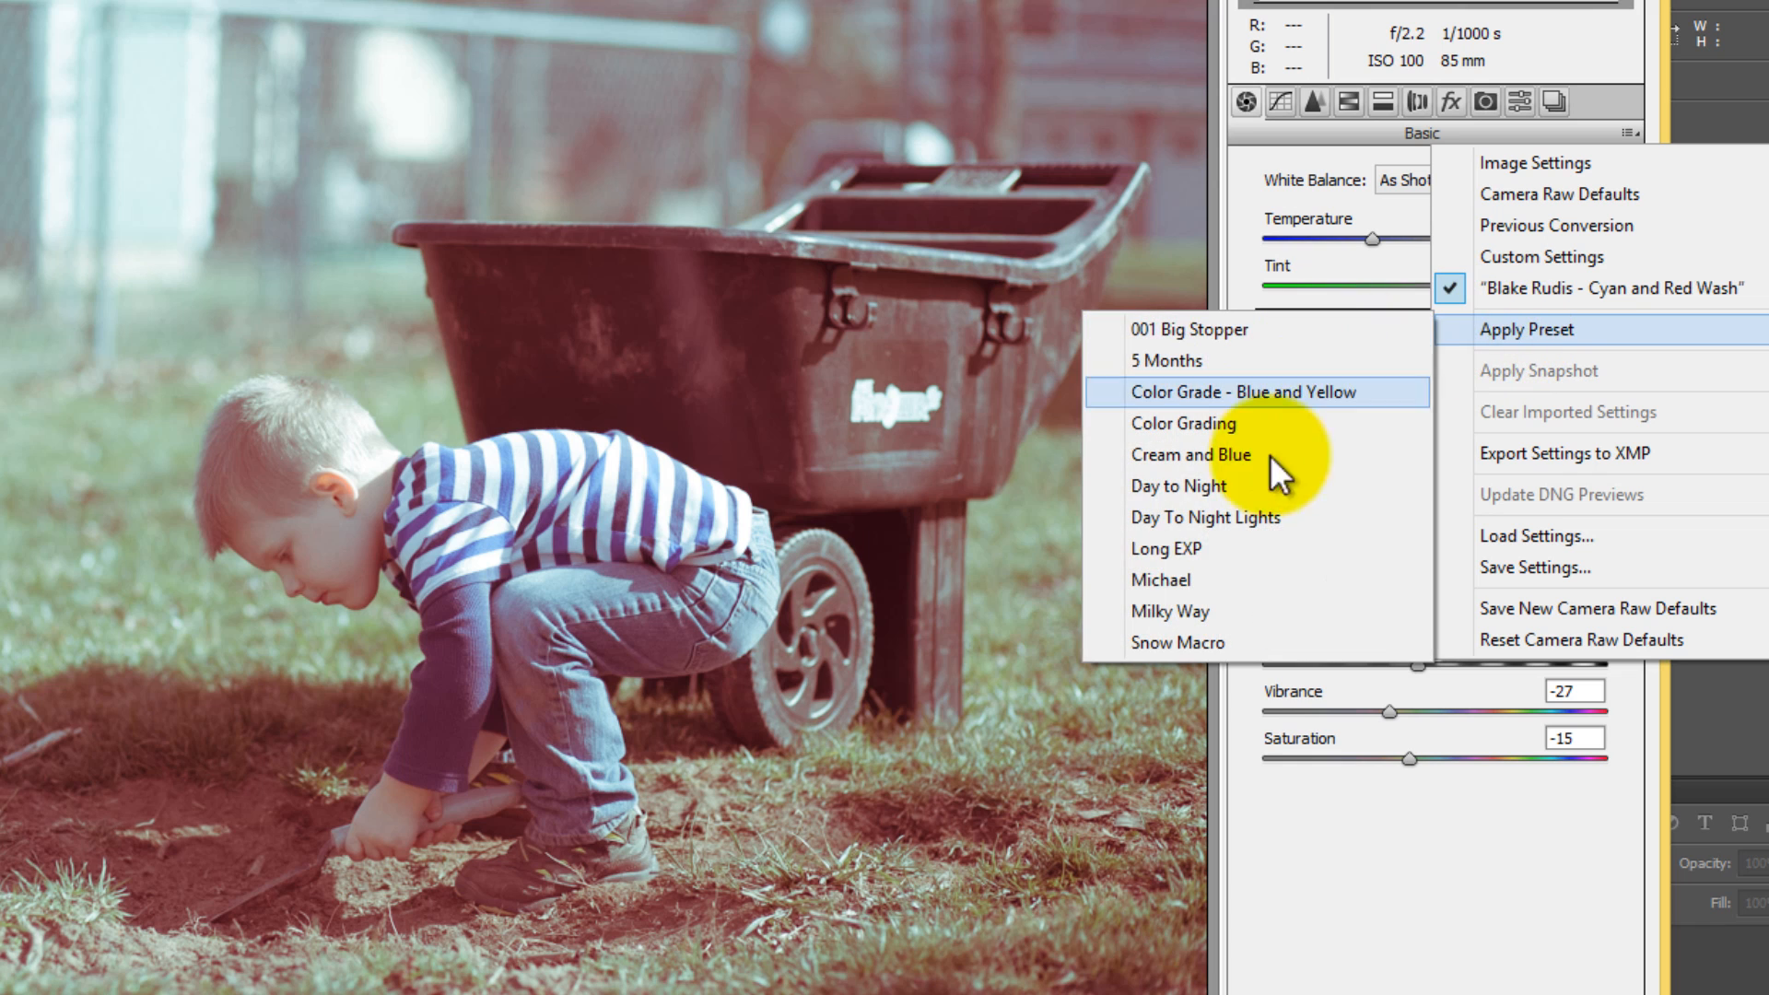
{"action": "mouse_move", "coordinate": [1207, 361]}
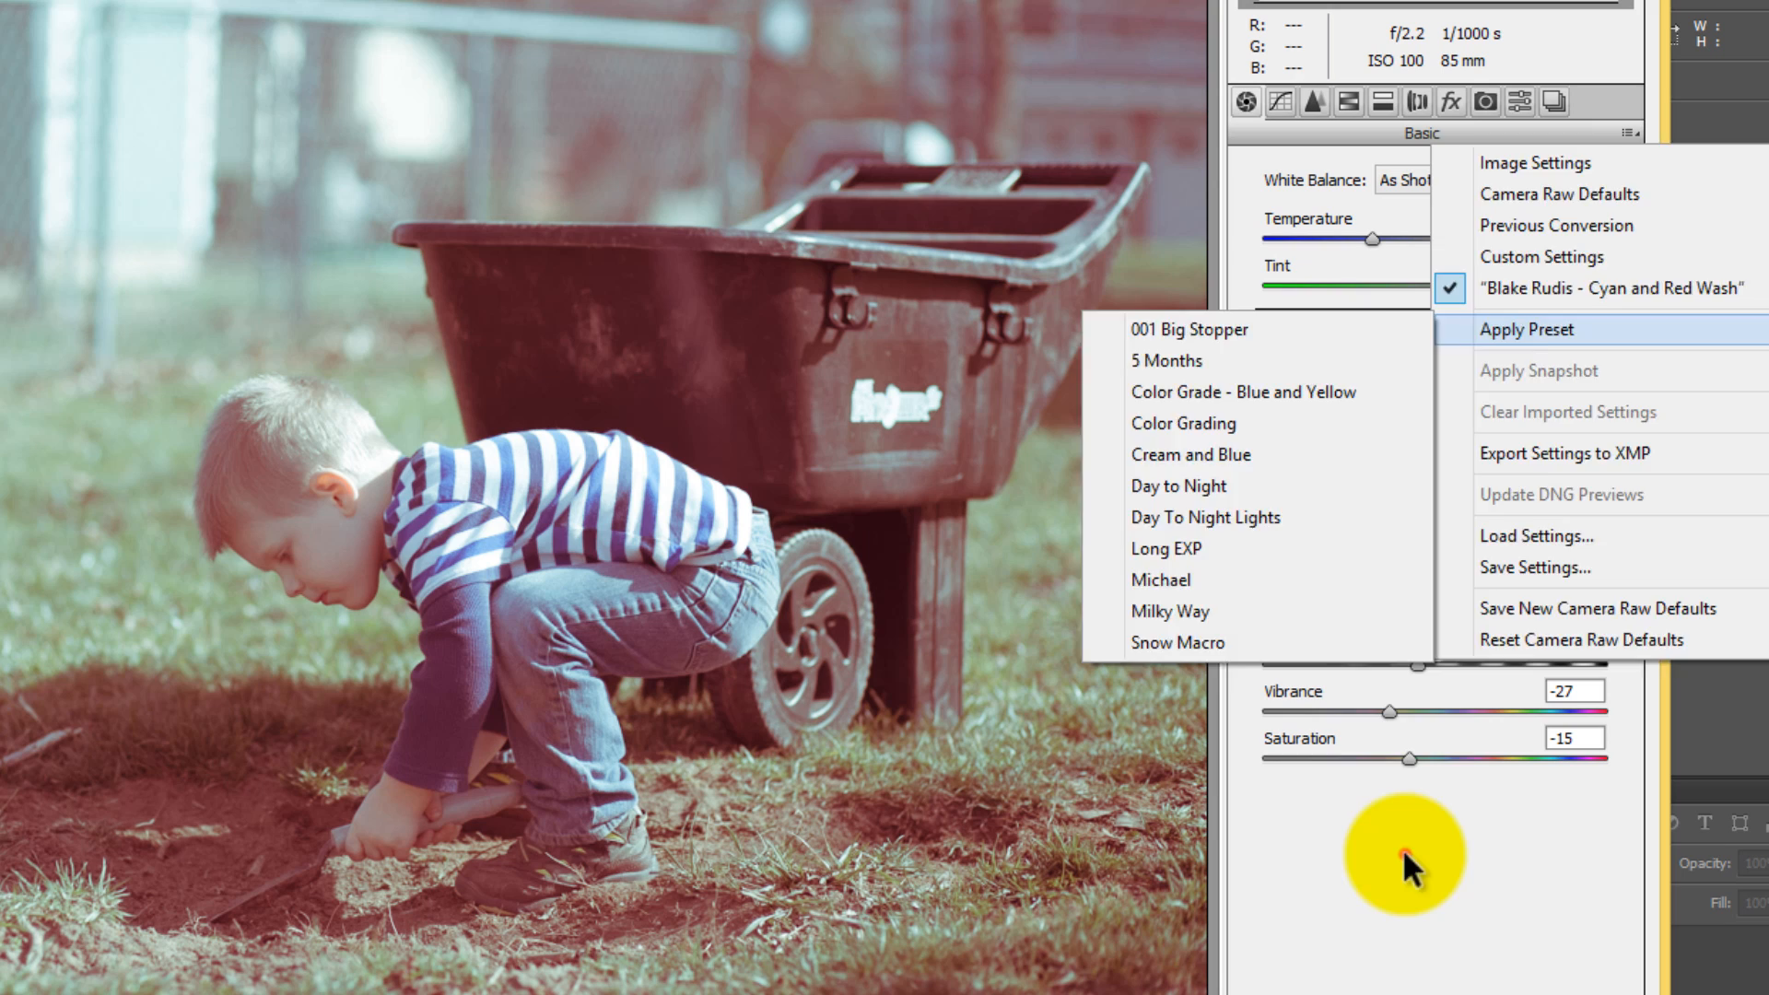
{"action": "left_click", "coordinate": [1625, 133]}
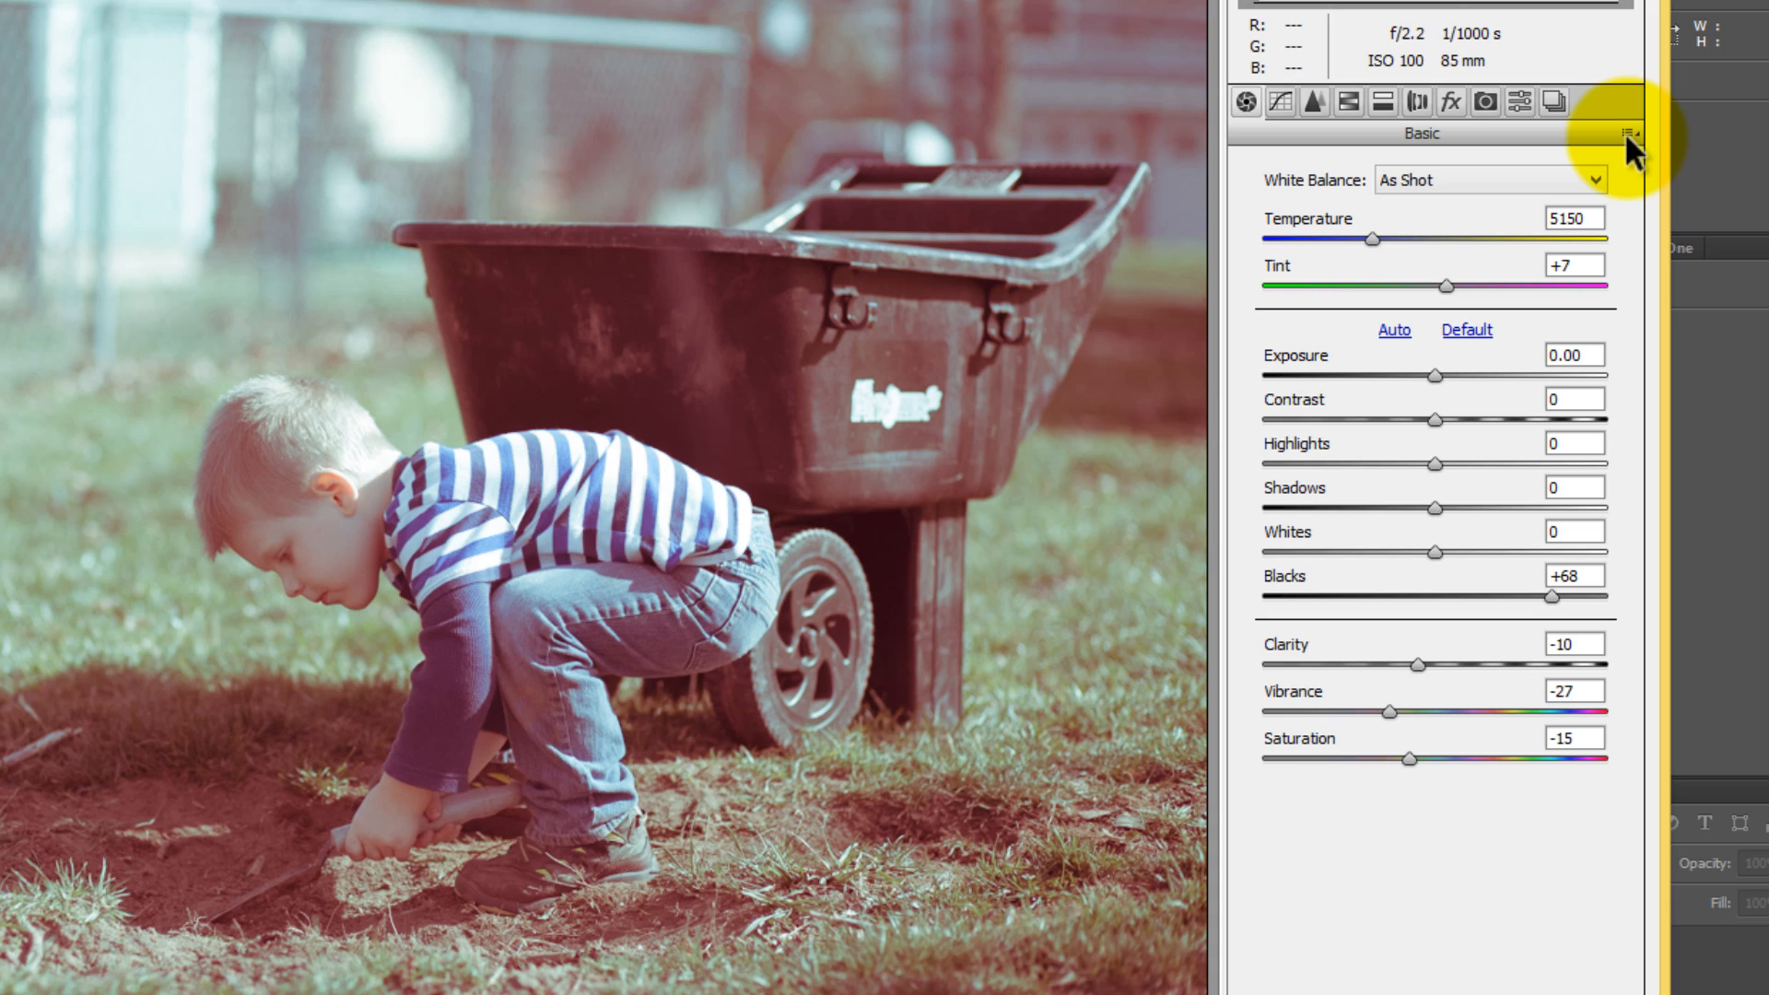
{"action": "left_click", "coordinate": [1627, 132]}
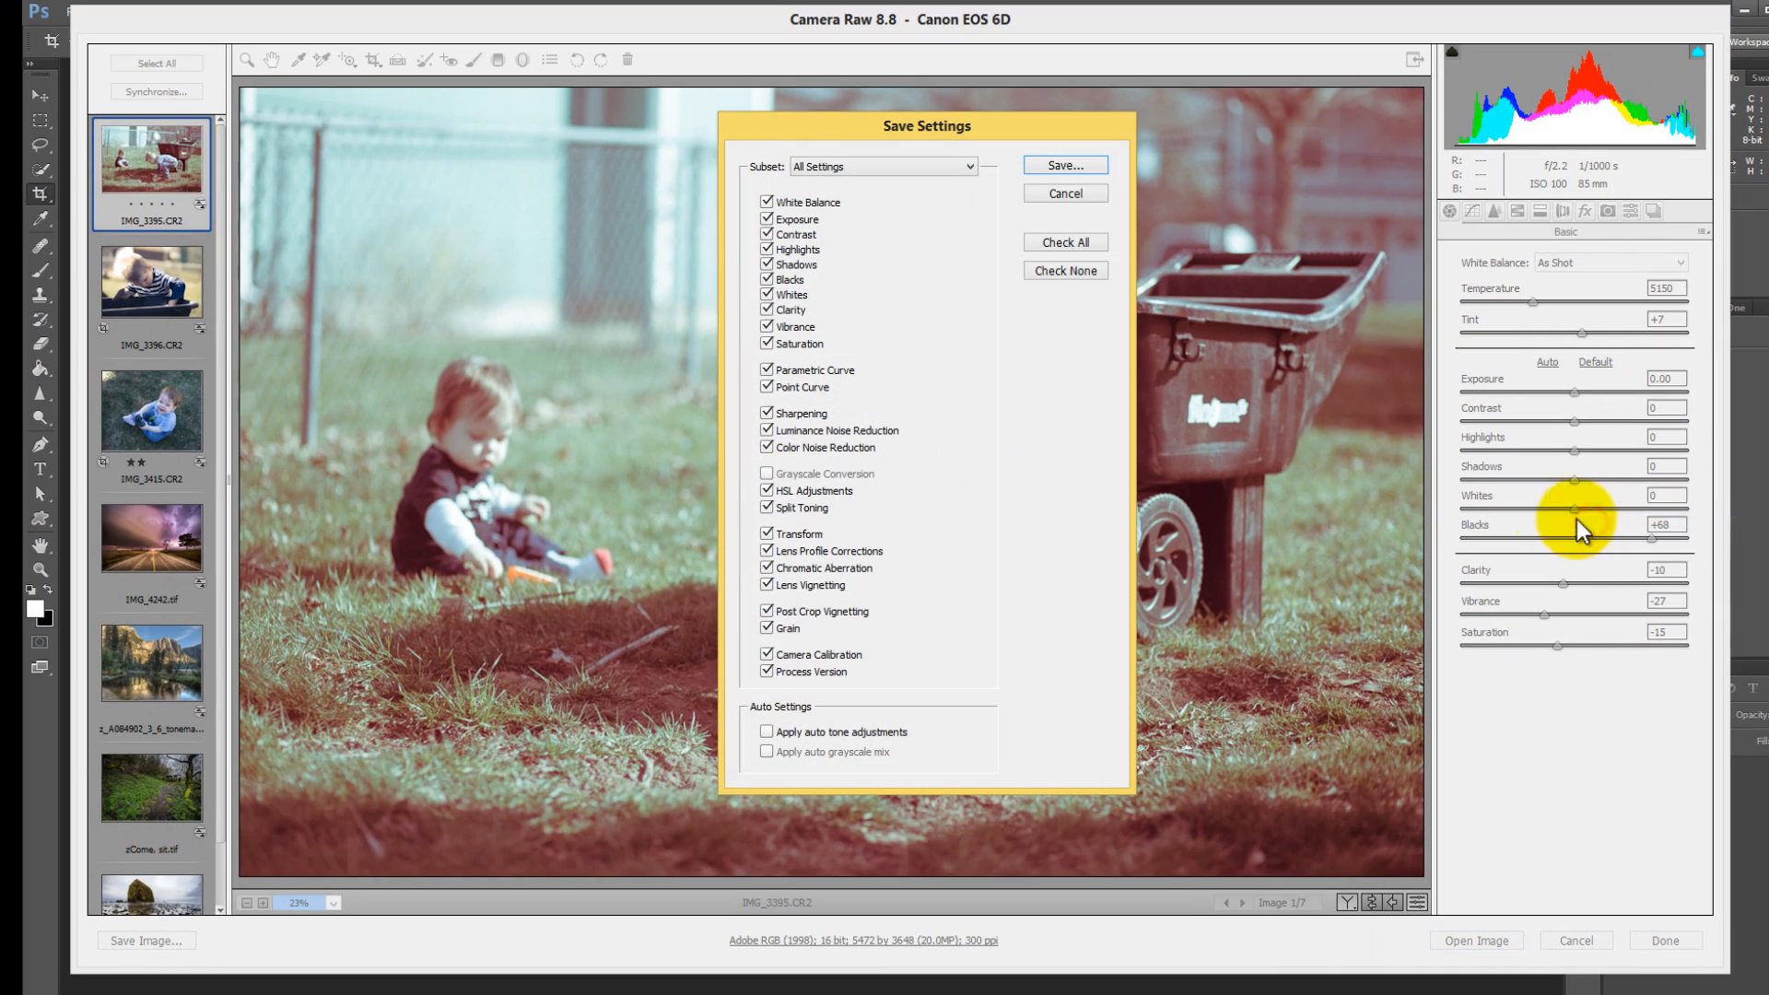
Save the red-and-cyan settings as a new preset from the Save Settings dialog.
{"action": "left_click", "coordinate": [1062, 164]}
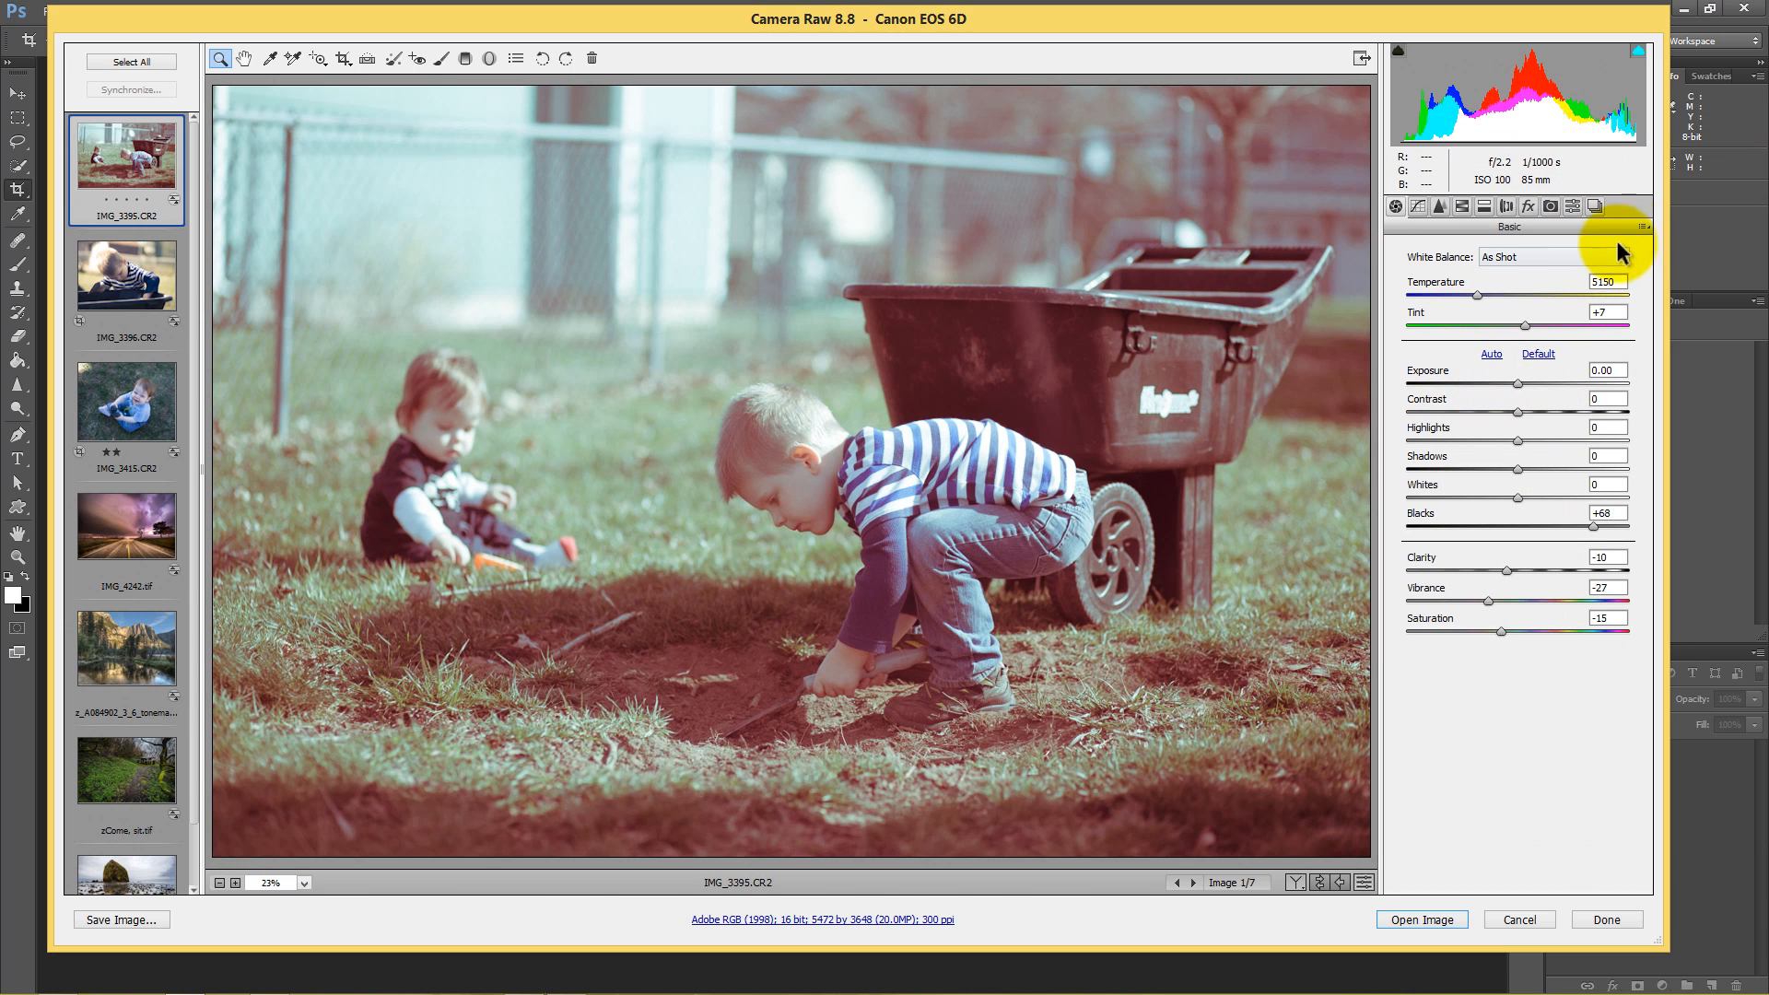
Bring up the flyout settings menu to reach Image Settings and the preset list.
{"action": "left_click", "coordinate": [1640, 204]}
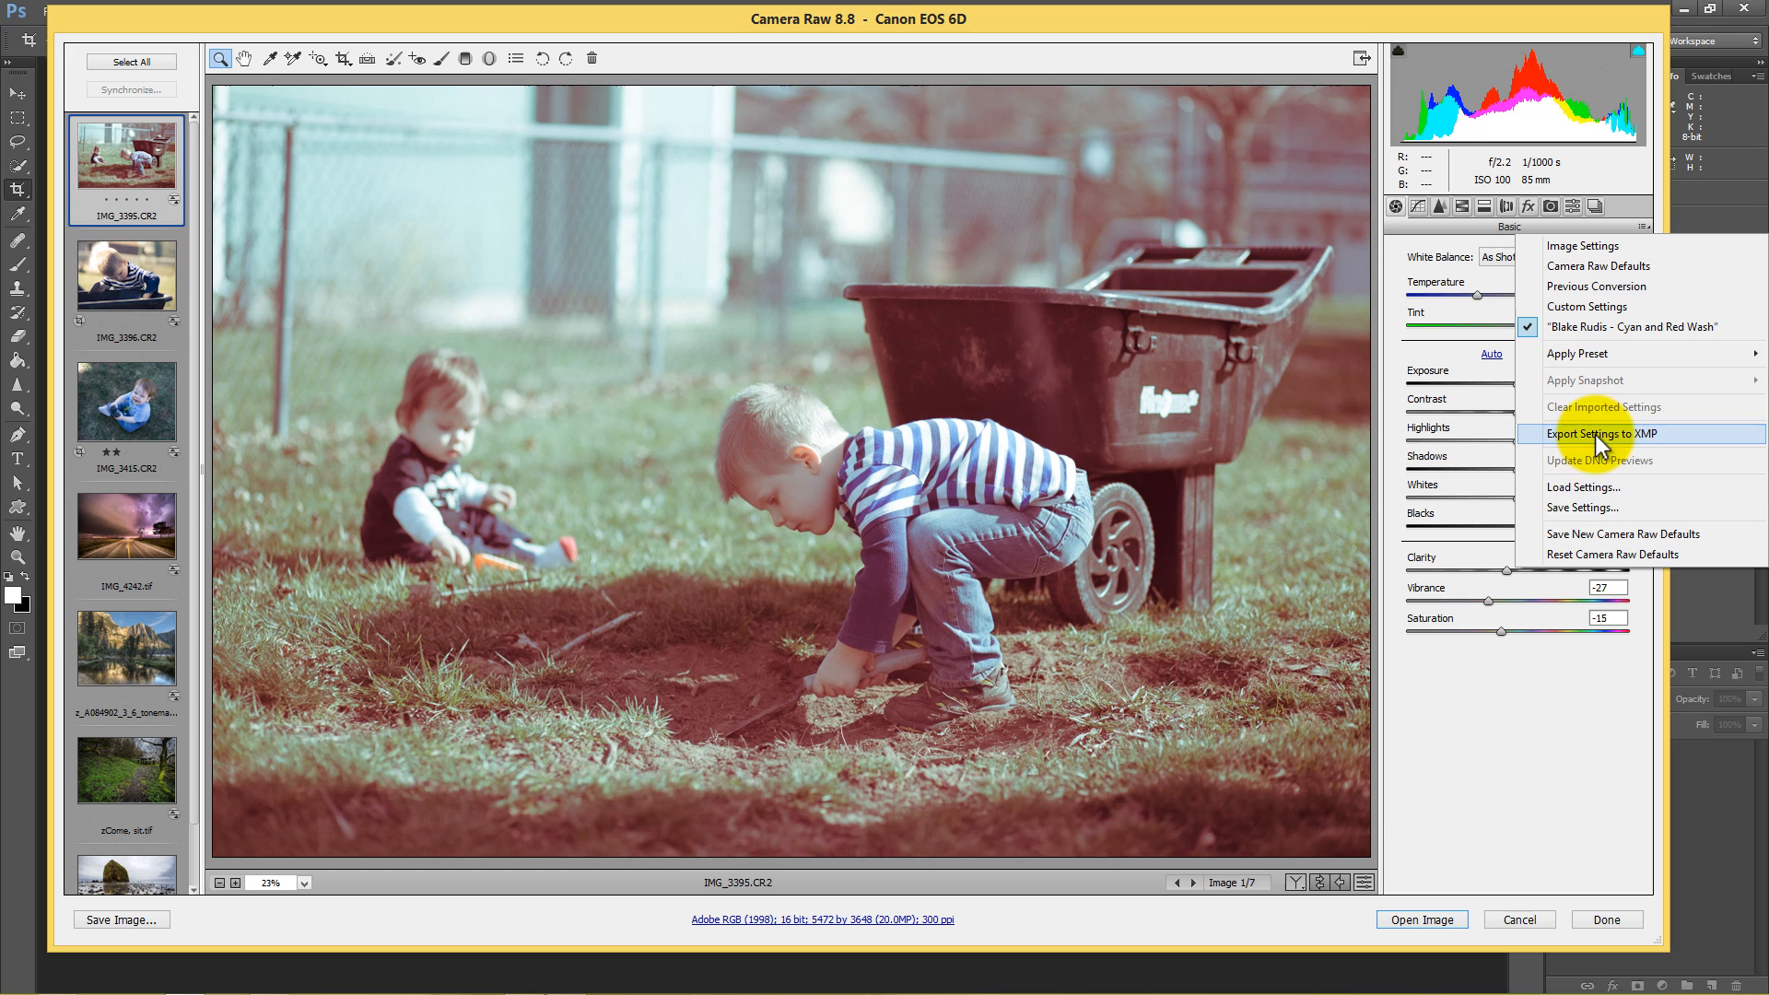
{"action": "mouse_move", "coordinate": [1589, 441]}
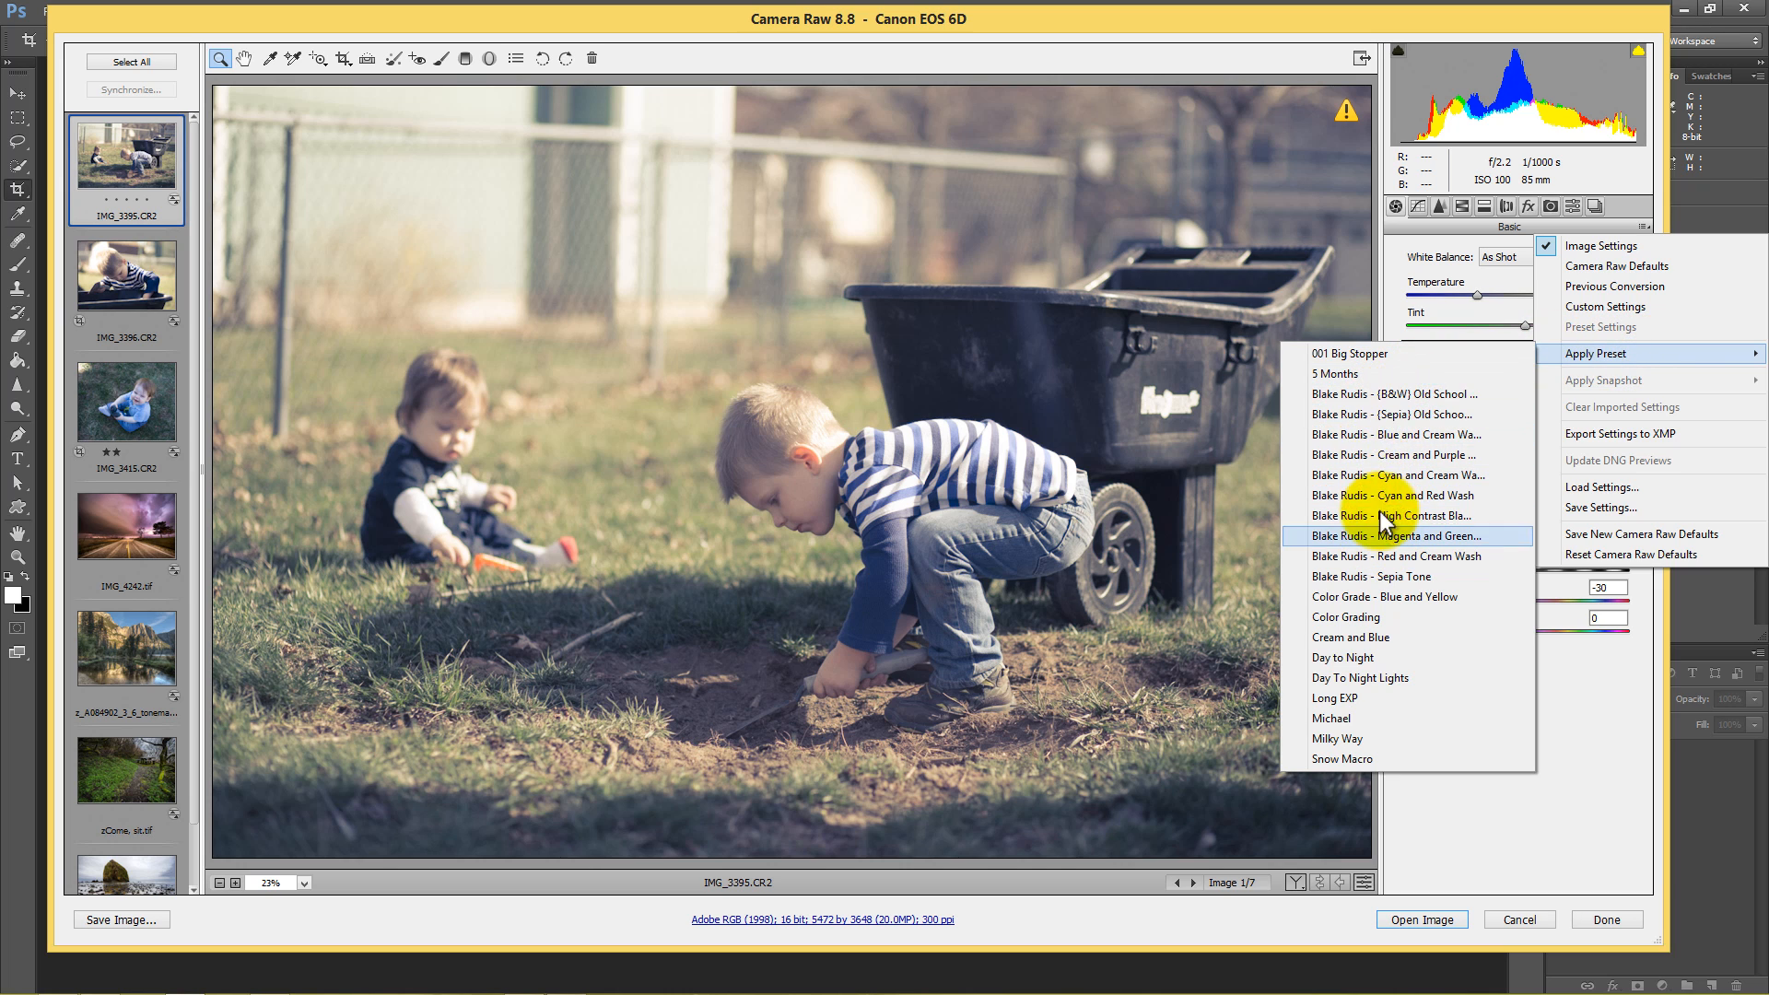
{"action": "mouse_move", "coordinate": [1399, 414]}
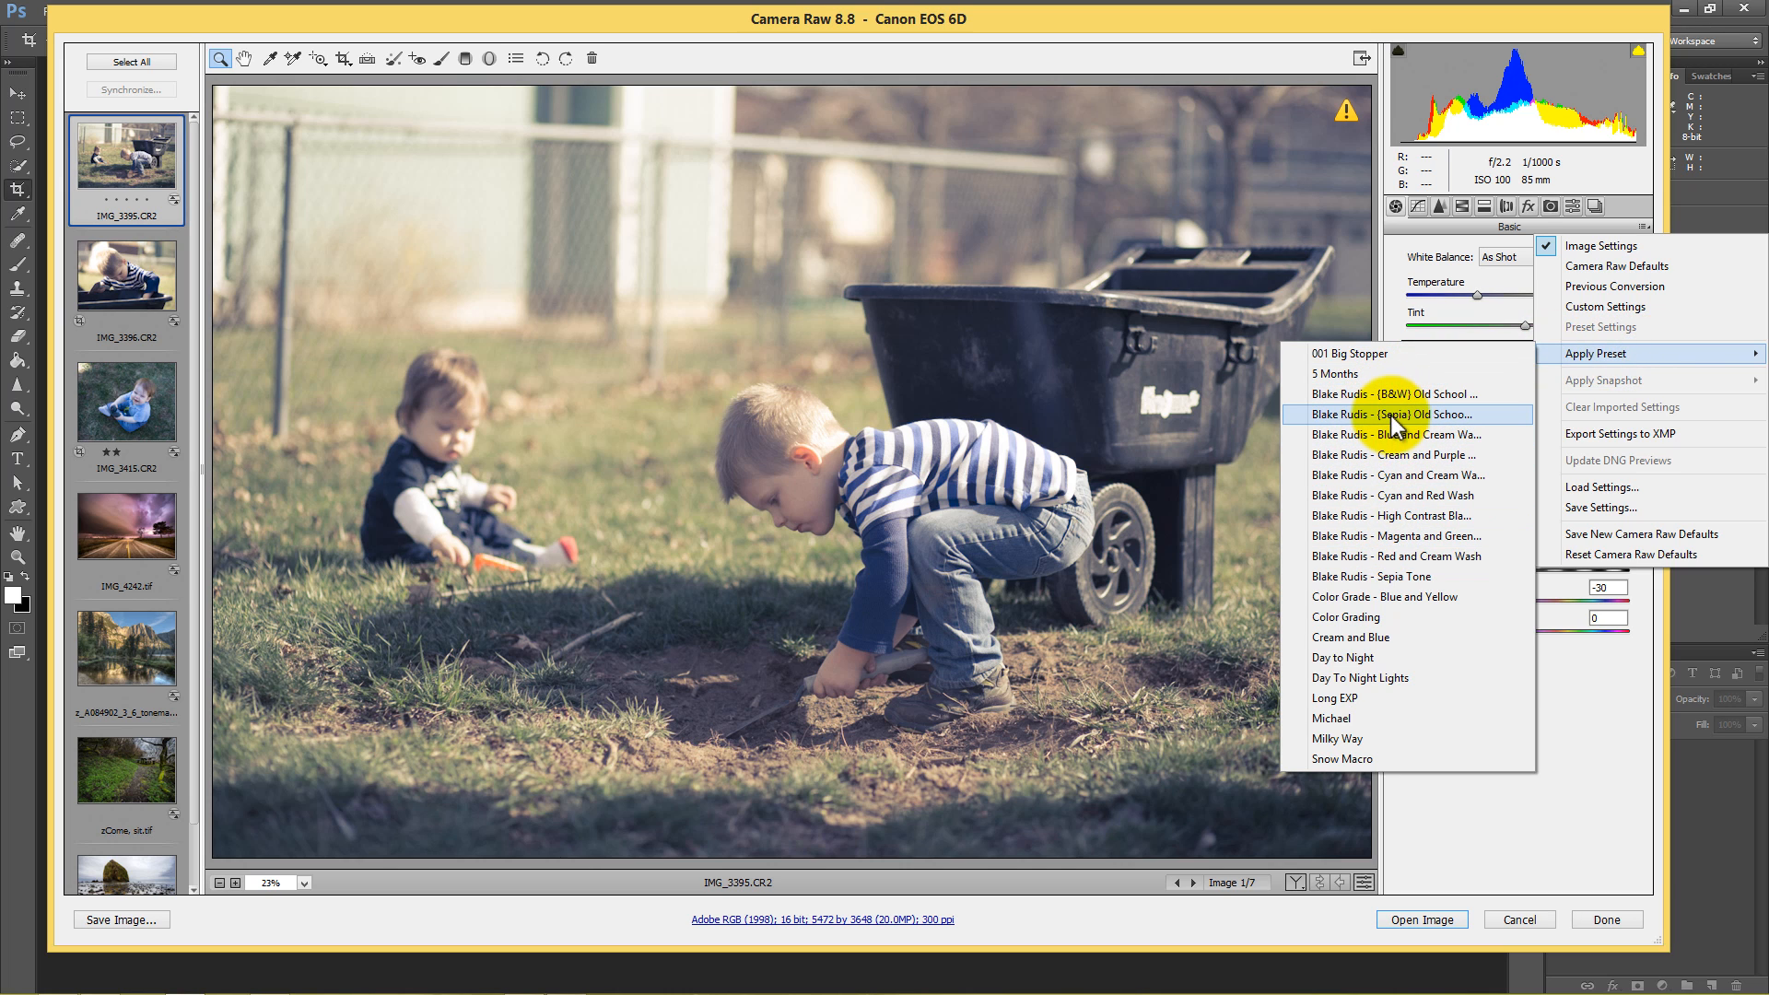
Apply the Blake Rudis - (Sepia) Old School Print preset (clarity -28, vibrance -100).
{"action": "left_click", "coordinate": [1395, 415]}
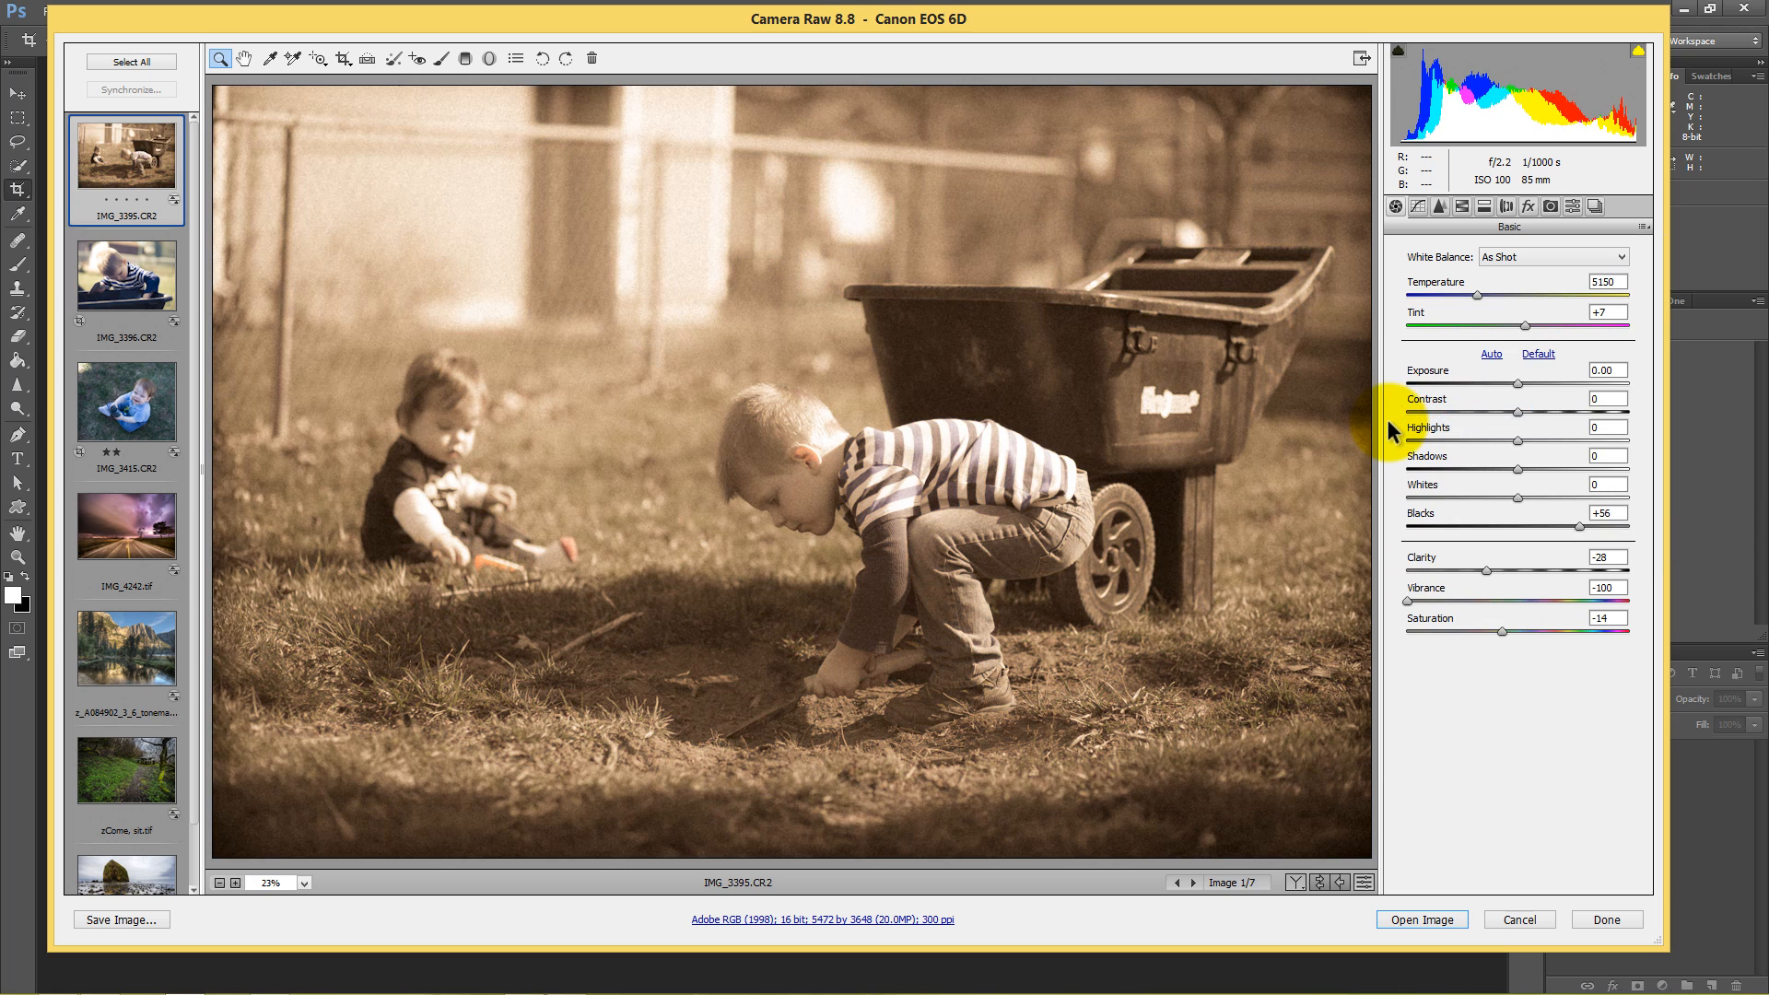
{"action": "mouse_move", "coordinate": [1390, 430]}
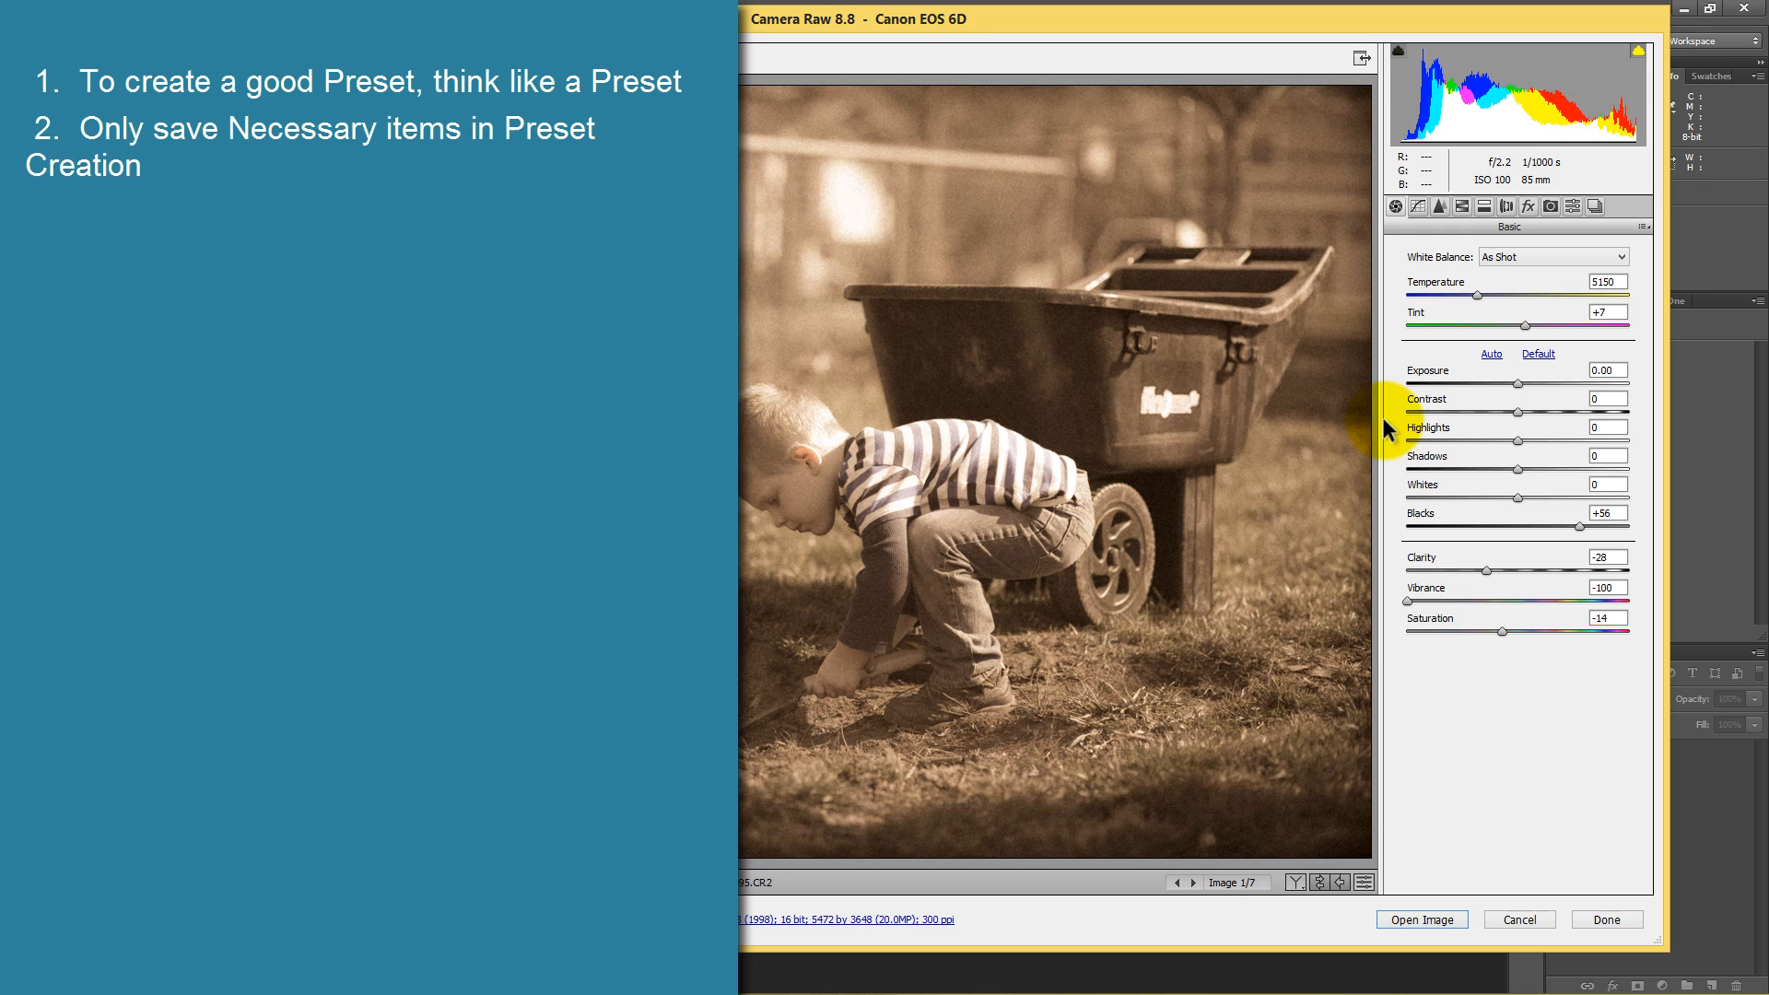
{"action": "mouse_move", "coordinate": [1456, 398]}
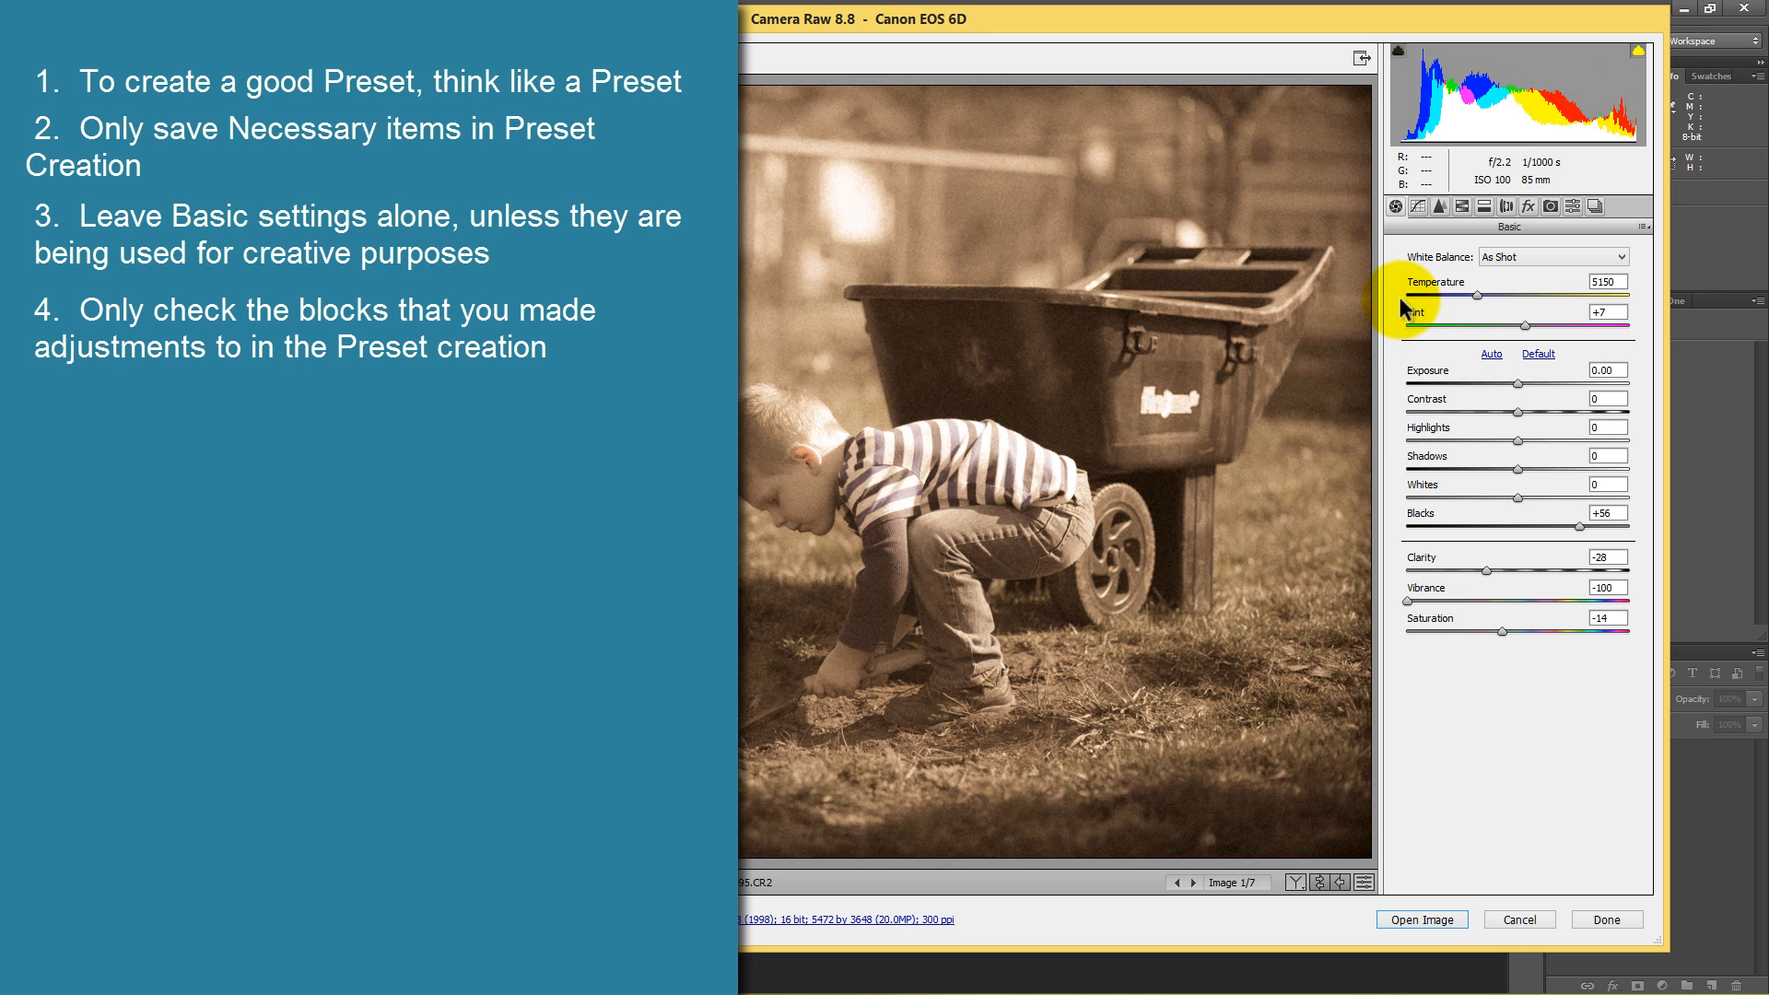
{"action": "mouse_move", "coordinate": [1445, 348]}
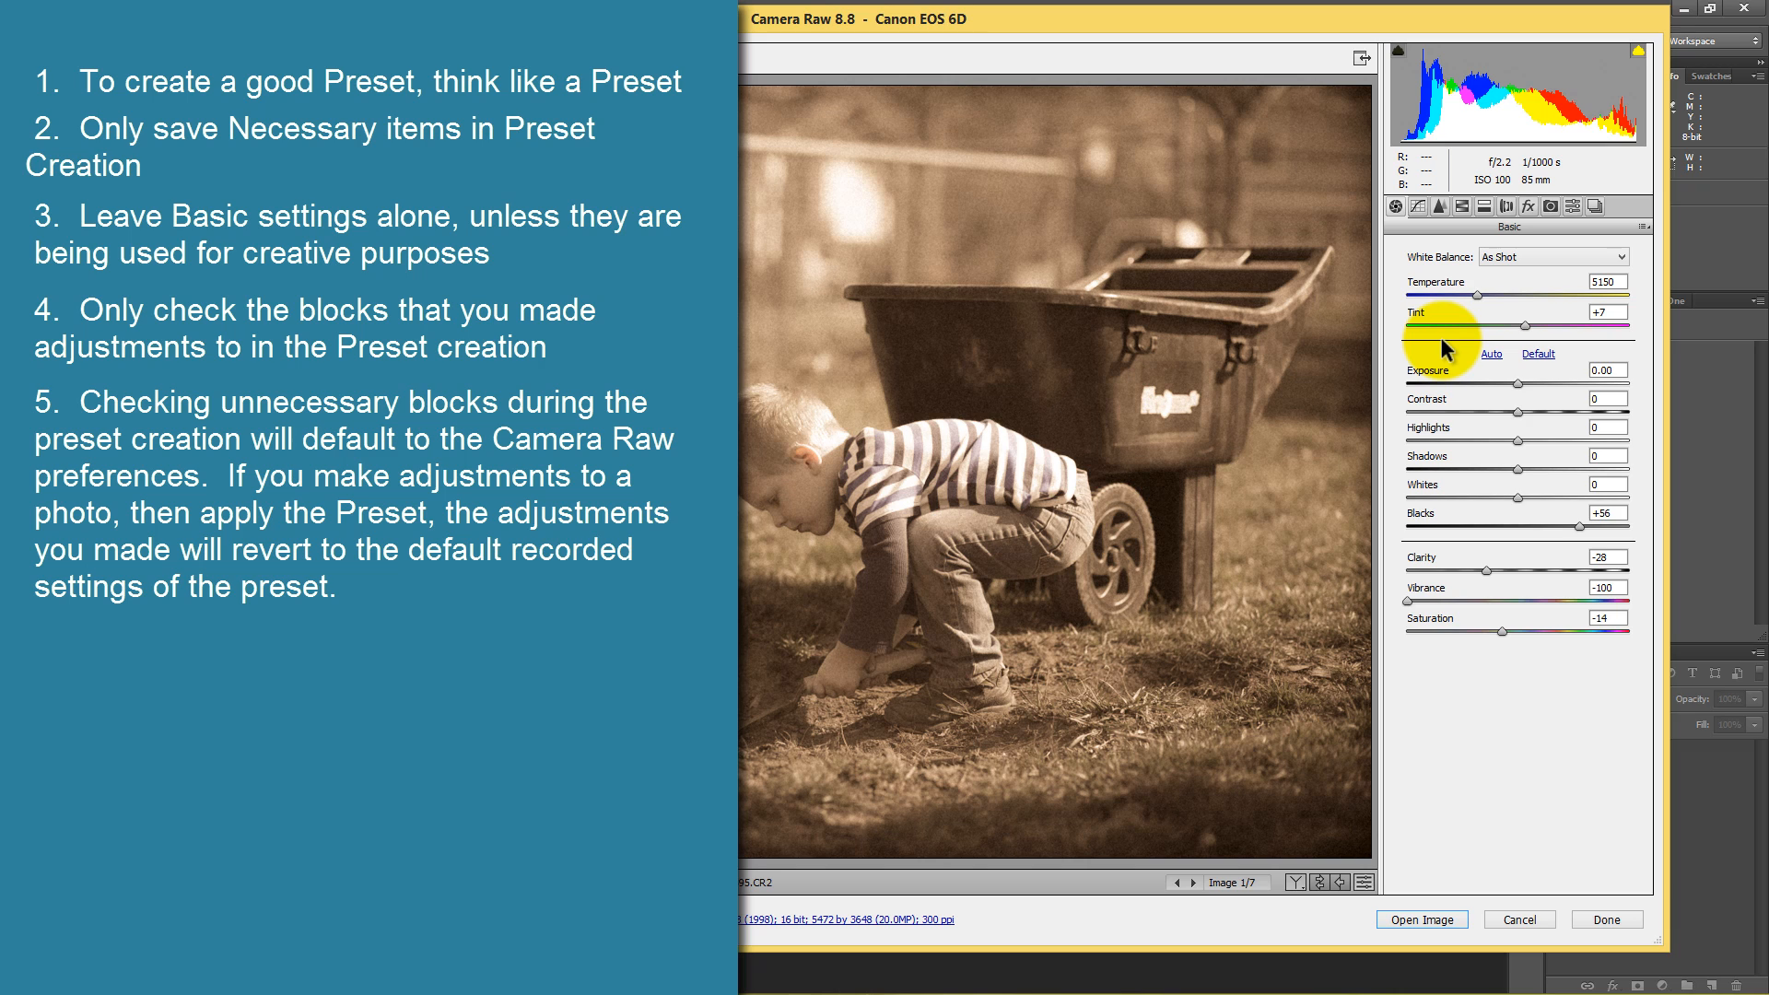
{"action": "mouse_move", "coordinate": [1633, 246]}
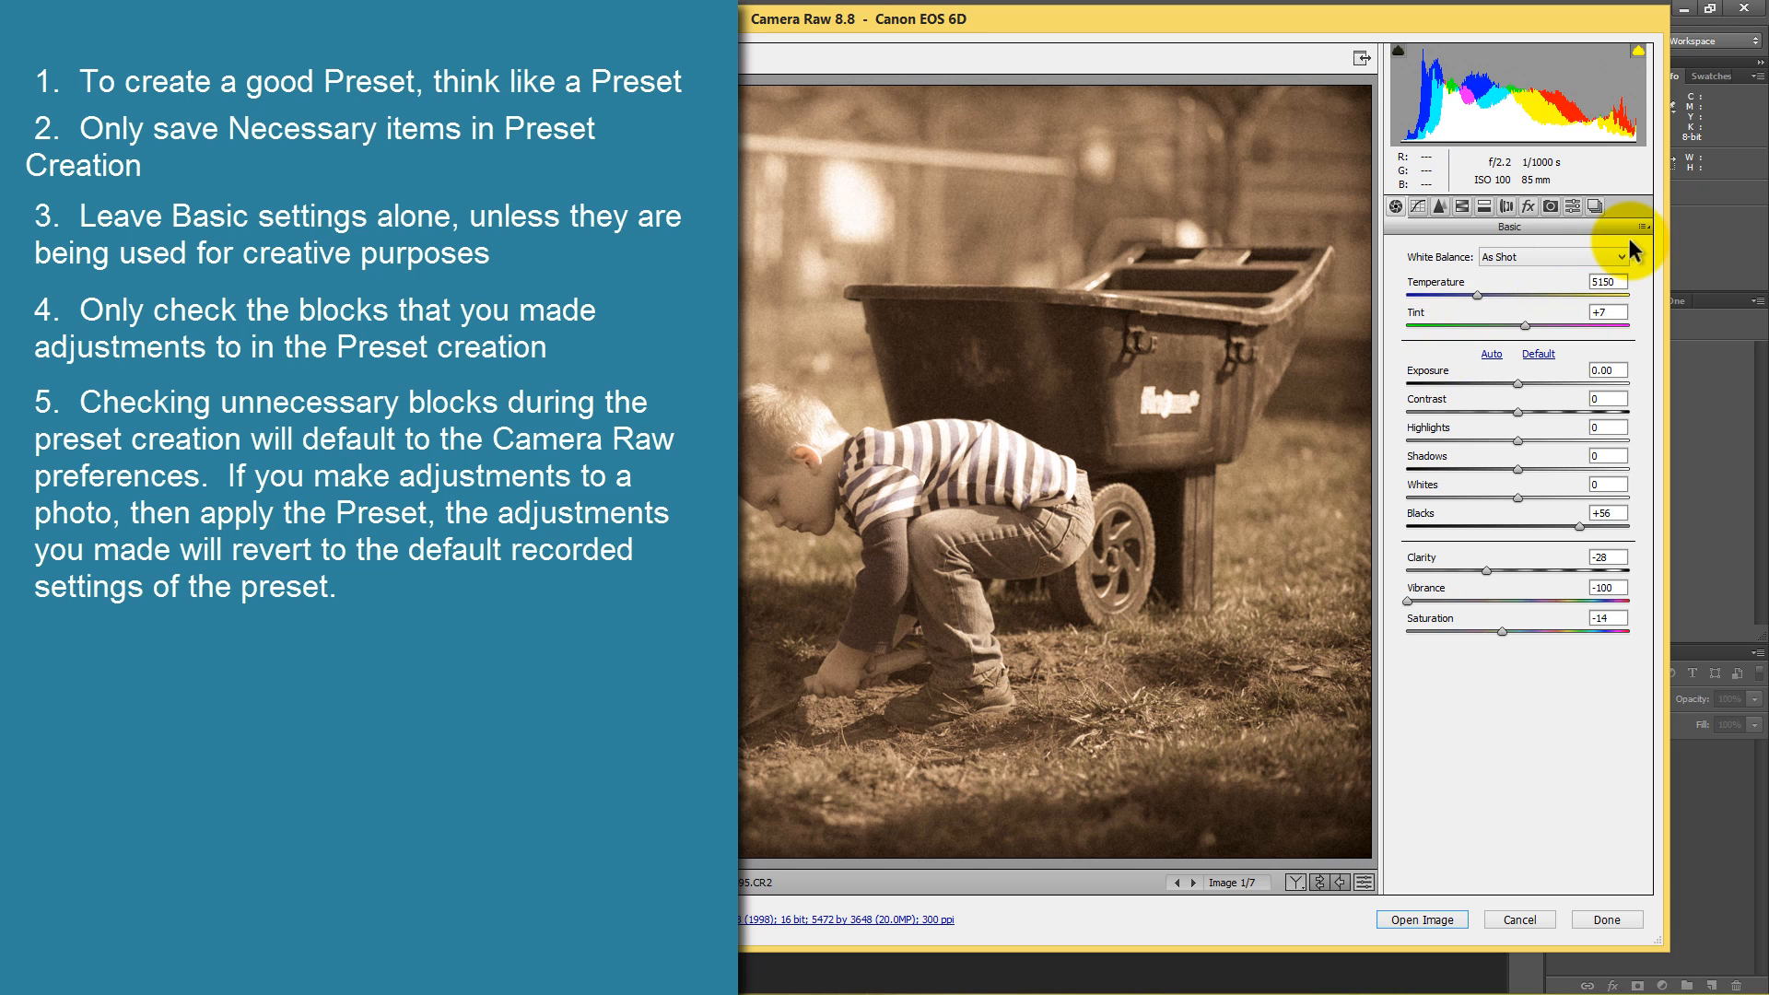